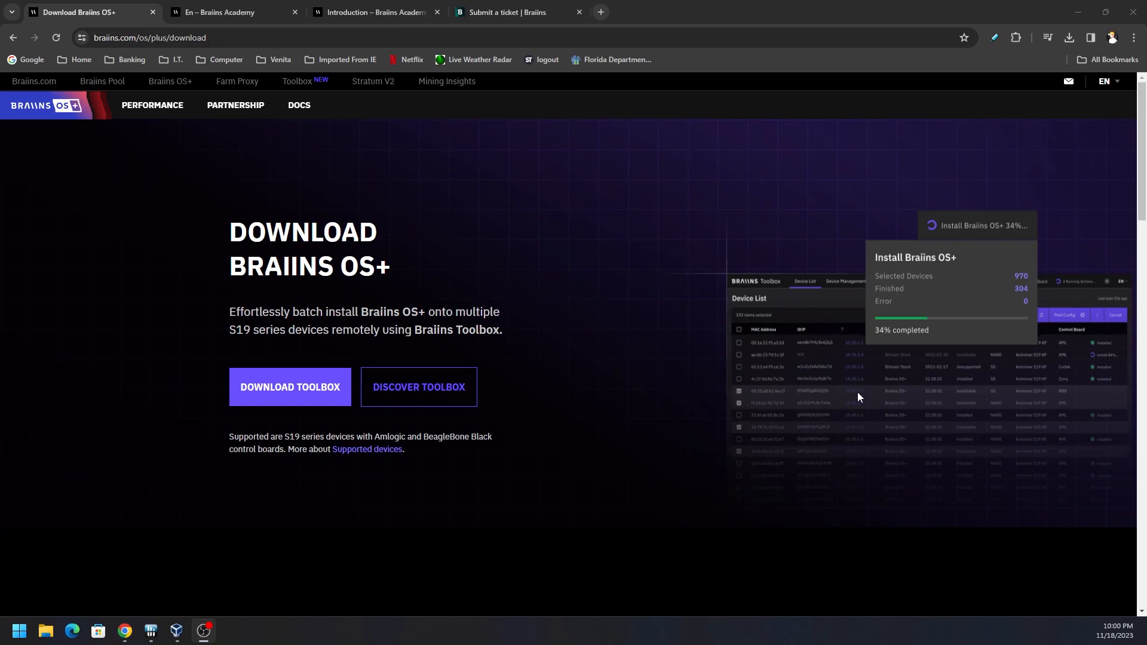
mouse_move(609, 328)
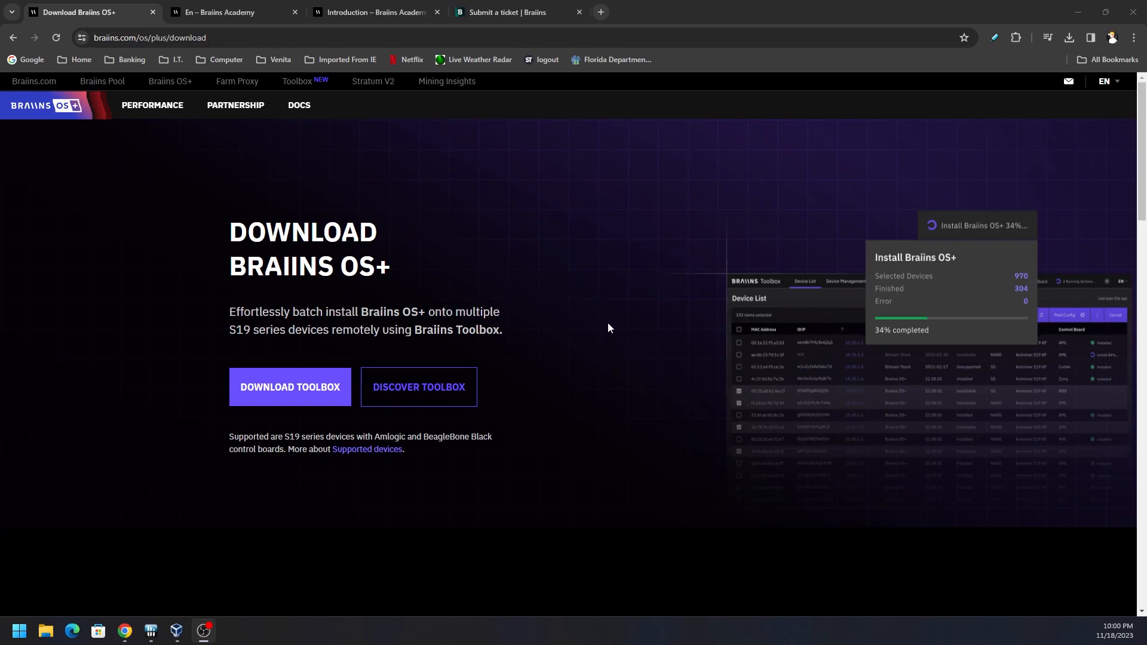
mouse_move(583, 406)
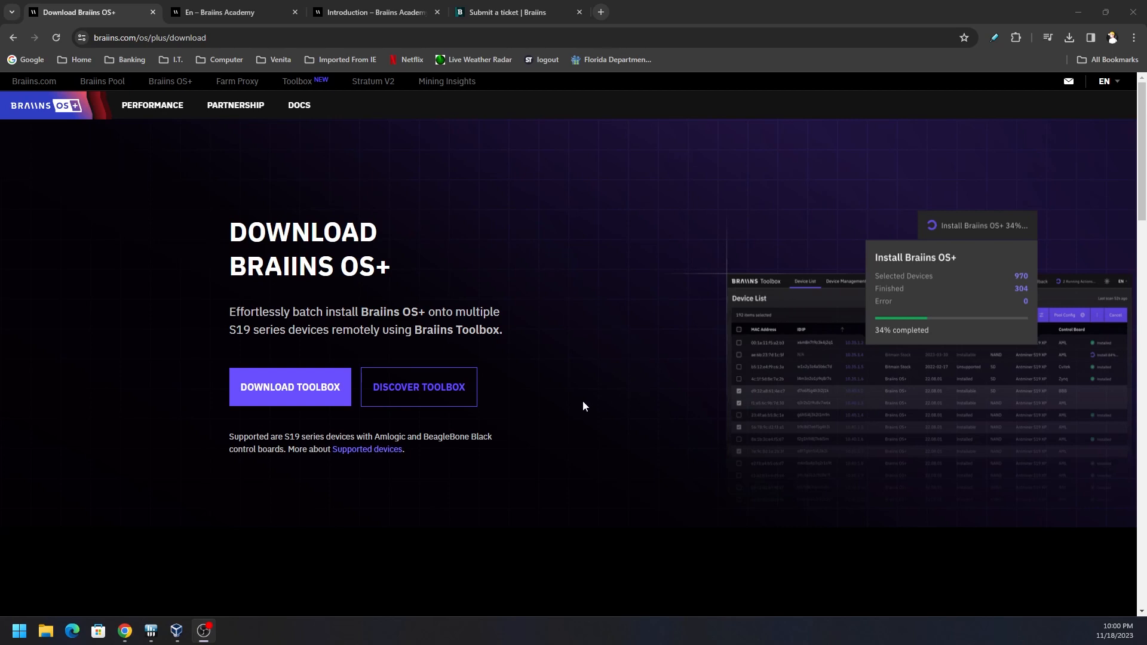
mouse_move(555, 384)
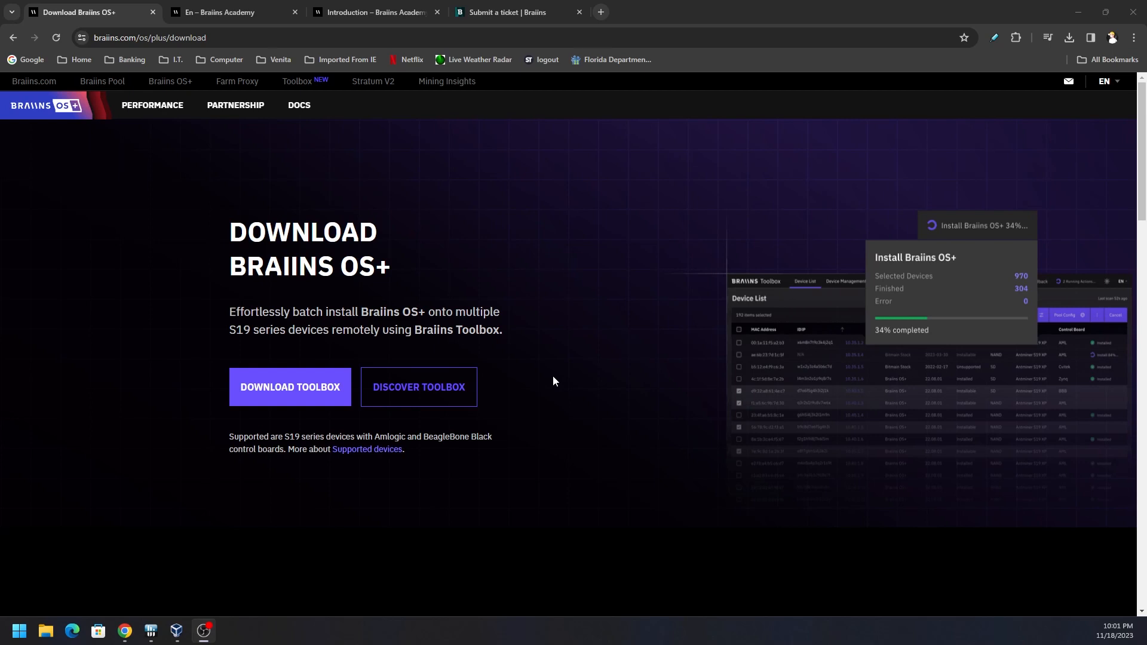
mouse_move(389, 322)
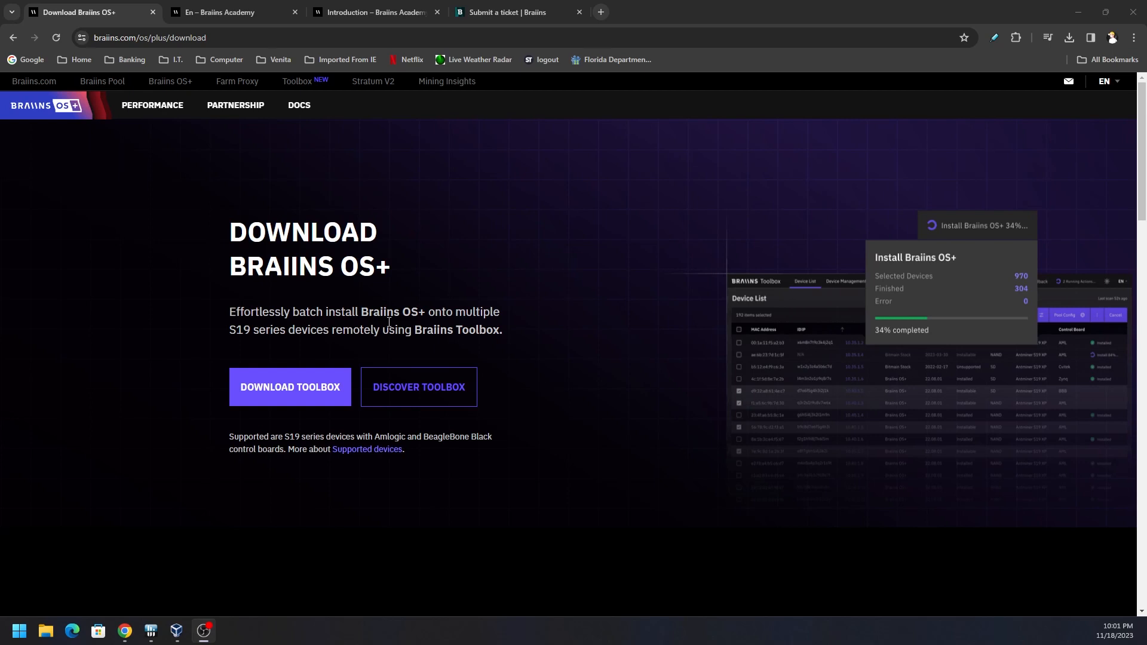
mouse_move(467, 271)
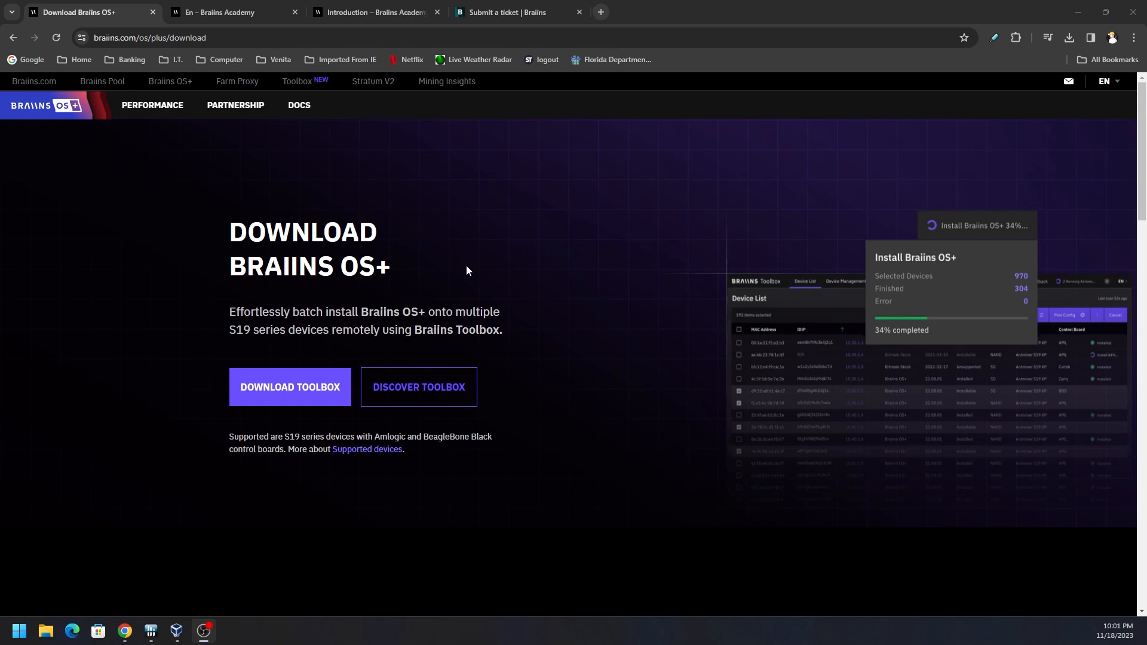
- Scroll down to the Stable BOS+ Release for SD Card list
scroll("down", 3)
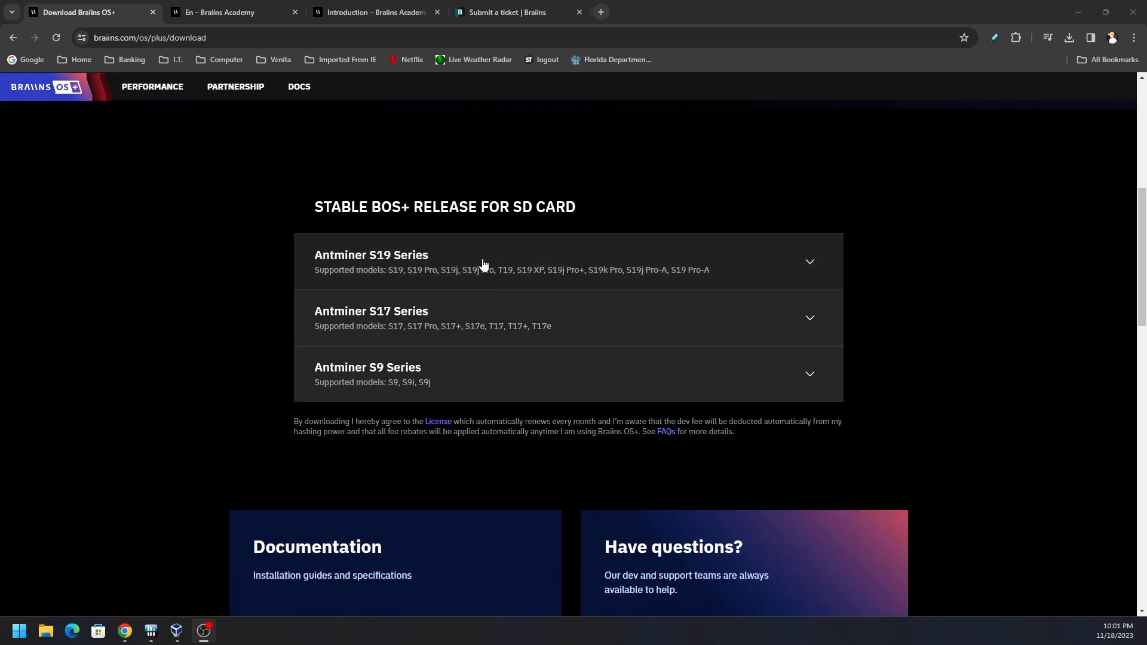
mouse_move(431, 279)
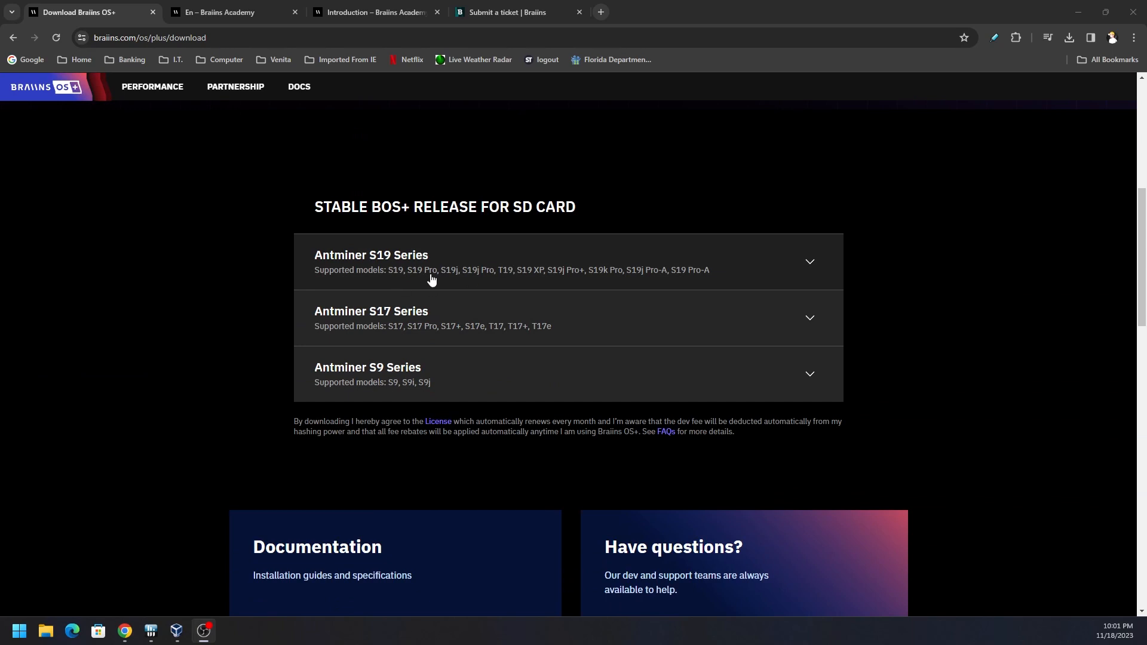
mouse_move(393, 281)
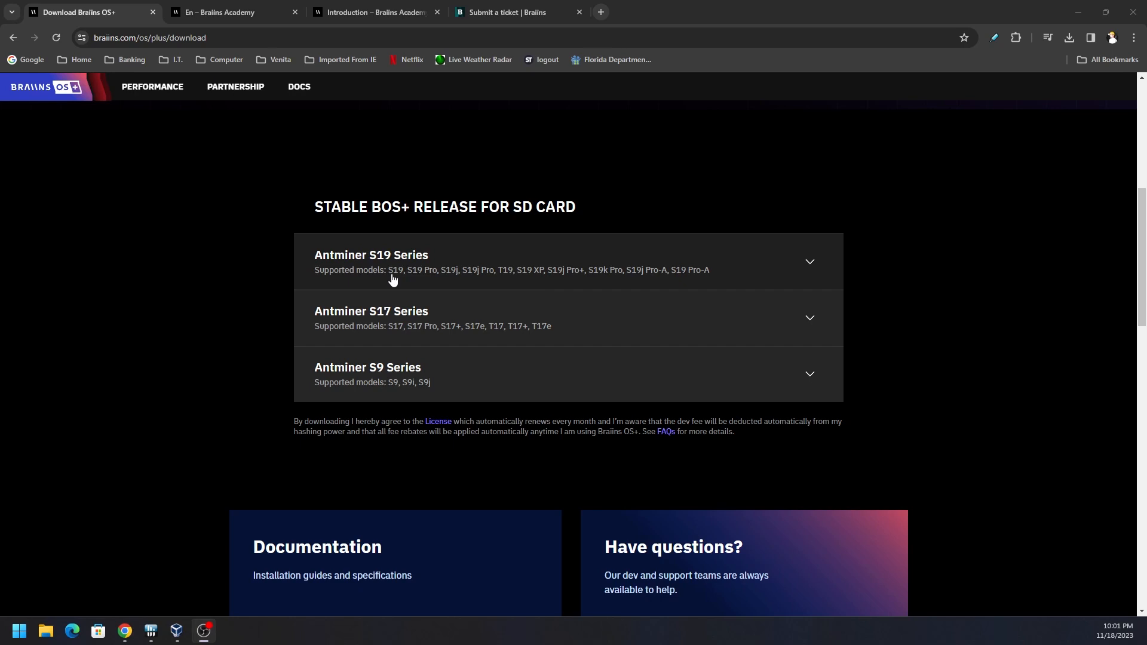
mouse_move(627, 287)
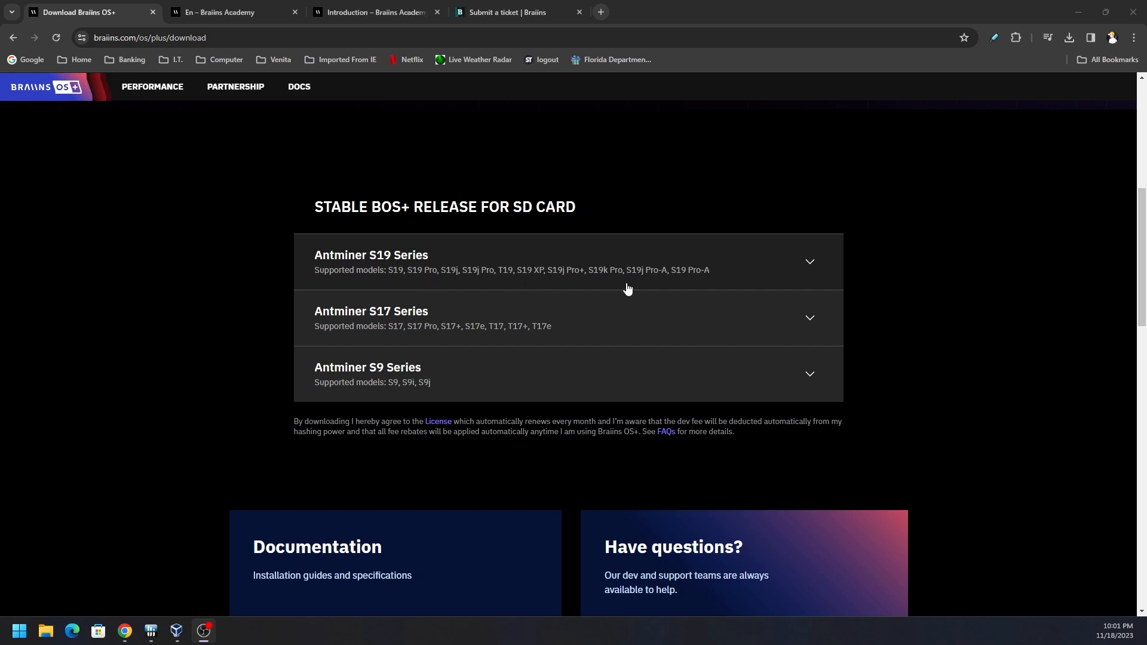
mouse_move(720, 304)
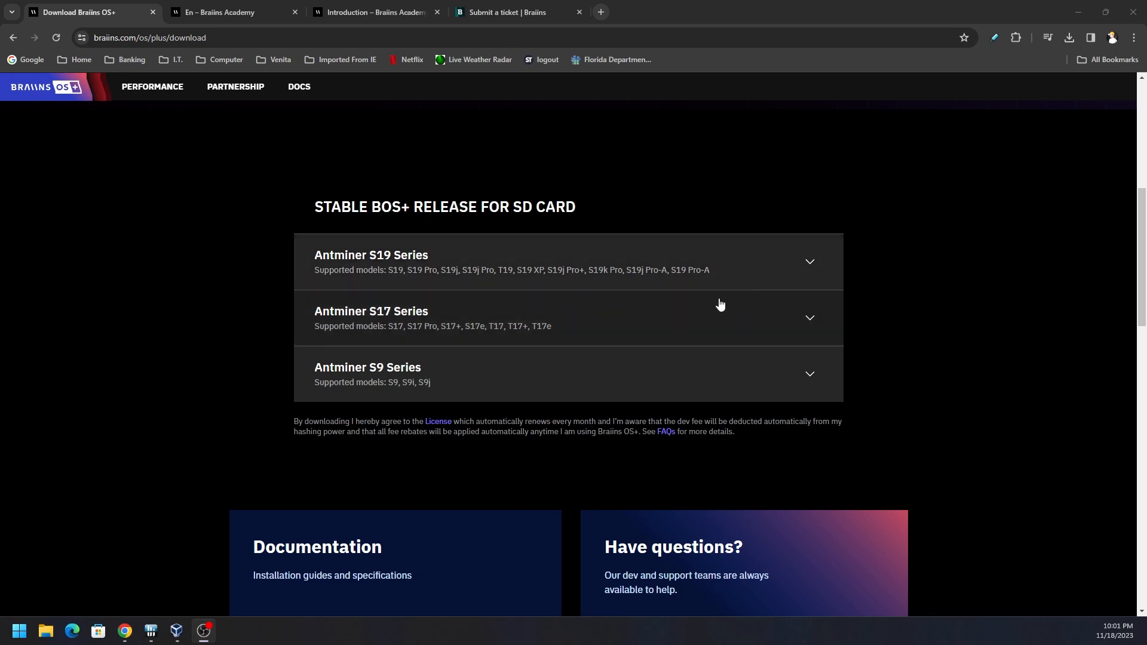
mouse_move(697, 317)
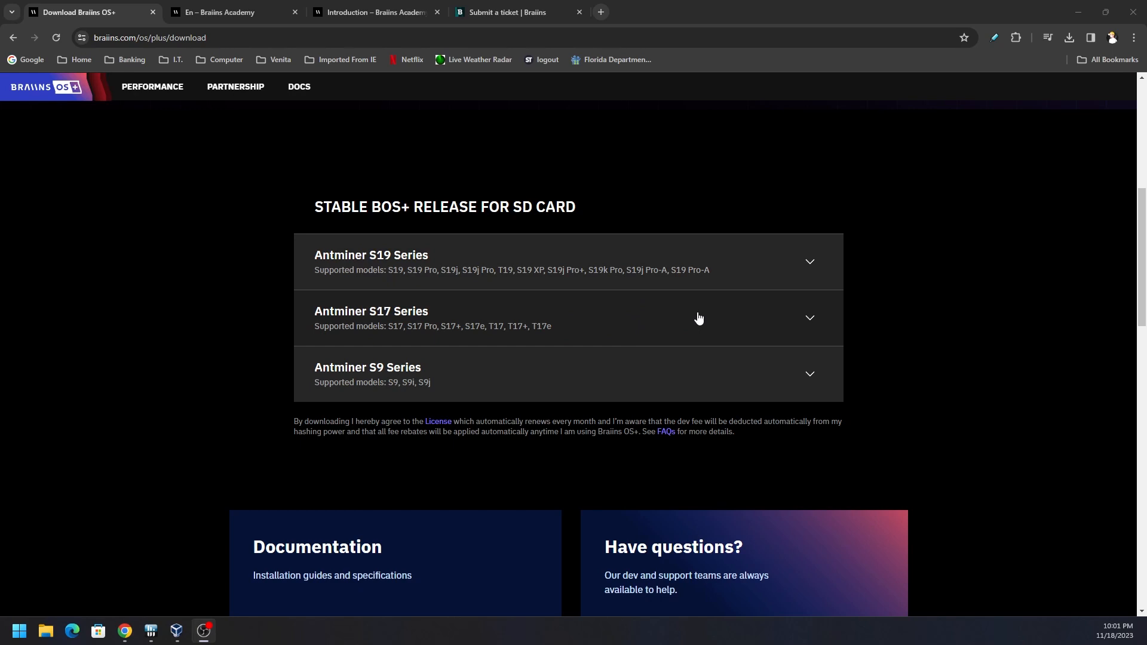
mouse_move(577, 315)
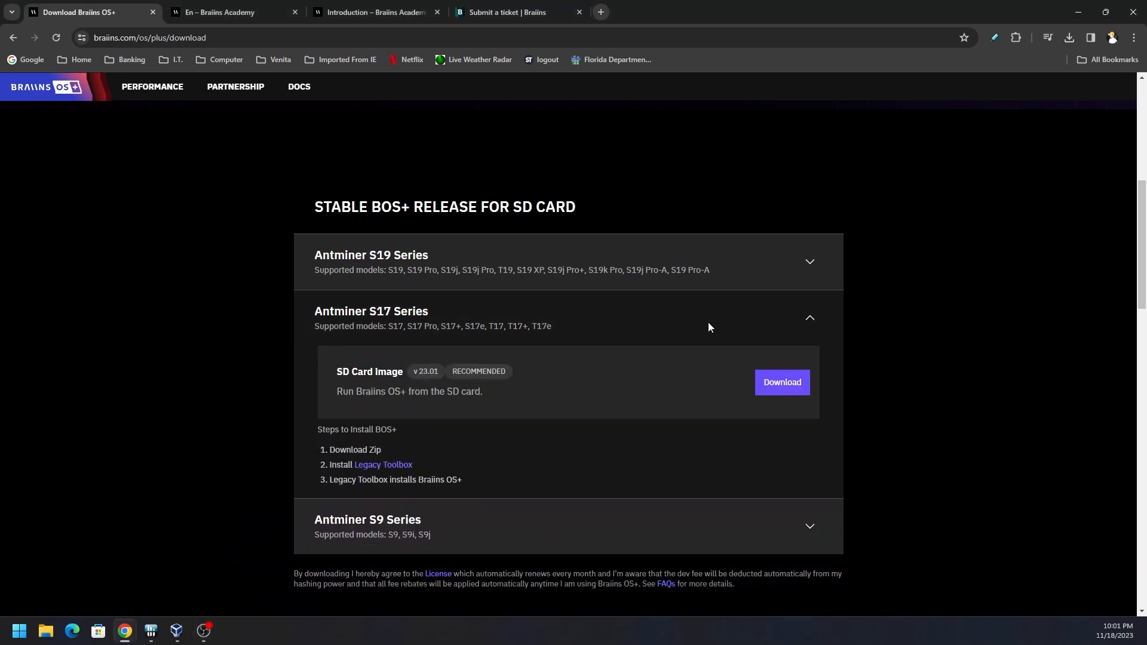
mouse_move(638, 312)
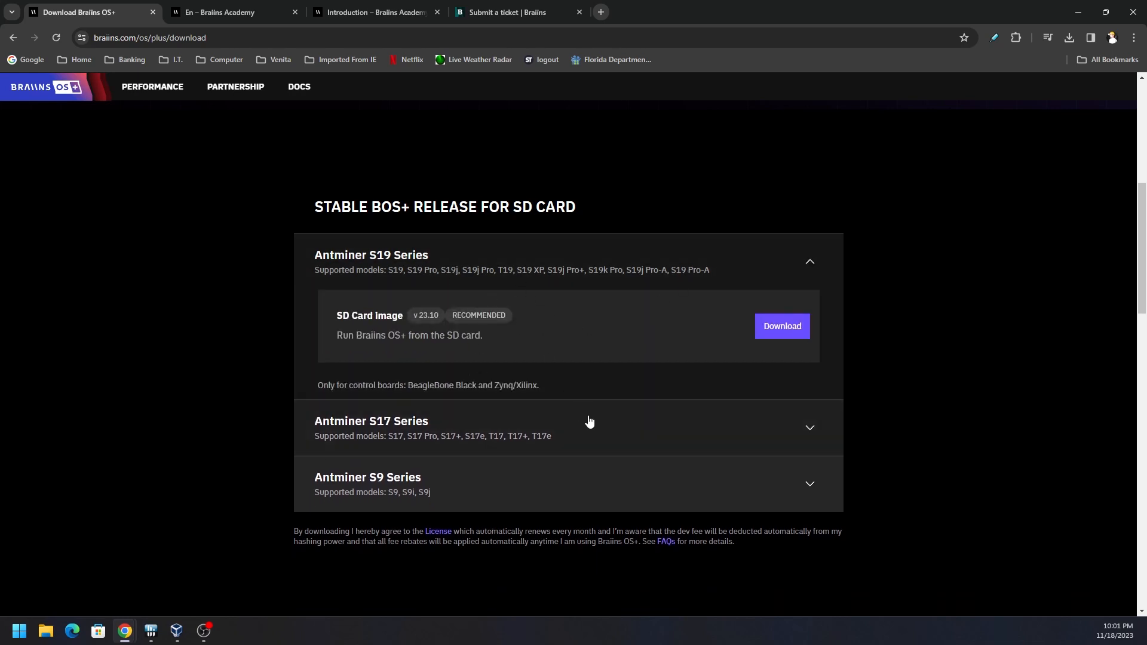
mouse_move(552, 385)
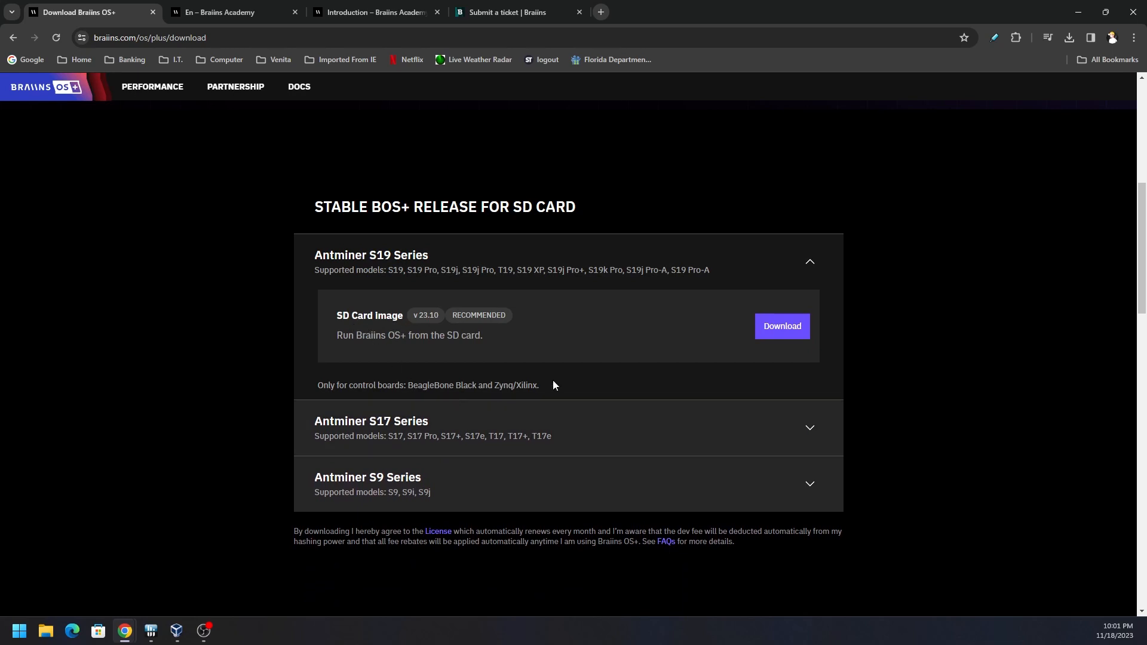
- Select the supported control boards note and expand the Antminer S17 Series accordion
triple_click(427, 385)
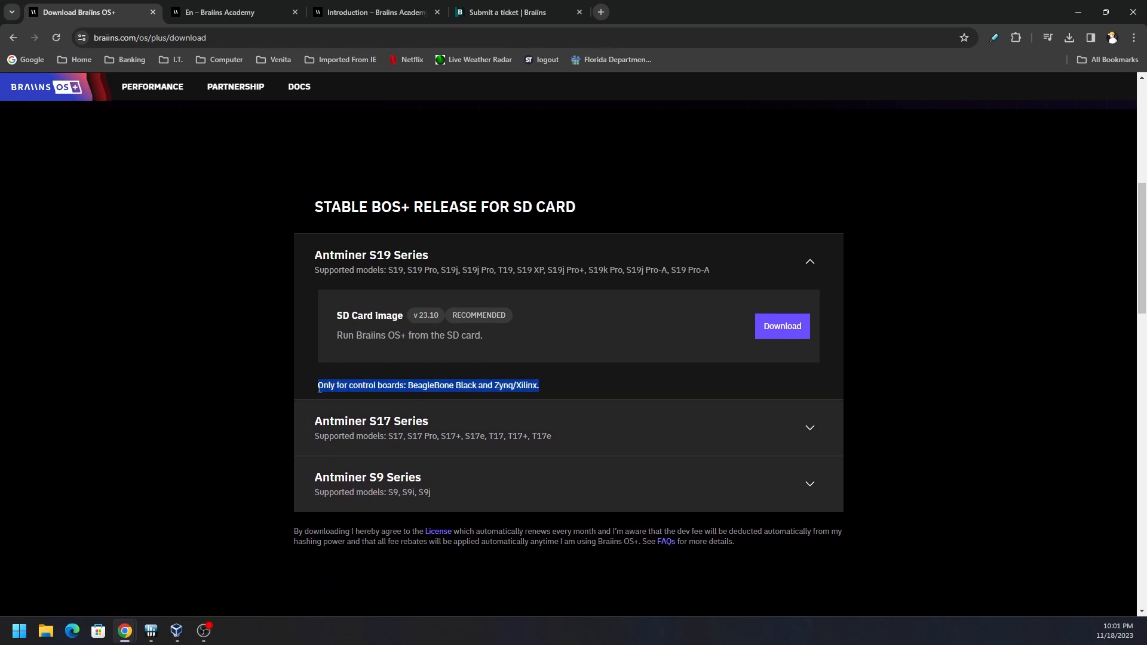
mouse_move(414, 298)
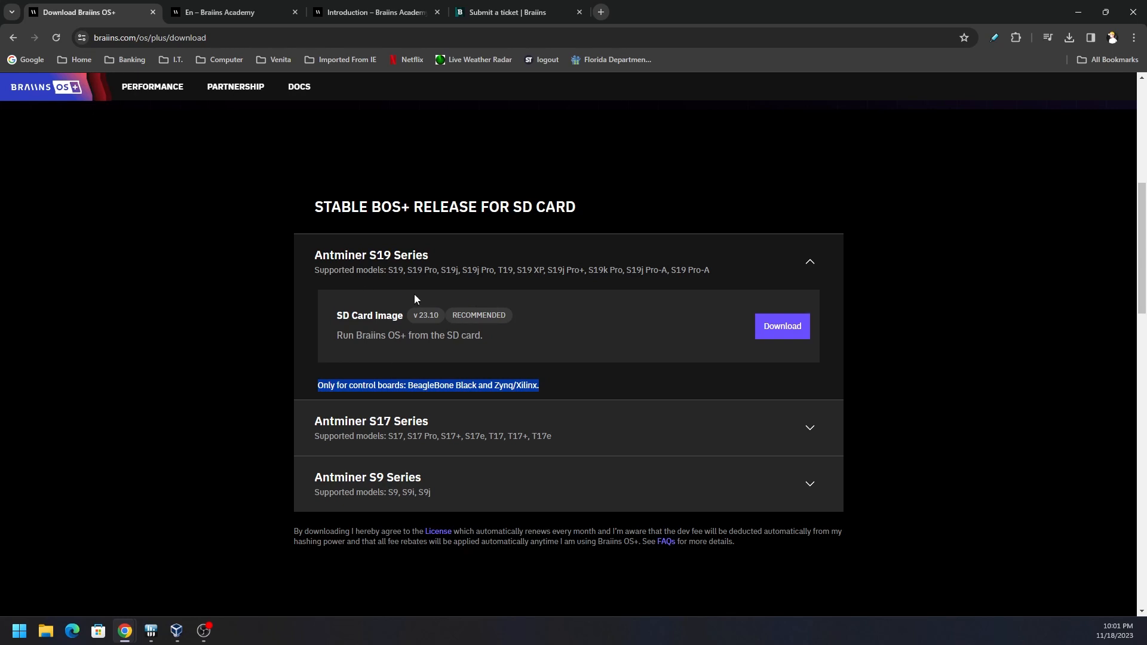
mouse_move(556, 339)
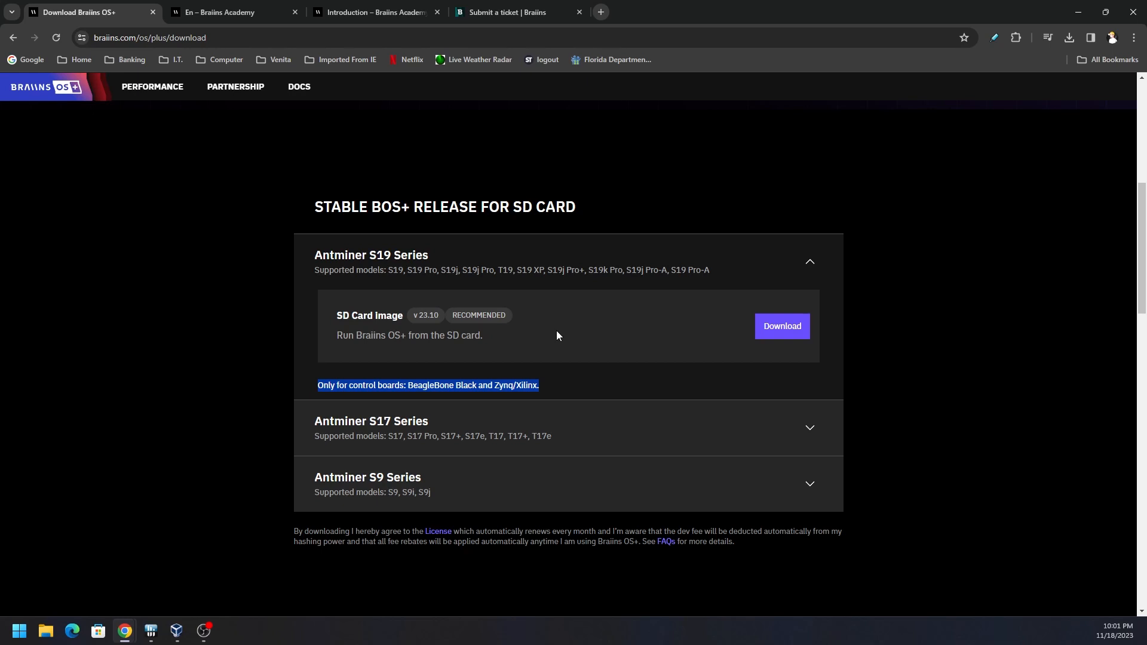
mouse_move(550, 392)
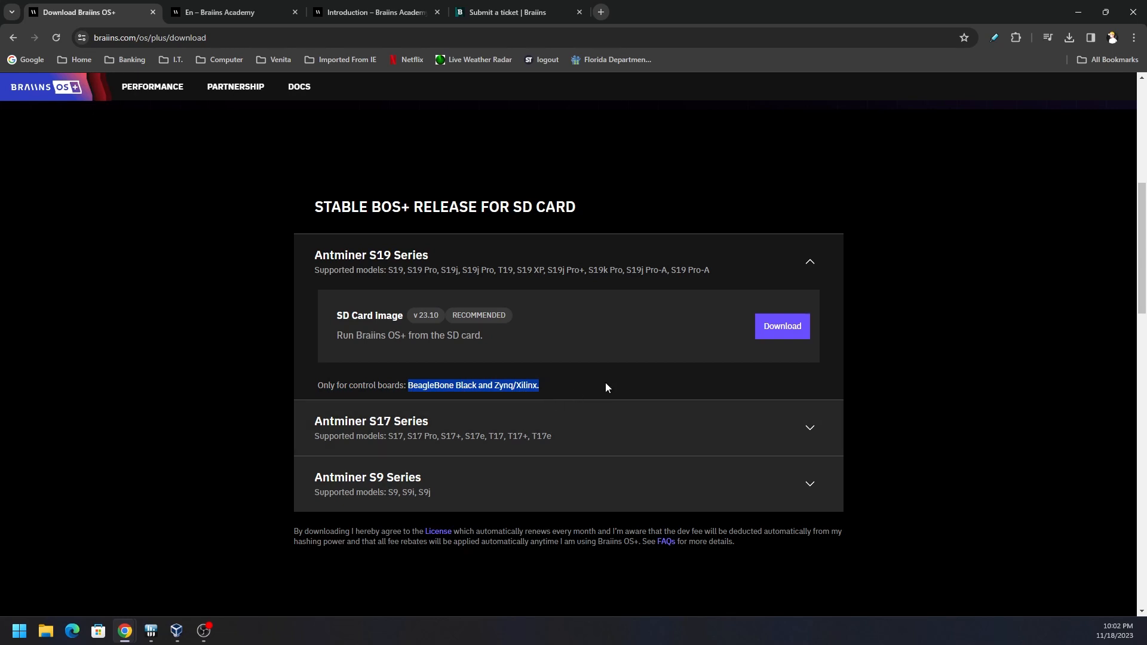
mouse_move(593, 394)
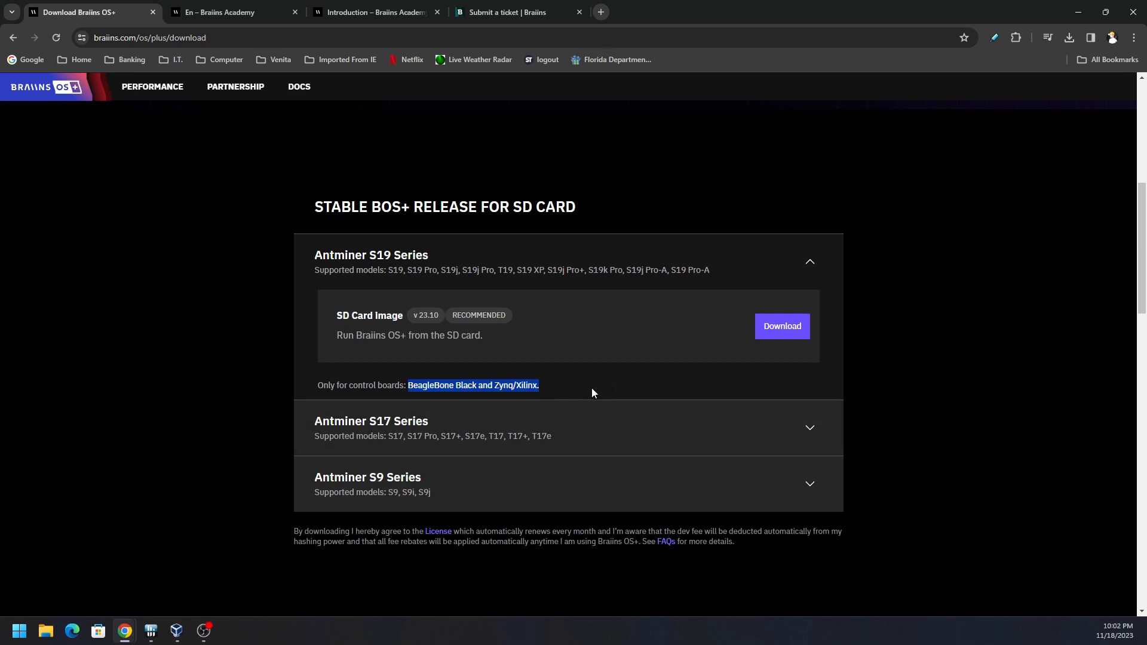
mouse_move(595, 400)
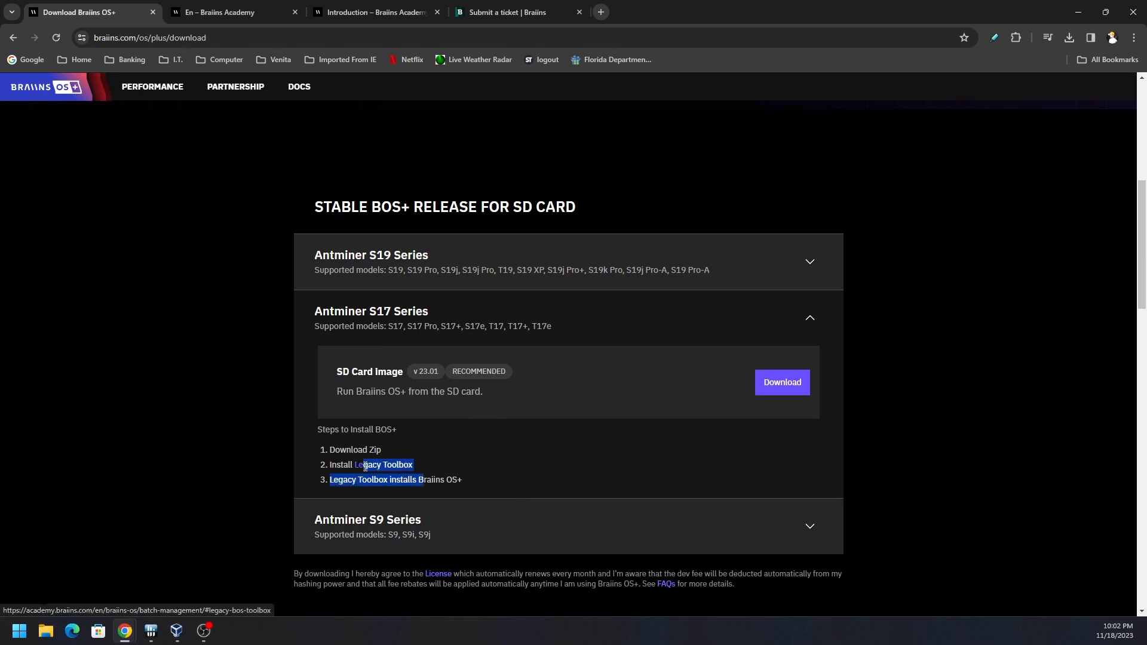
mouse_move(452, 475)
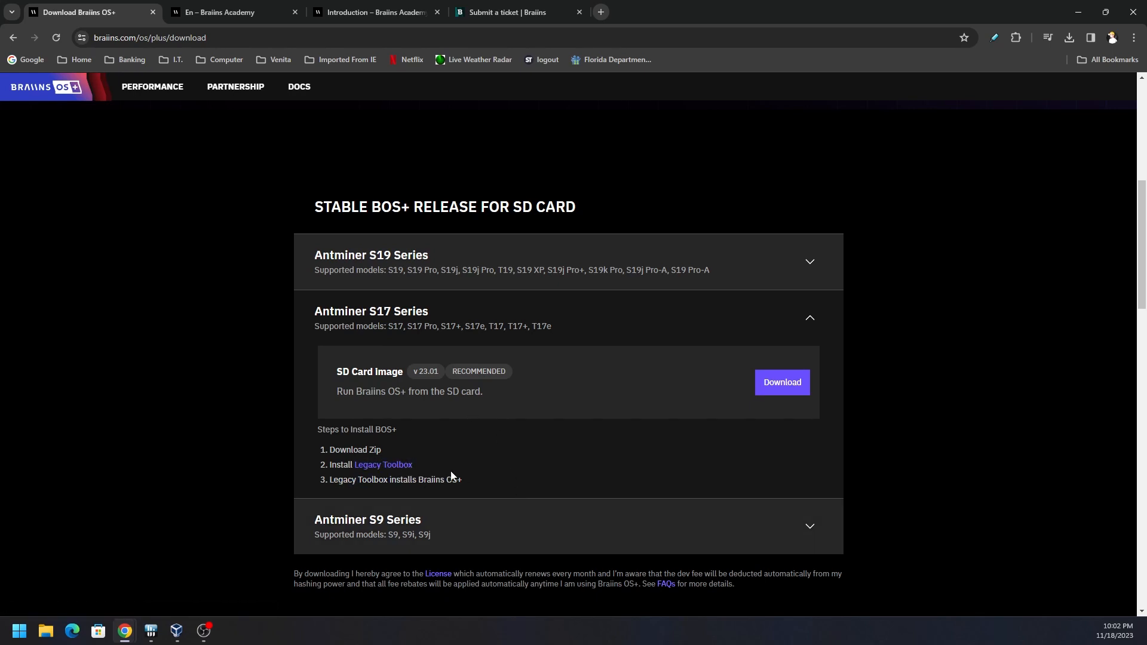
left_click(368, 525)
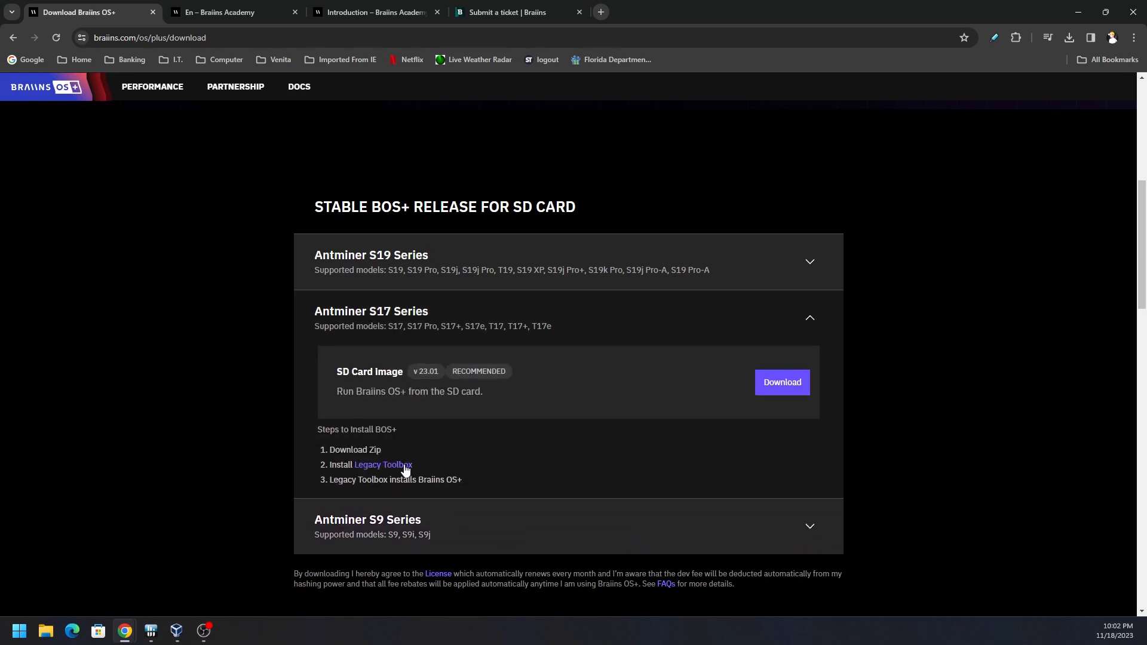
mouse_move(569, 327)
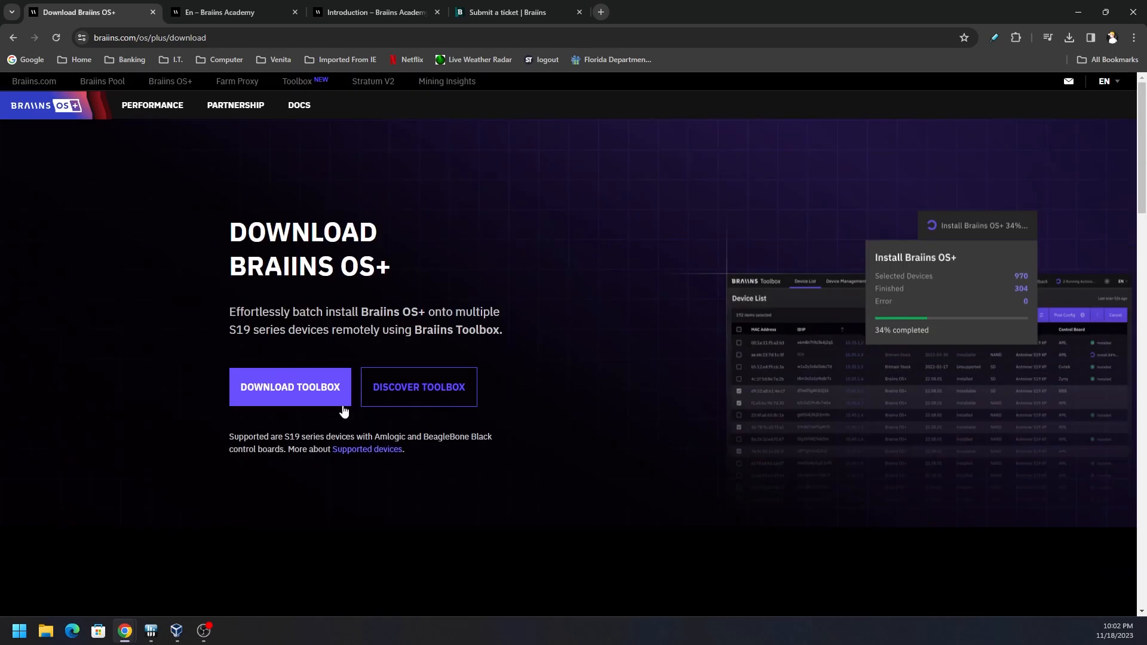
mouse_move(380, 452)
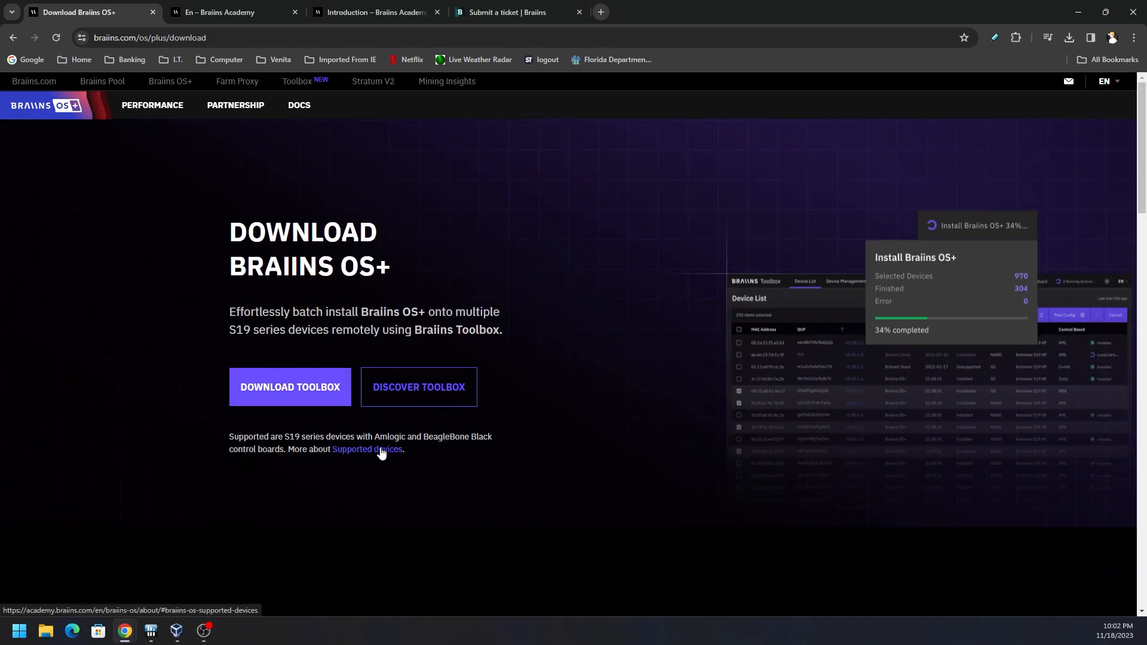
- Open Supported devices in a new tab and follow Download Toolbox to the Drive folder
left_click(367, 449)
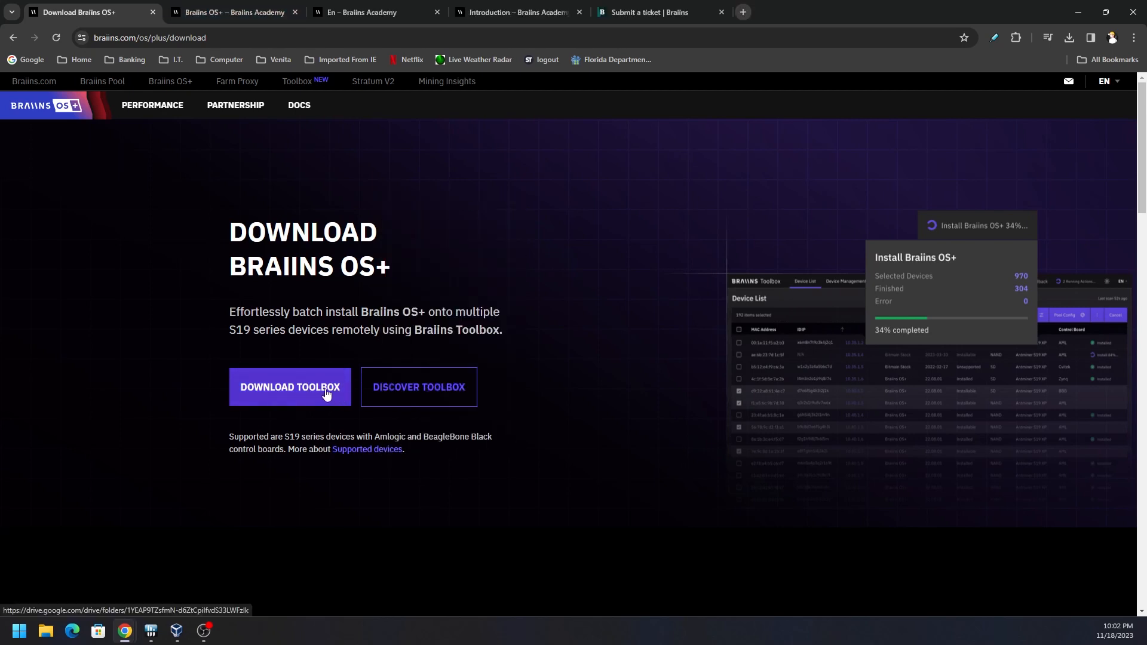
left_click(290, 387)
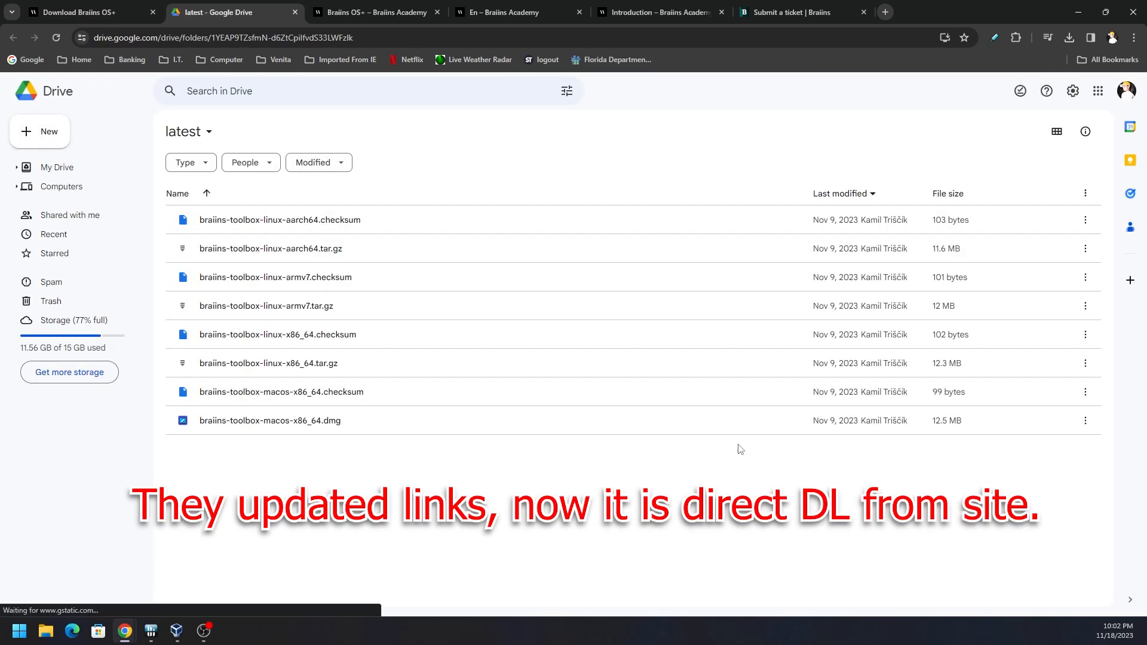
mouse_move(380, 408)
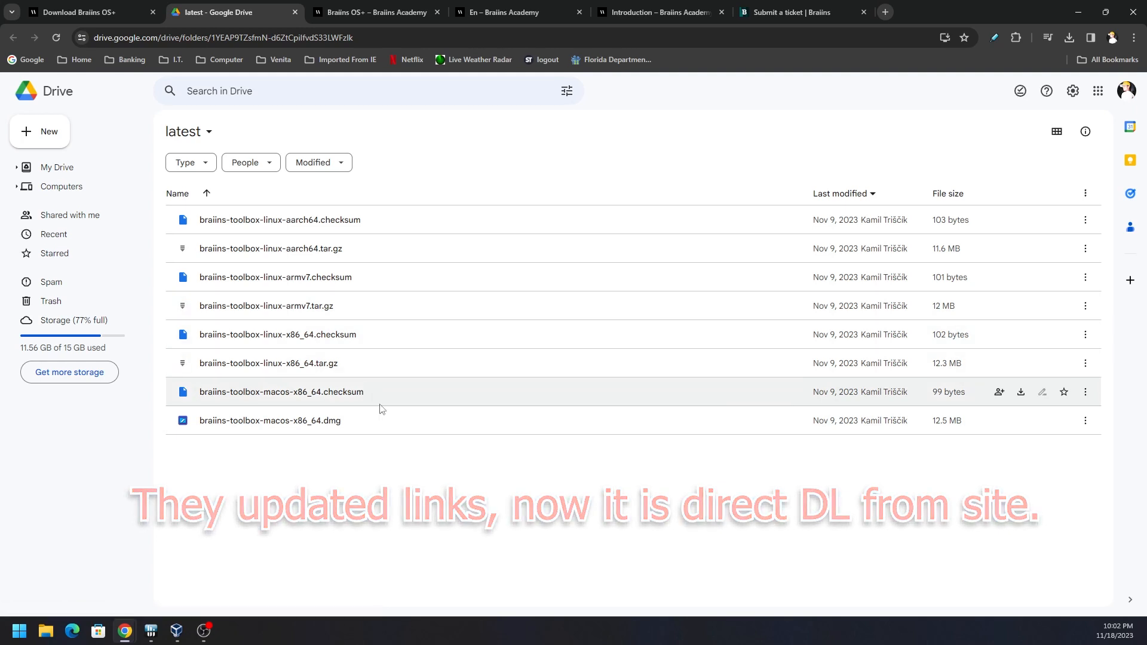
mouse_move(503, 528)
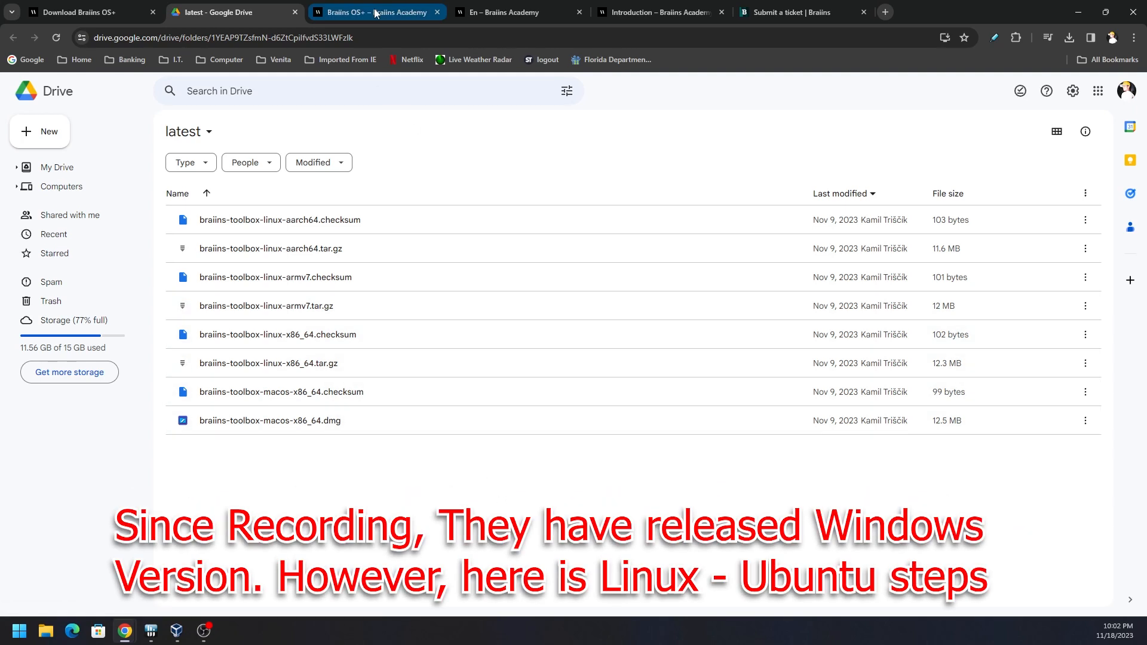
left_click(376, 13)
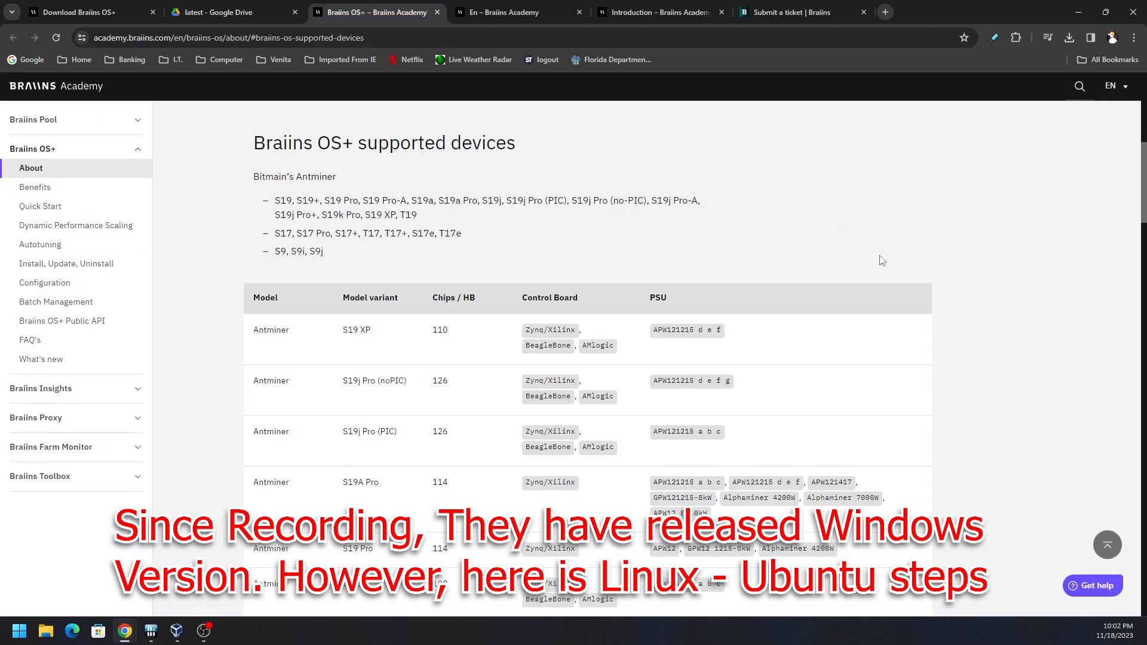
scroll("down", 3)
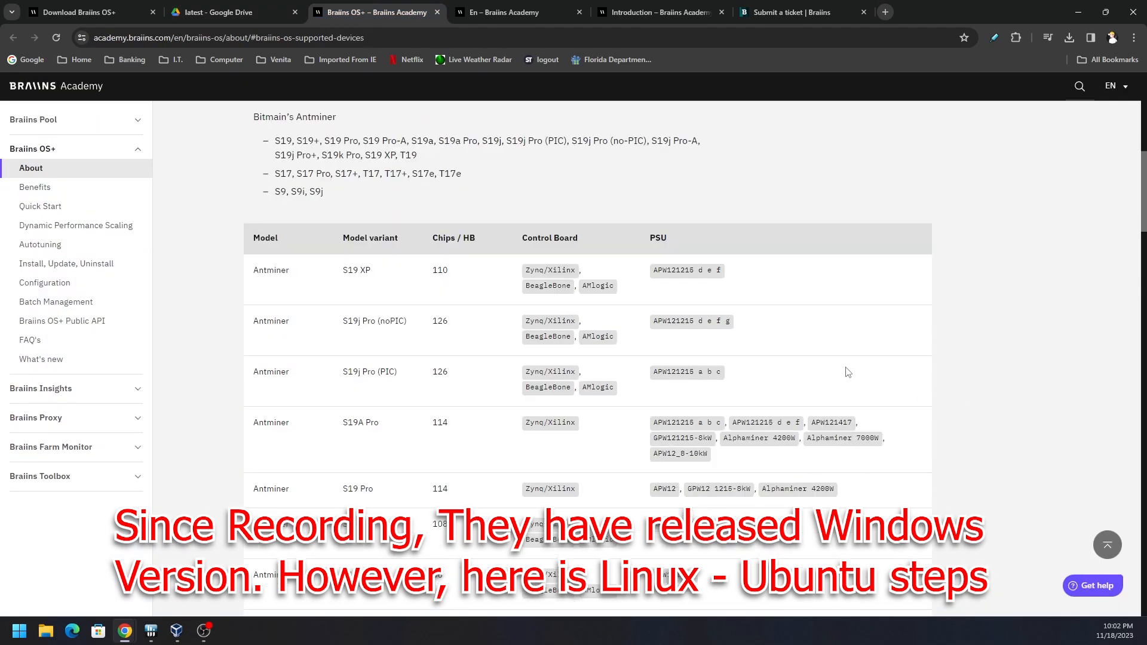
scroll("up", 3)
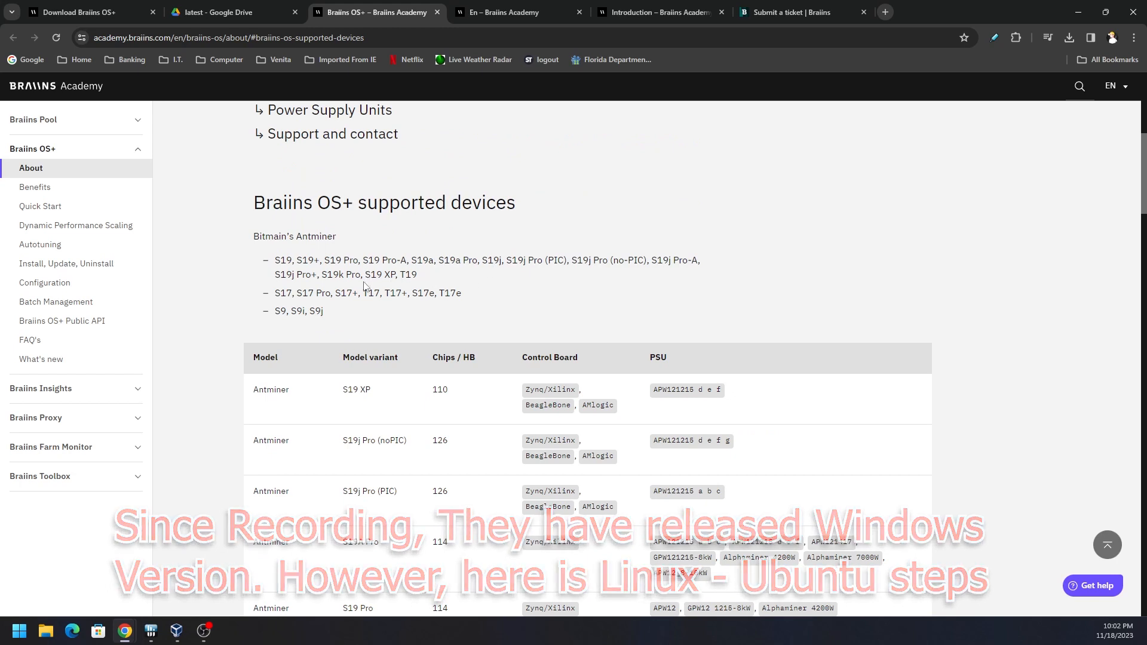
double_click(341, 275)
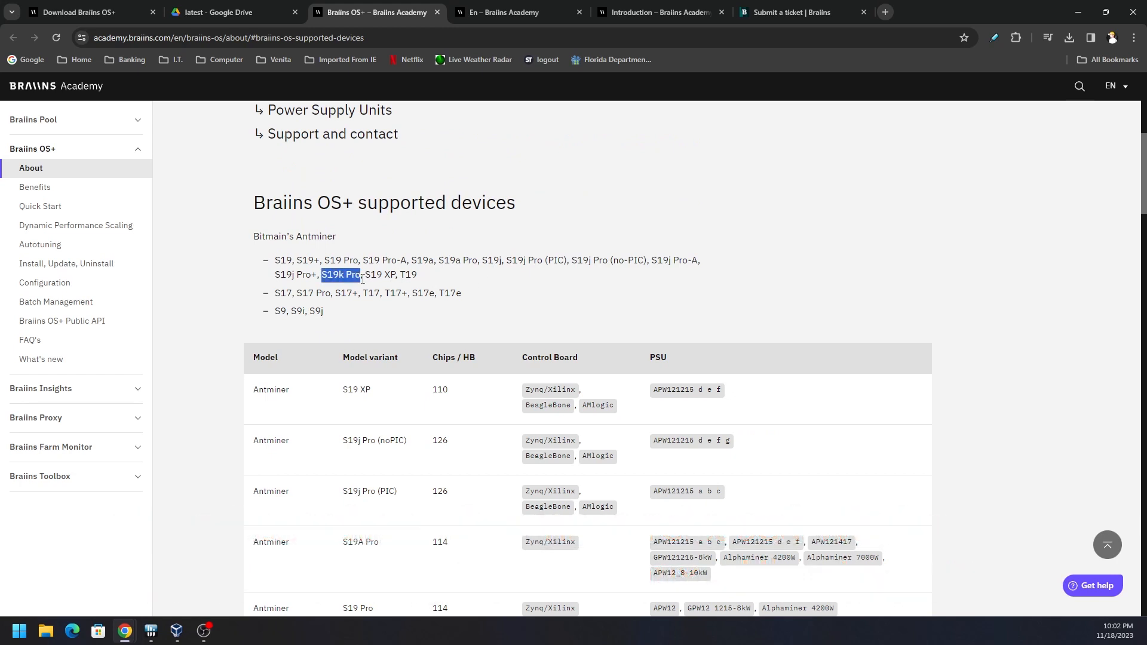
mouse_move(522, 207)
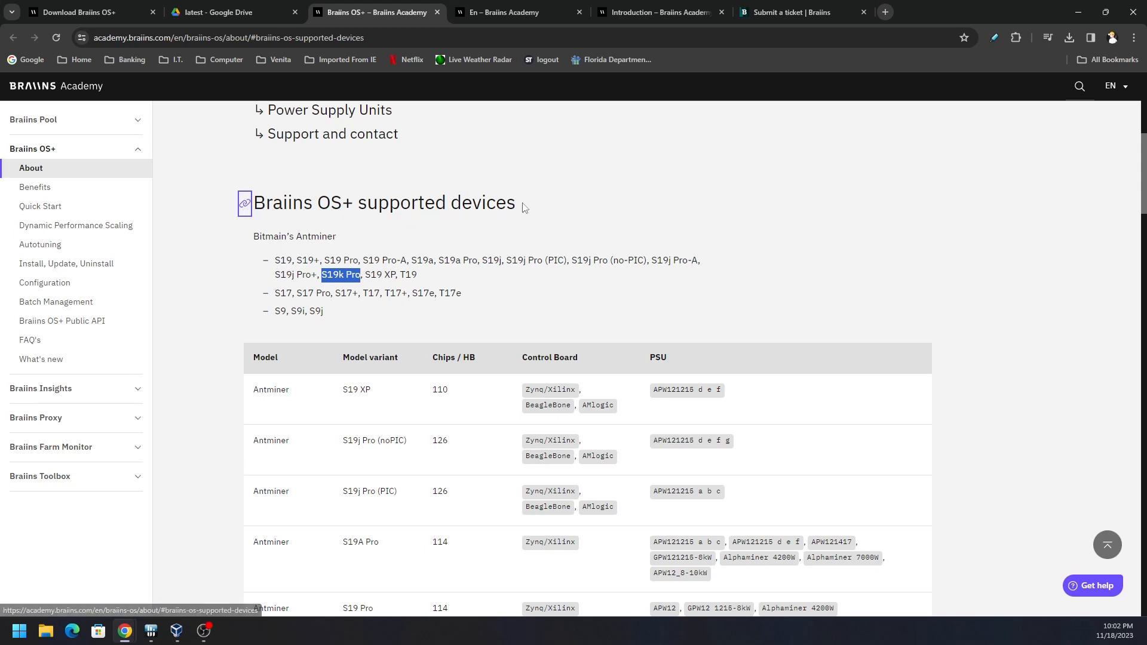
scroll("down", 3)
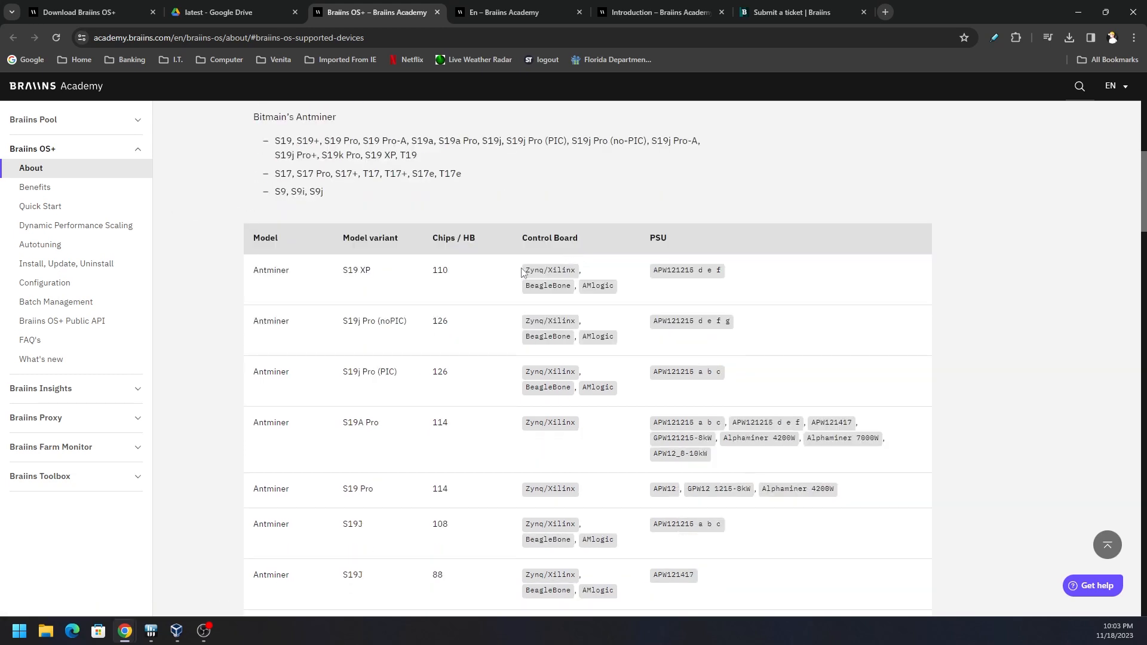
scroll("down", 3)
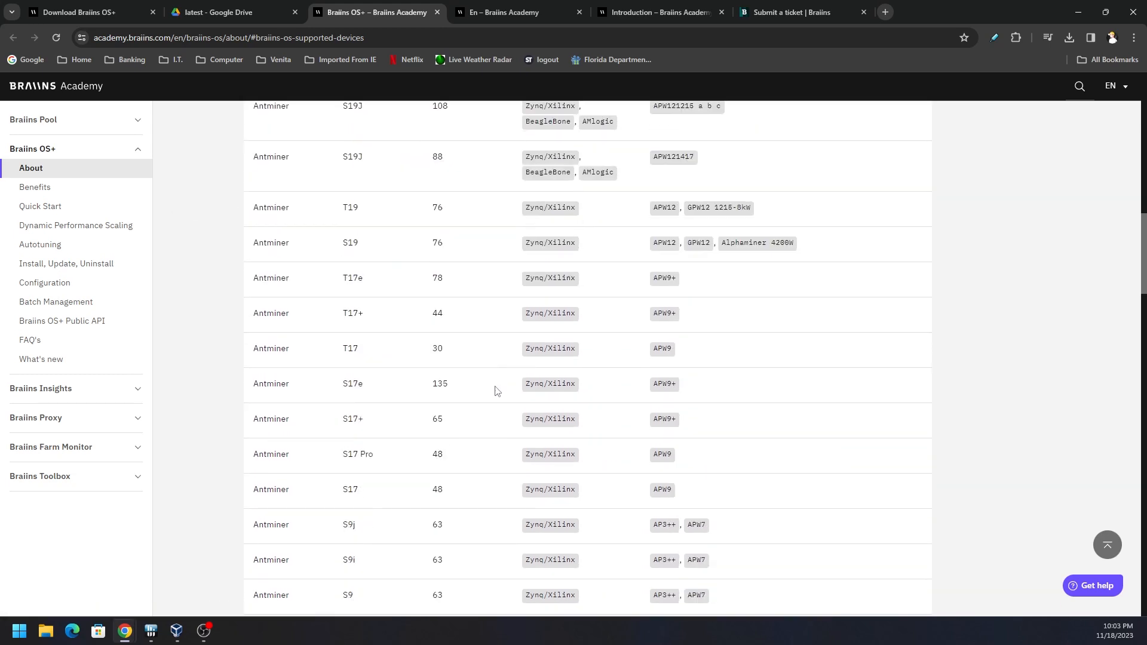
scroll("up", 3)
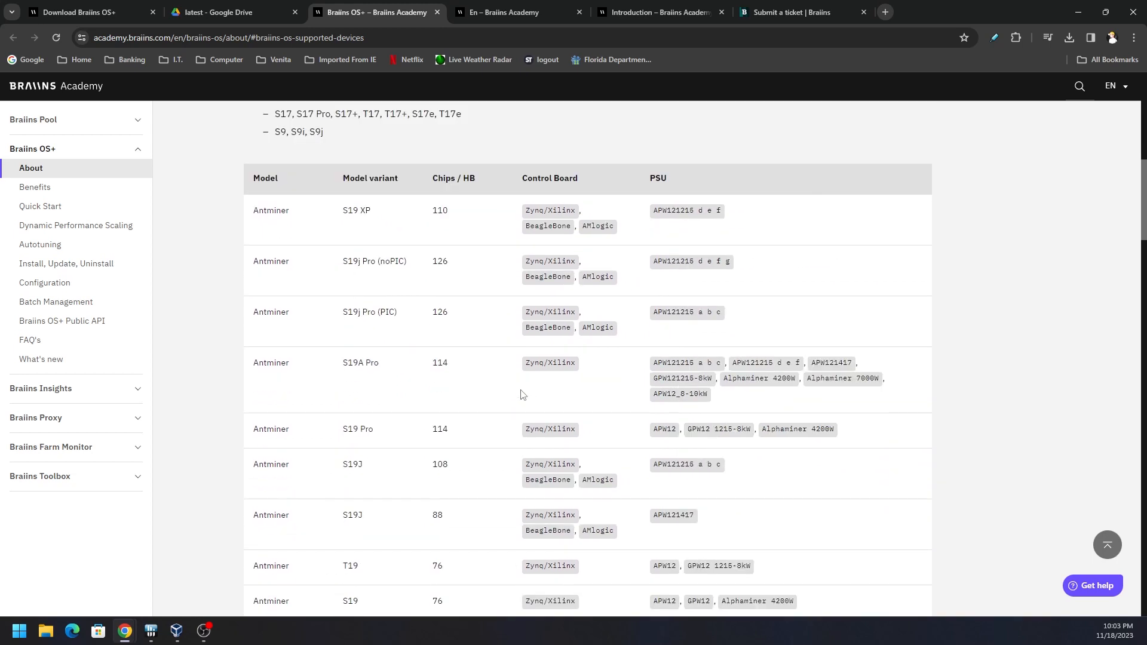
scroll("down", 3)
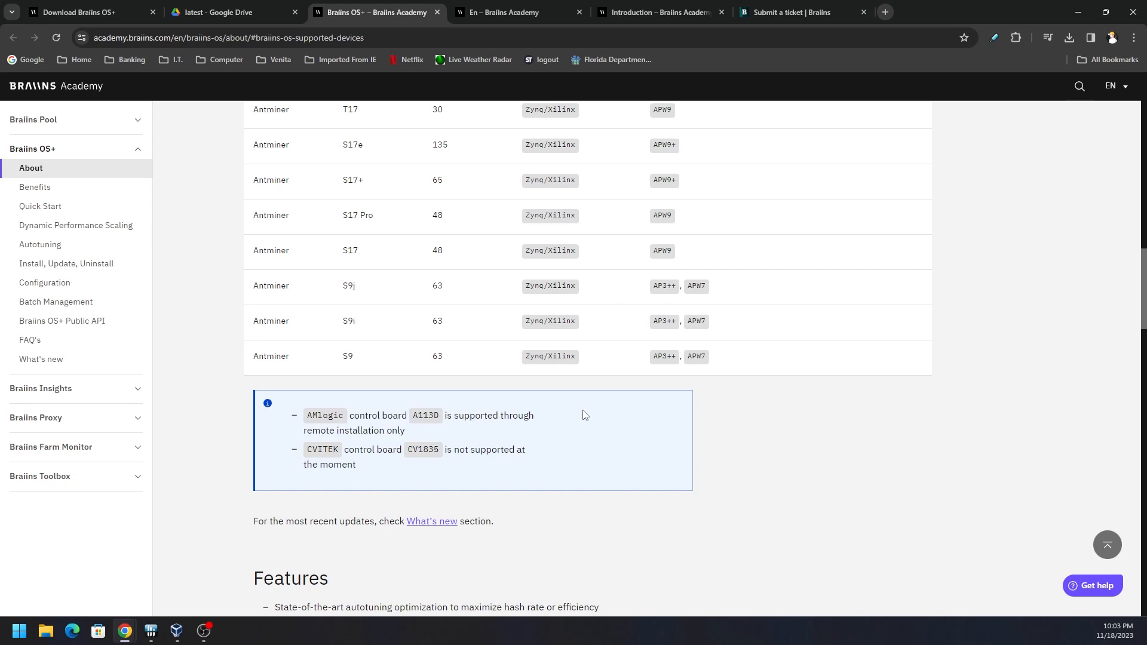
mouse_move(508, 421)
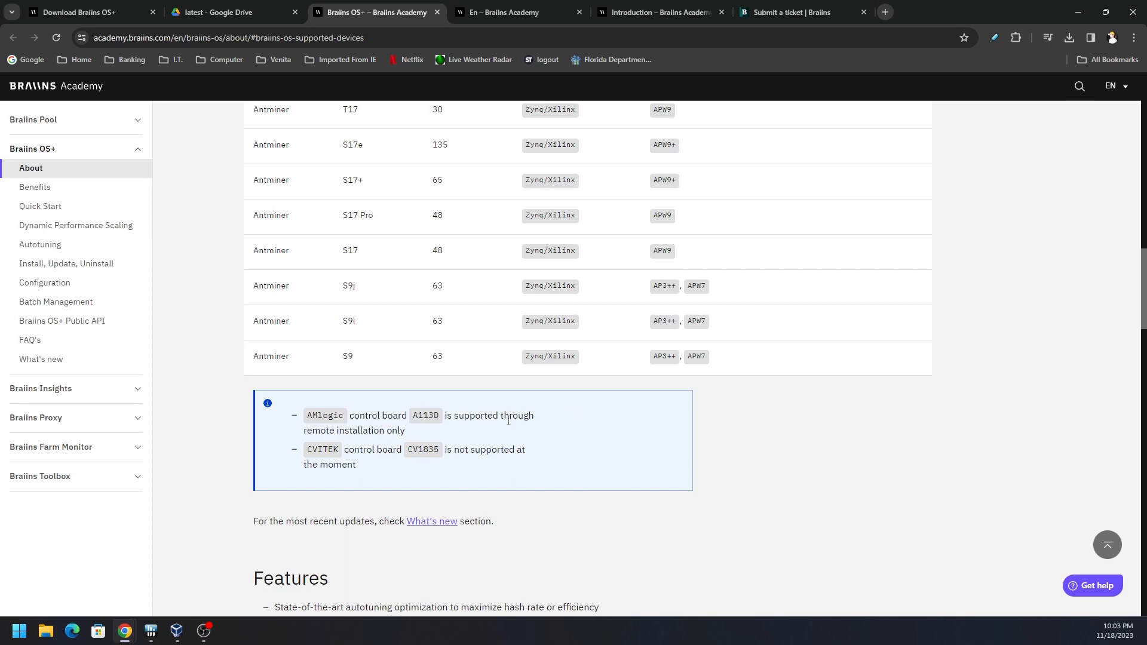
scroll("up", 3)
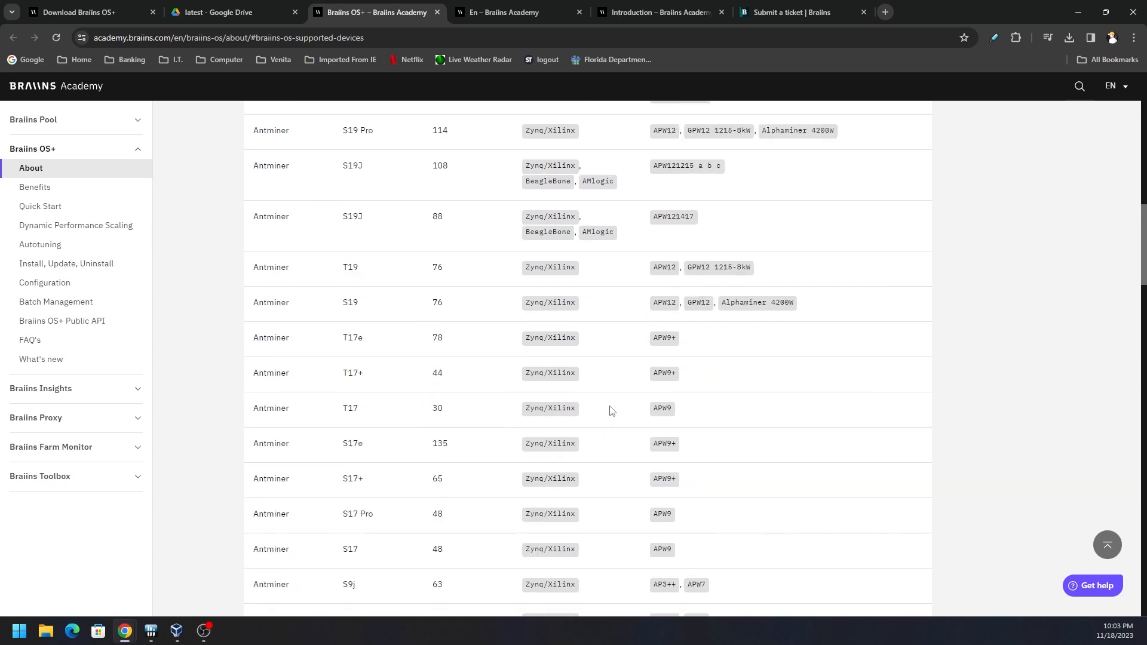
scroll("up", 3)
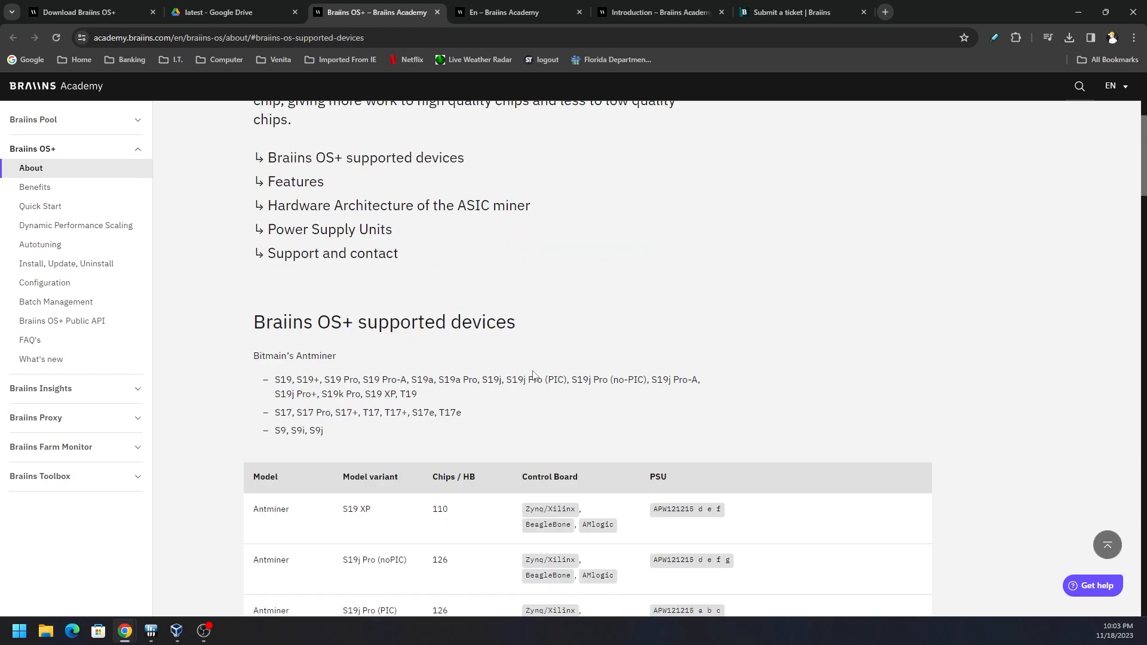
scroll("down", 3)
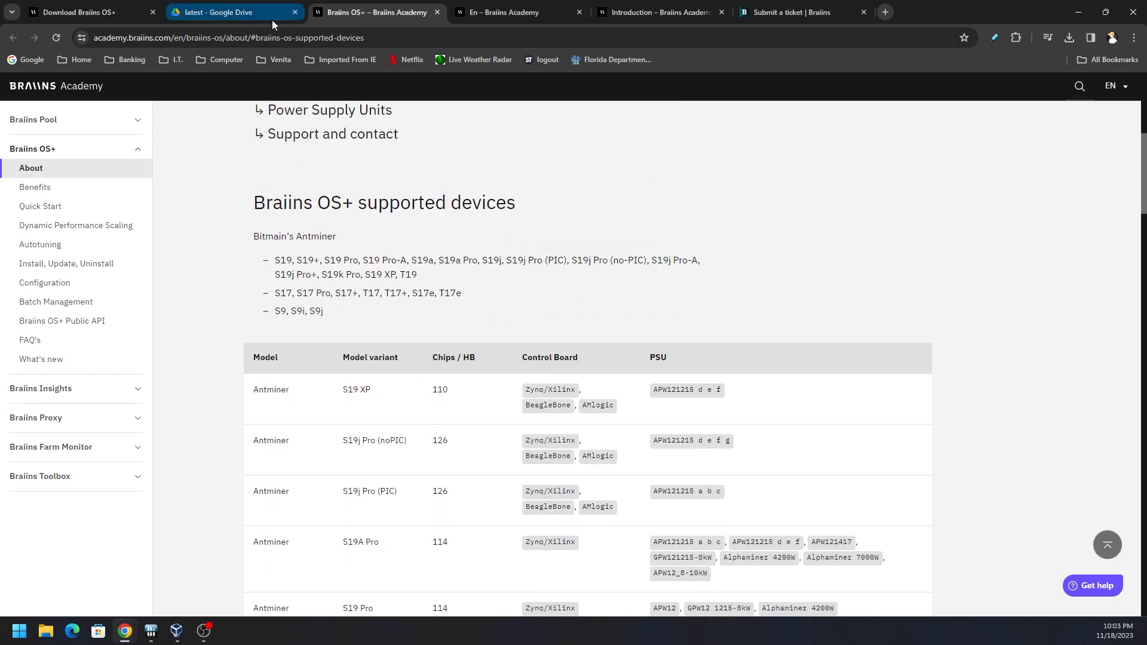
- Glance at the Drive toolbox folder and Academy tab, then bring up the booting CCX Box VM
left_click(234, 12)
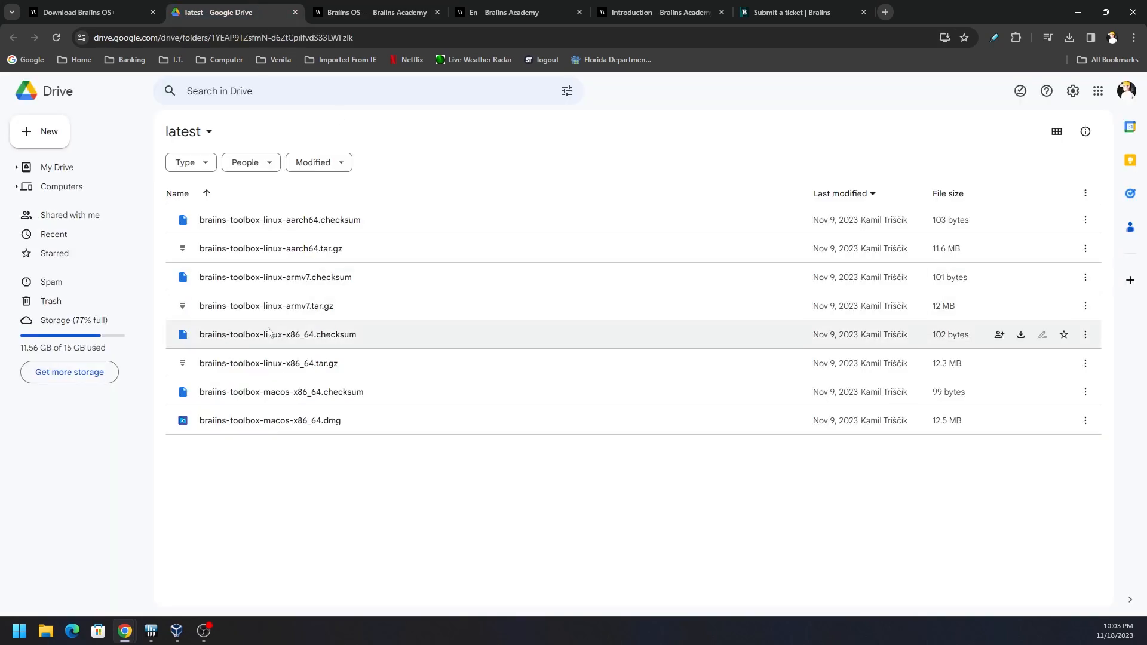
mouse_move(398, 362)
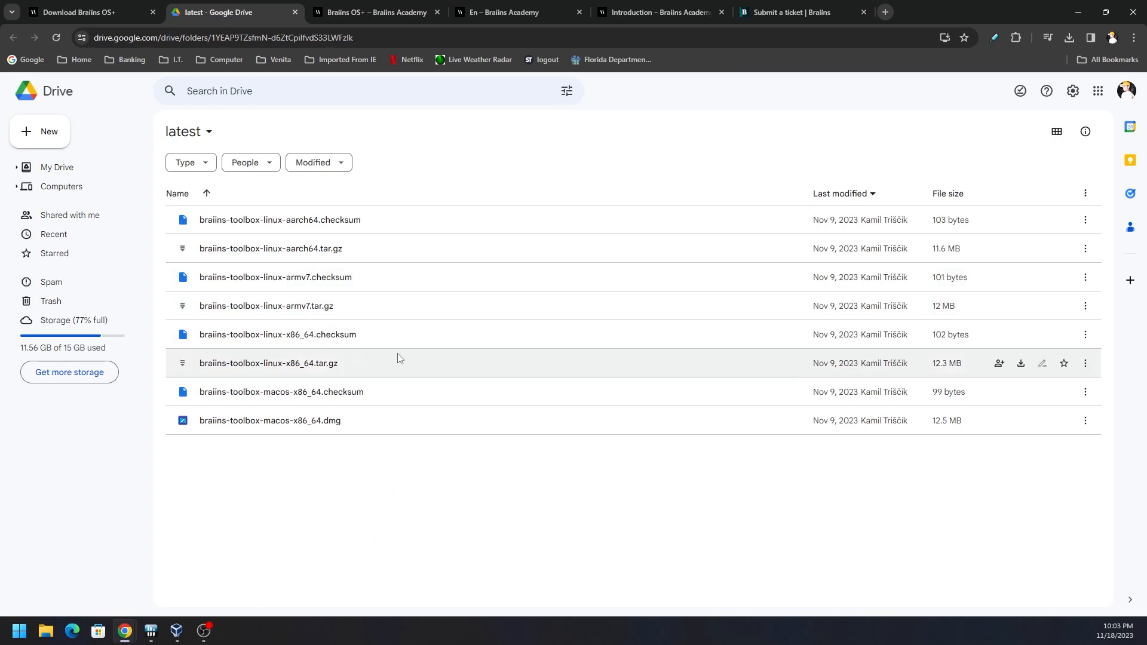
mouse_move(463, 248)
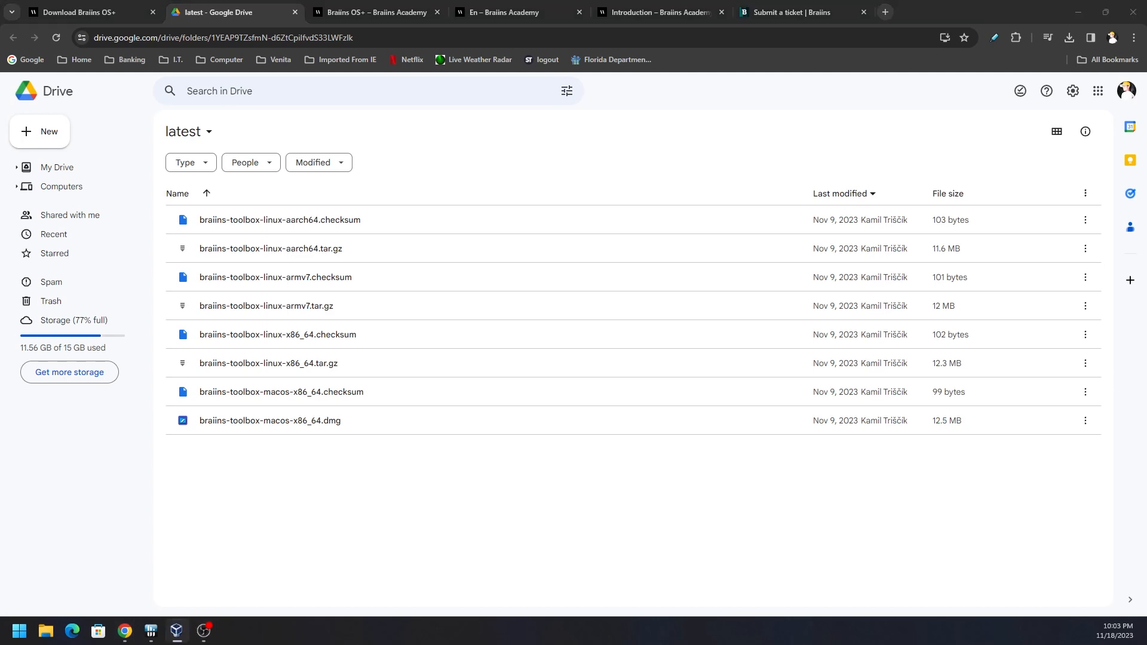
left_click(375, 12)
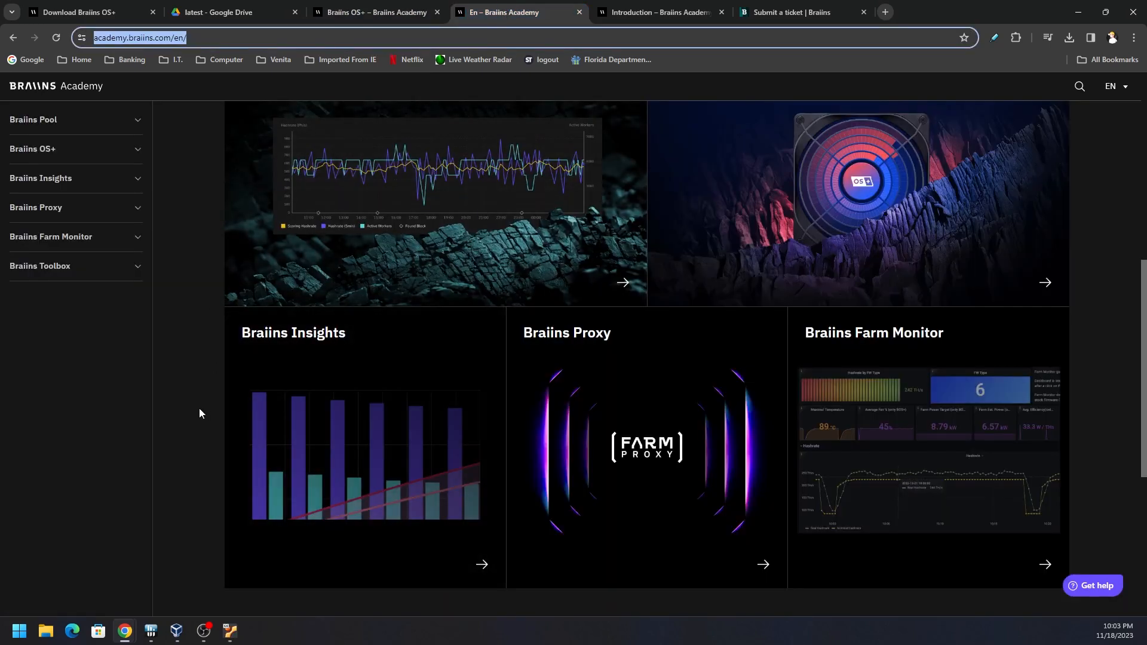
mouse_move(874, 368)
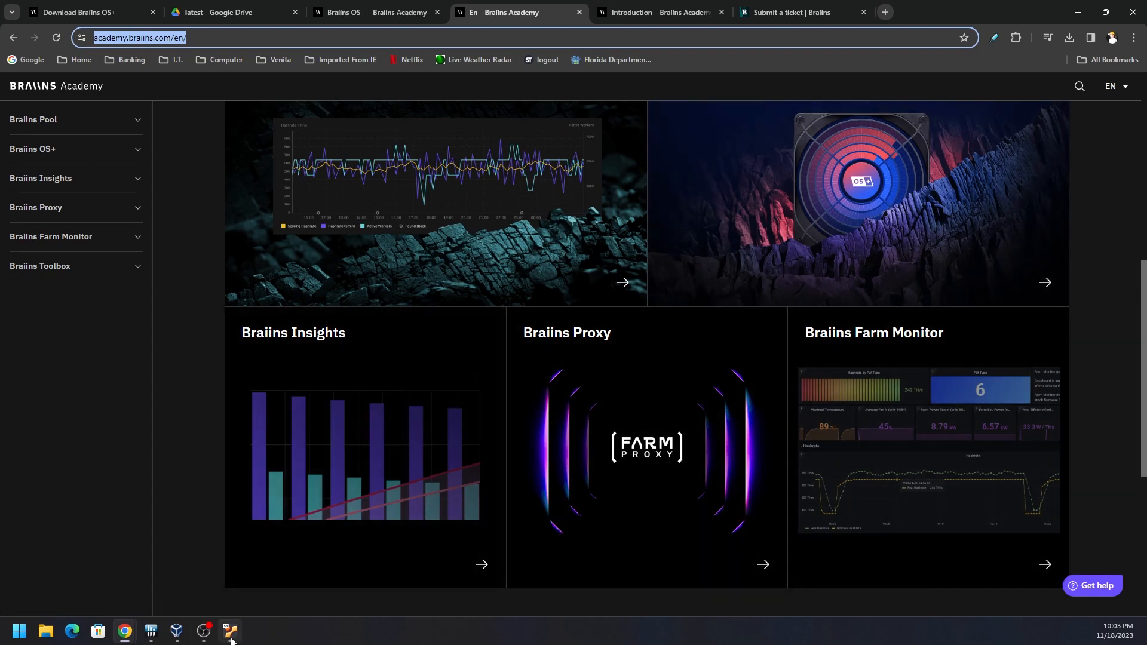
left_click(229, 631)
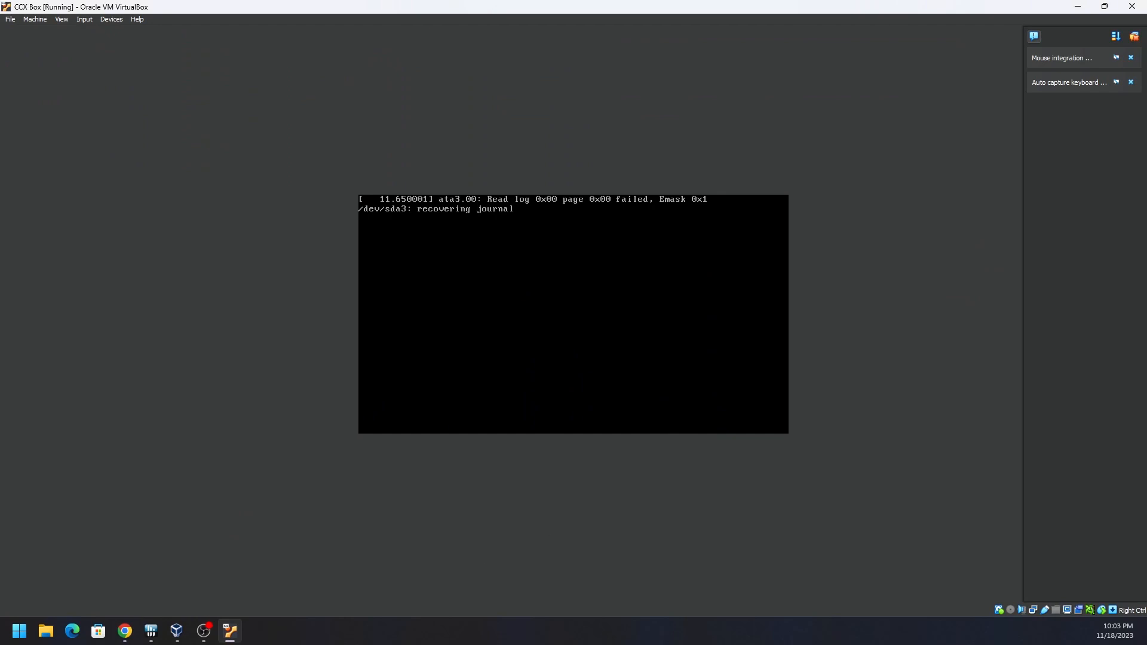
mouse_move(124, 630)
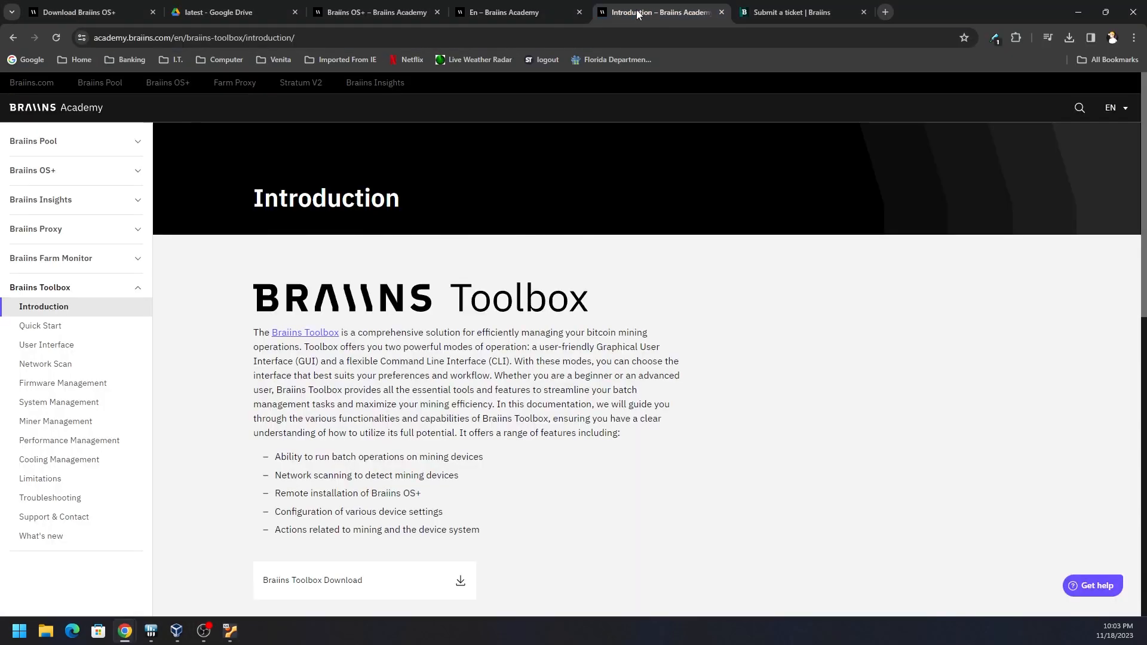
mouse_move(662, 445)
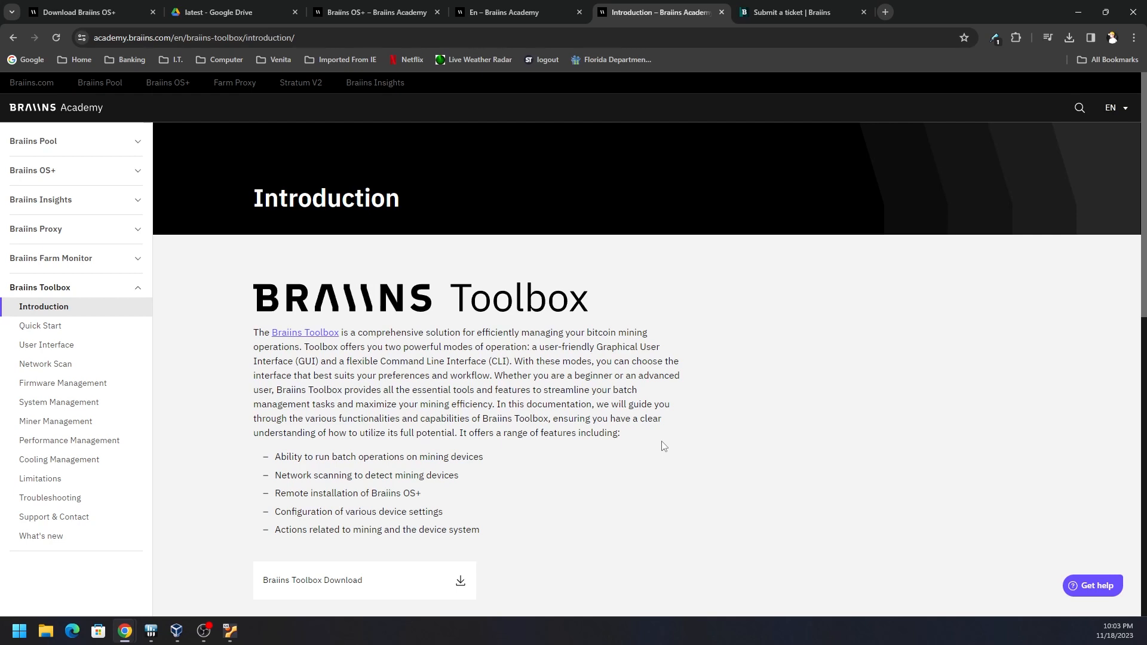
- Read the Toolbox Introduction prerequisites on macOS version and license server authorization
scroll("down", 3)
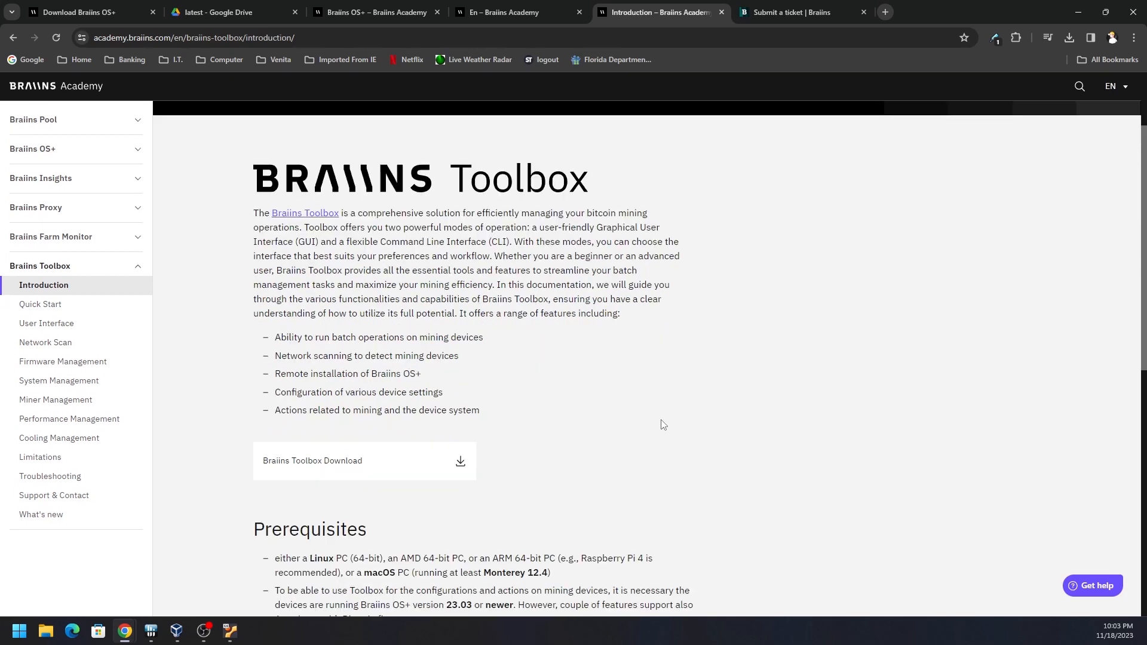
scroll("down", 3)
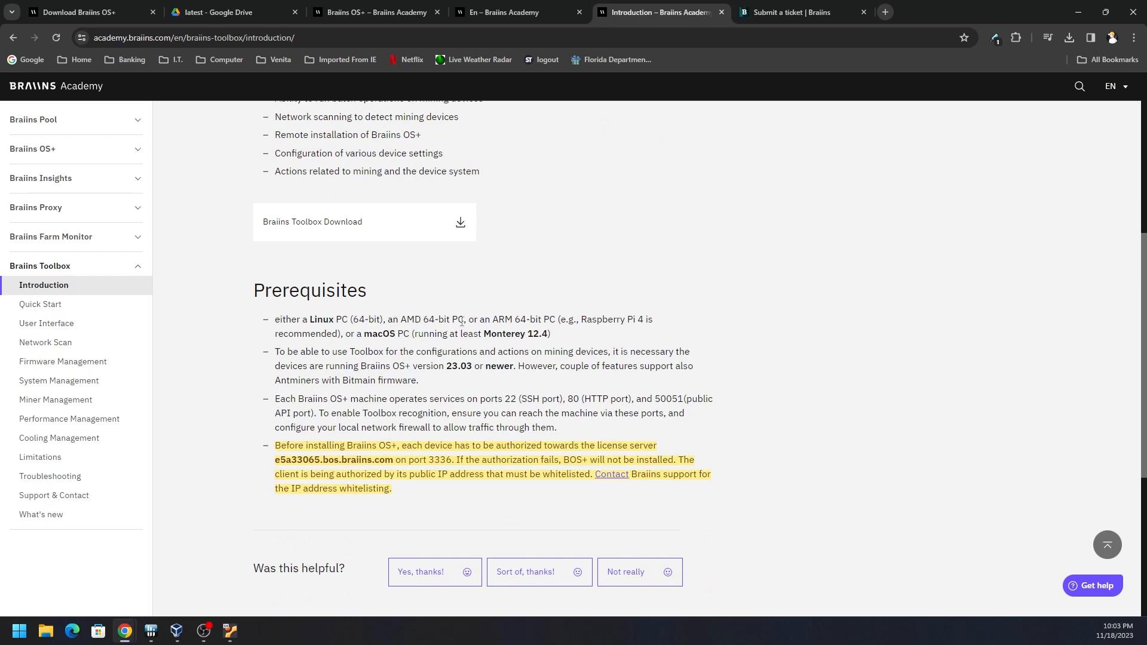
mouse_move(577, 347)
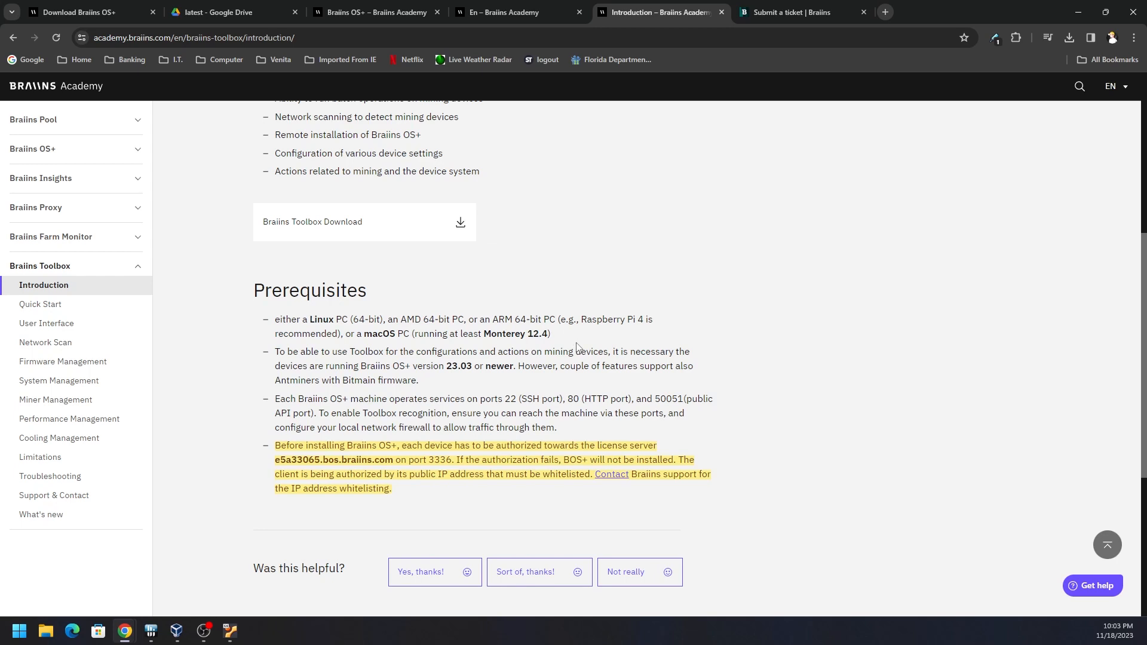
double_click(378, 333)
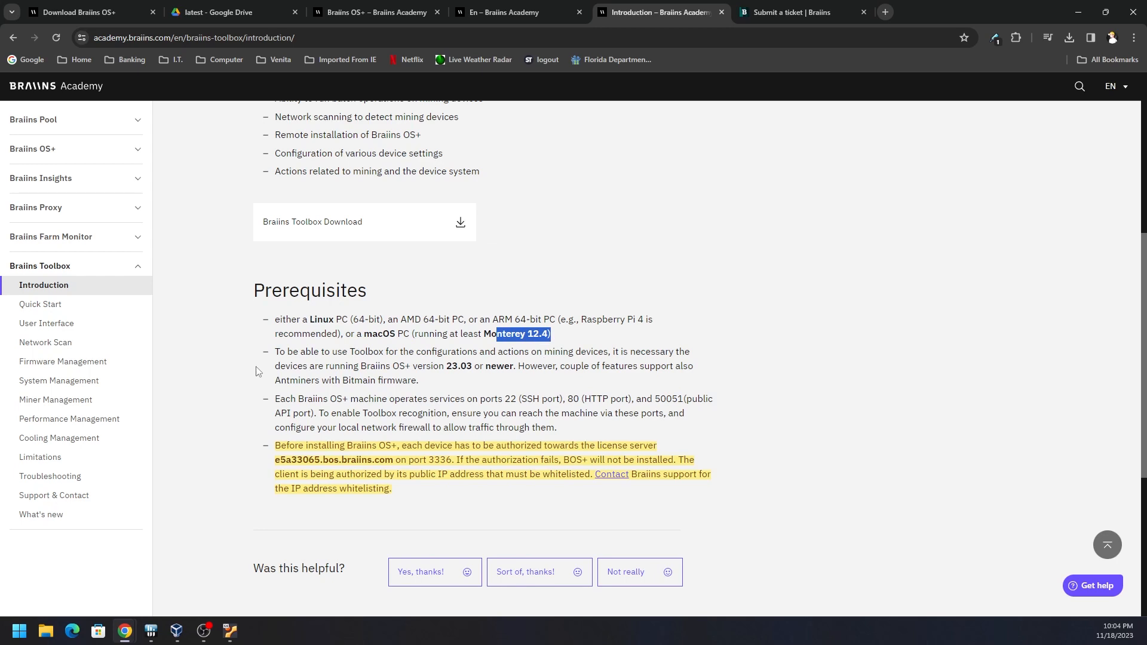
mouse_move(276, 358)
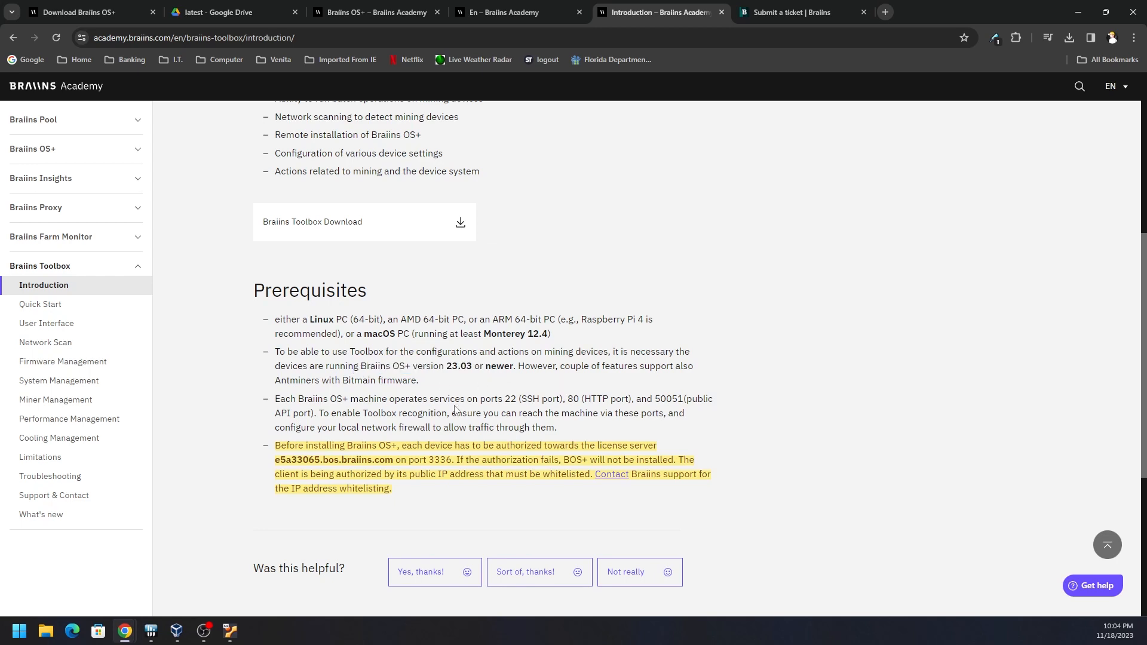
mouse_move(267, 446)
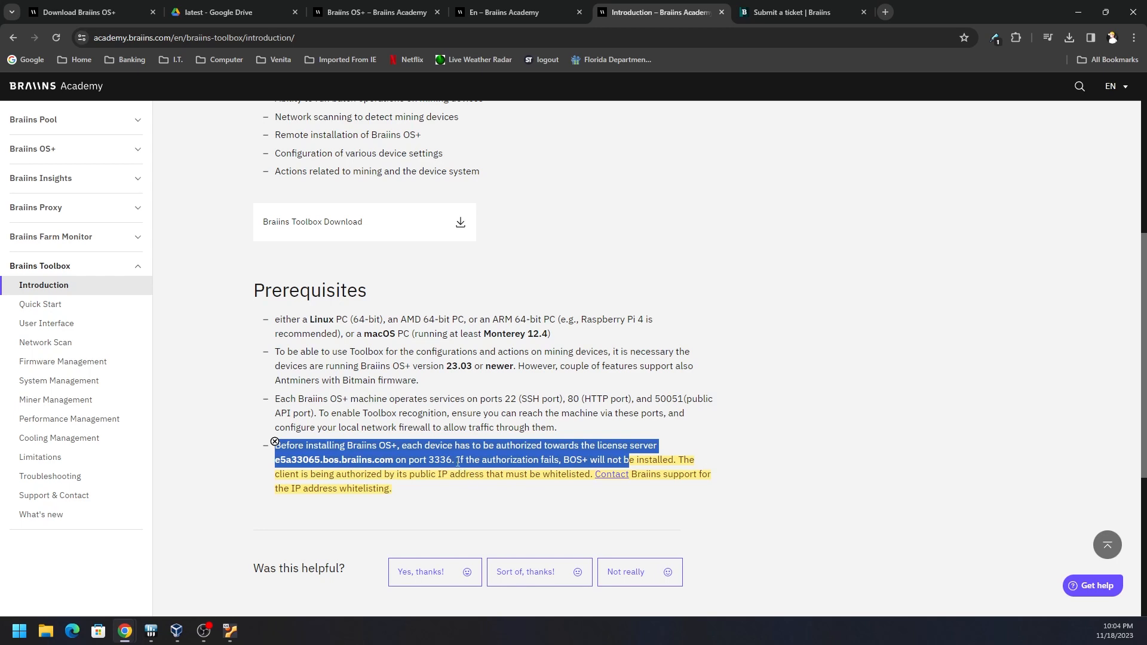
left_click(574, 459)
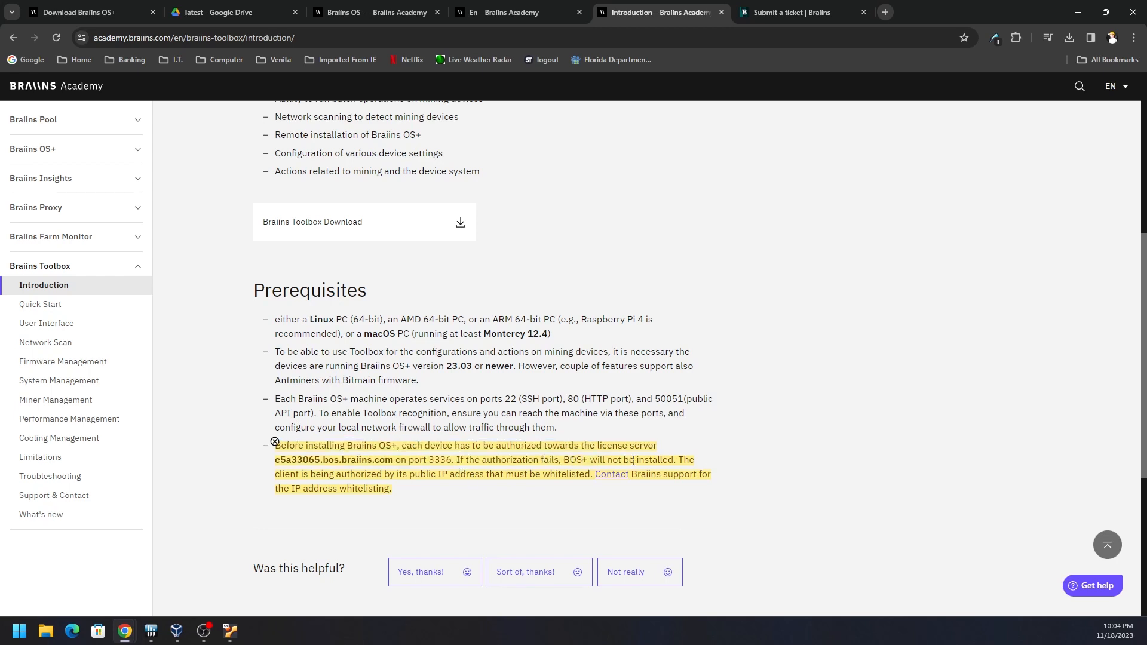
mouse_move(309, 483)
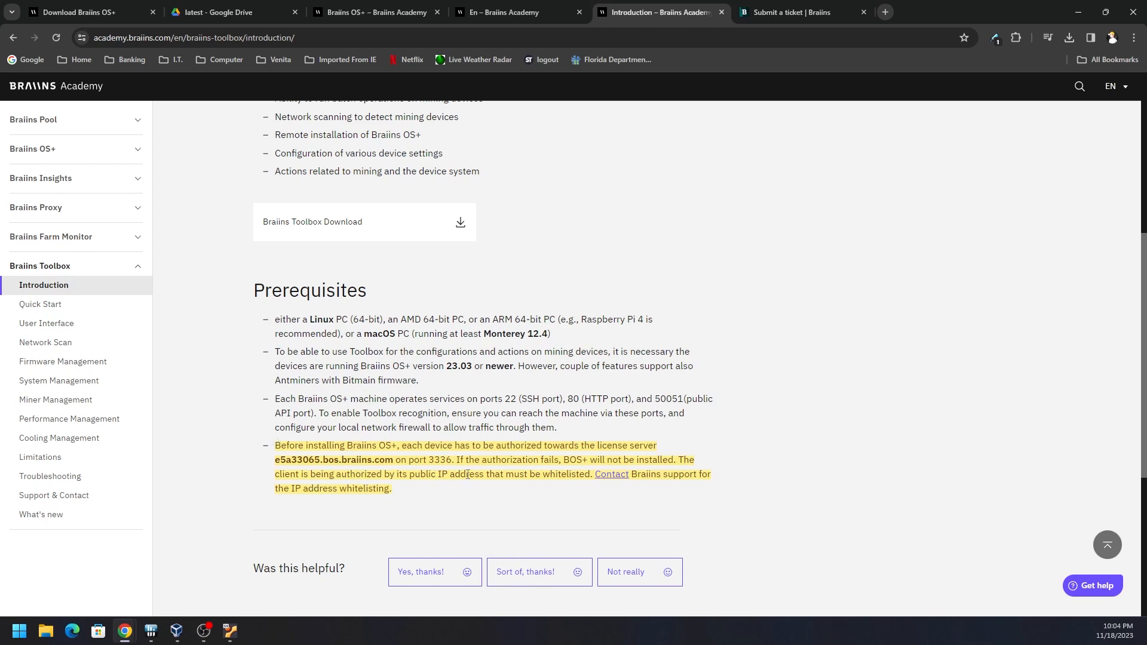
mouse_move(640, 492)
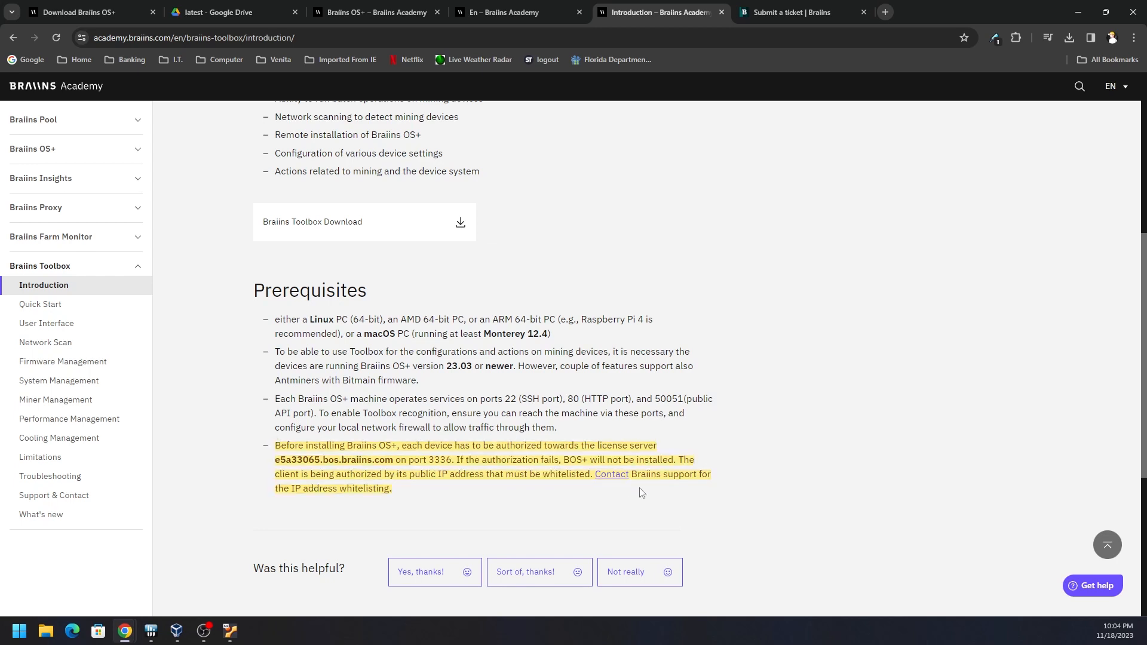
mouse_move(612, 258)
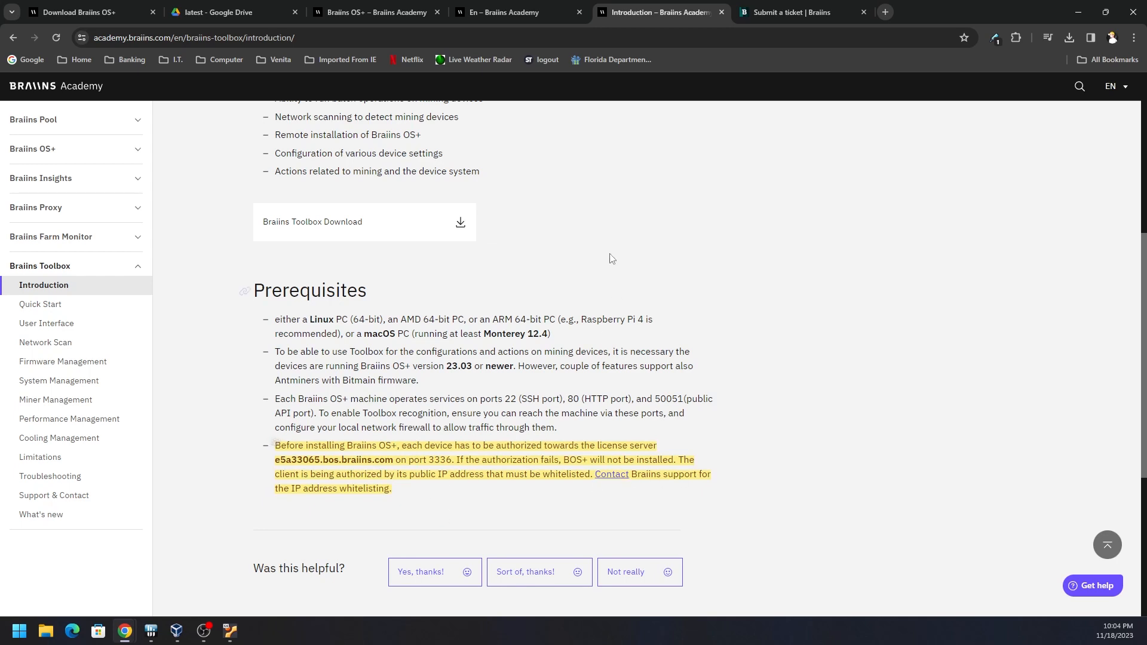
left_click(796, 12)
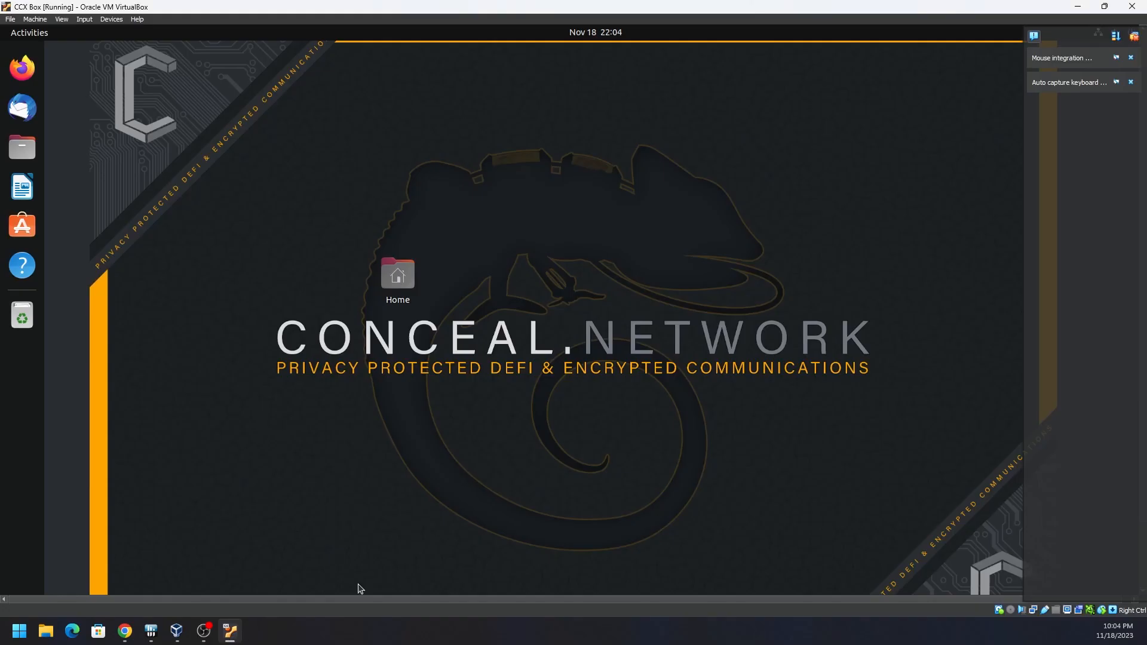
mouse_move(610, 398)
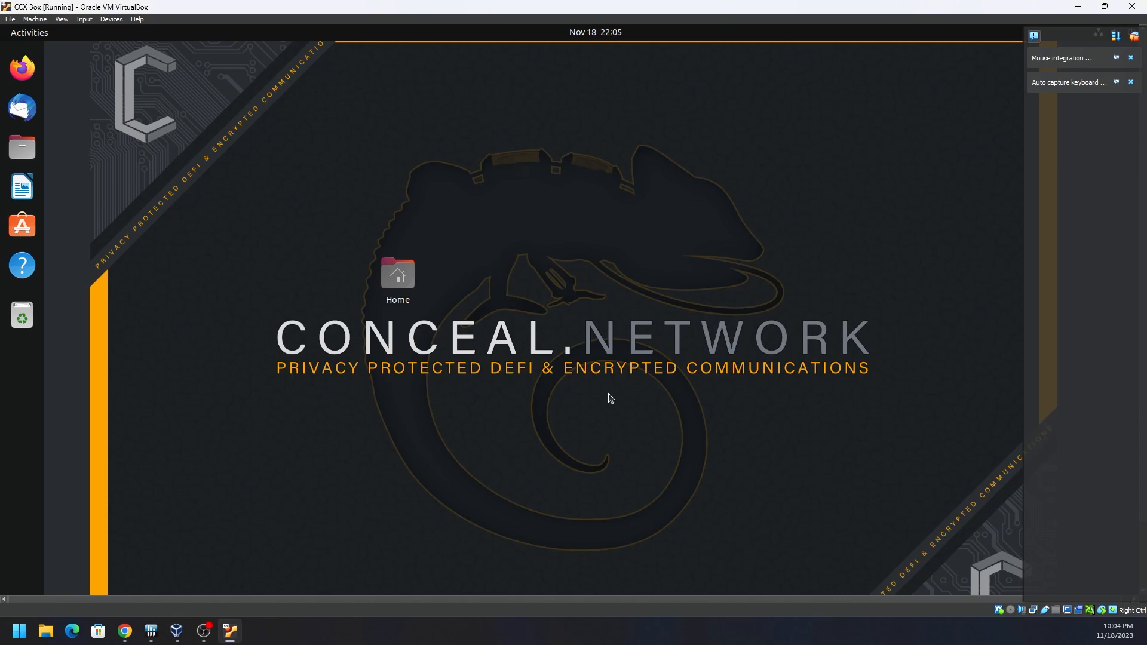
mouse_move(532, 275)
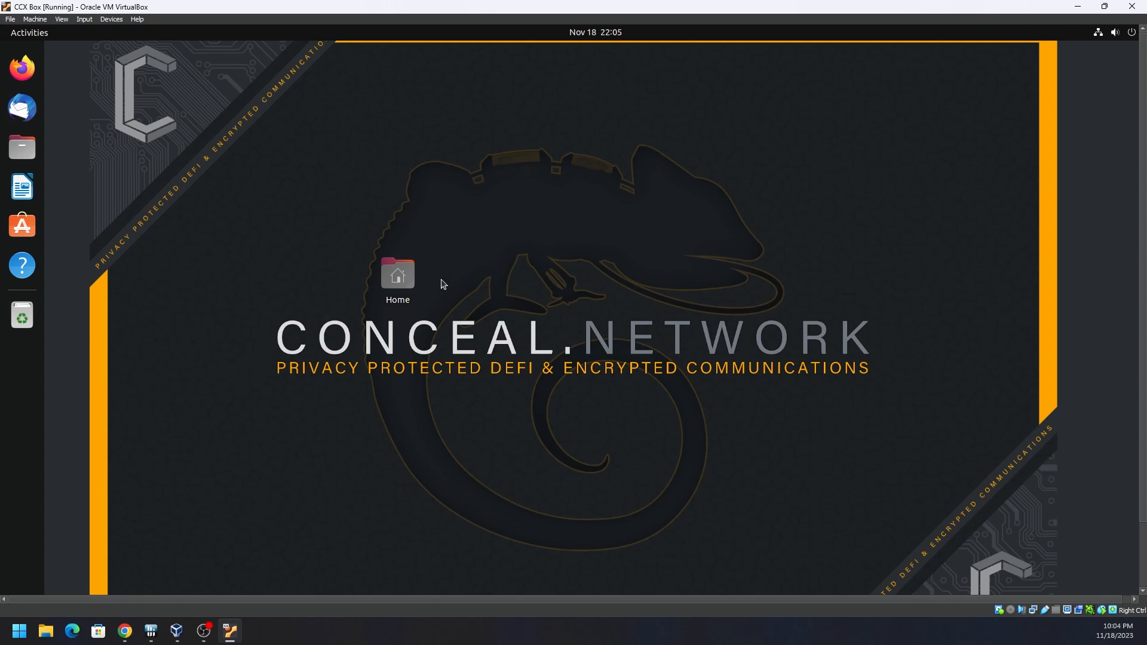
- Launch Firefox from the Ubuntu dock and dismiss the desktop context menu
left_click(22, 68)
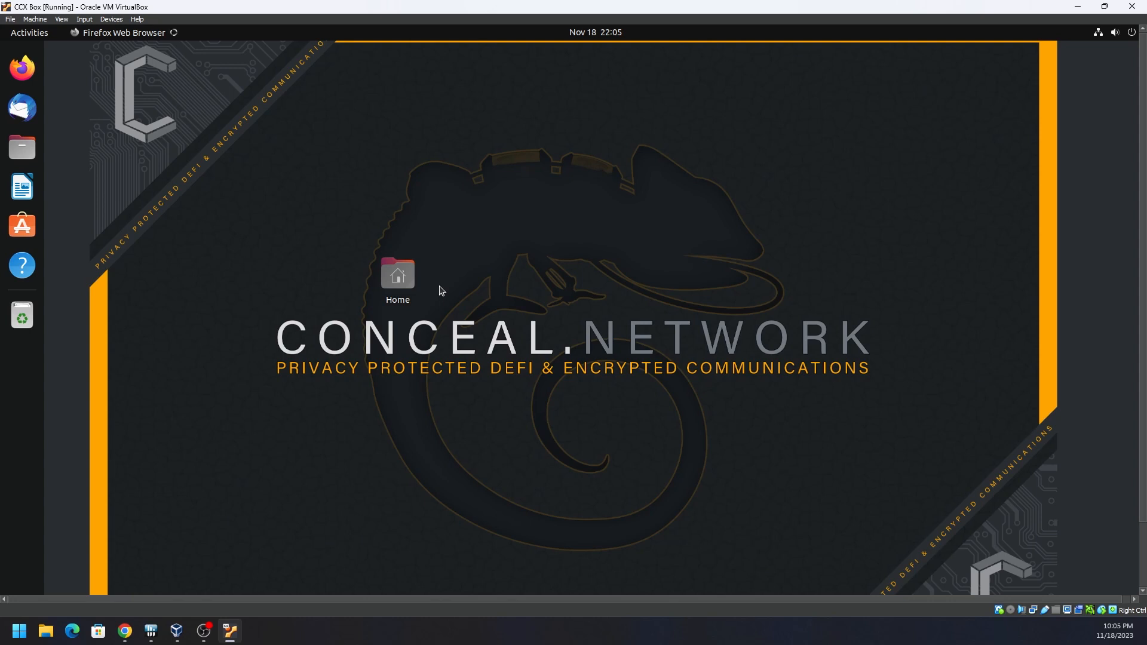
right_click(439, 291)
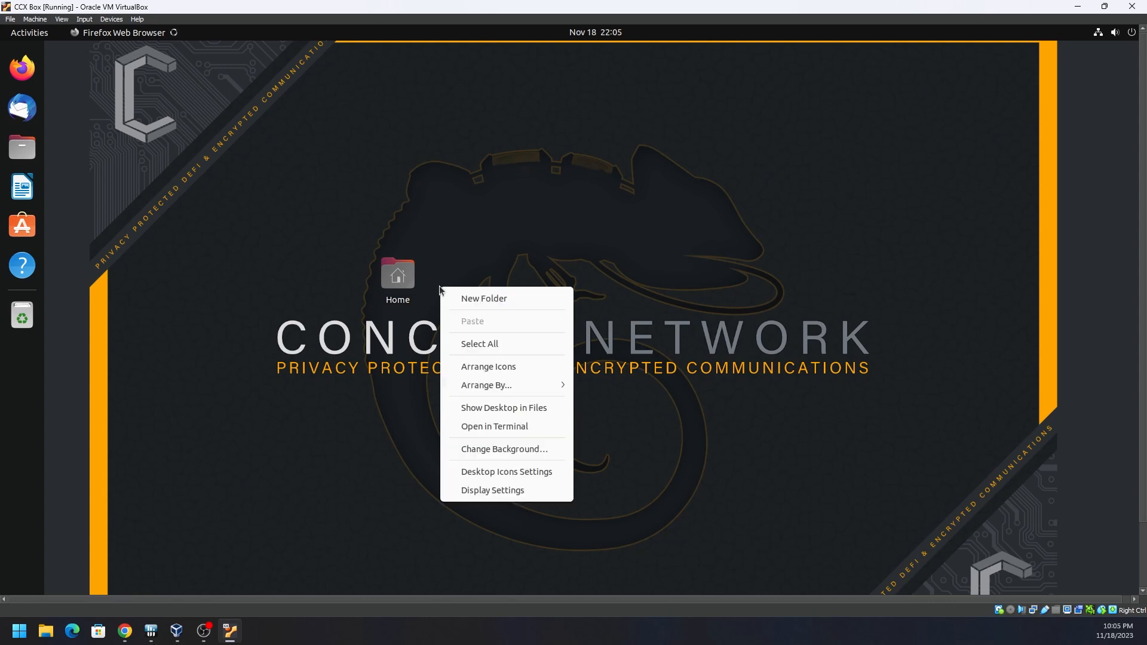
left_click(667, 139)
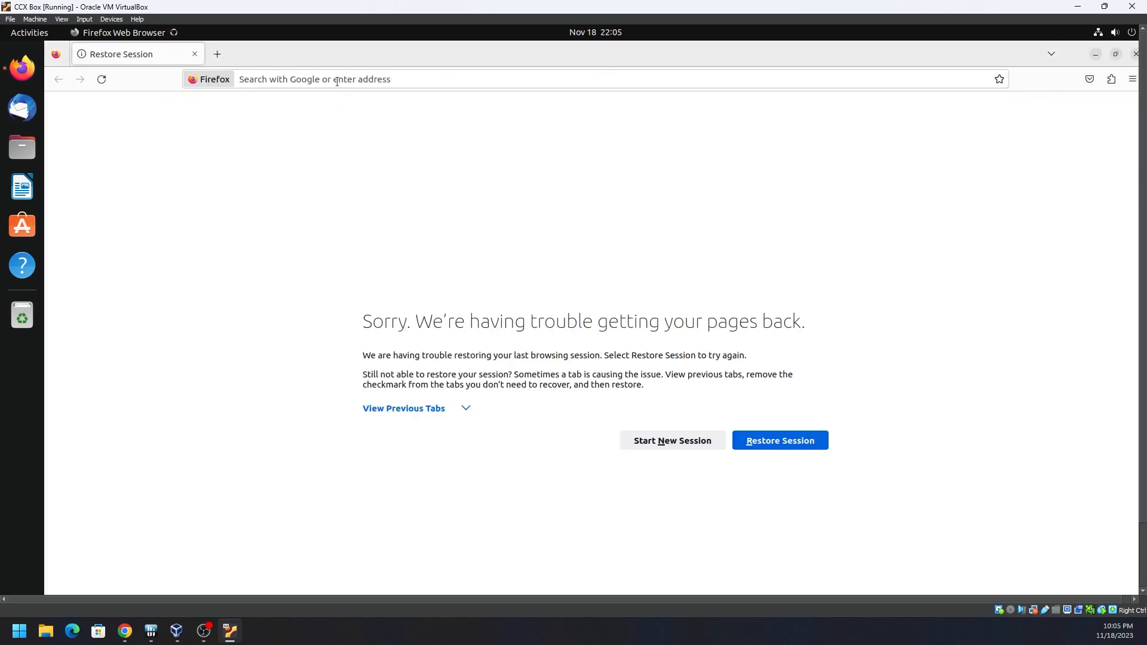
- Search Google for 'braiins os' from the Firefox address bar
type("braiins")
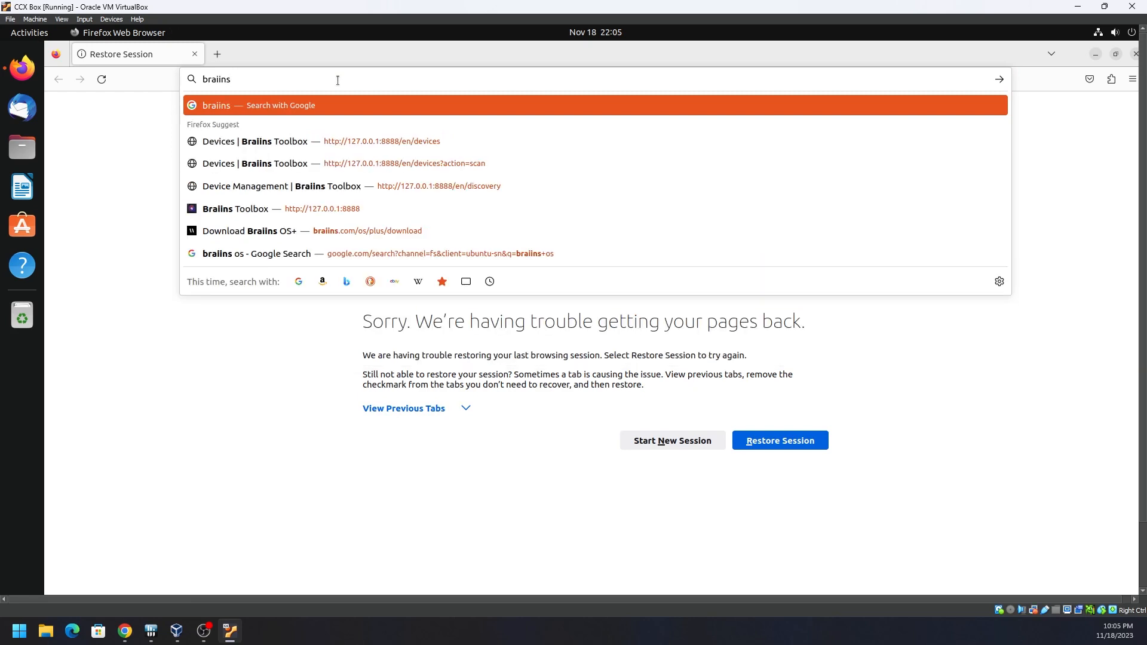
left_click(255, 253)
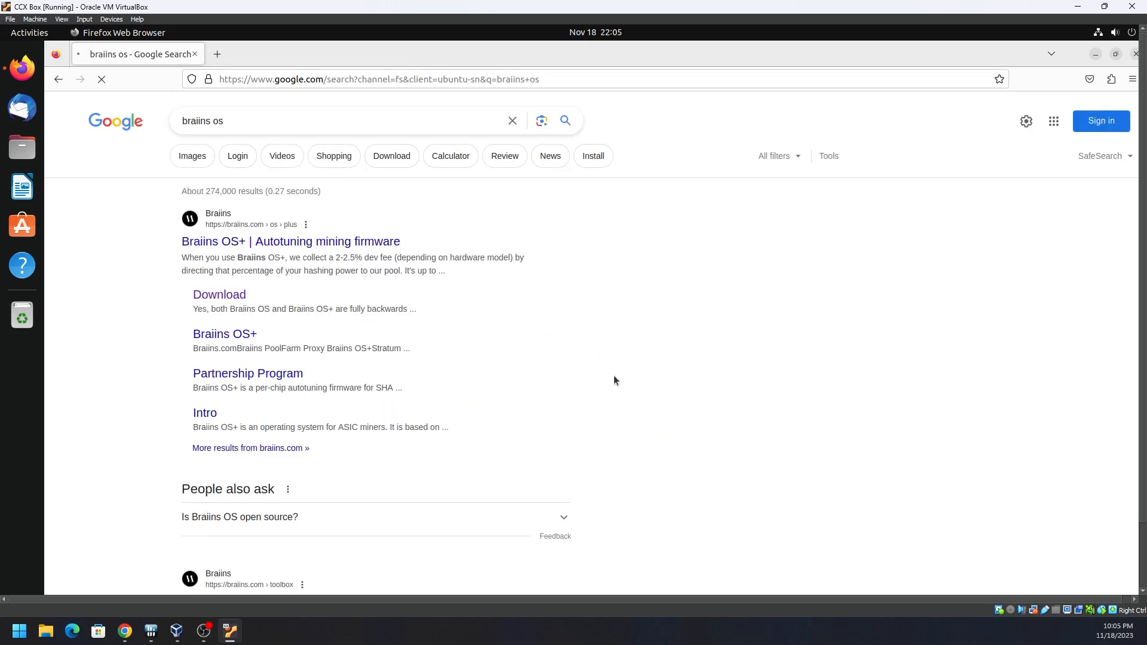
mouse_move(465, 372)
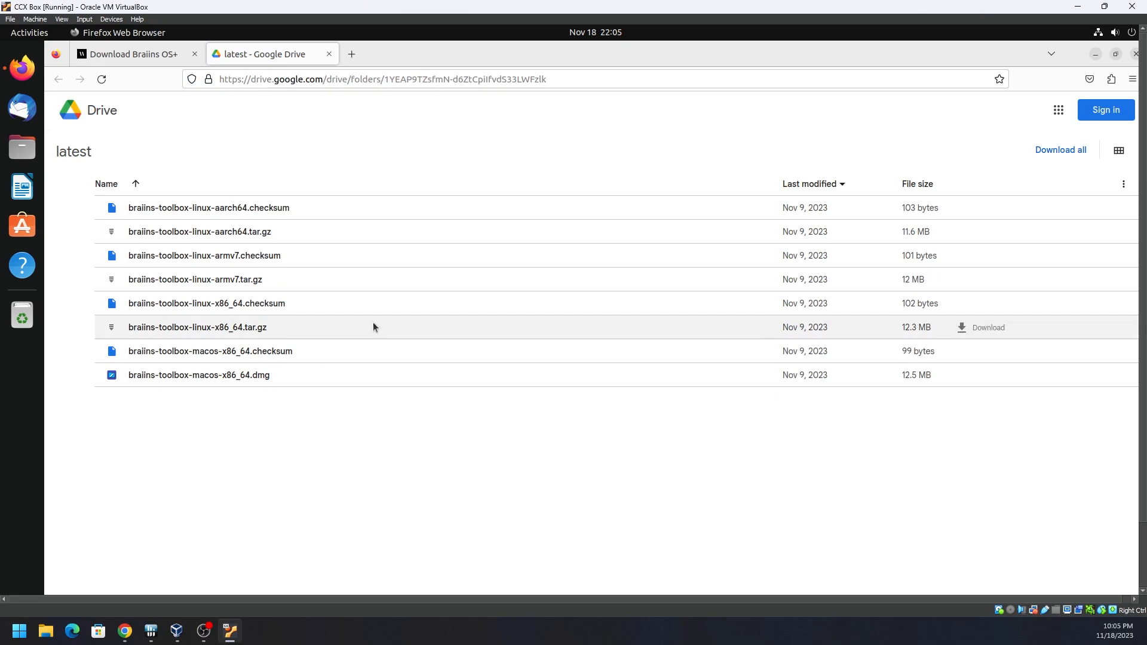
mouse_move(147, 332)
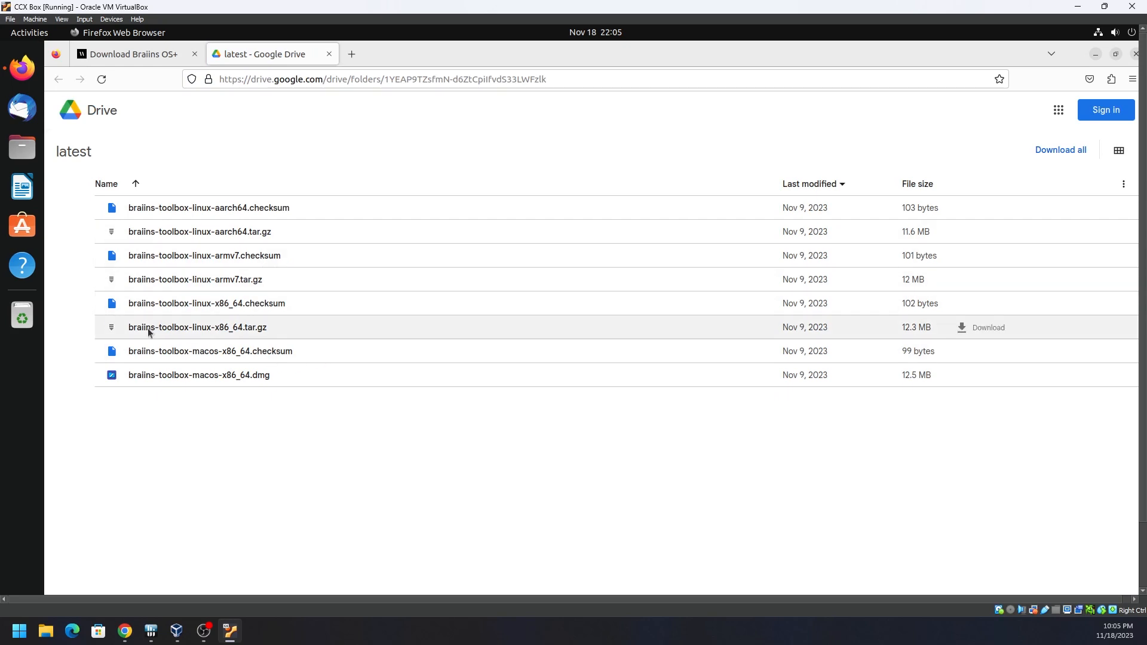
mouse_move(319, 337)
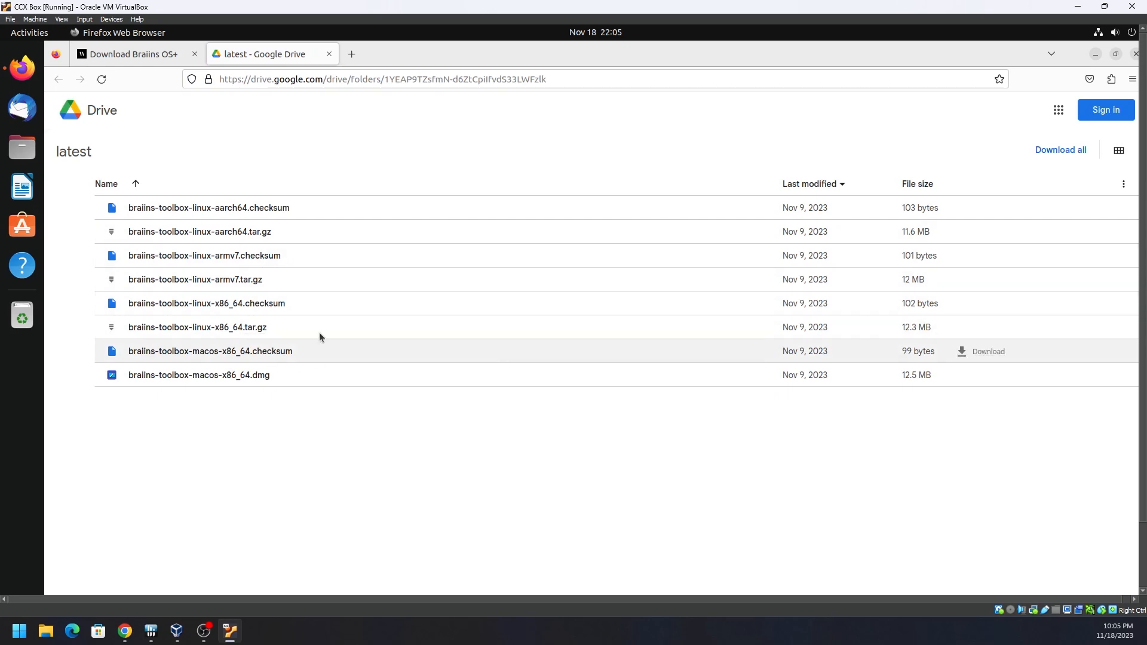
- Browse to Downloads in Files, holding the braiins-toolbox archives and executable
left_click(45, 638)
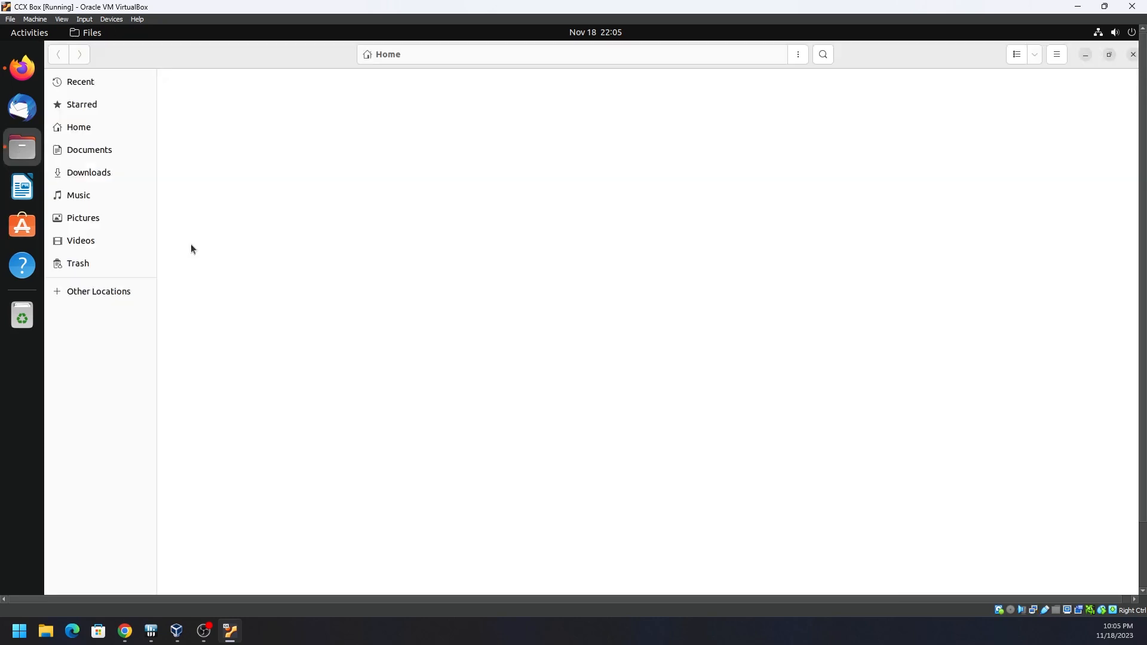
left_click(87, 172)
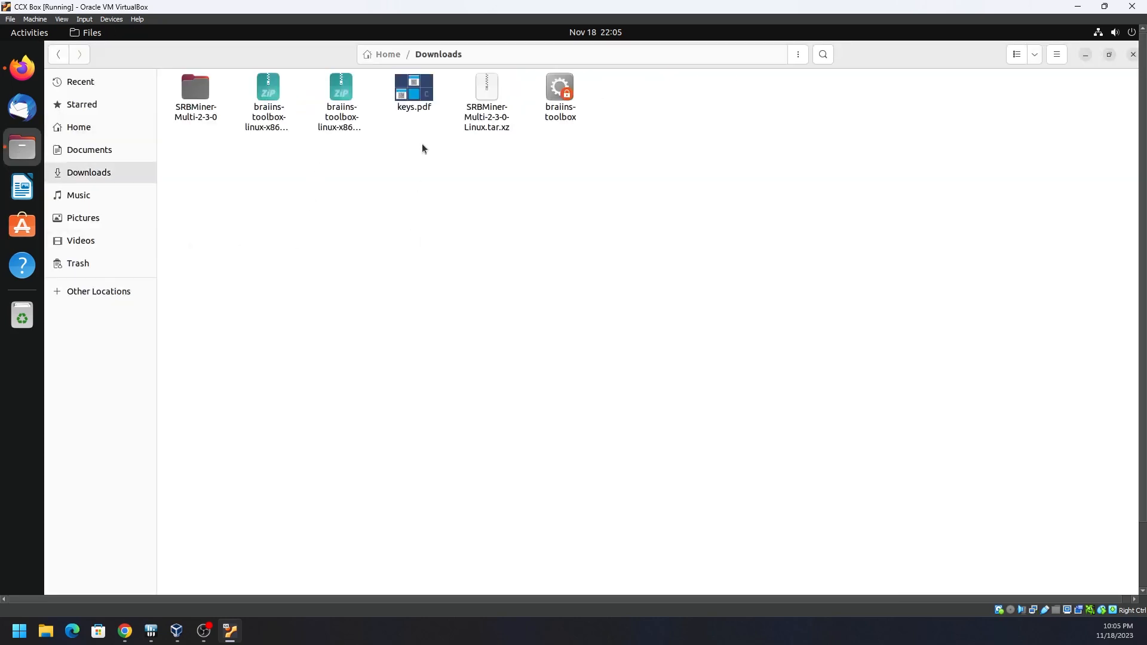
left_click(268, 95)
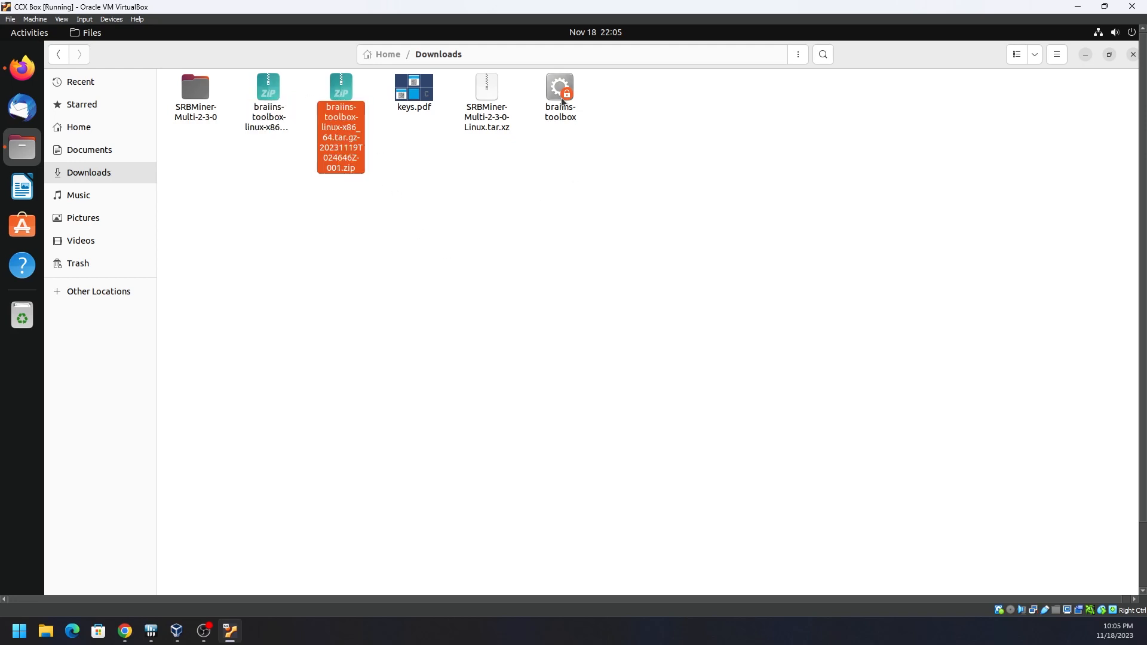
left_click(555, 192)
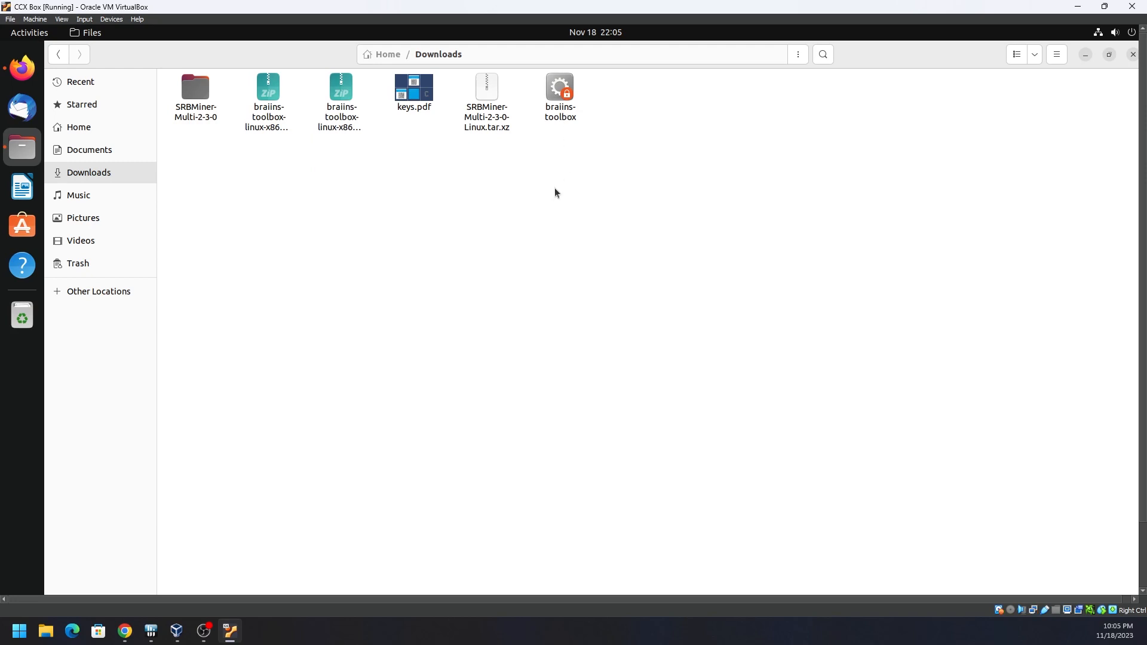
right_click(555, 192)
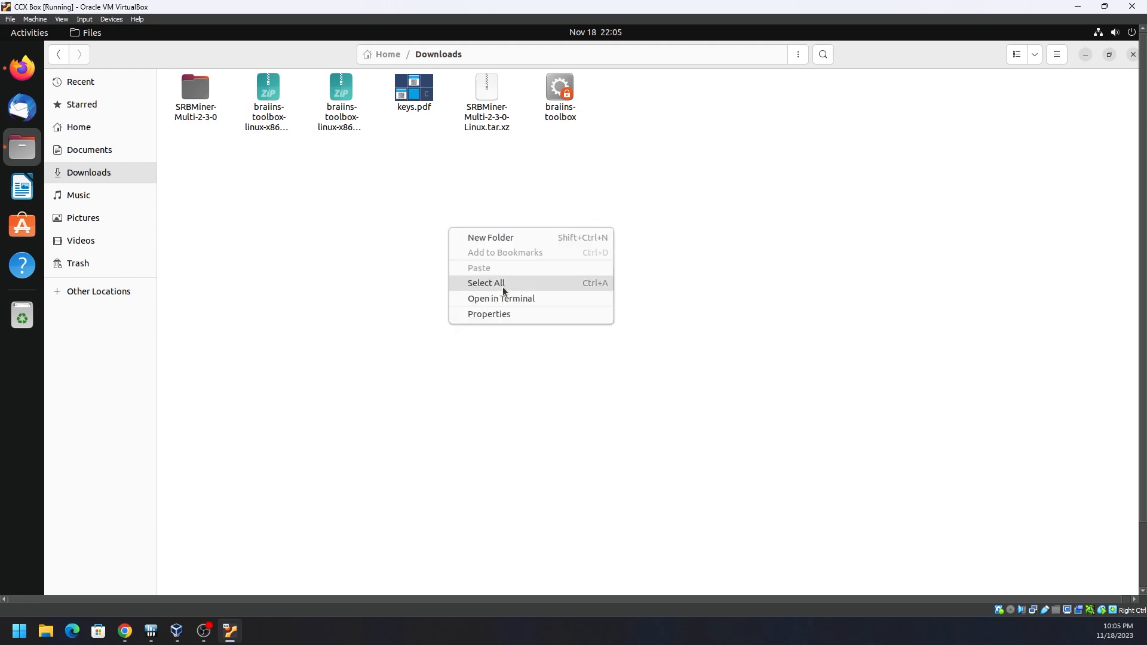
- Open a terminal in Downloads and run ./braiins-toolbox
left_click(501, 298)
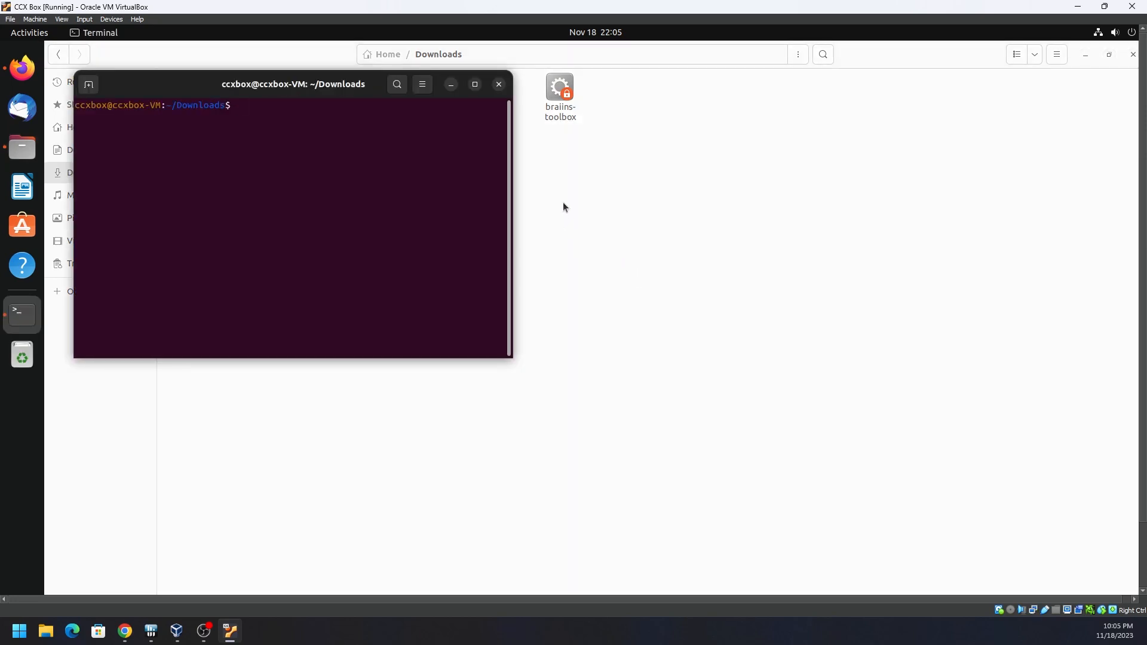
type("./")
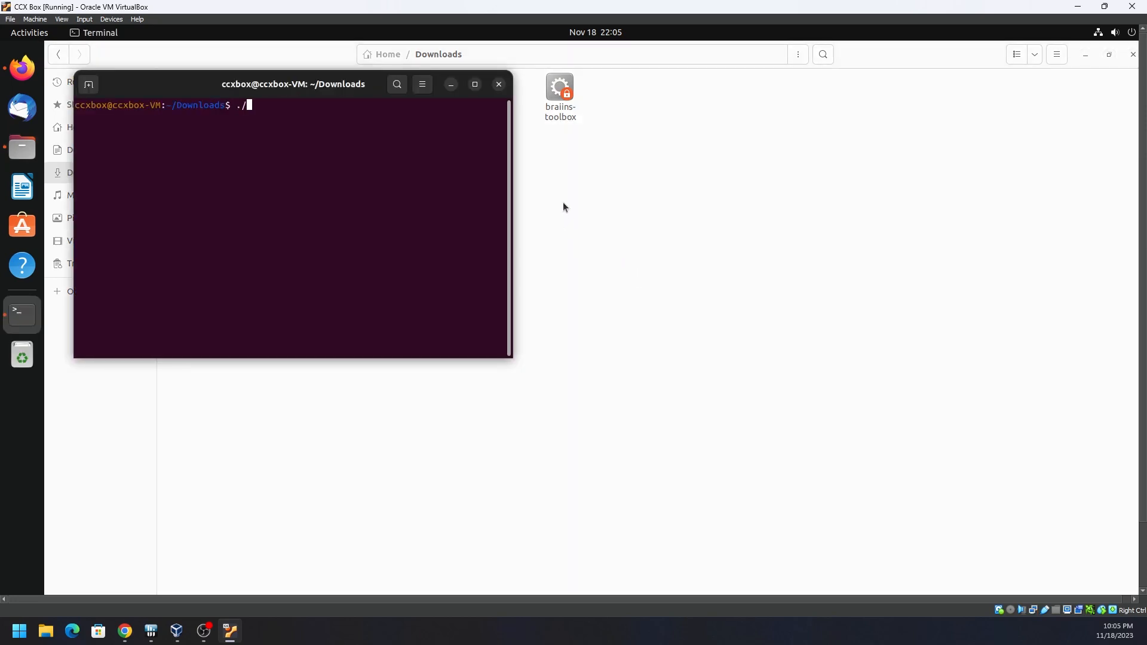
type("bra")
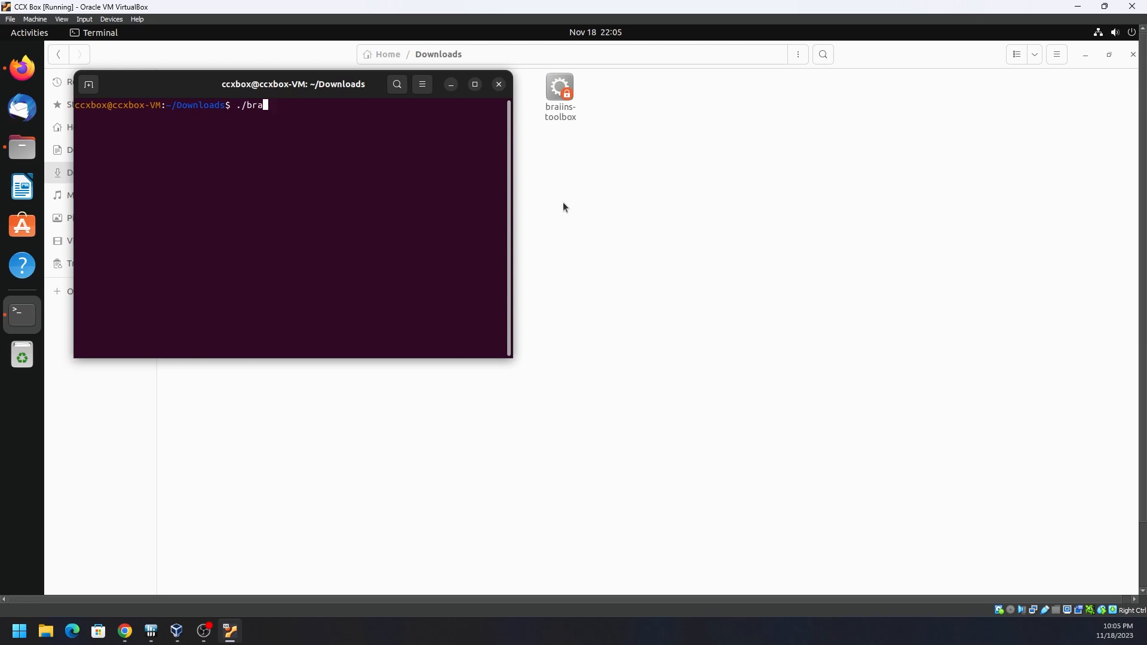
type("iins")
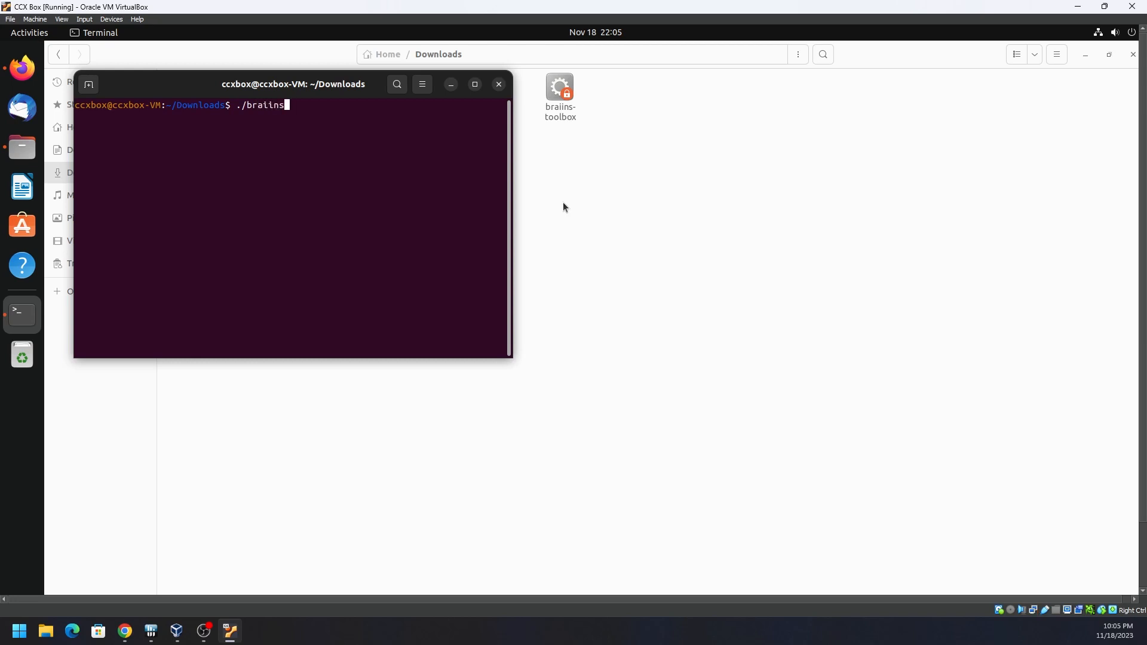
type("-toolbox")
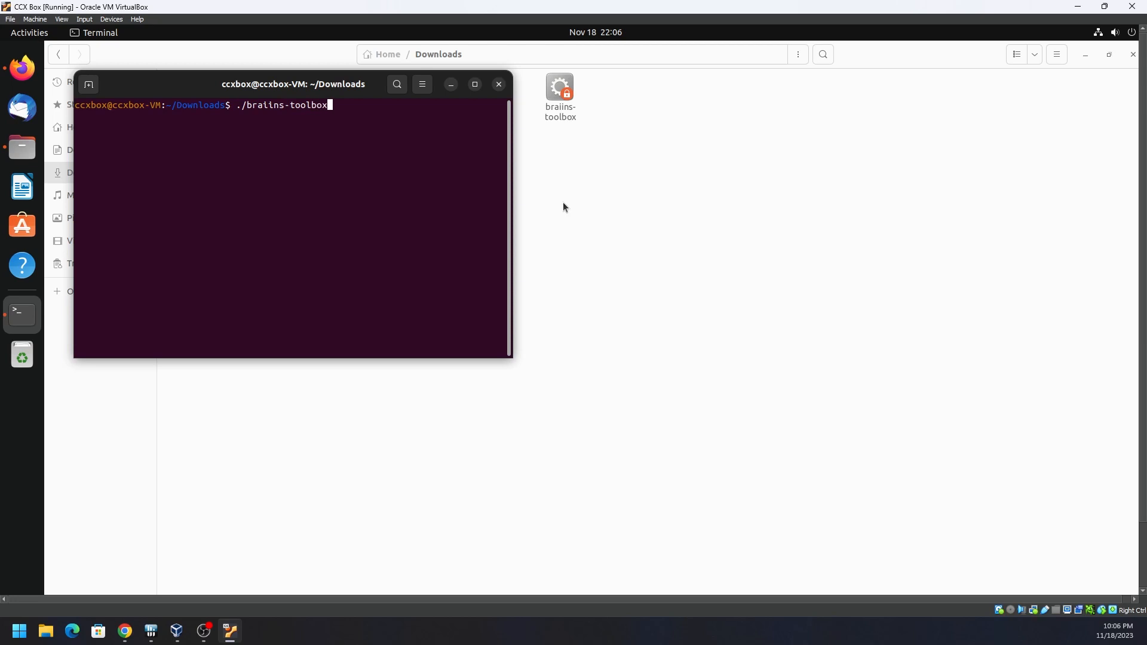
key("Return")
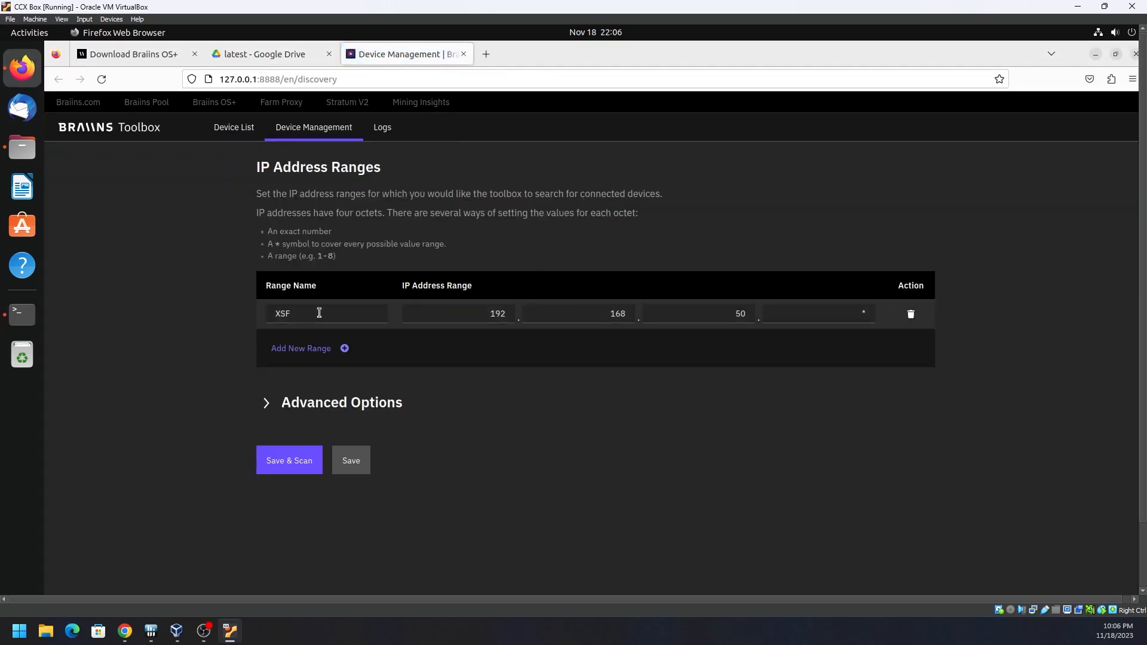
mouse_move(461, 340)
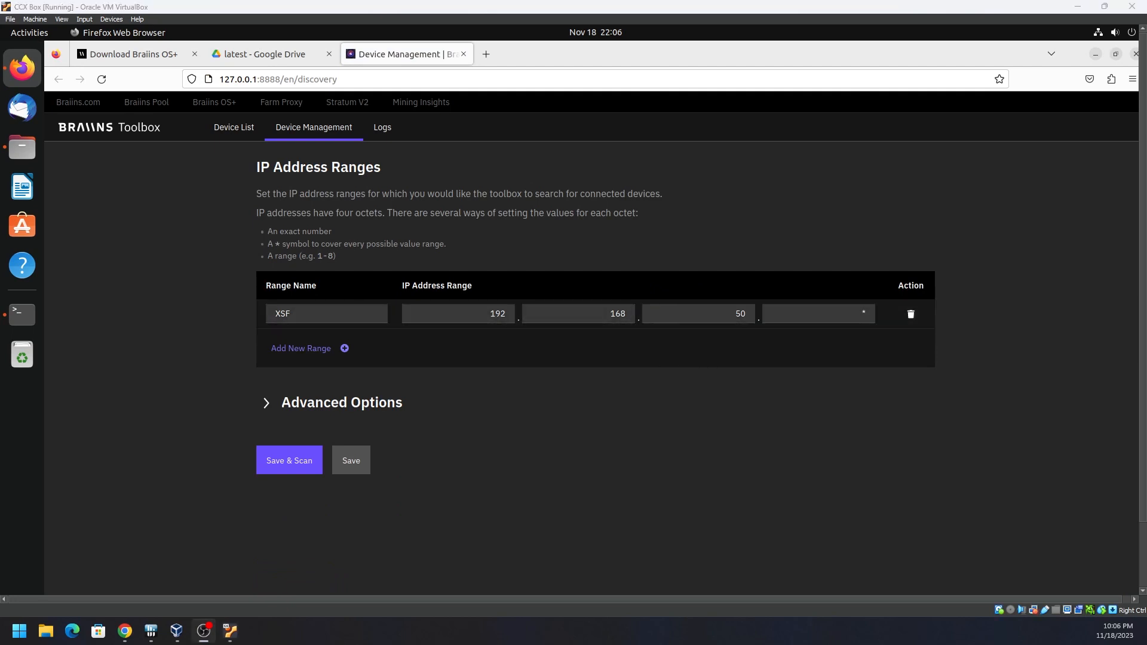
mouse_move(619, 337)
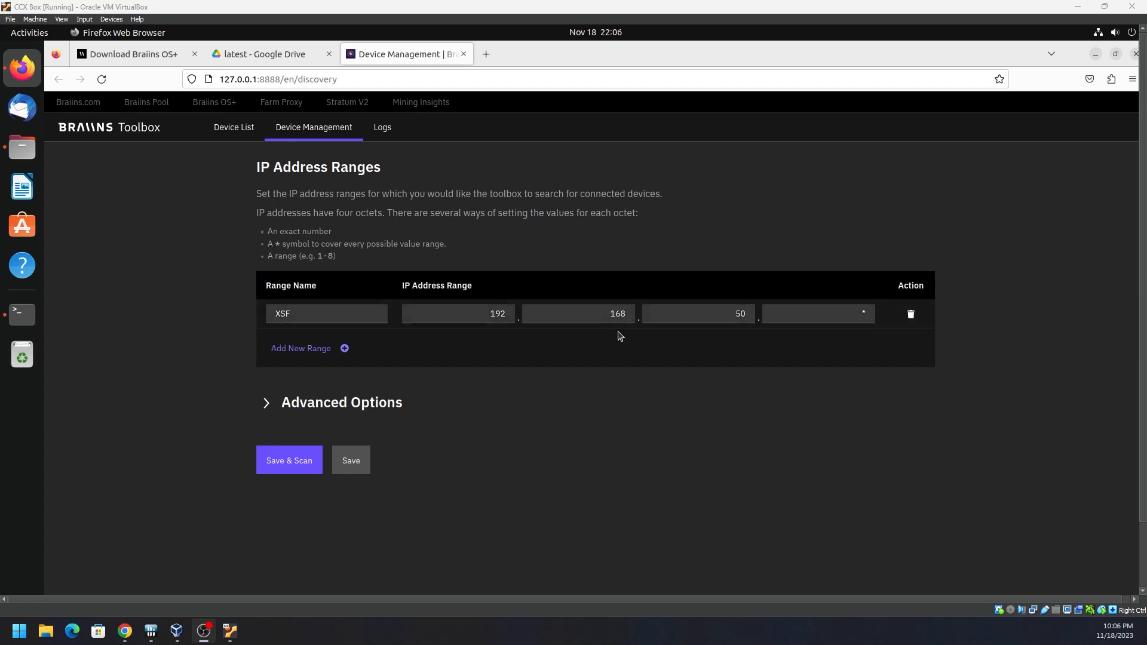
mouse_move(338, 261)
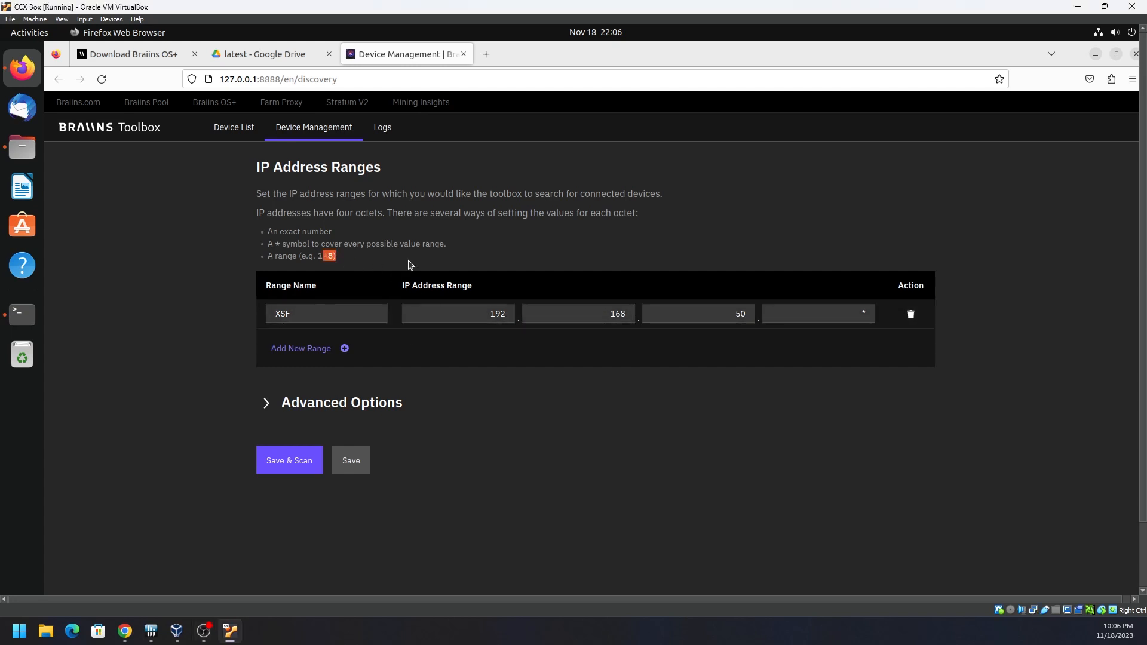
- Replace the XSF range's last octet * with 1-255
left_click(816, 313)
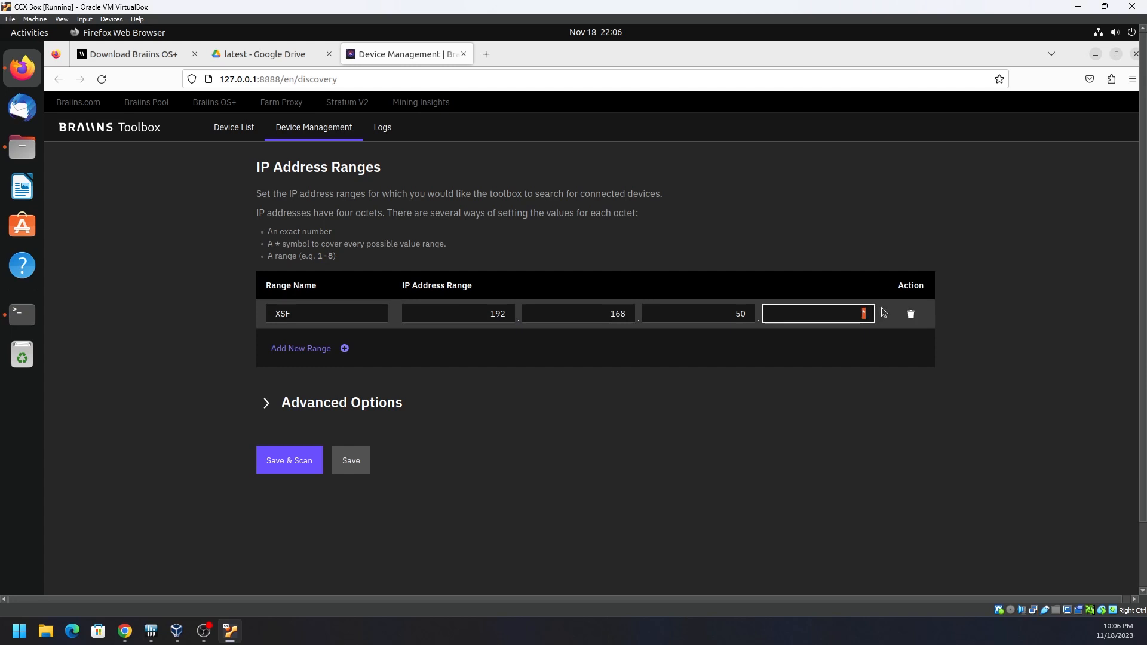
type("1-255")
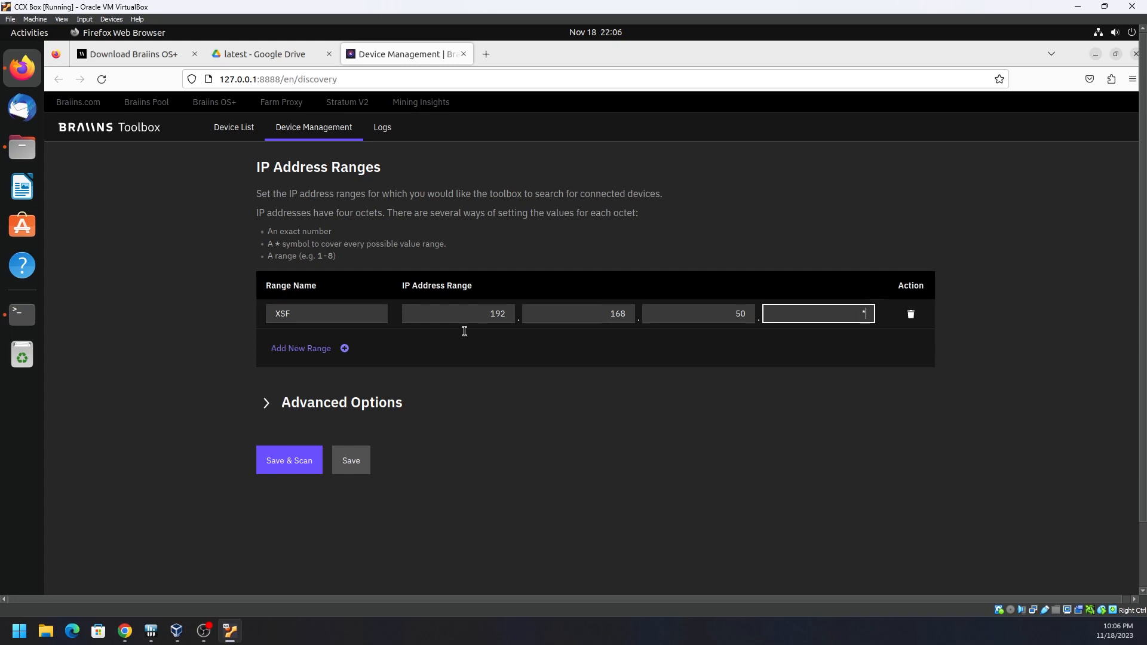
- Scan the network so the device list shows the WhatsMiner M30S+ at 192.168.50.124
left_click(288, 460)
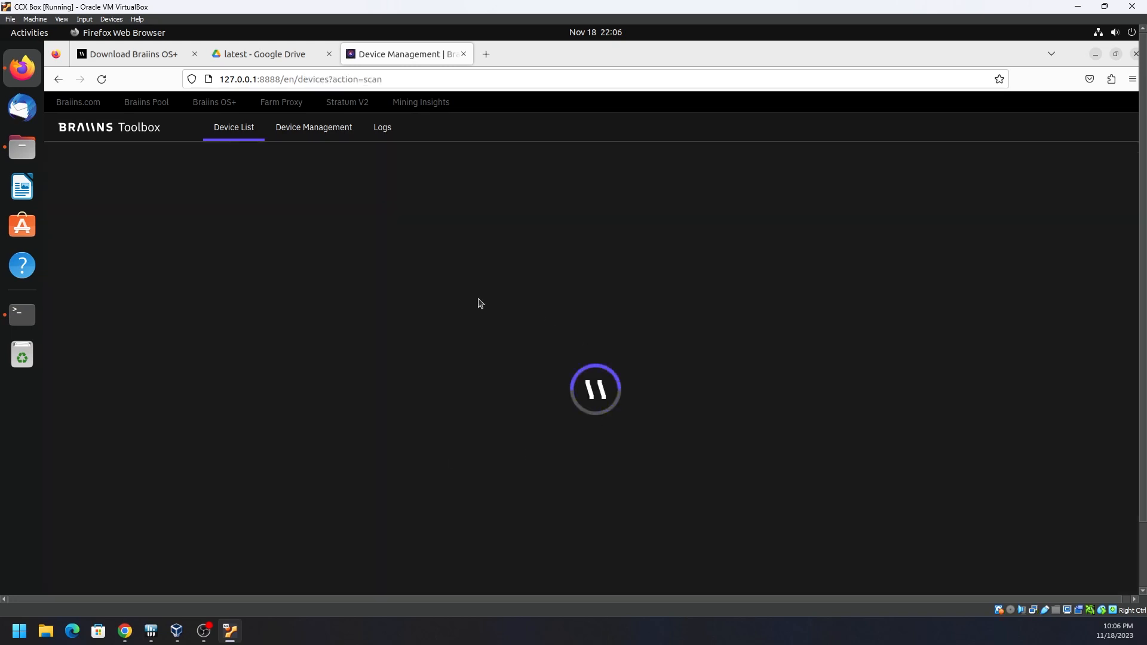
left_click(18, 629)
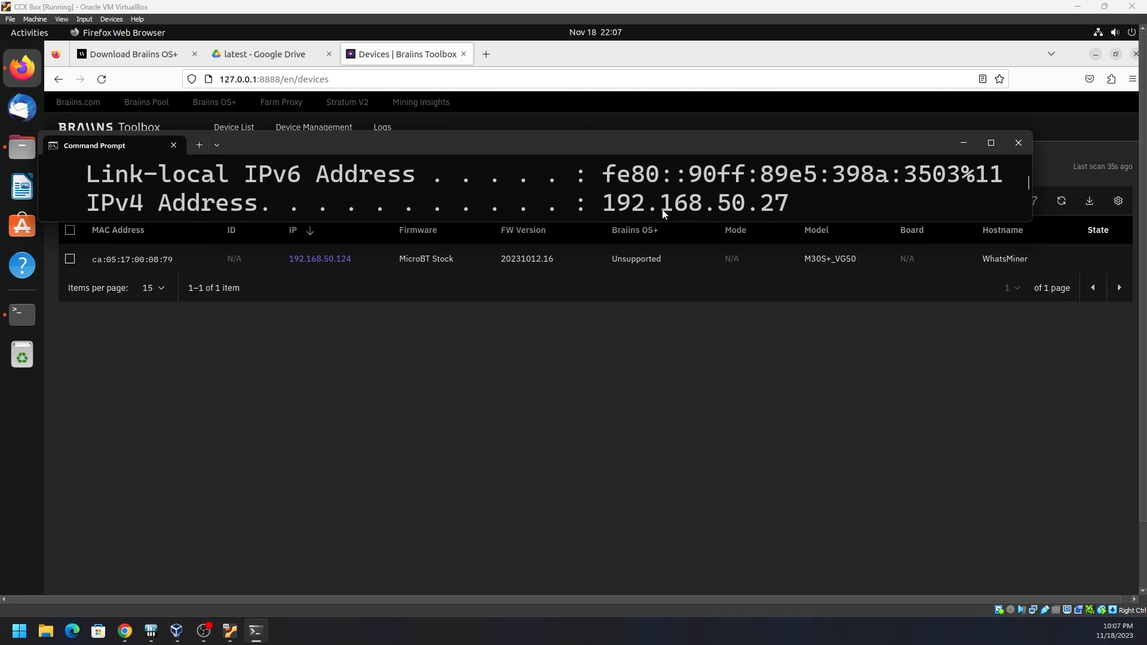
mouse_move(769, 208)
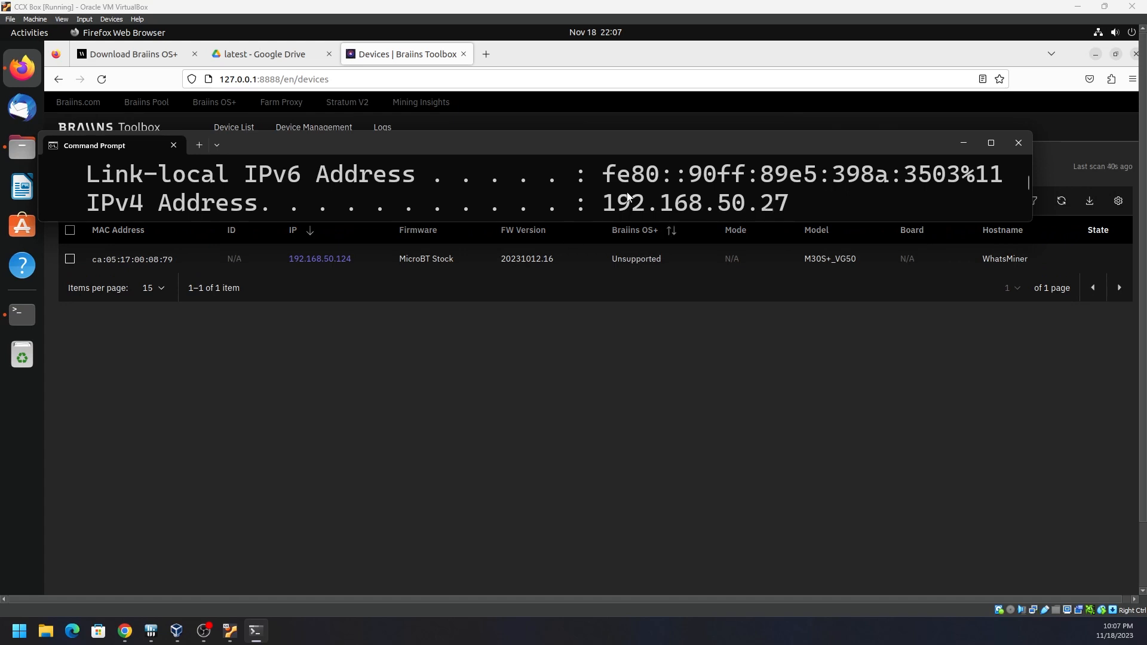
mouse_move(707, 189)
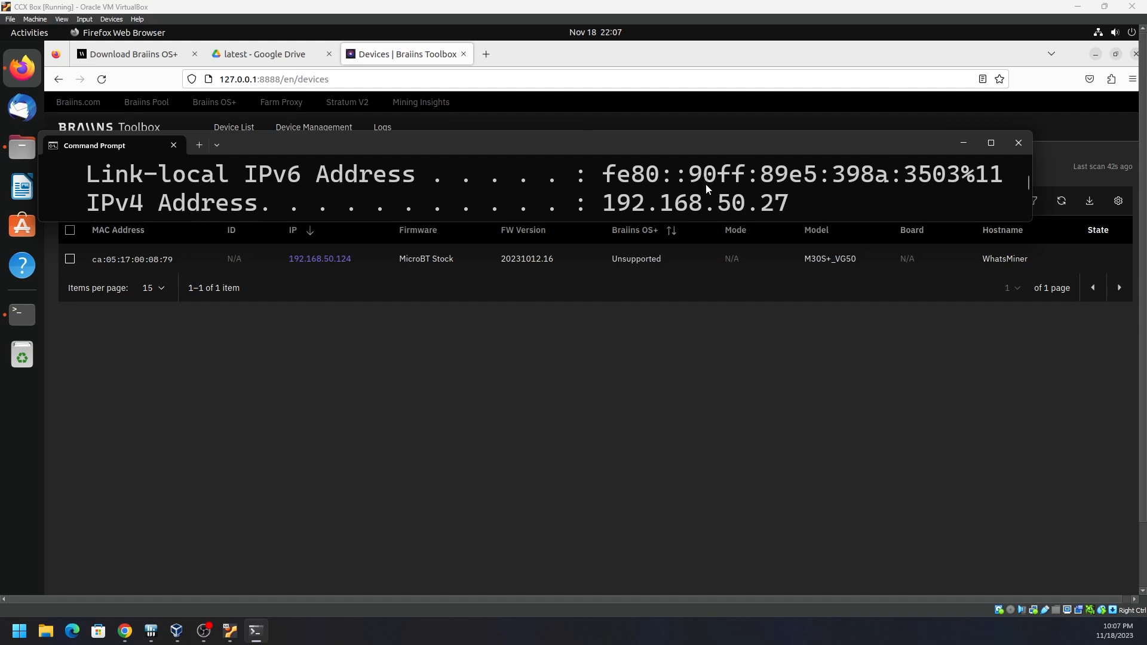
mouse_move(1045, 187)
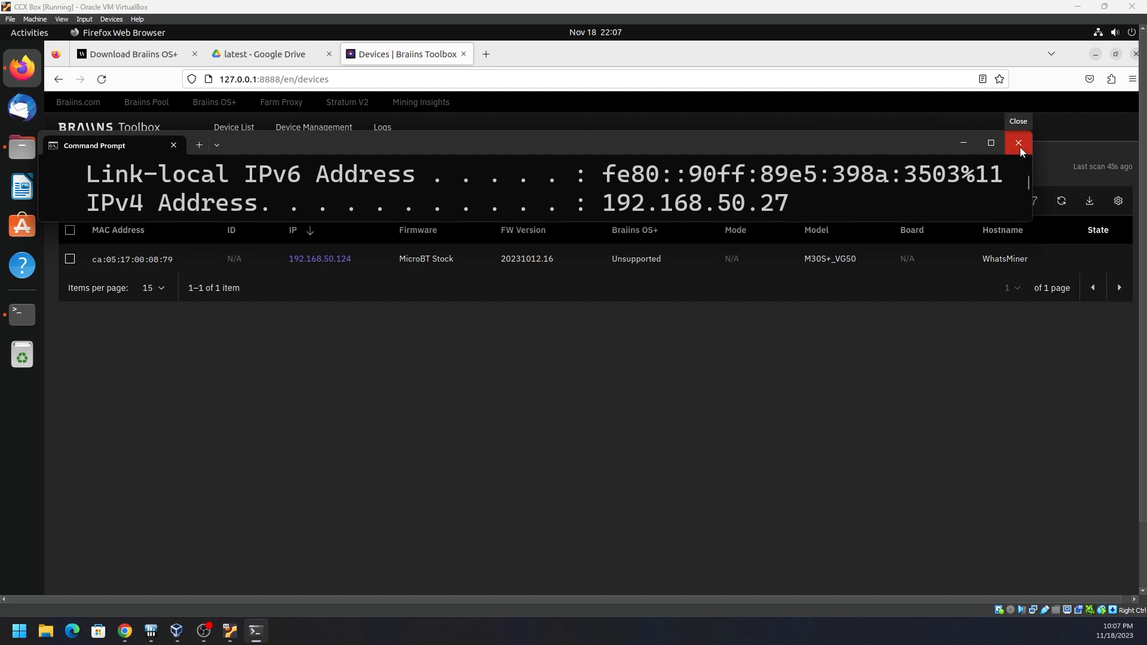
- Close the host command prompt, set the scan range's last octet to 146 and Save & Scan
left_click(1018, 142)
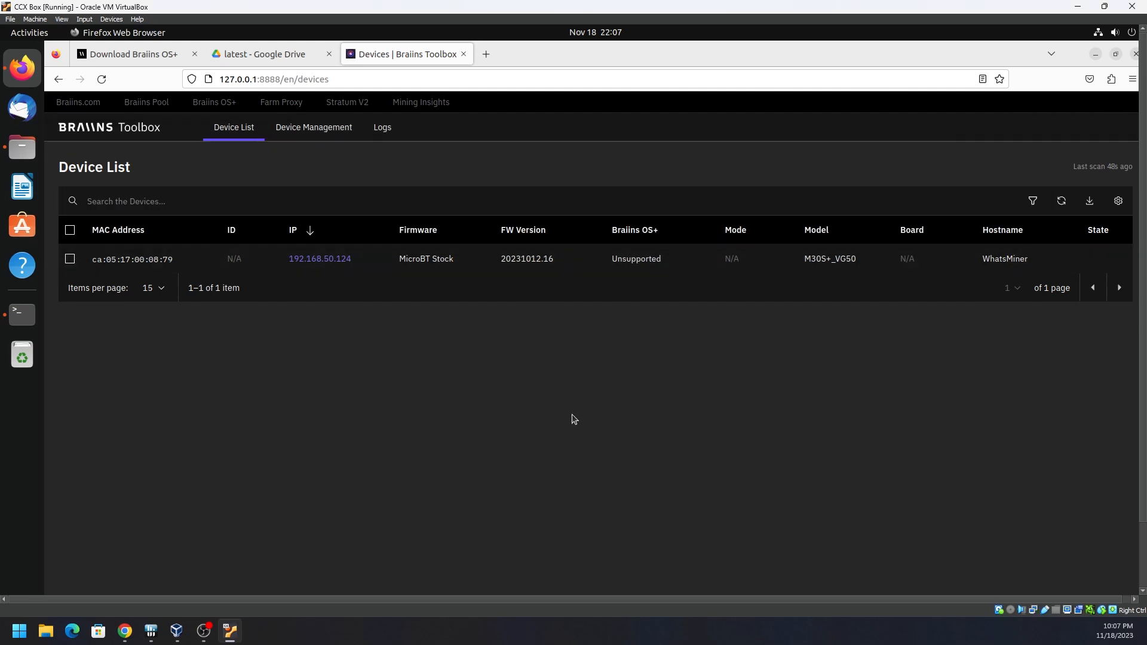
mouse_move(126, 269)
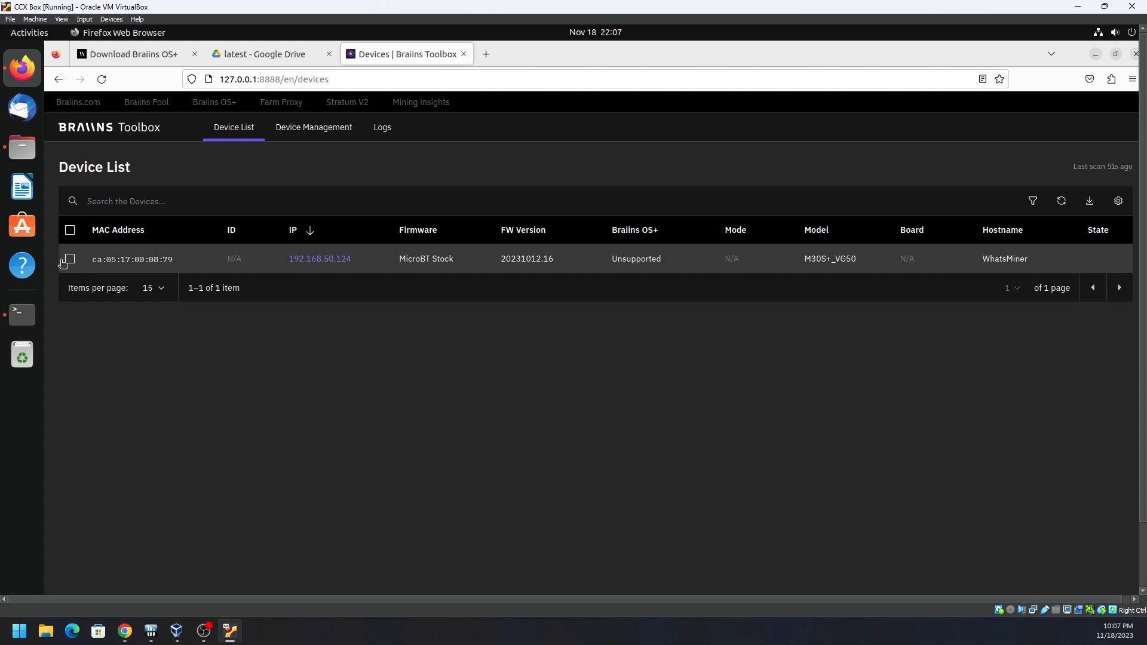
mouse_move(349, 338)
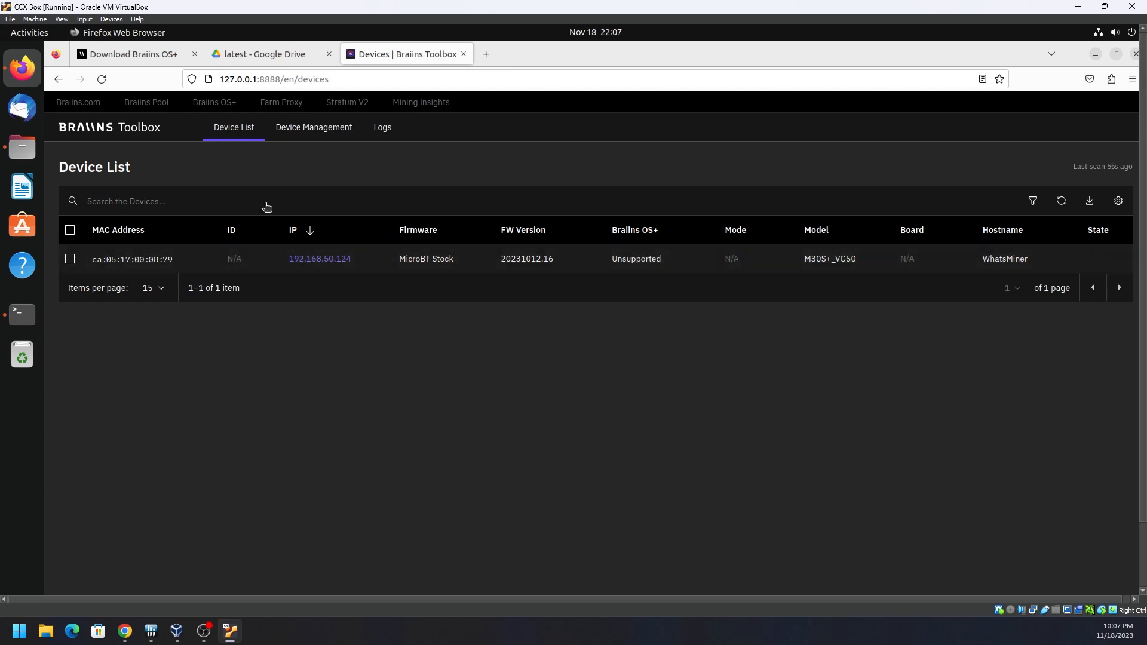
mouse_move(686, 461)
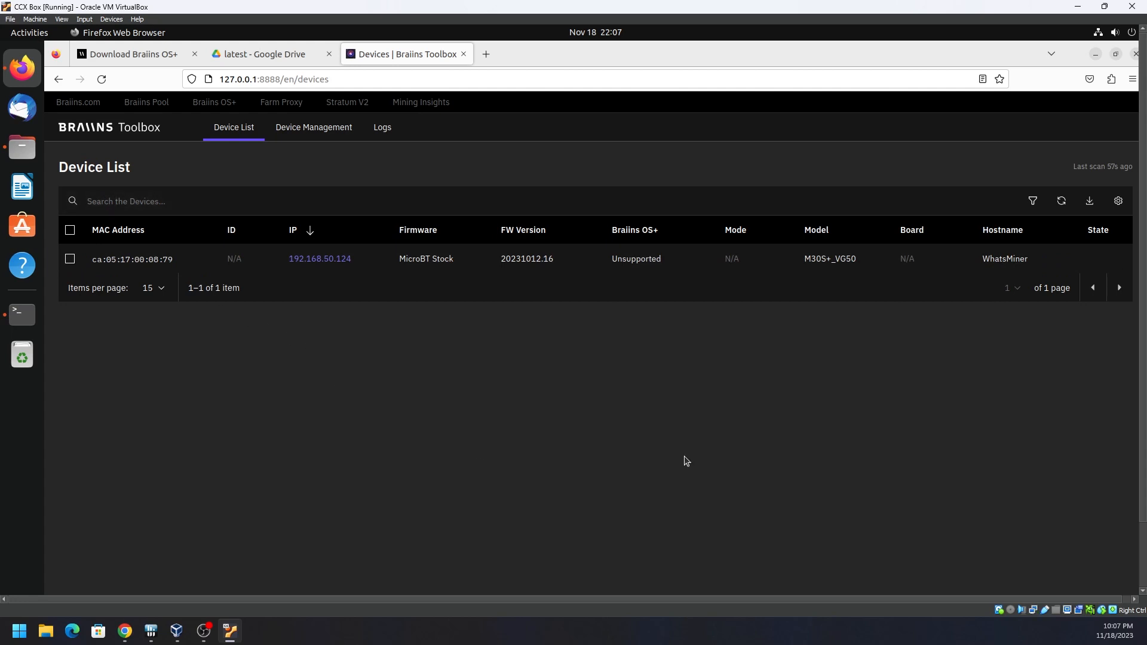
key("F11")
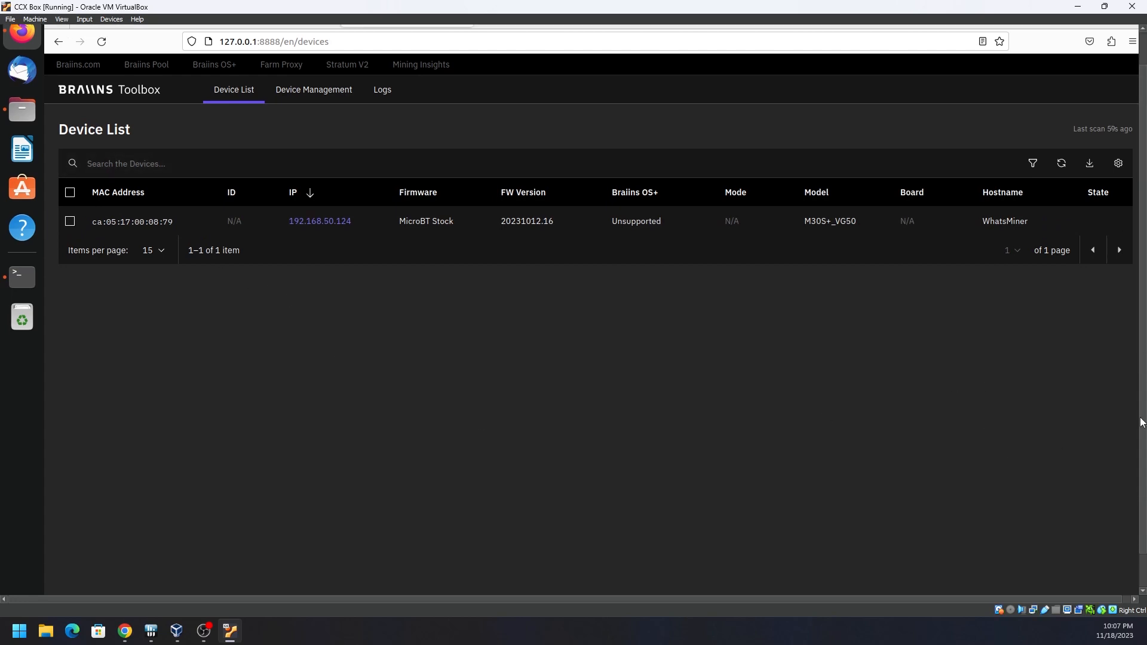
left_click(313, 89)
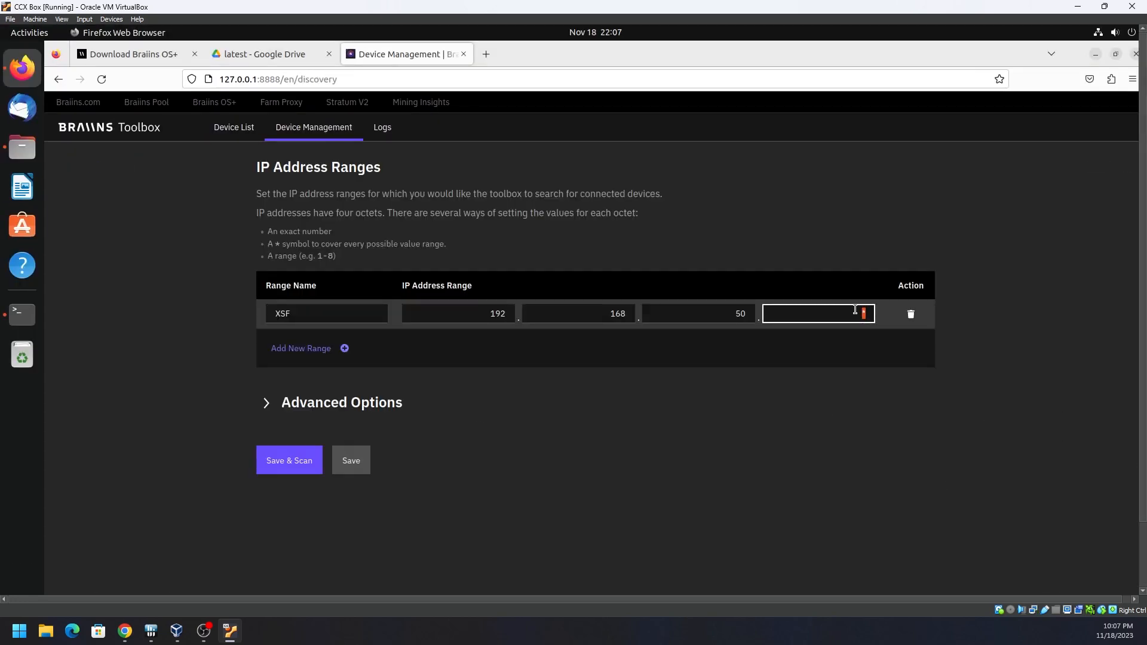
type("146")
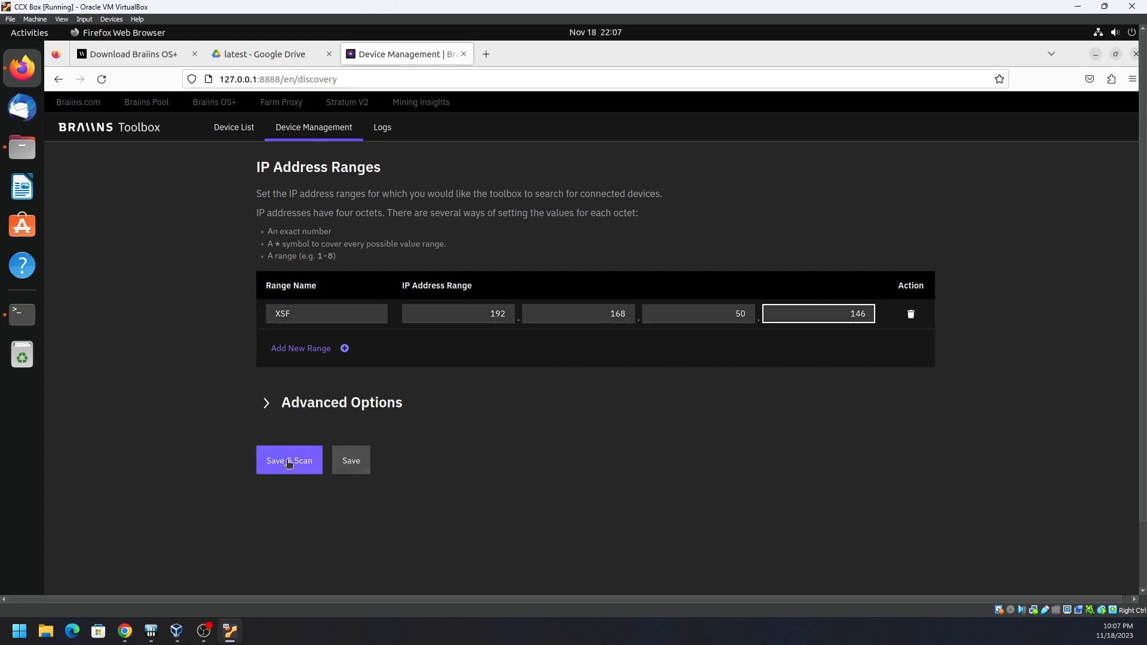
left_click(289, 460)
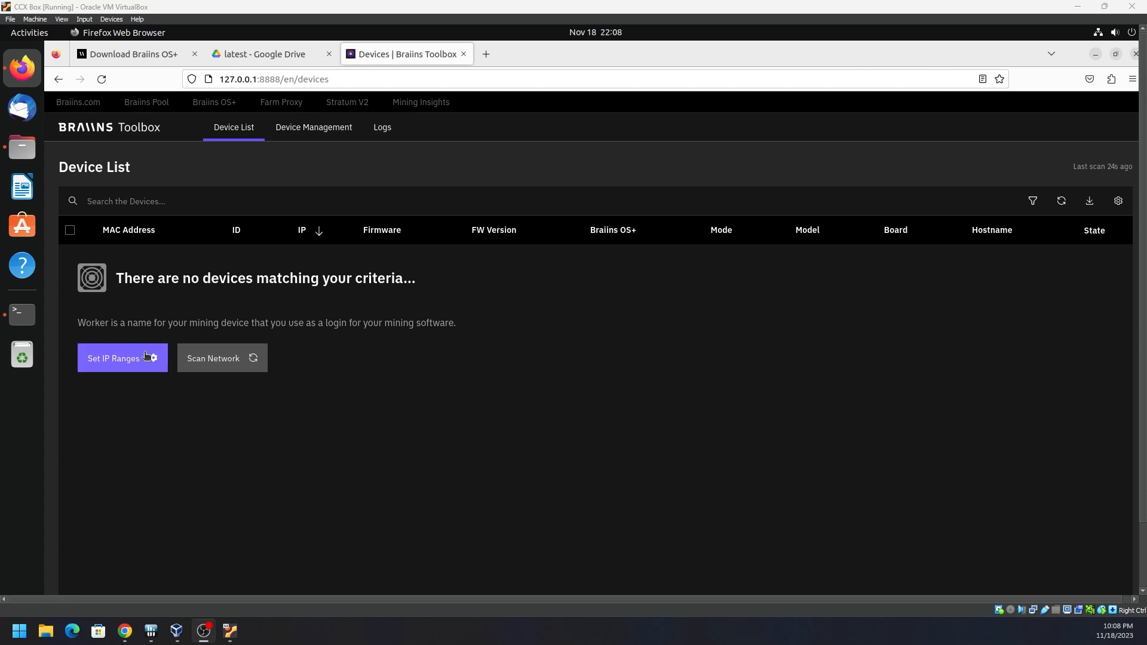
- Restore the wildcard range 192.168.50.* and start the rescan
left_click(113, 359)
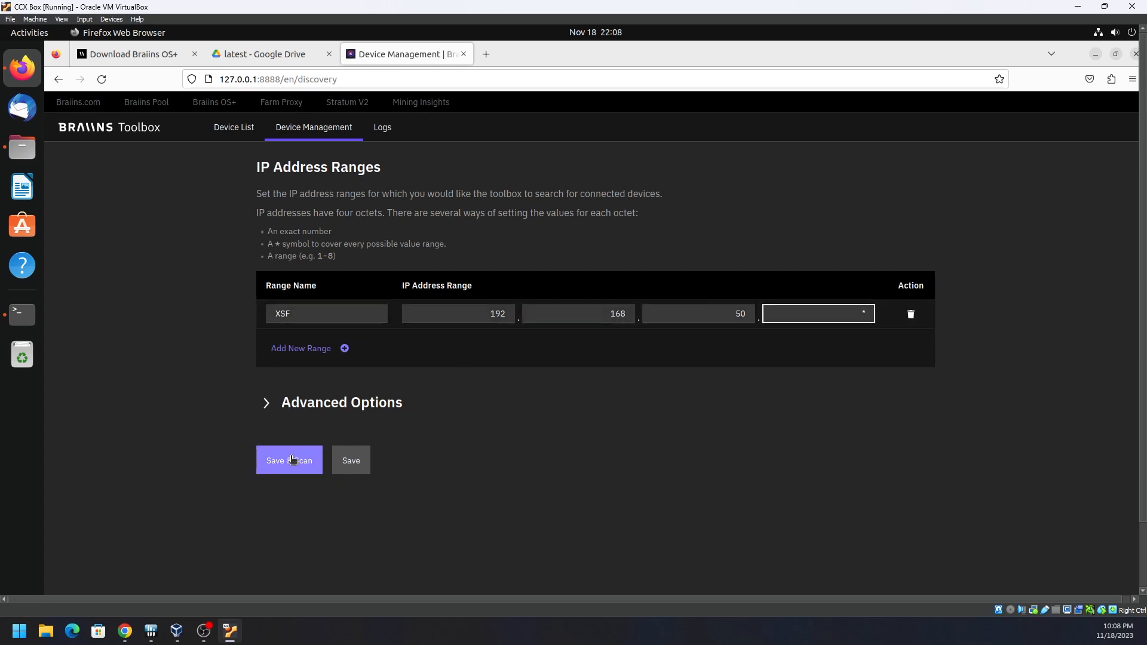
left_click(288, 460)
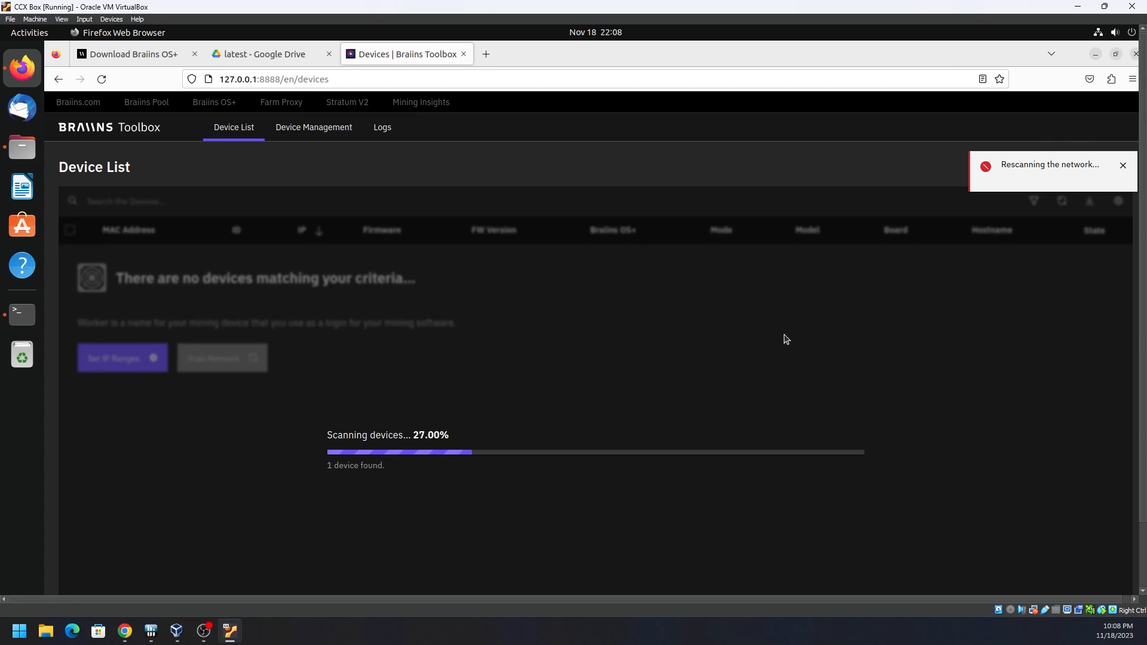
mouse_move(125, 631)
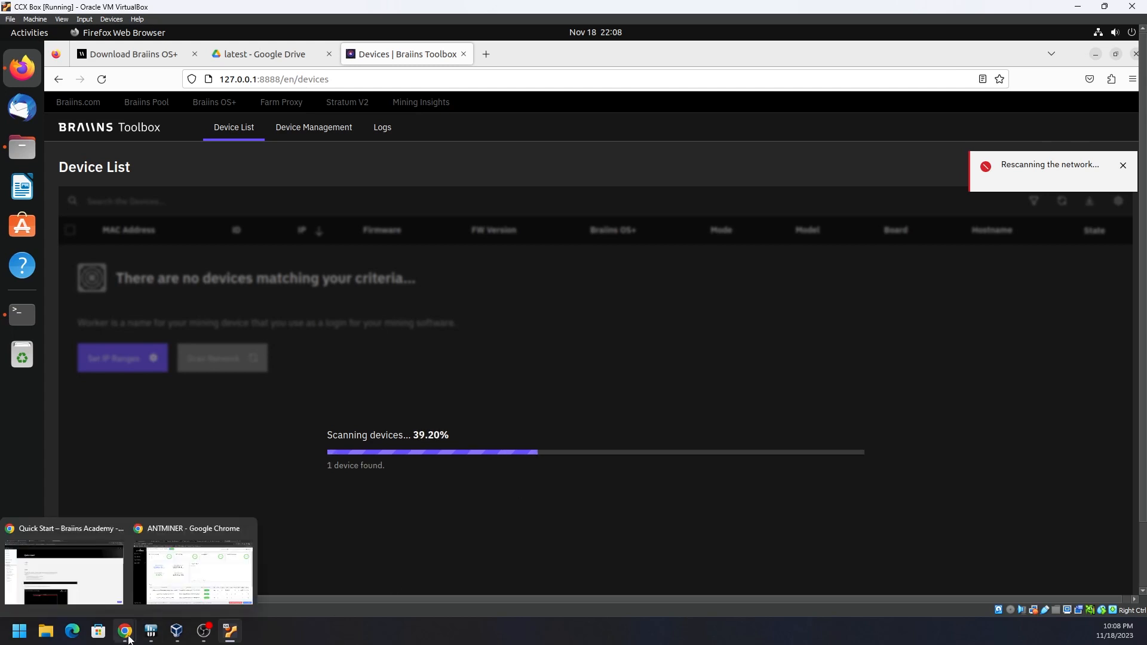
- Switch to the Chrome window showing the Antminer S19k Pro dashboard at 192.168.50.146
left_click(192, 574)
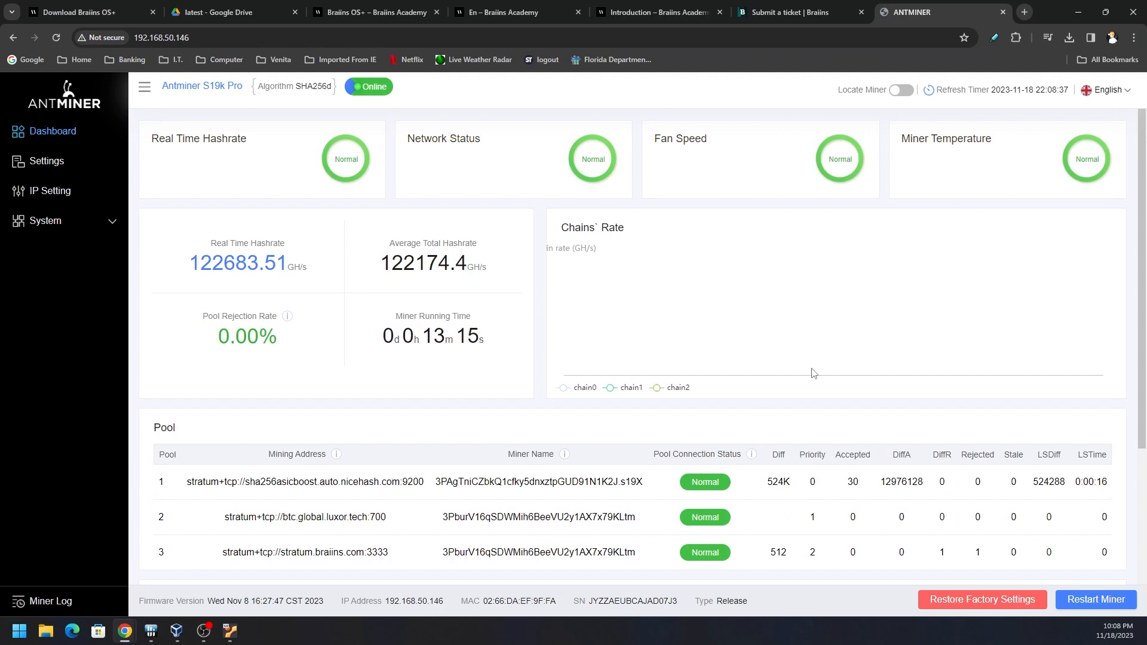
left_click(231, 631)
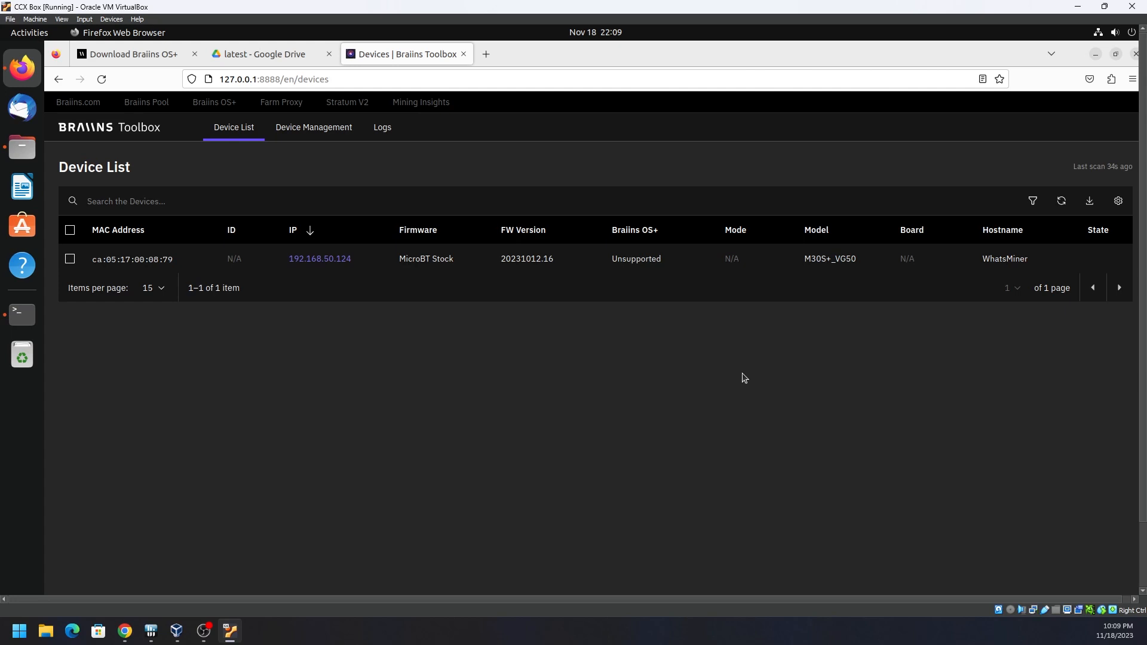
mouse_move(189, 628)
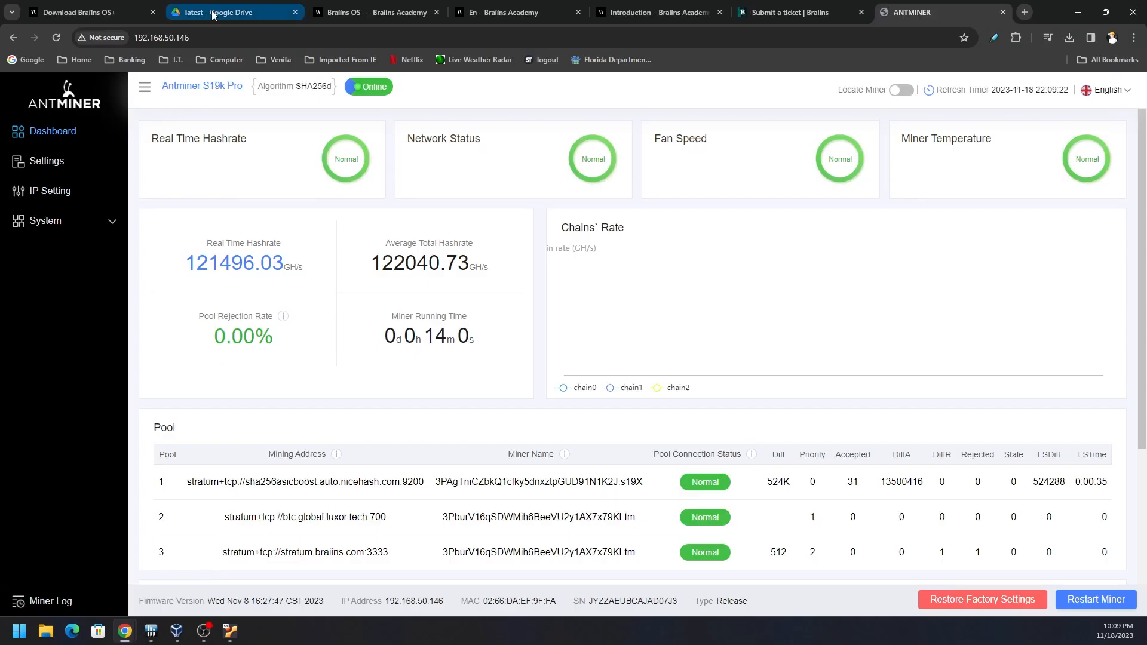
- Show the Braiins Academy supported-devices page listing the S19k Pro
left_click(372, 13)
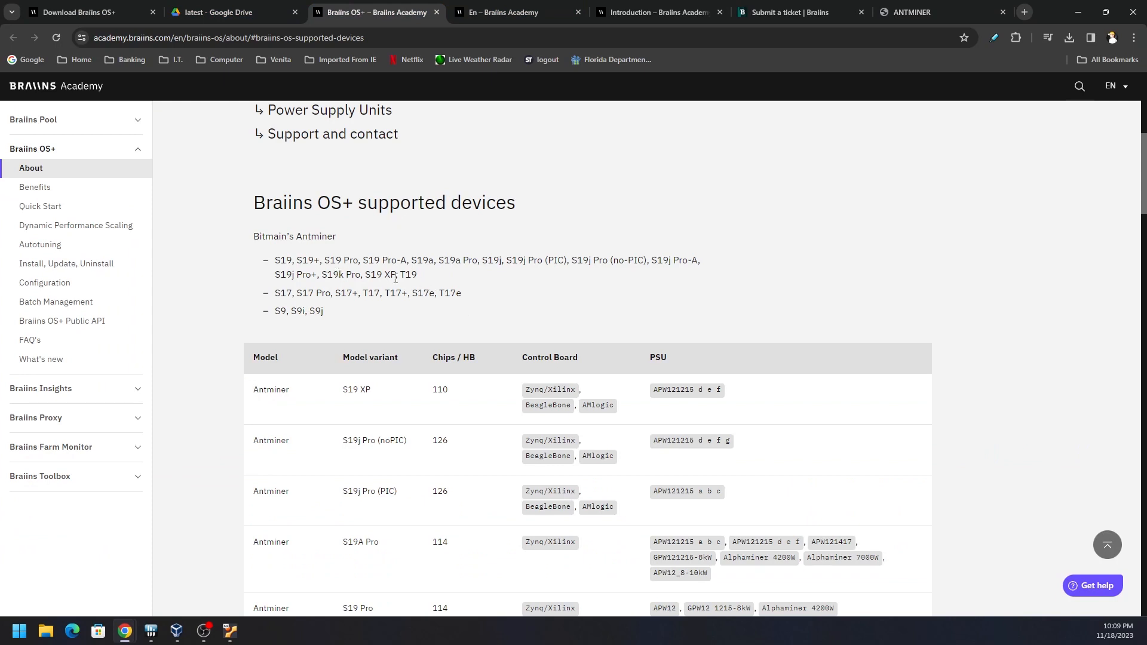
mouse_move(526, 344)
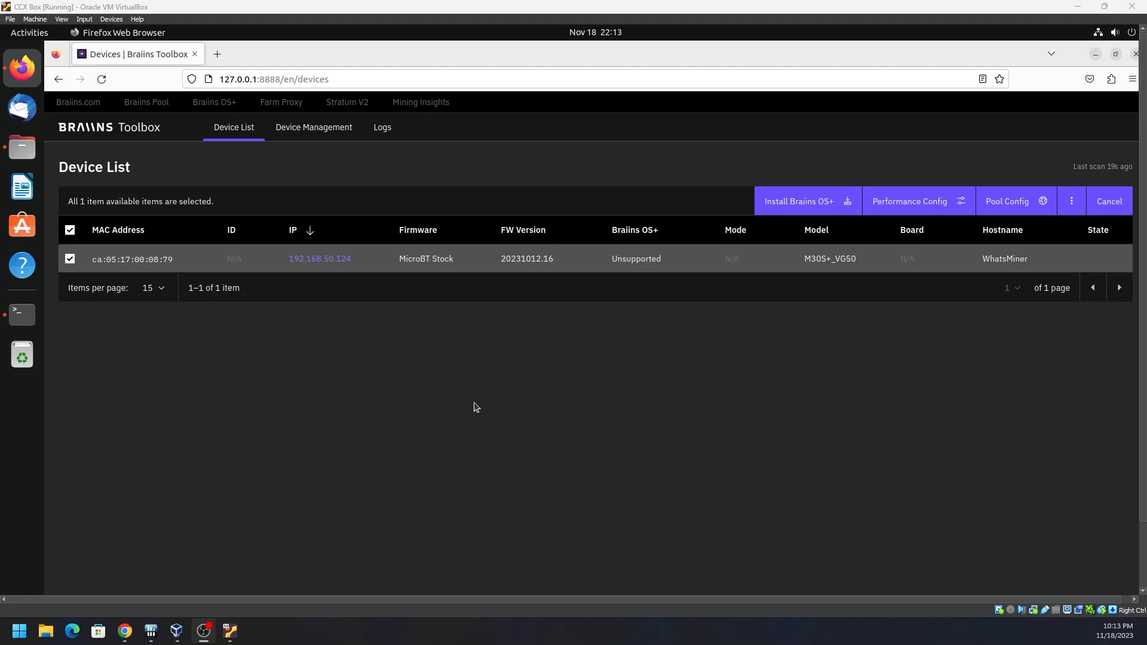
mouse_move(701, 460)
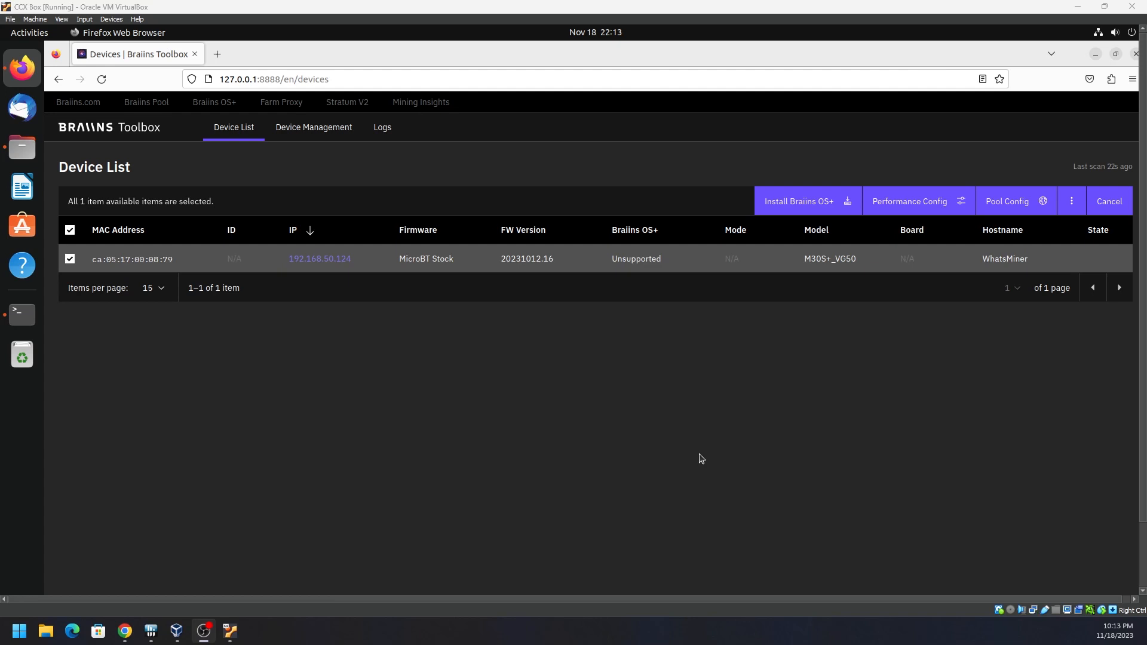
mouse_move(543, 421)
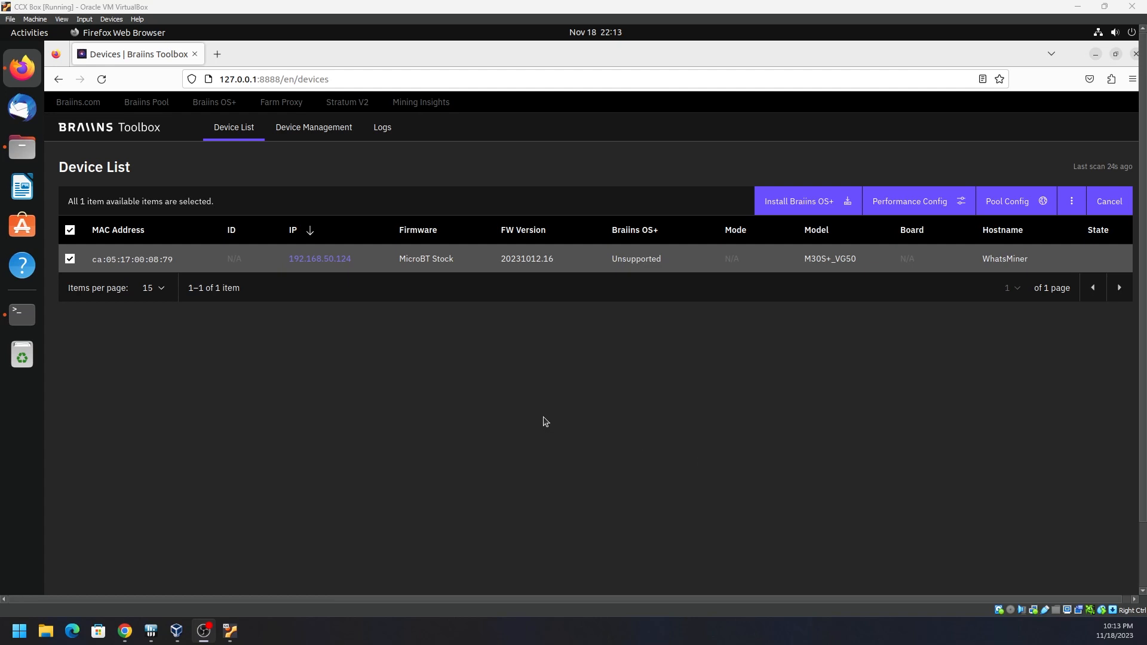
mouse_move(749, 319)
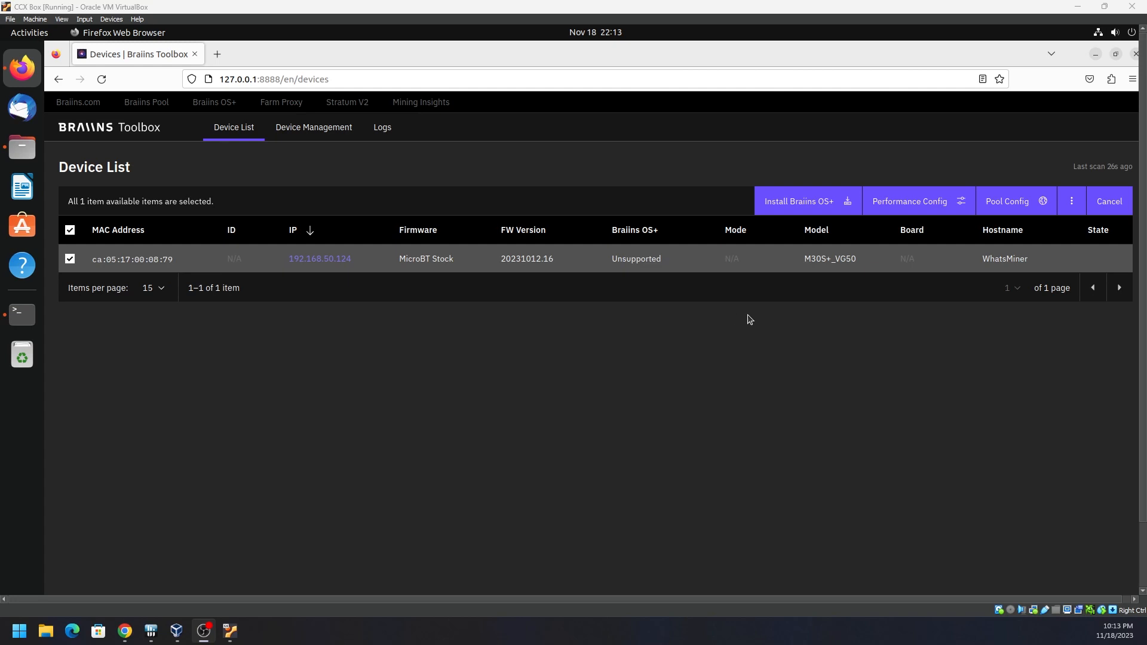
mouse_move(768, 321)
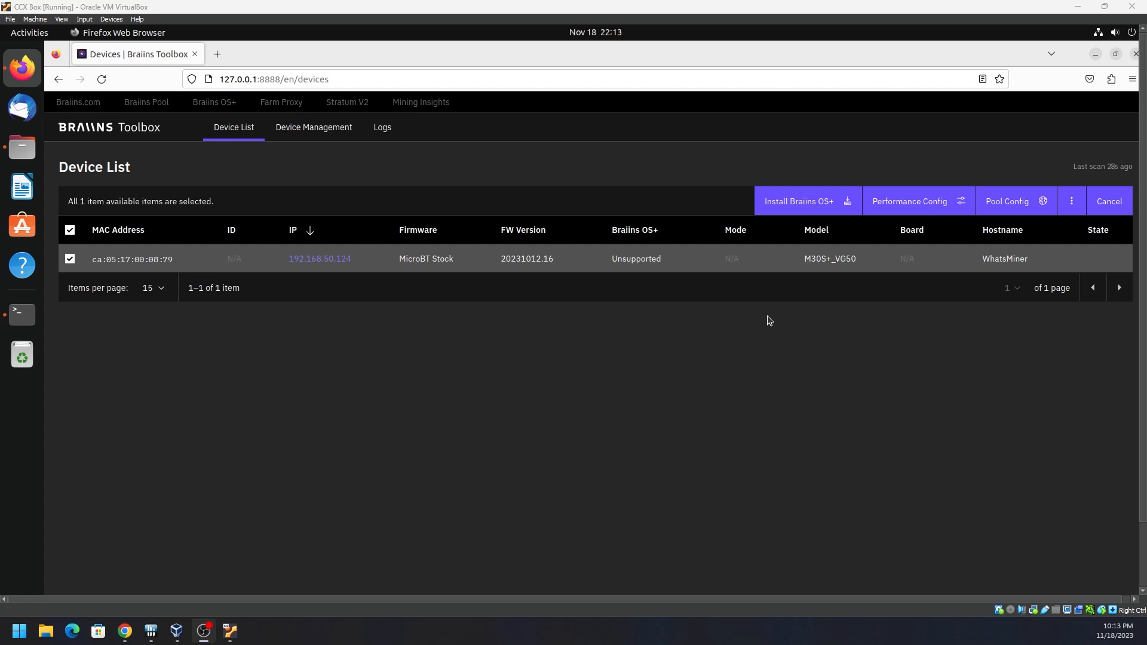
mouse_move(766, 276)
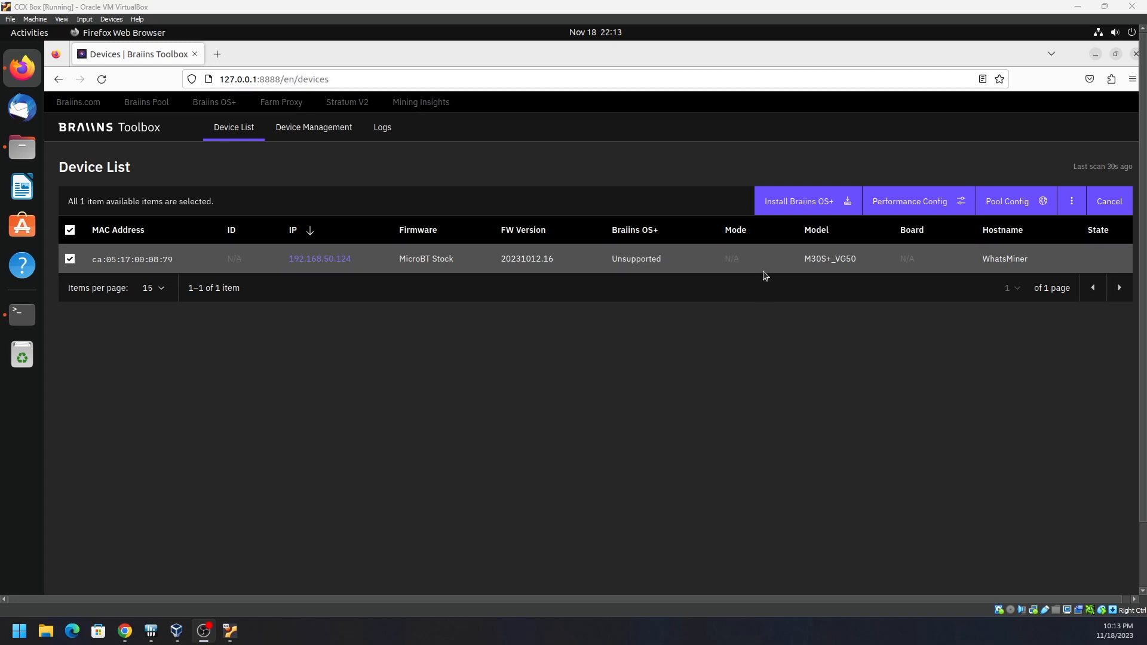
mouse_move(432, 417)
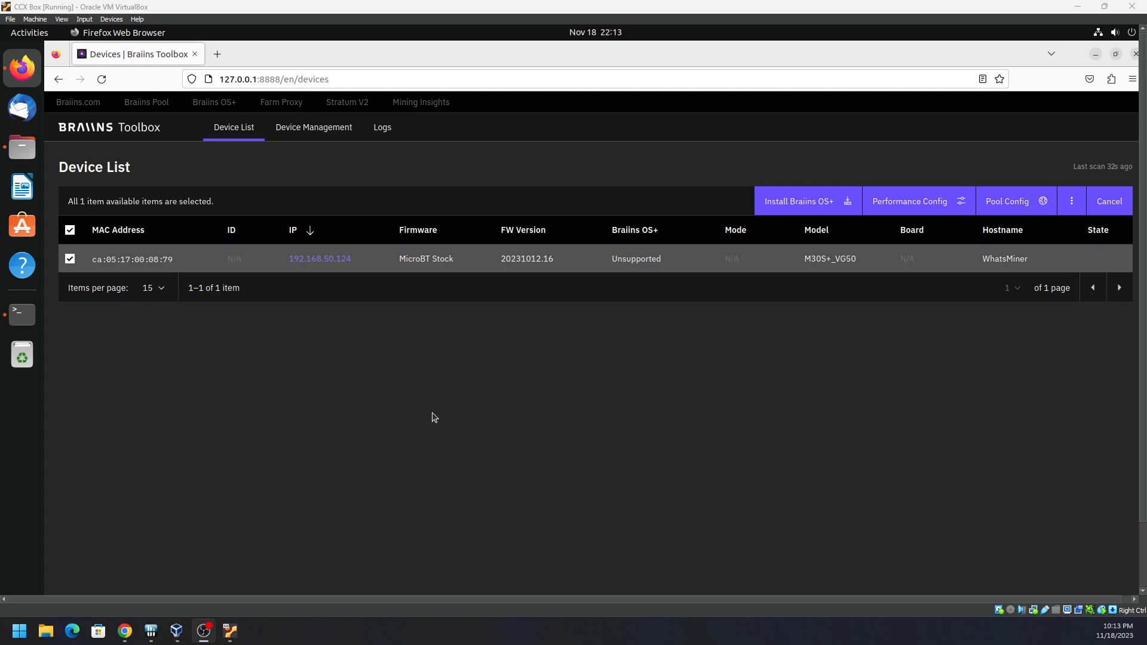
mouse_move(561, 417)
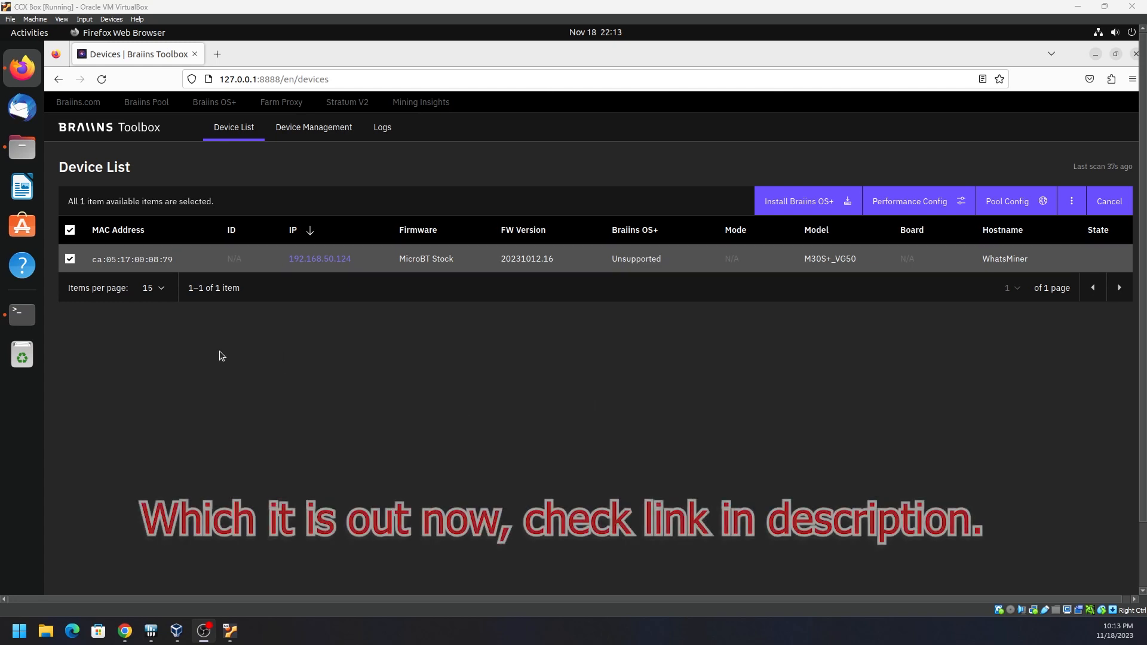
- Deselect and reselect the WhatsMiner M30S+ row marked Unsupported
left_click(69, 230)
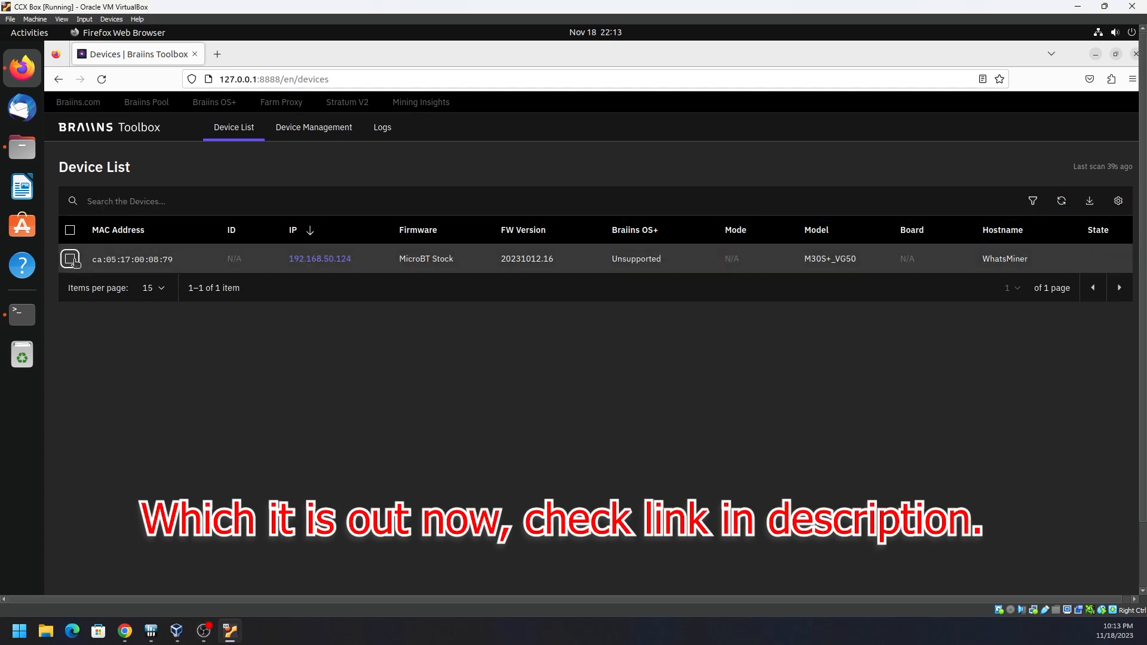
left_click(69, 229)
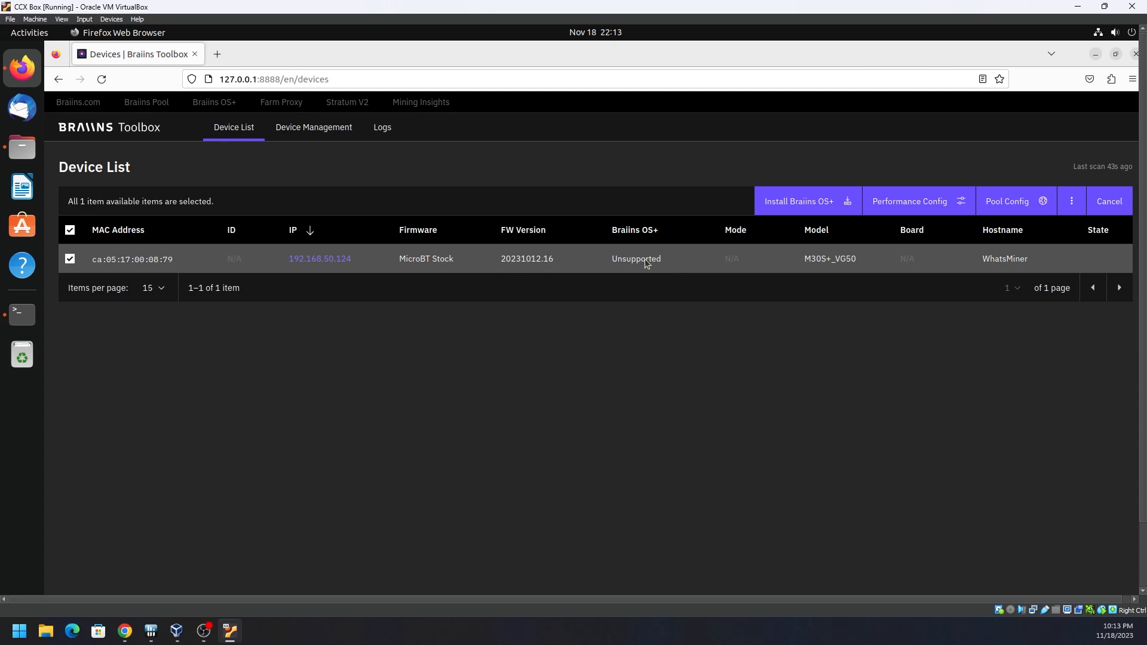
mouse_move(778, 277)
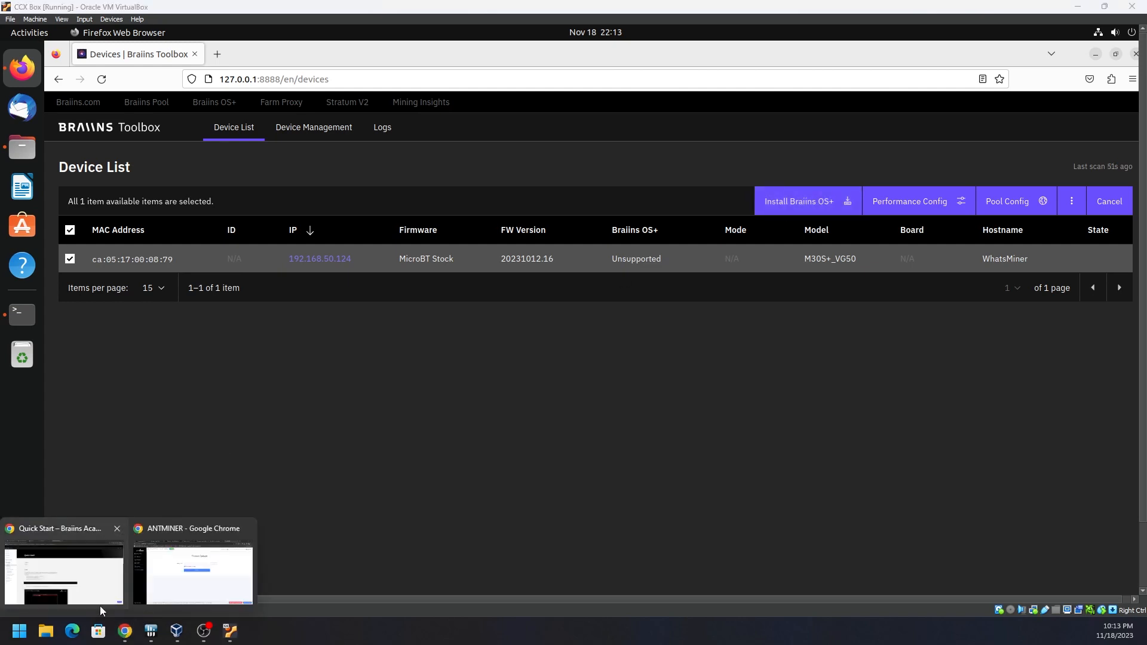
- View the Braiins Submit a ticket page in Chrome, then return to the VirtualBox VM
left_click(194, 573)
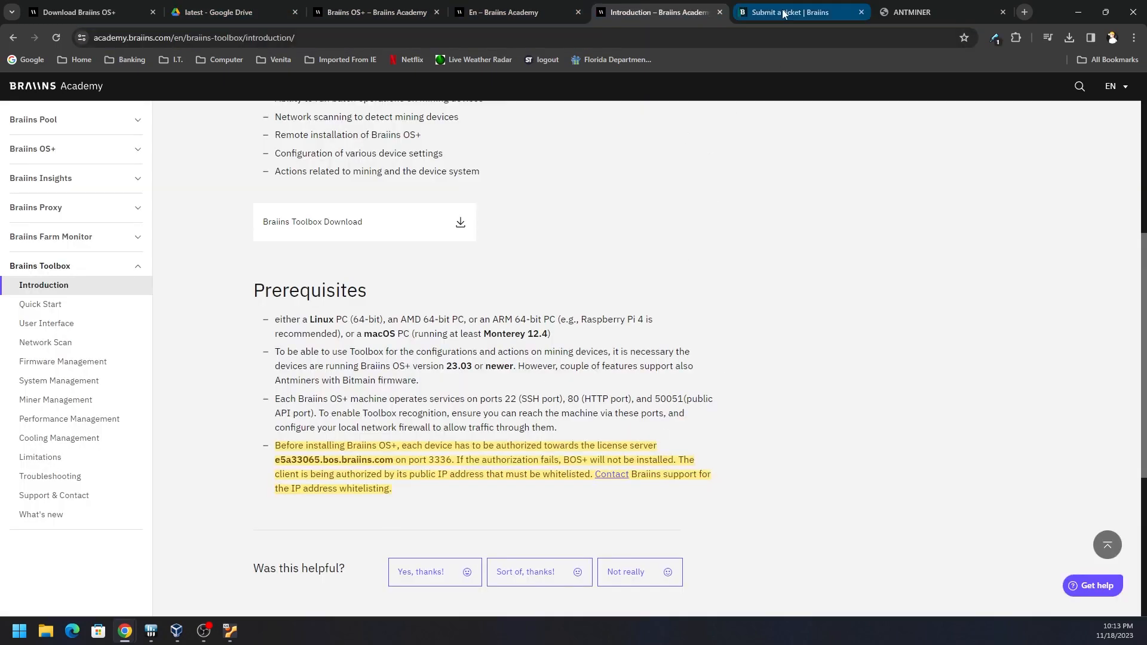
left_click(801, 12)
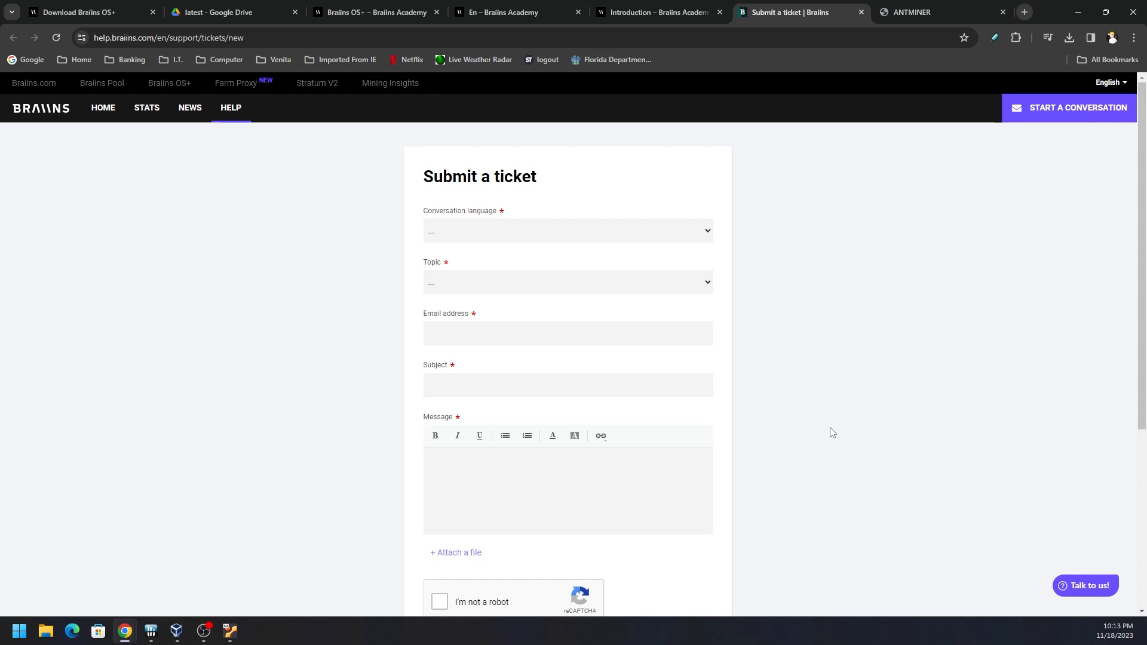
mouse_move(1076, 12)
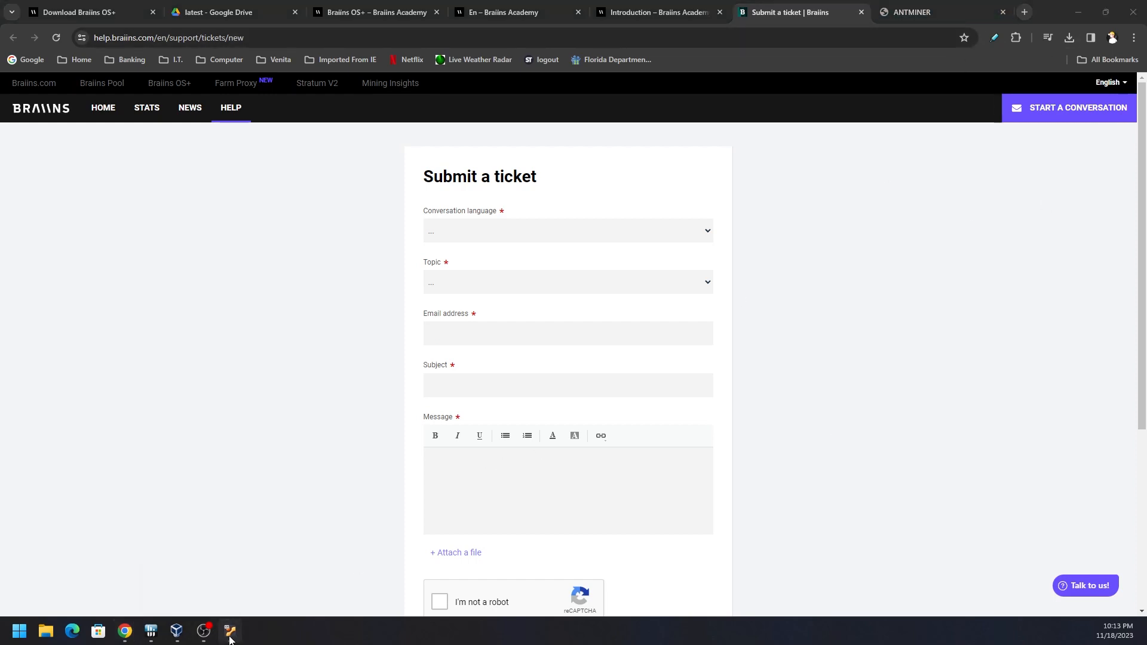
left_click(229, 636)
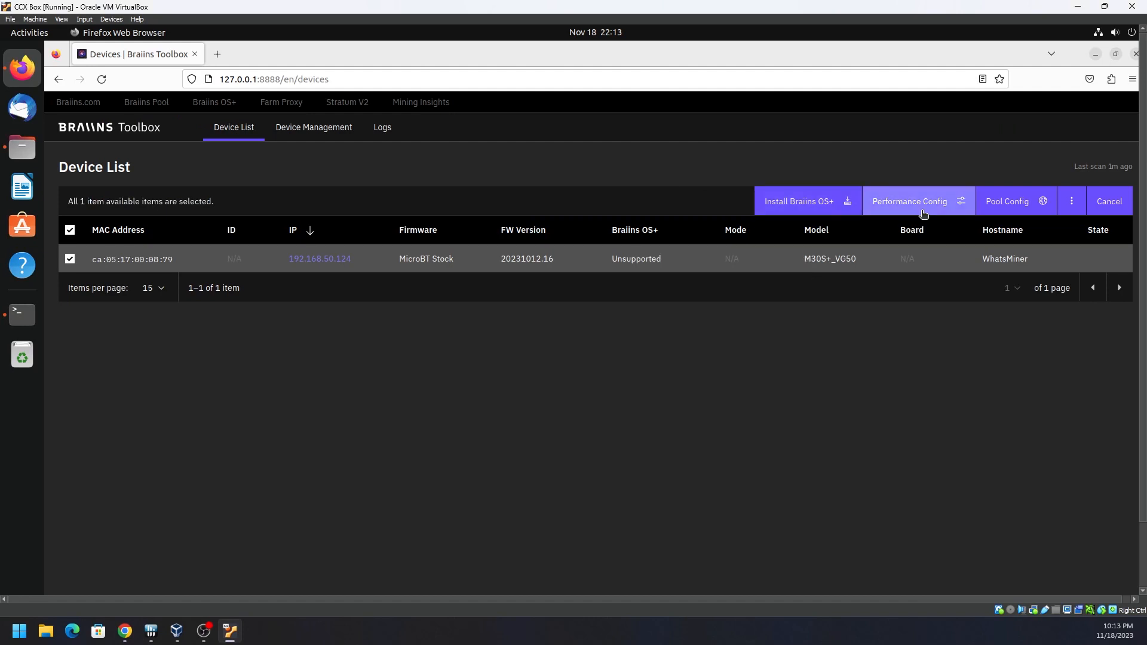
mouse_move(861, 228)
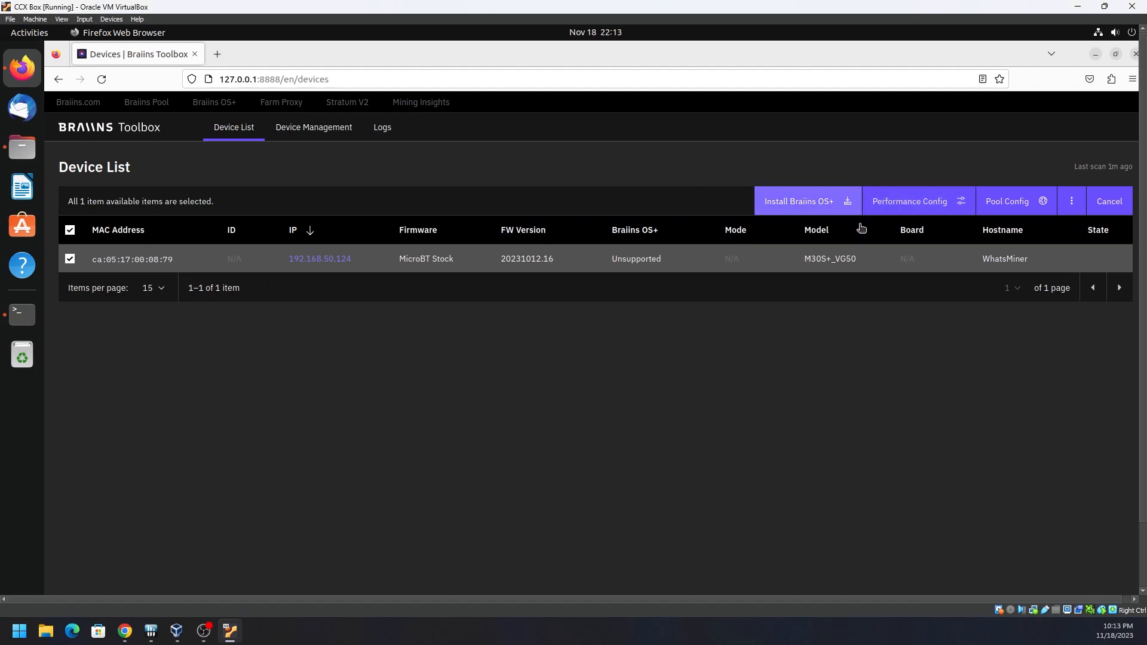
- Bring up the Configure Performance dialog warning the WhatsMiner will be skipped
left_click(909, 201)
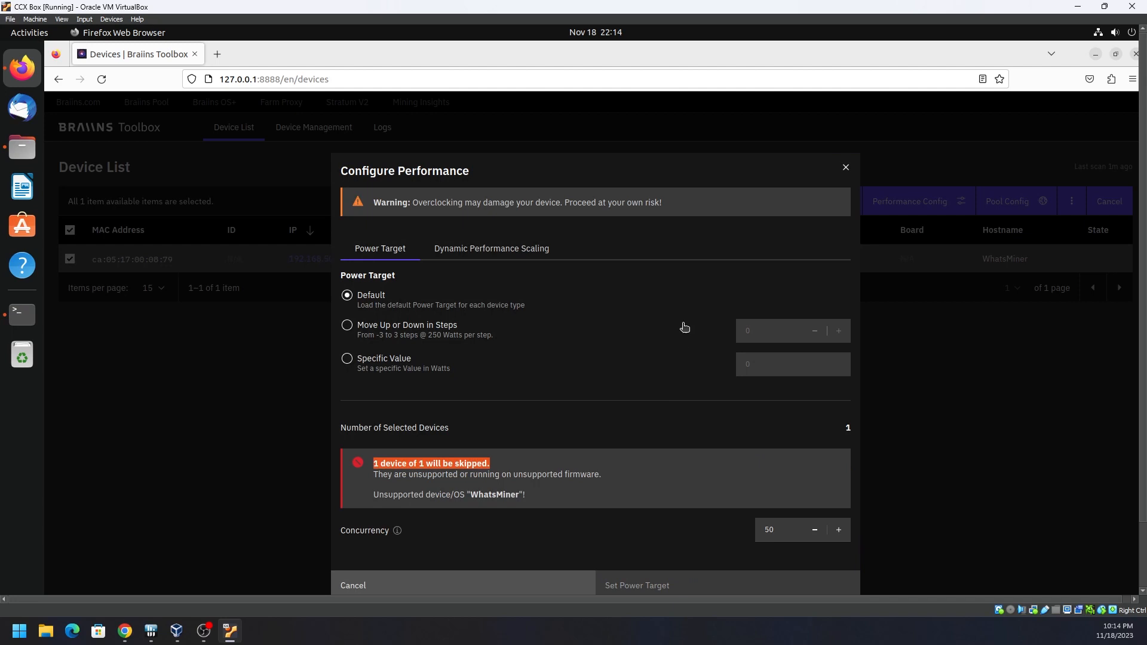
mouse_move(352, 317)
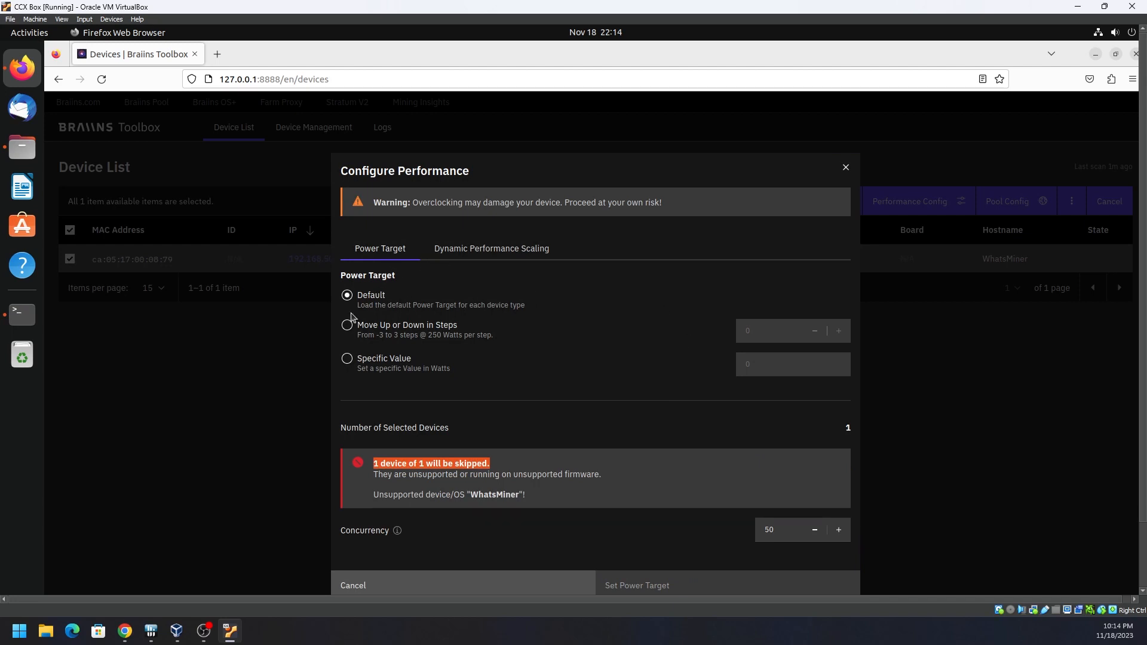
mouse_move(352, 334)
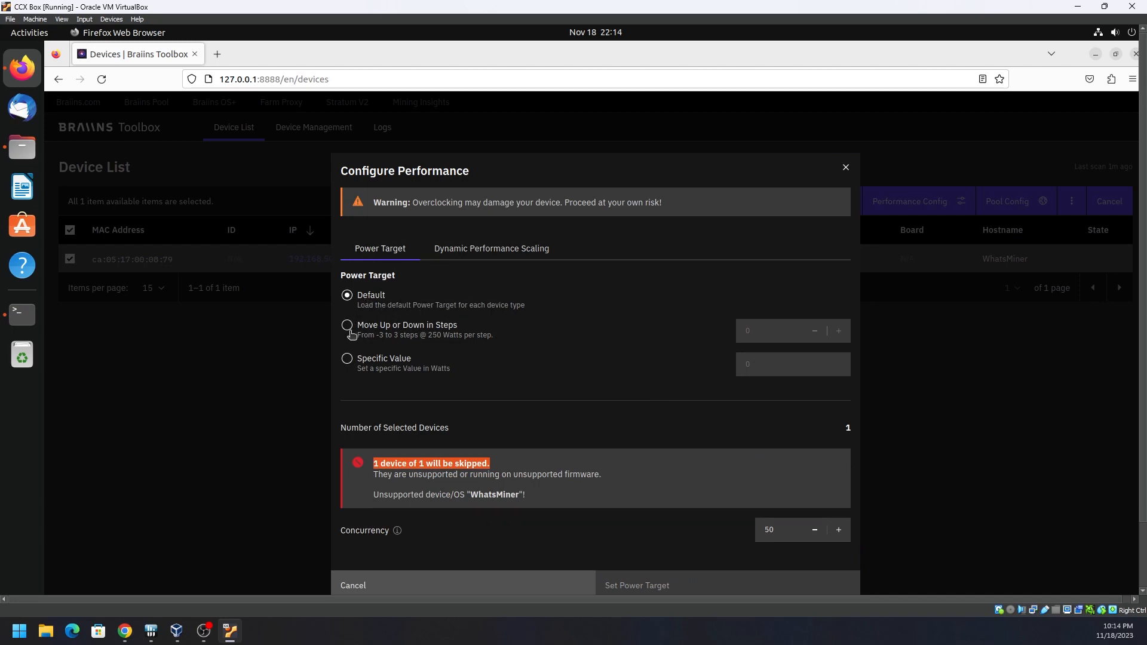
mouse_move(389, 350)
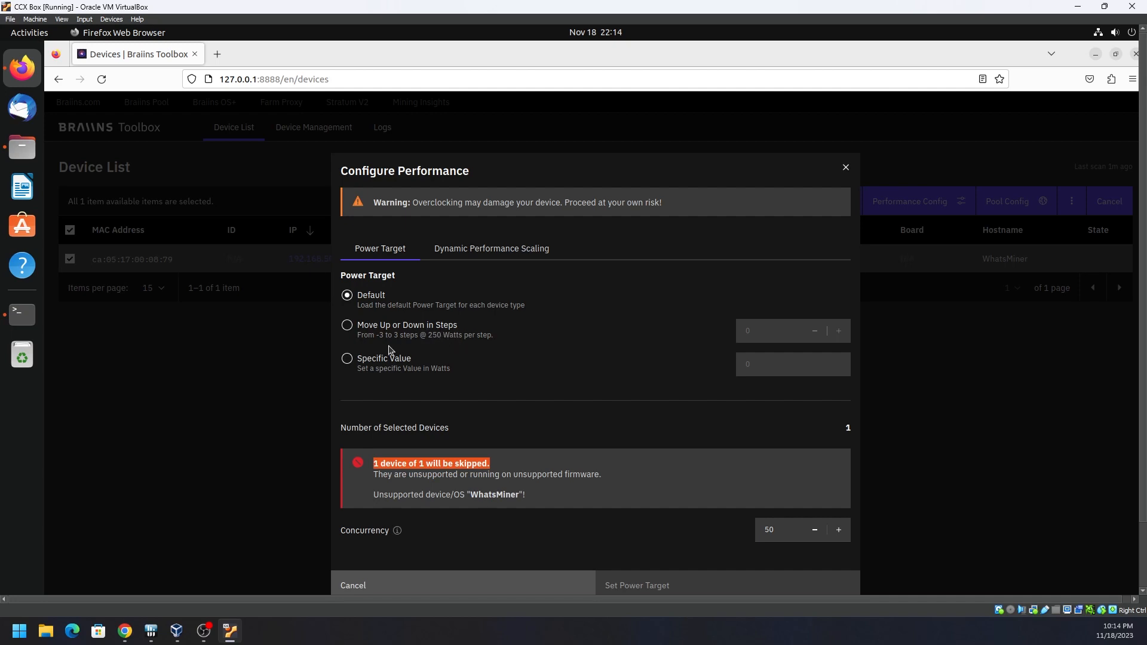
mouse_move(400, 345)
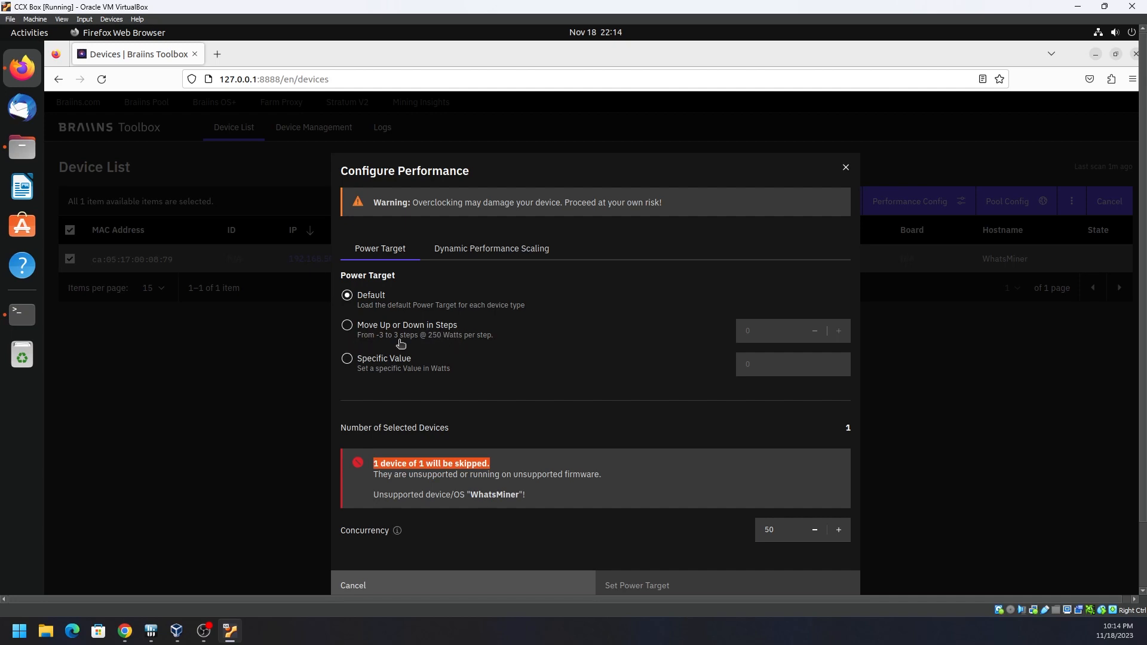
mouse_move(469, 344)
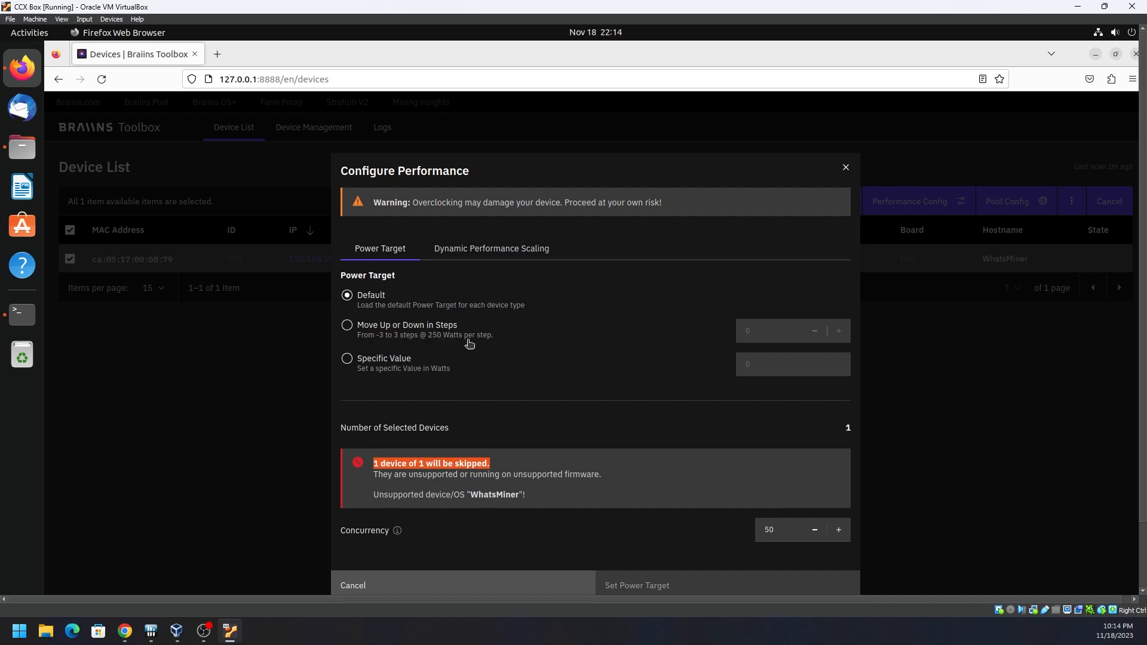
mouse_move(840, 338)
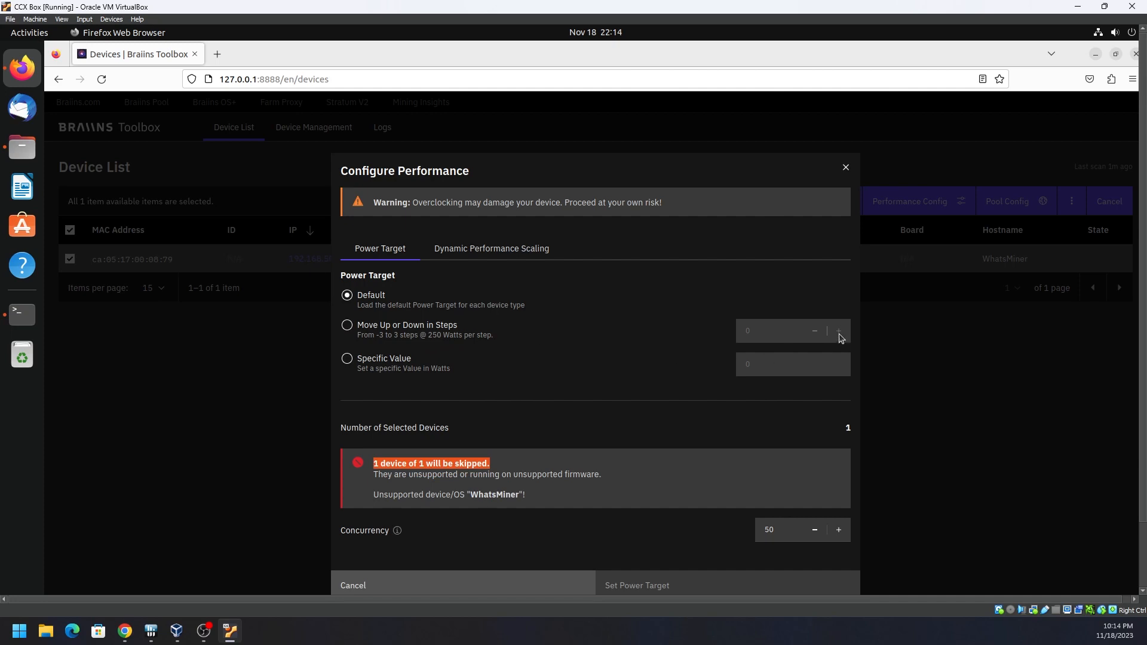
mouse_move(340, 370)
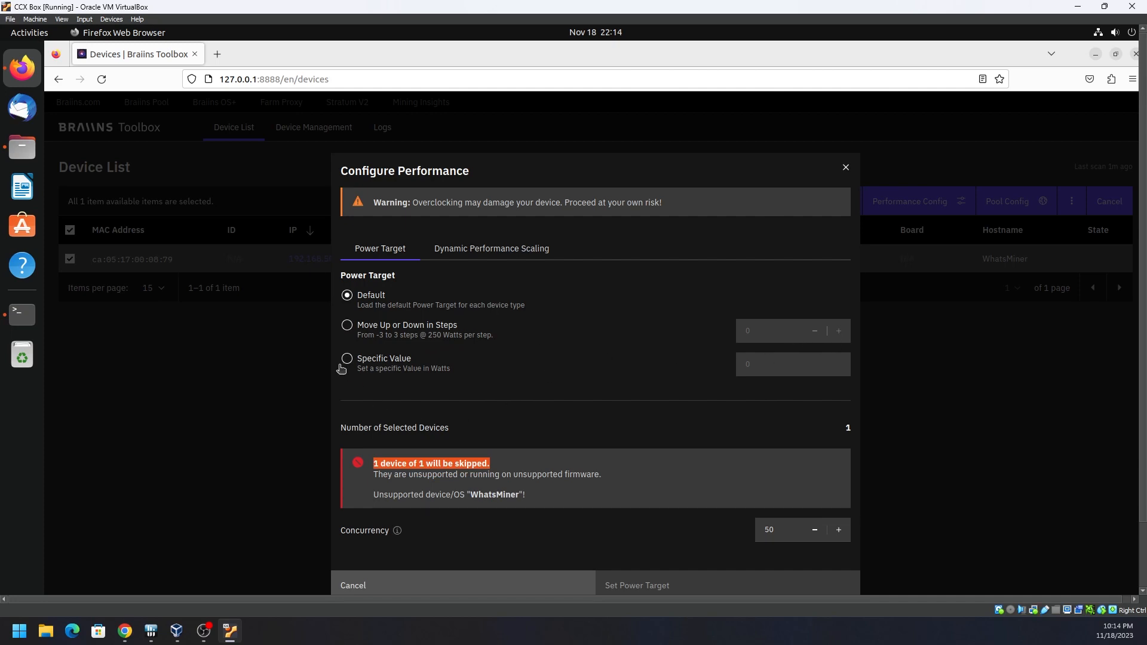
- Choose Specific Value and enter a 3800-watt power target
left_click(346, 358)
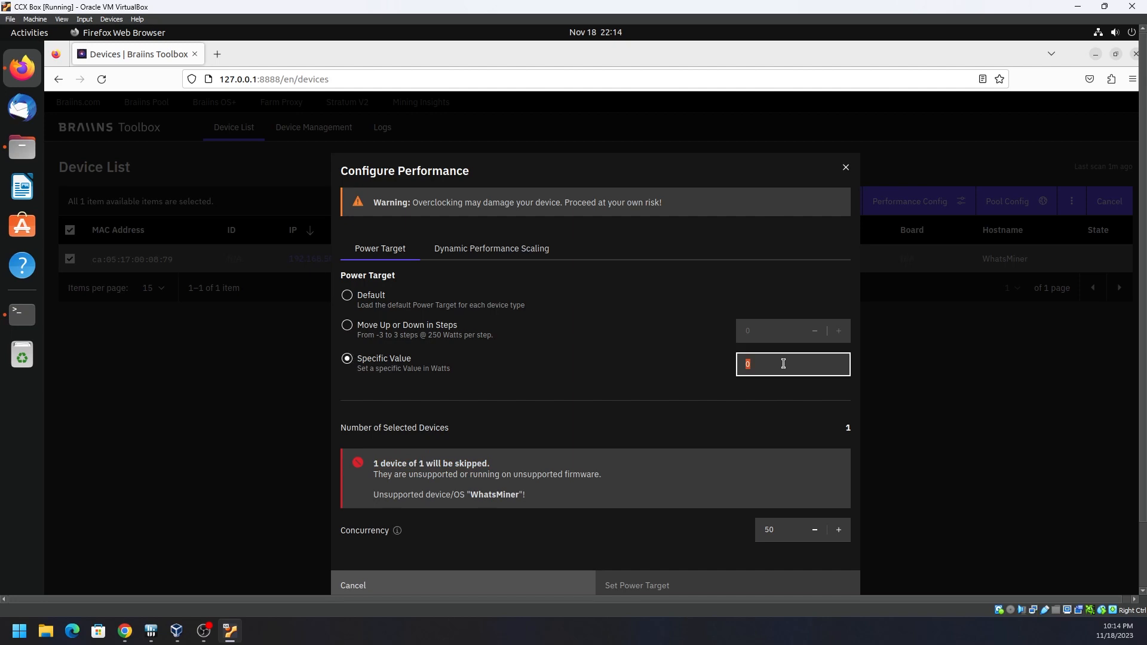
type("3")
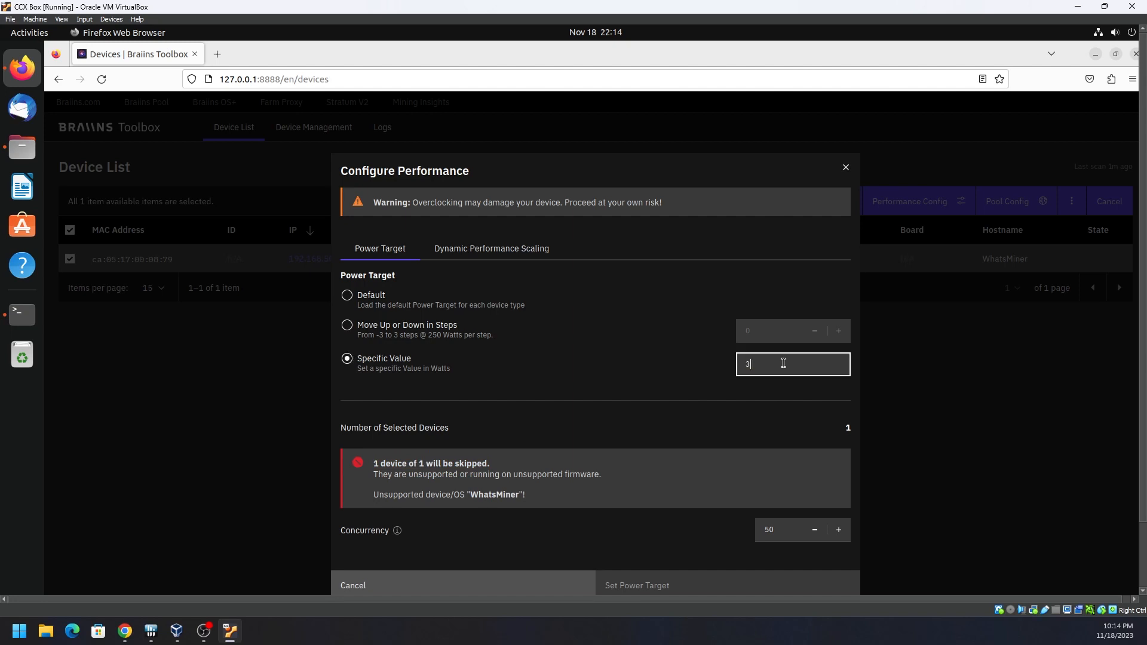
type("800")
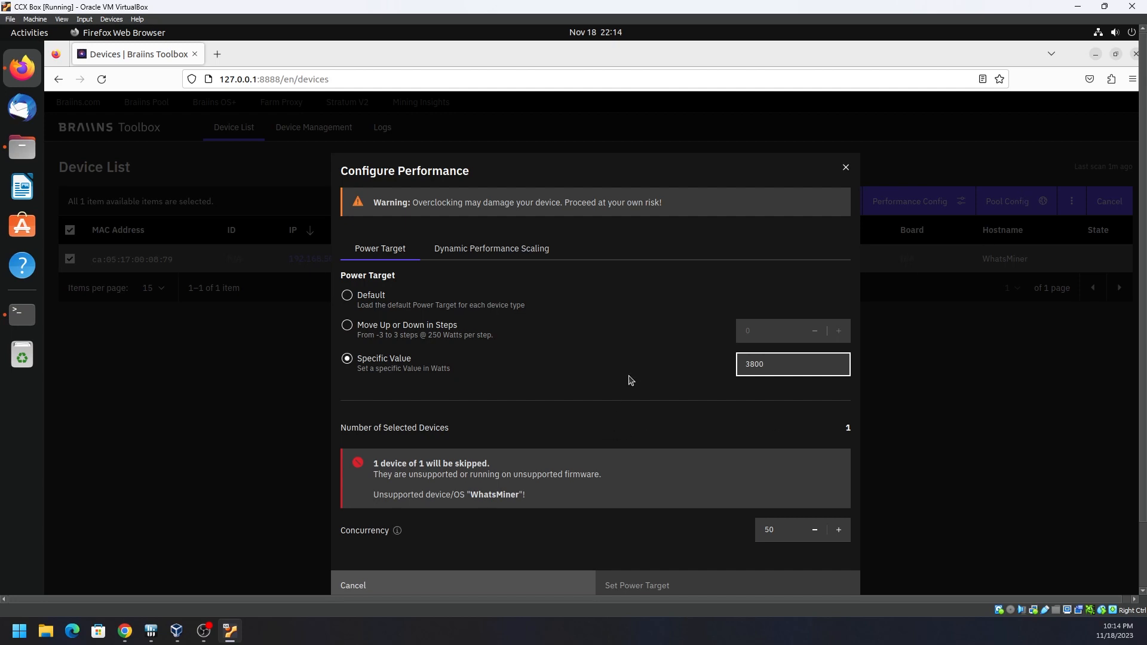
mouse_move(715, 373)
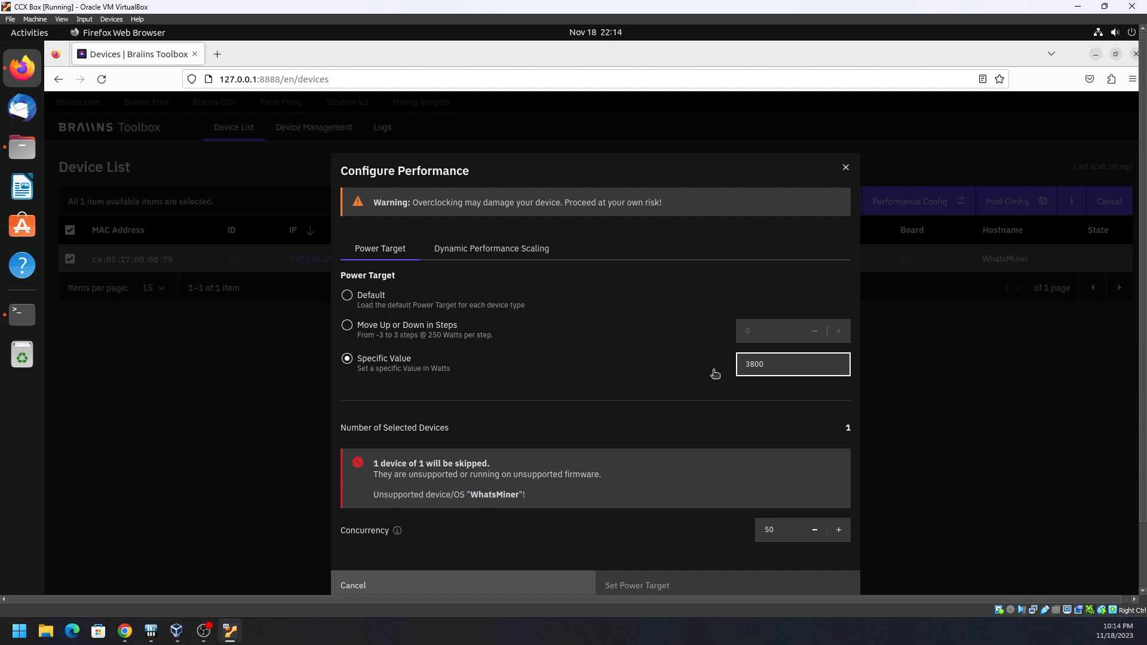
mouse_move(700, 366)
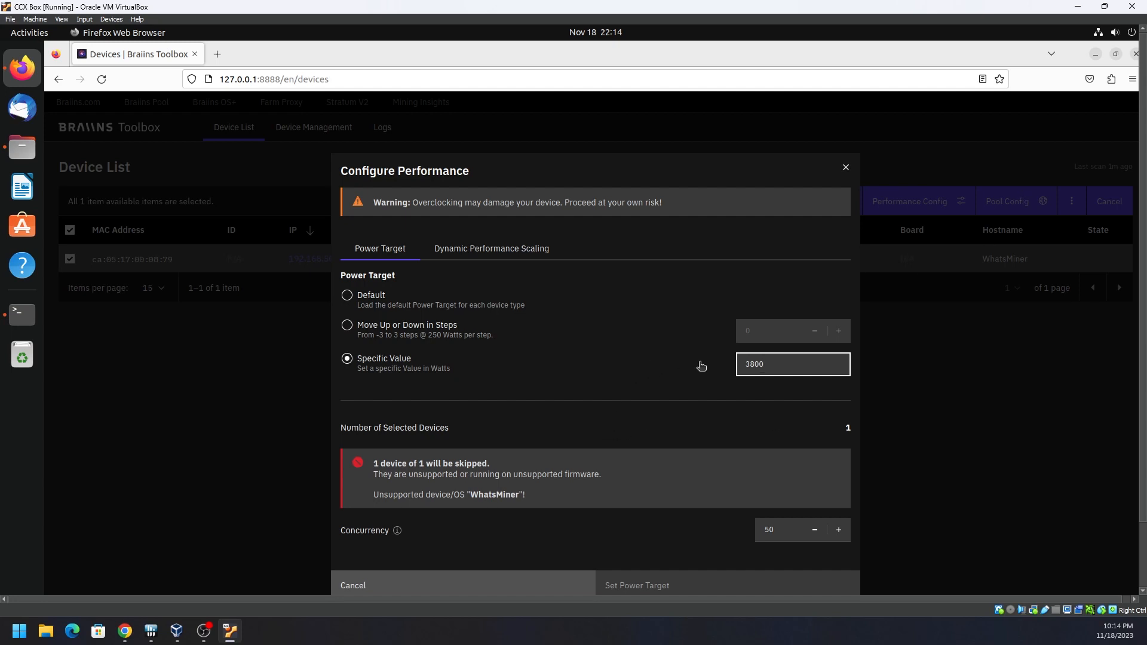
left_click(792, 364)
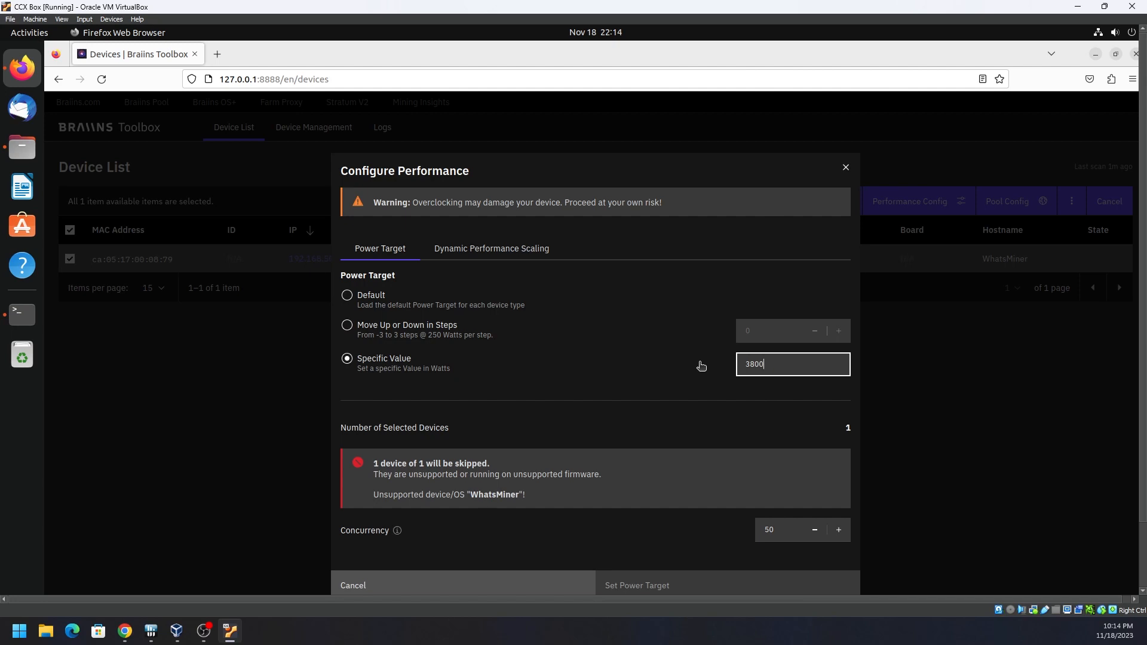
mouse_move(501, 505)
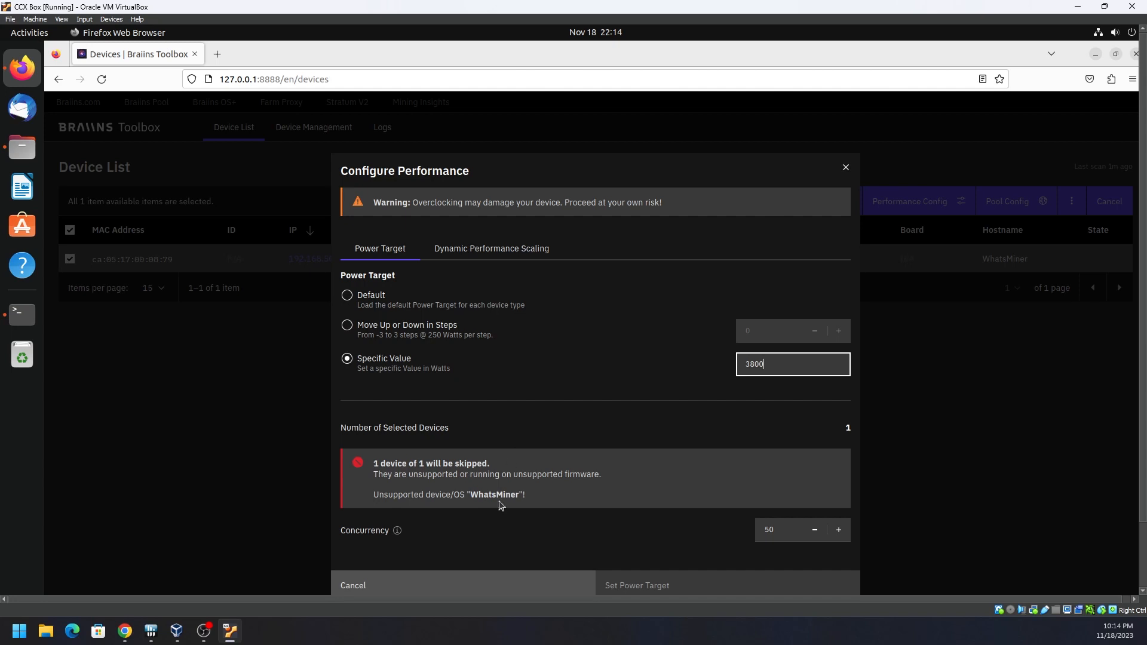
mouse_move(814, 437)
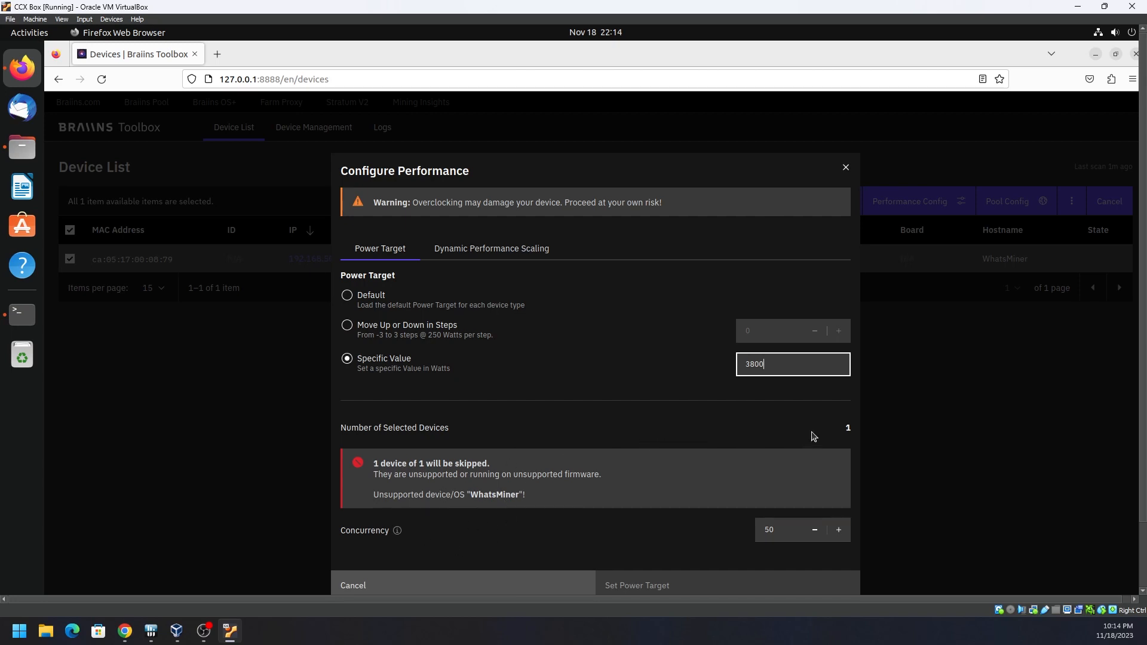
mouse_move(715, 221)
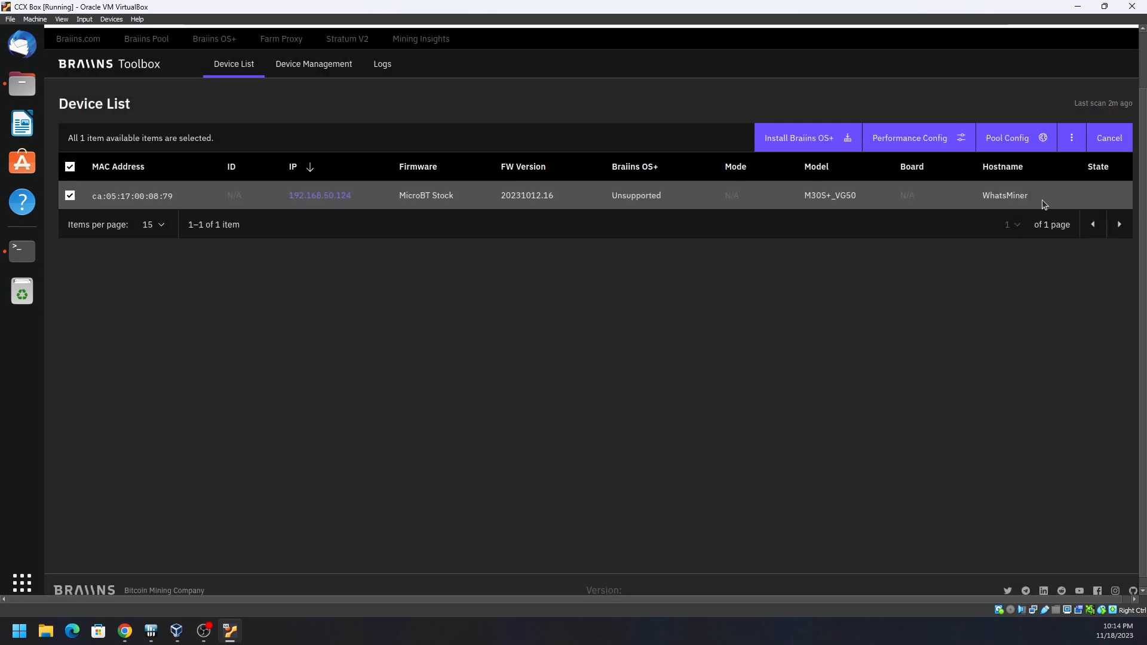
mouse_move(1008, 138)
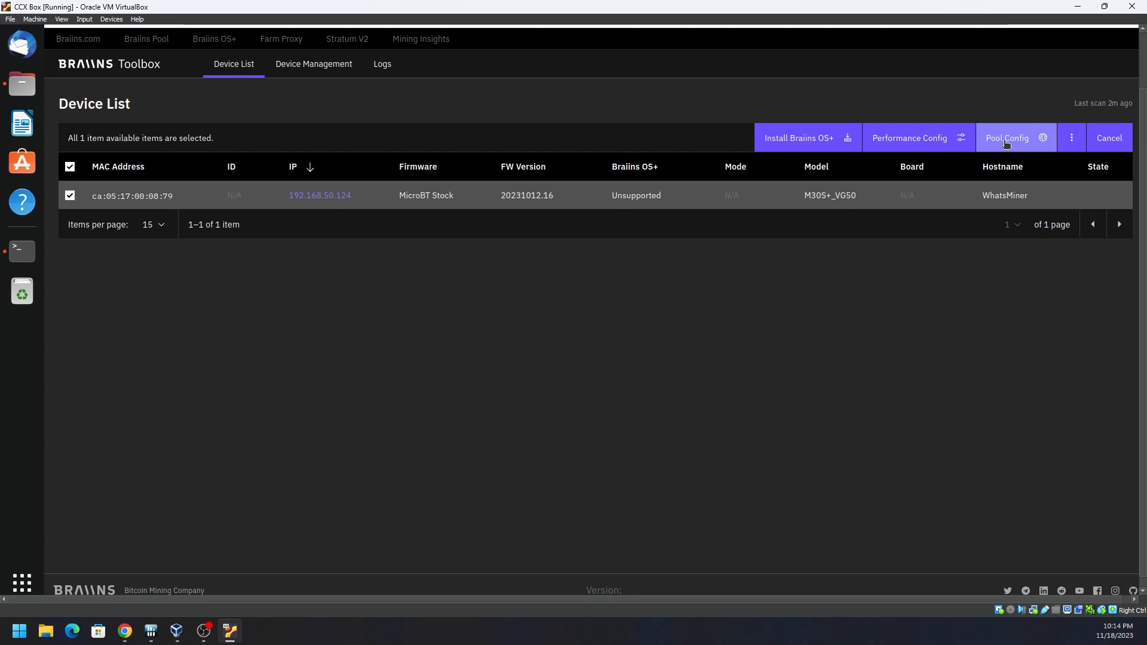
- Bring up the Configure Pools dialog warning the WhatsMiner will be skipped
left_click(1007, 138)
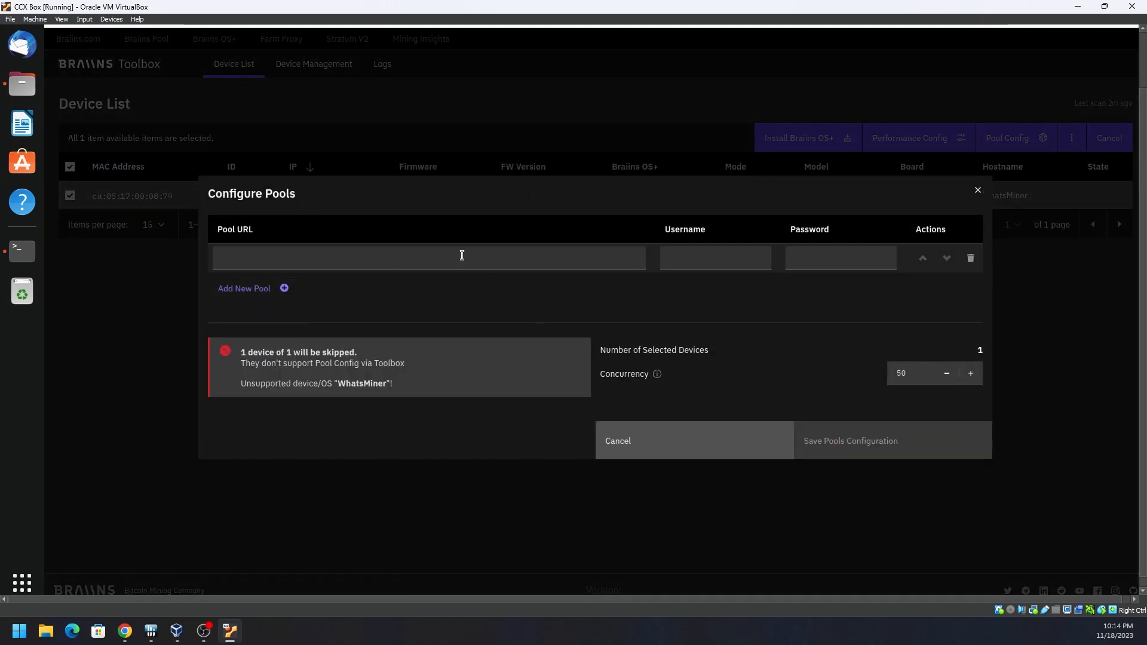
- Enter the pool URL tcp://zergpool.org in the Pool URL field
left_click(429, 257)
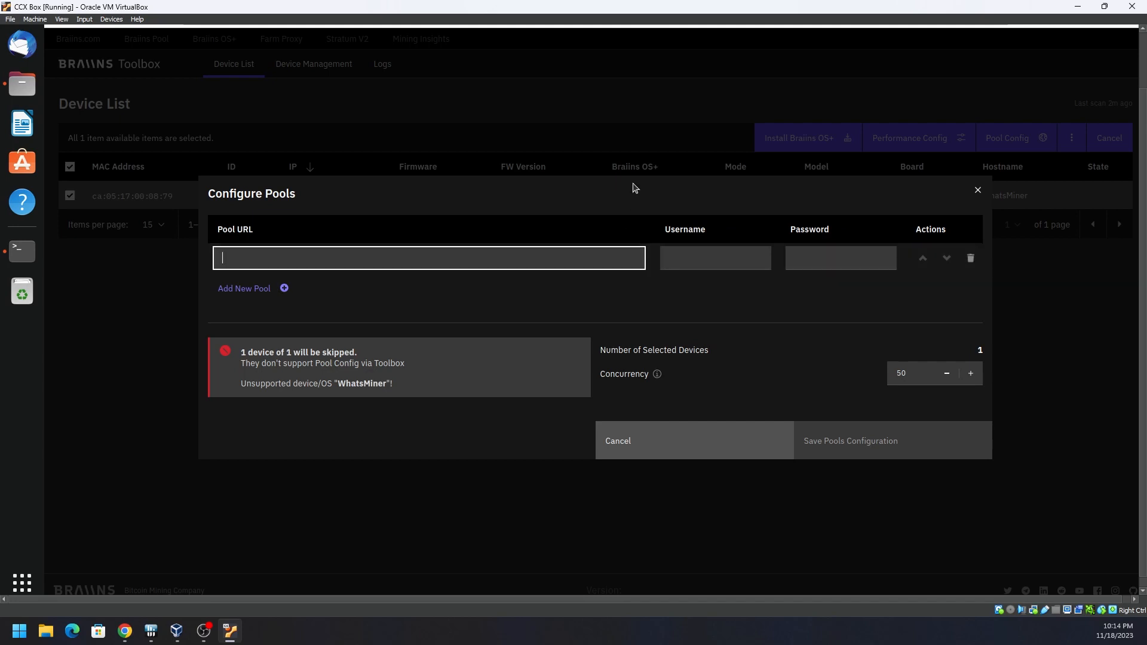
type("tcp://z")
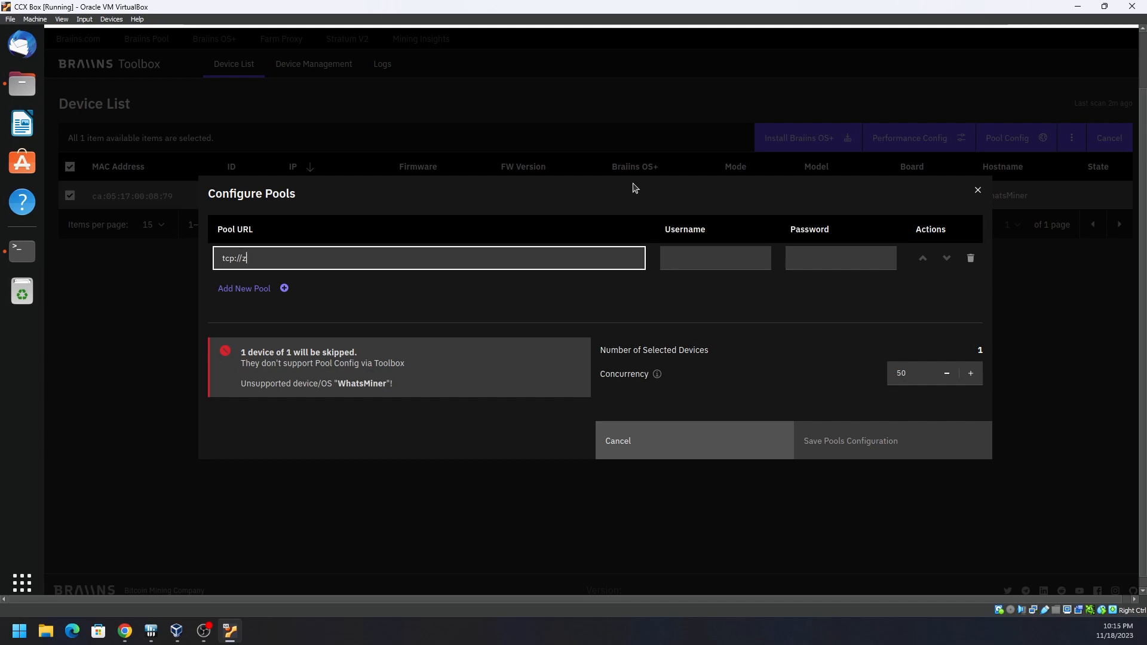
type("ergpool")
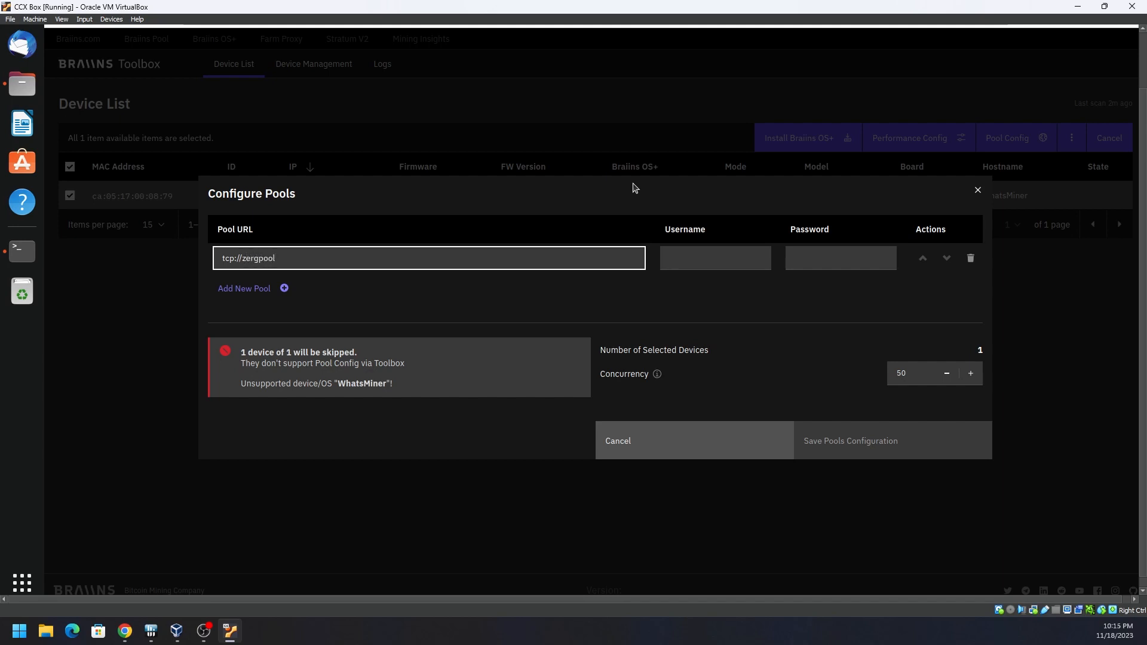
type(".org")
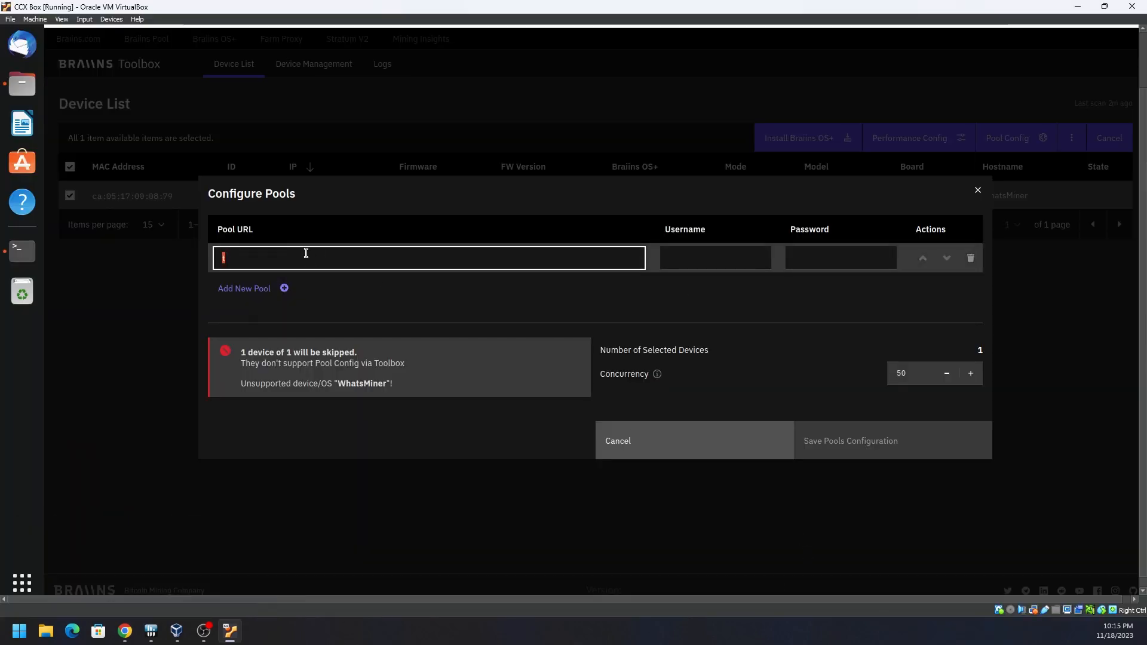
mouse_move(759, 250)
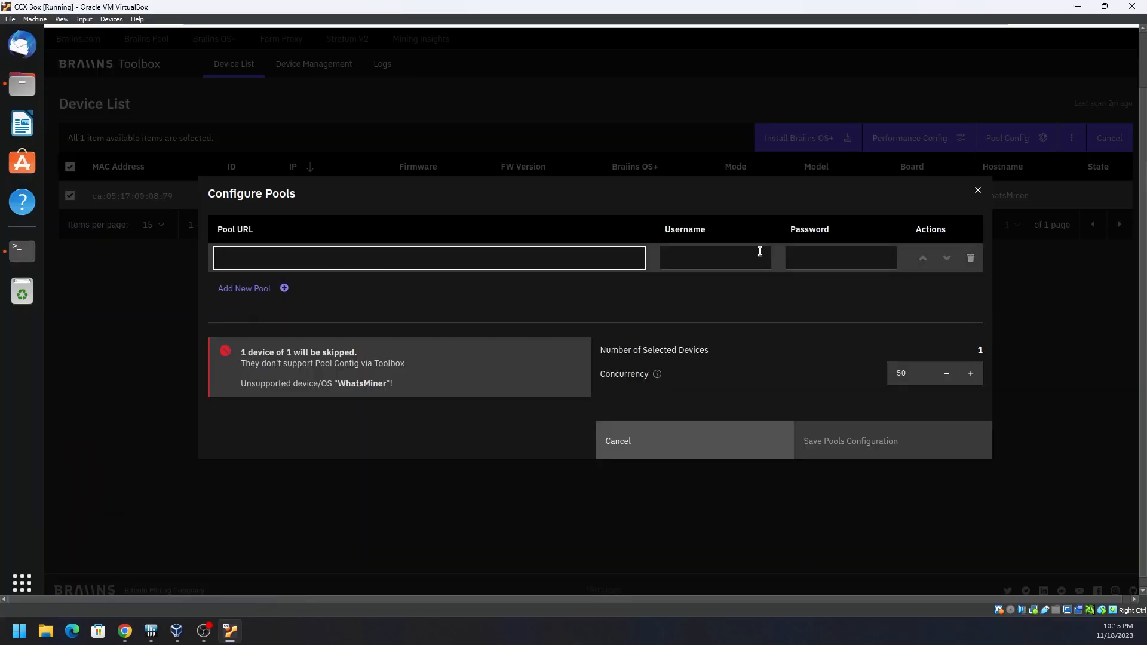
left_click(714, 258)
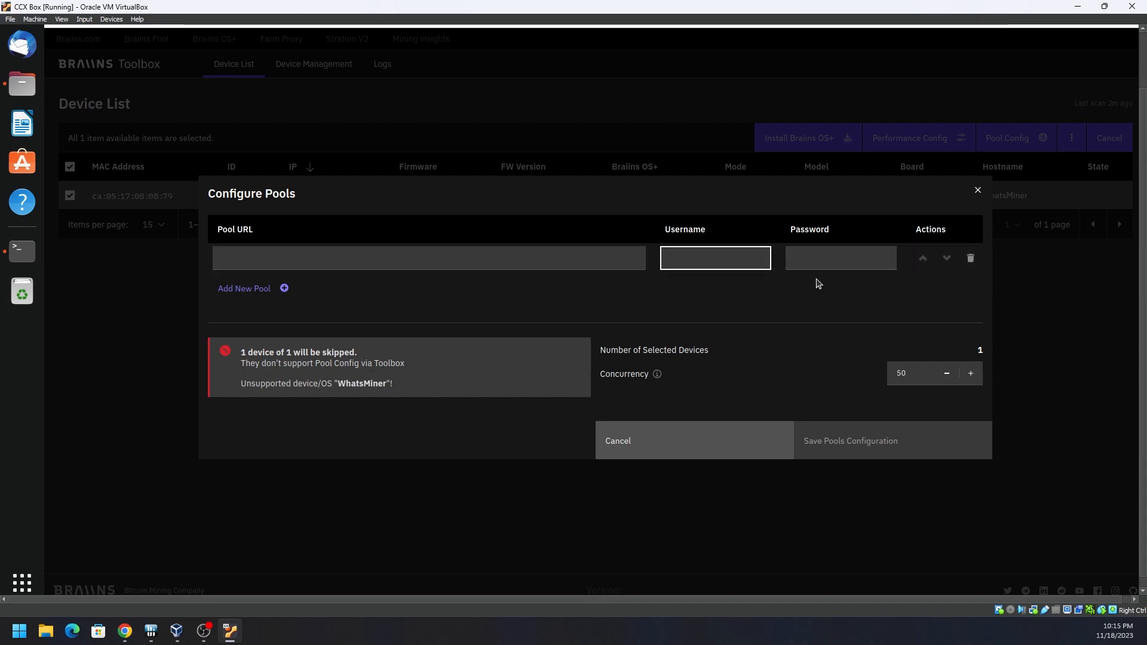
left_click(715, 258)
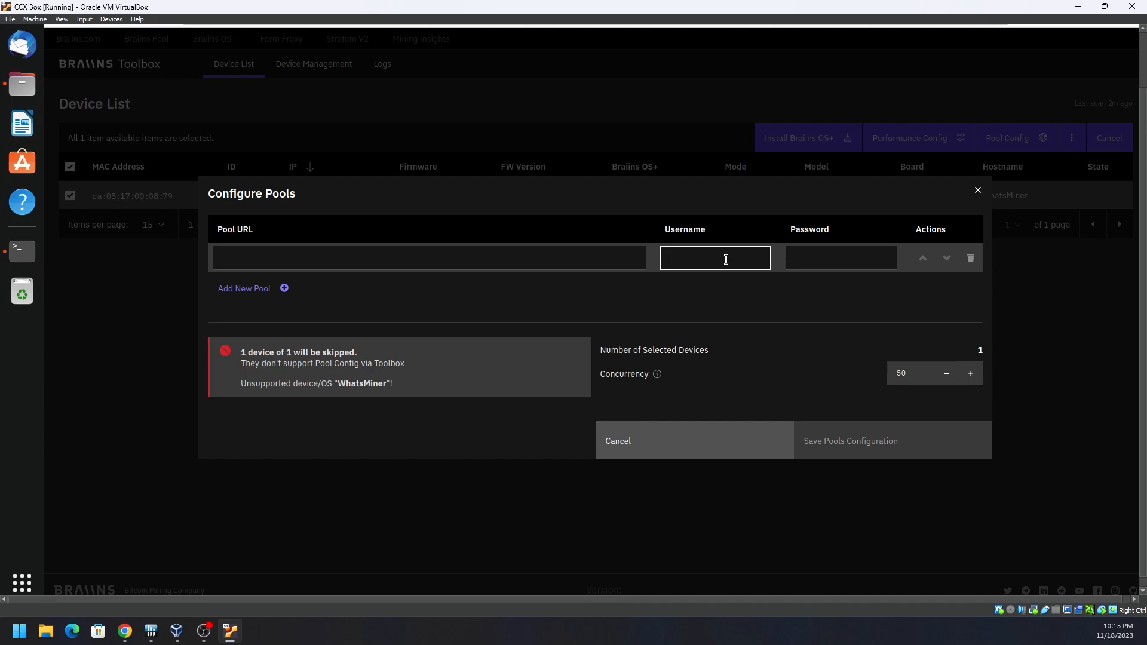
mouse_move(711, 257)
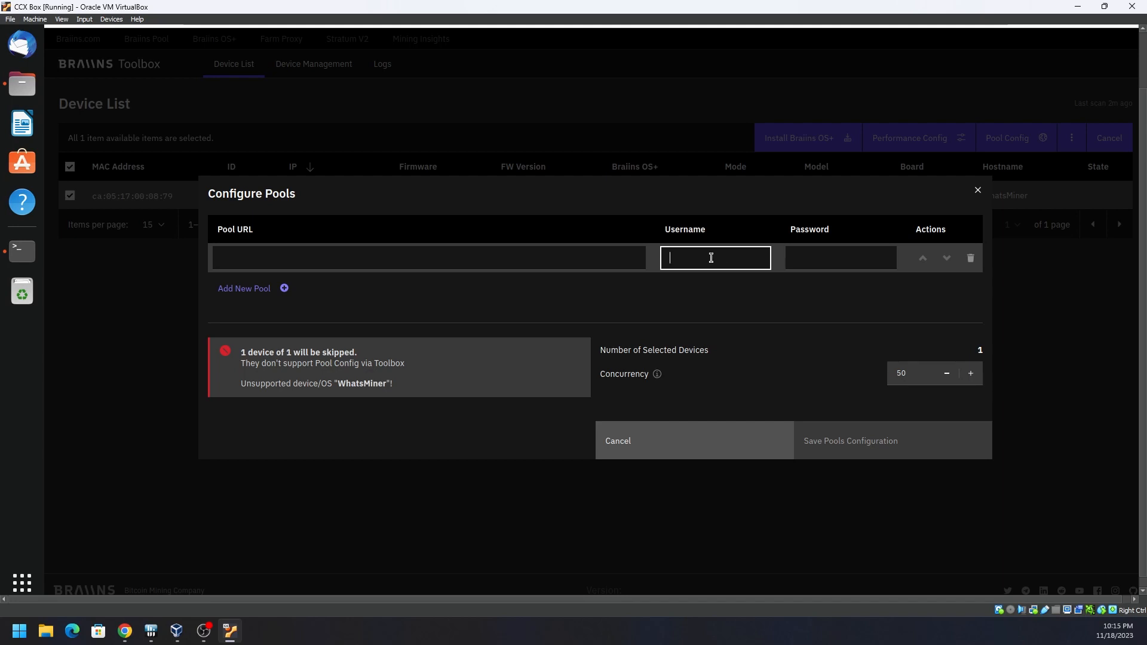
type("username")
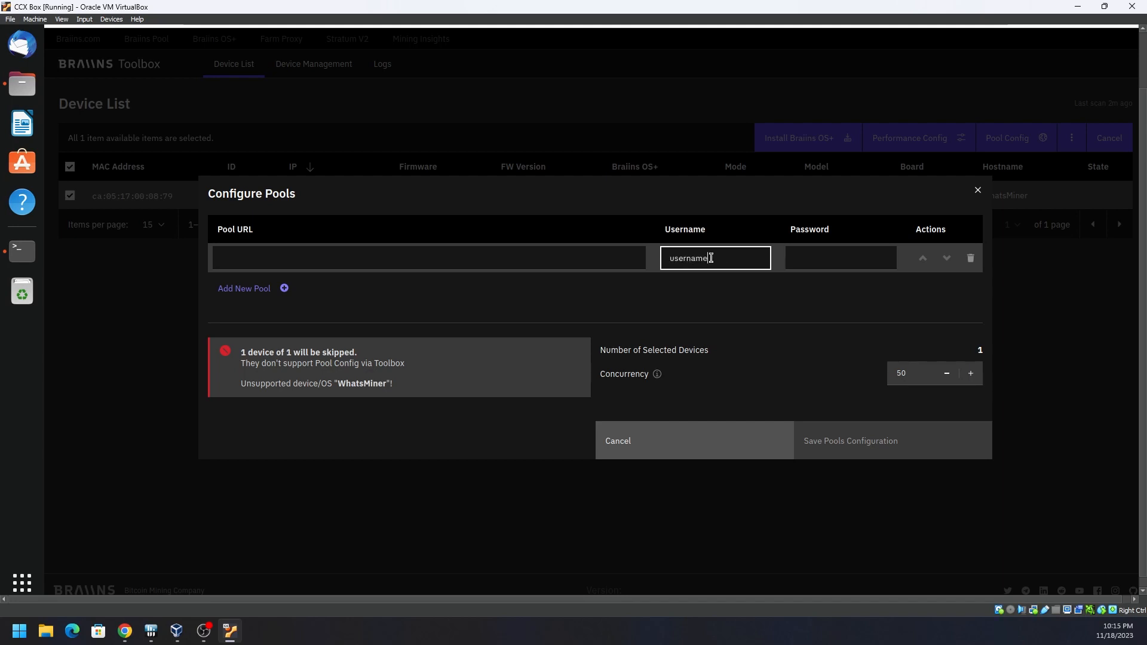
left_click(840, 258)
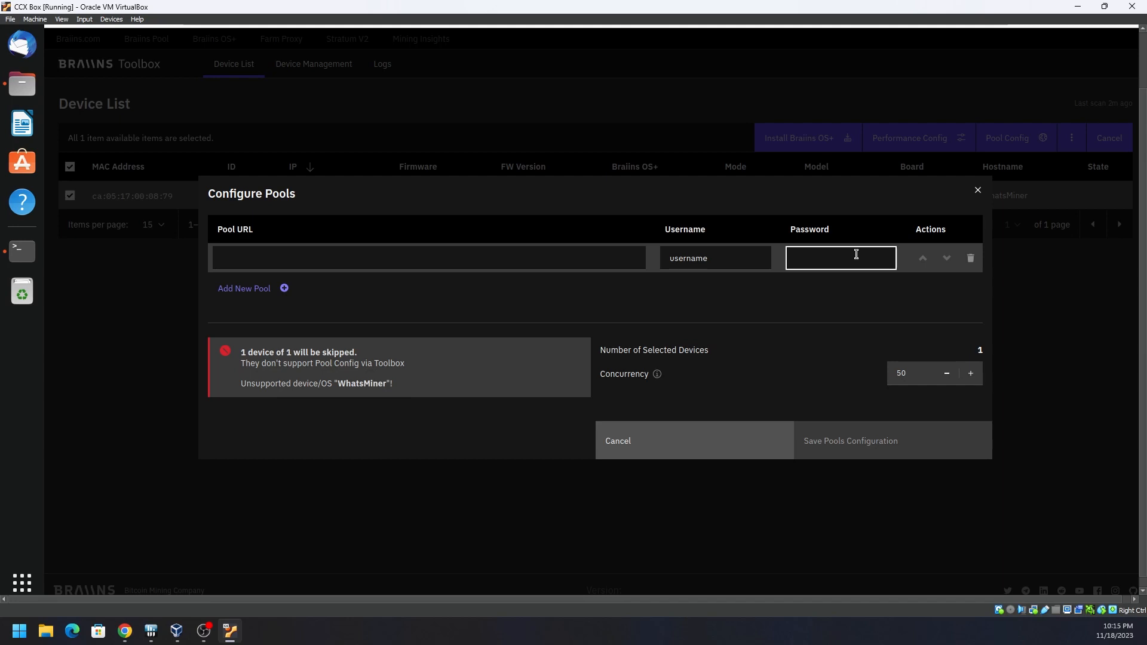
type("asdas")
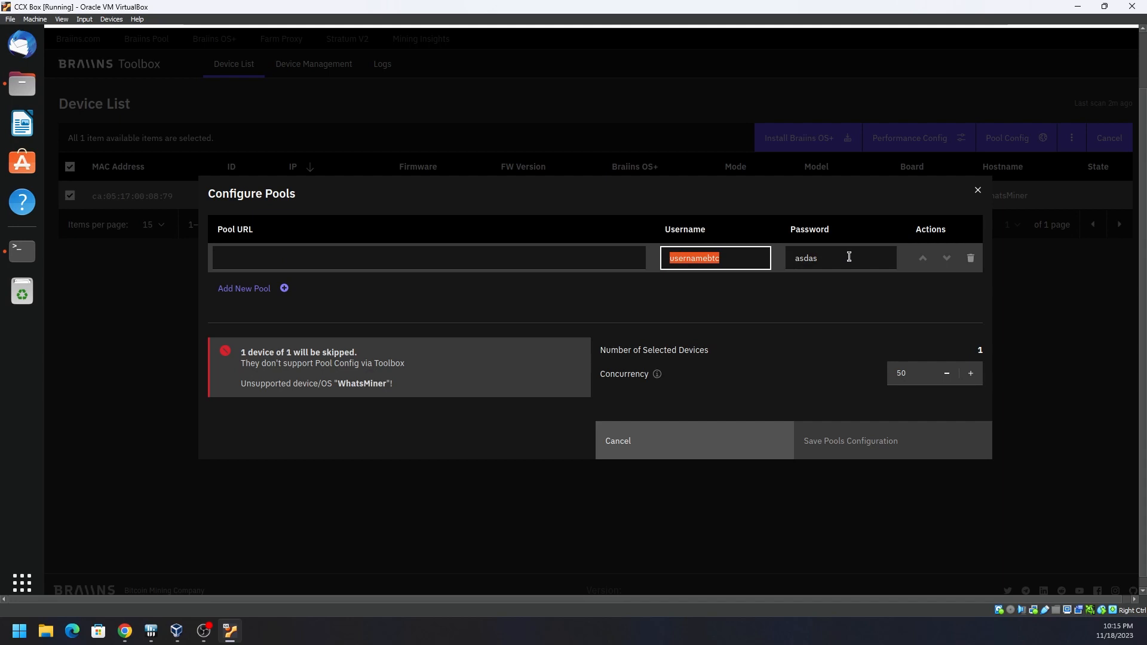
left_click(840, 258)
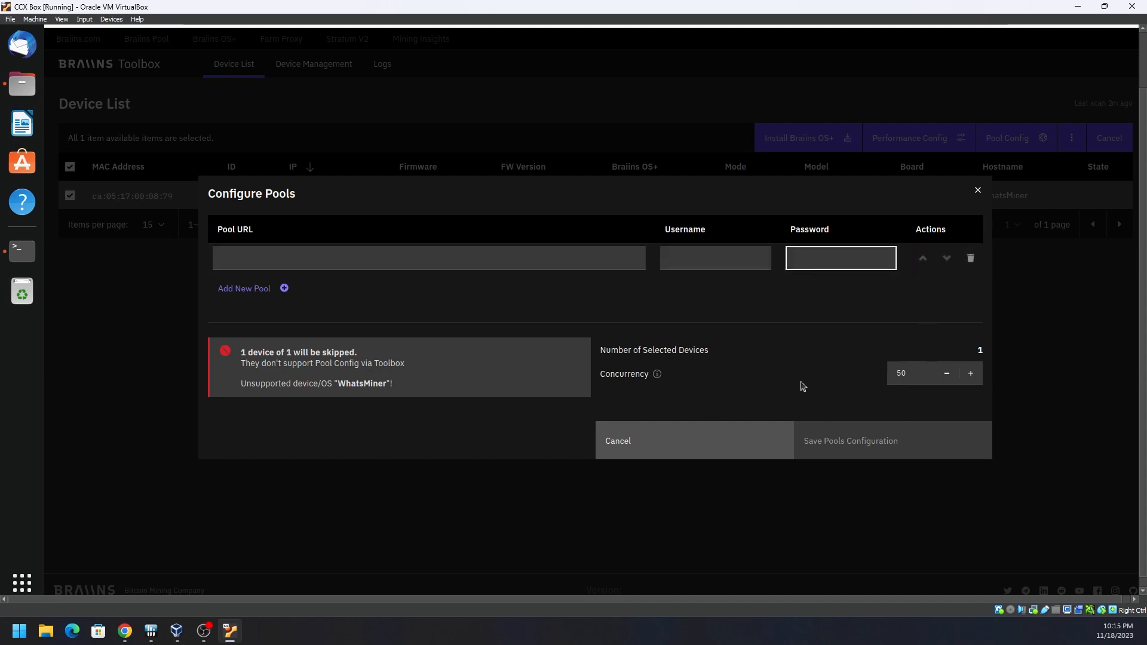
mouse_move(695, 444)
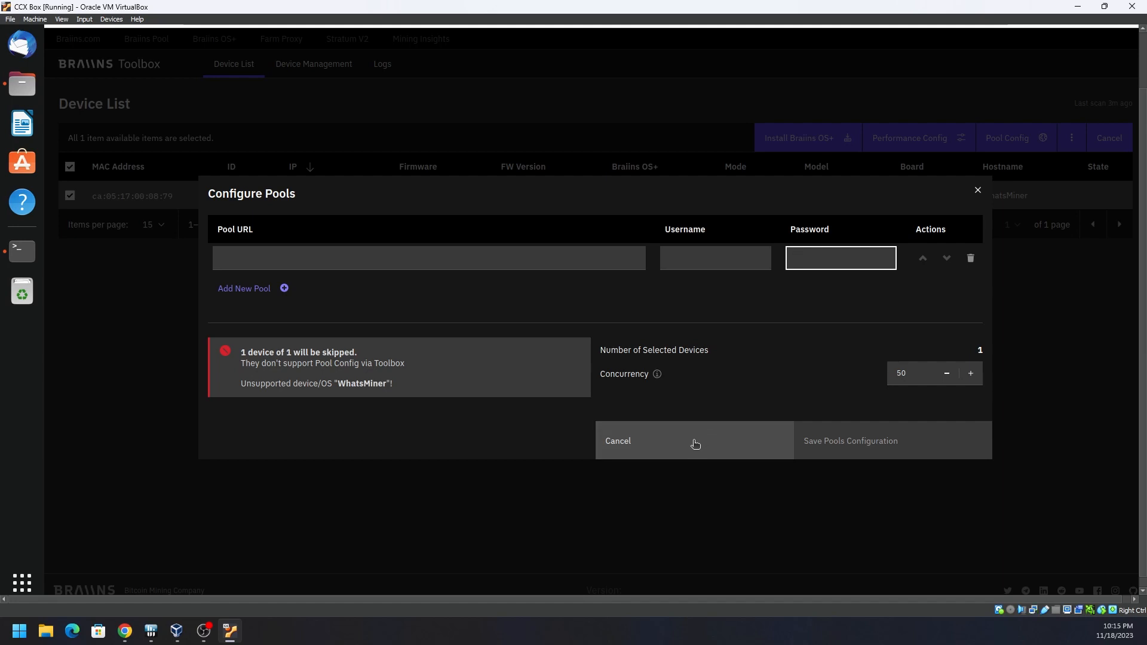
mouse_move(687, 456)
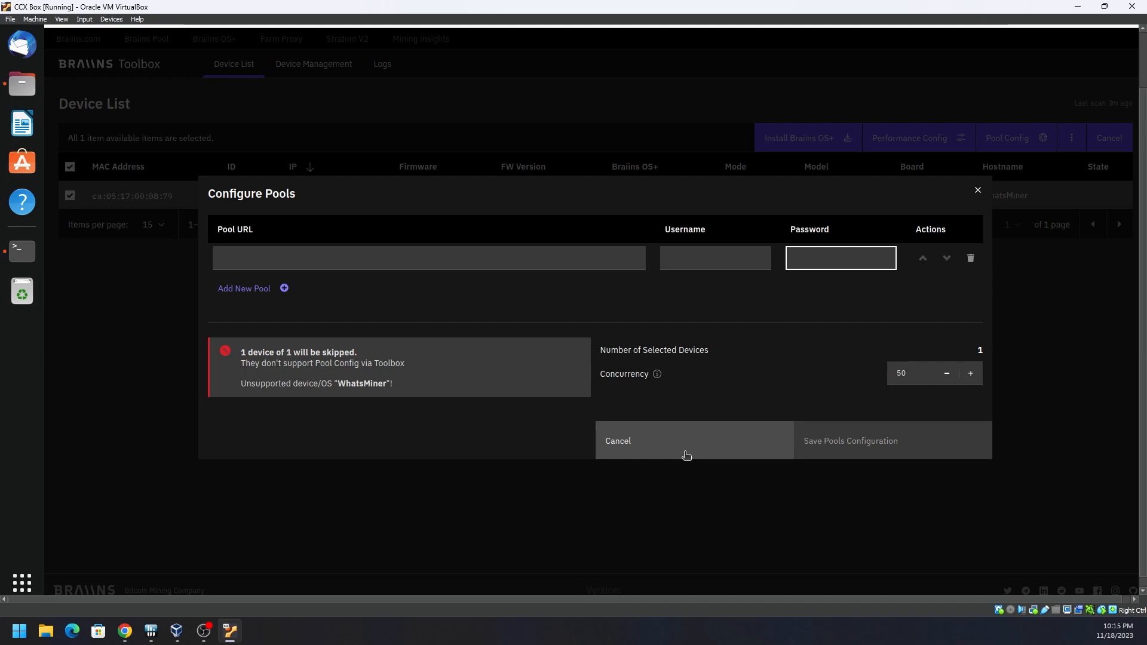
- Cancel the Configure Pools dialog, returning to the device list with the unsupported WhatsMiner
left_click(617, 440)
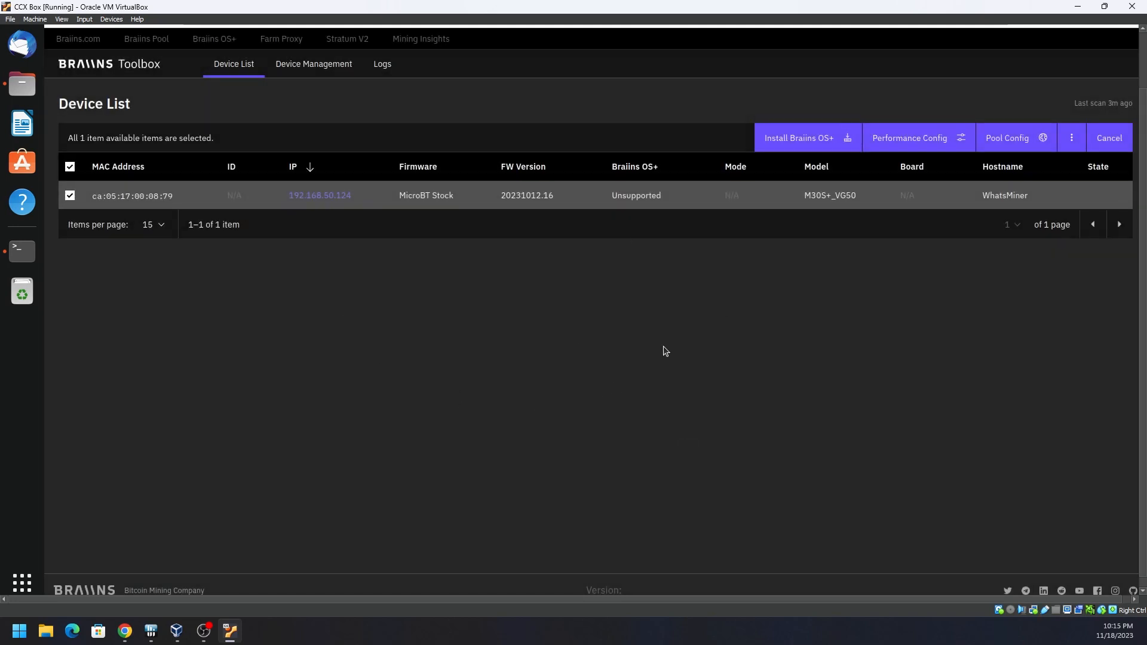
mouse_move(105, 221)
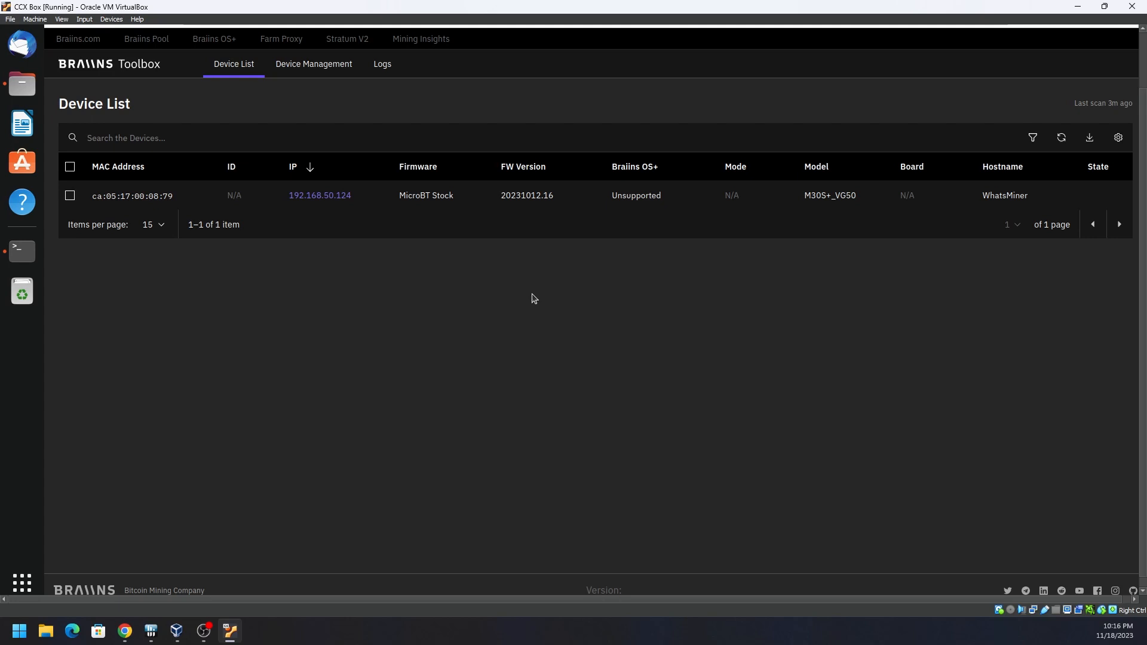
mouse_move(829, 323)
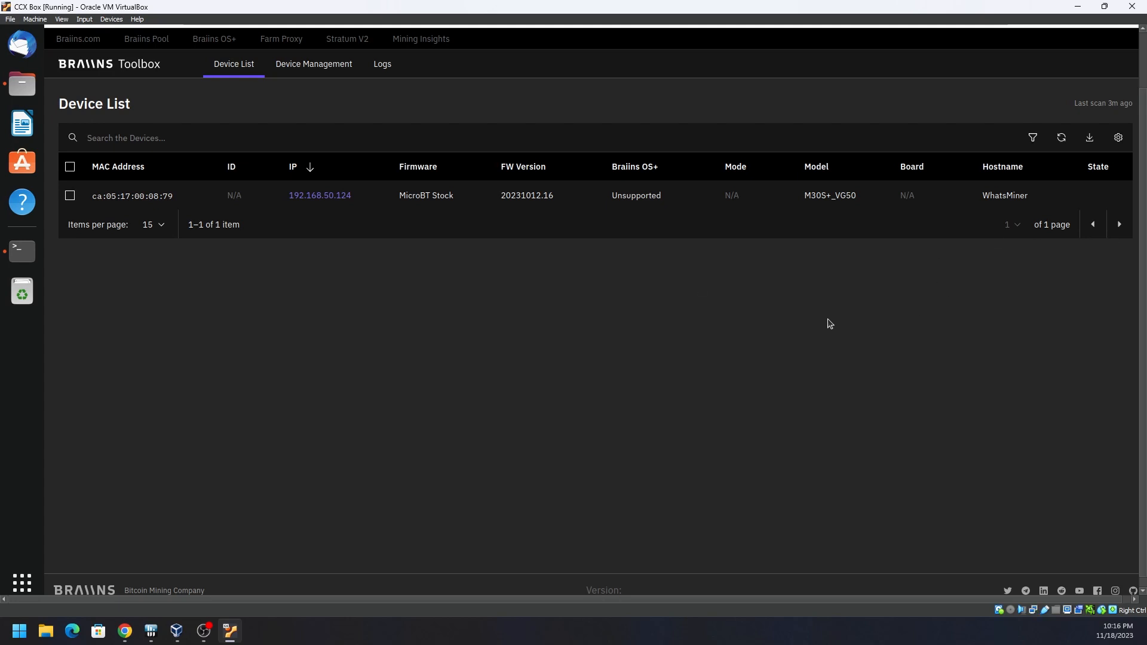
mouse_move(306, 112)
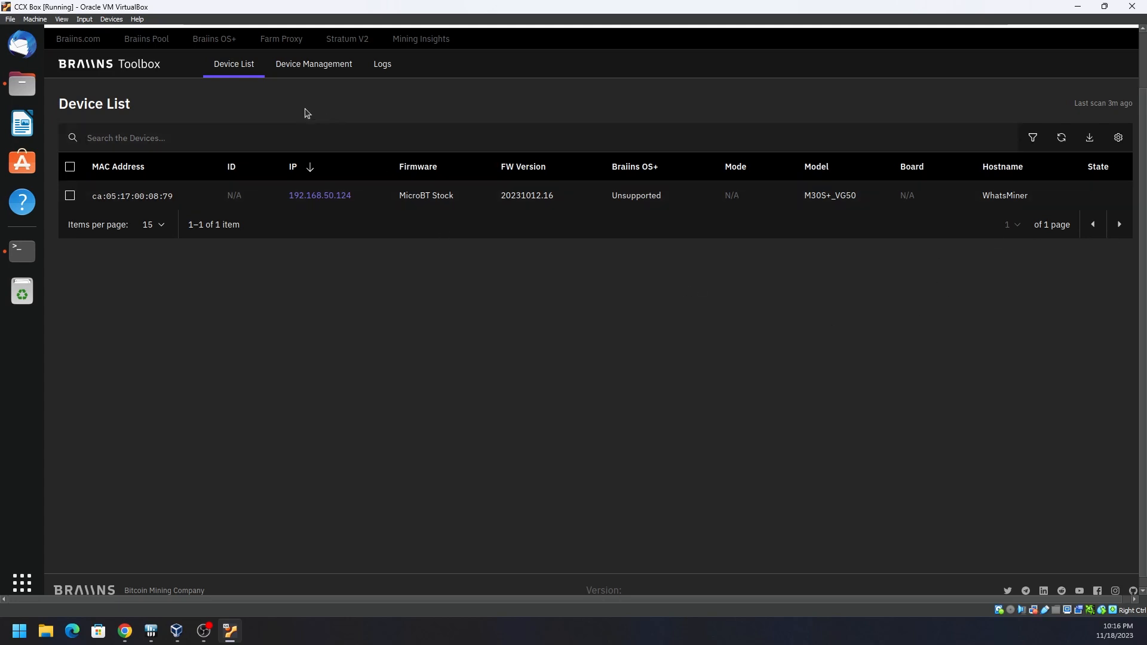
mouse_move(297, 114)
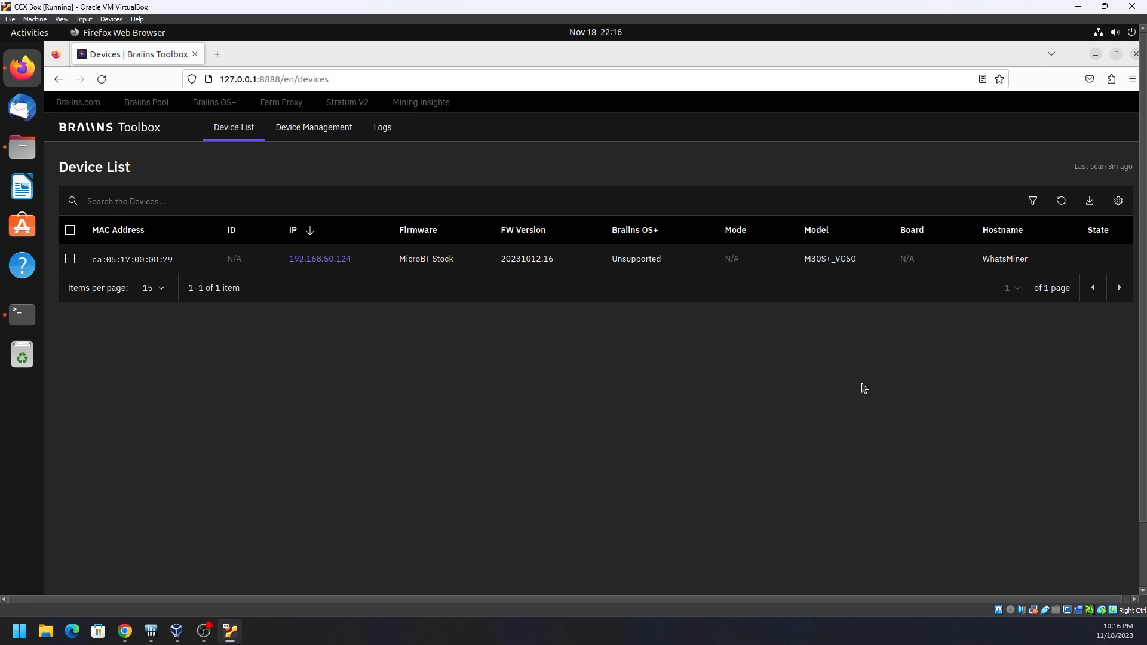
mouse_move(578, 380)
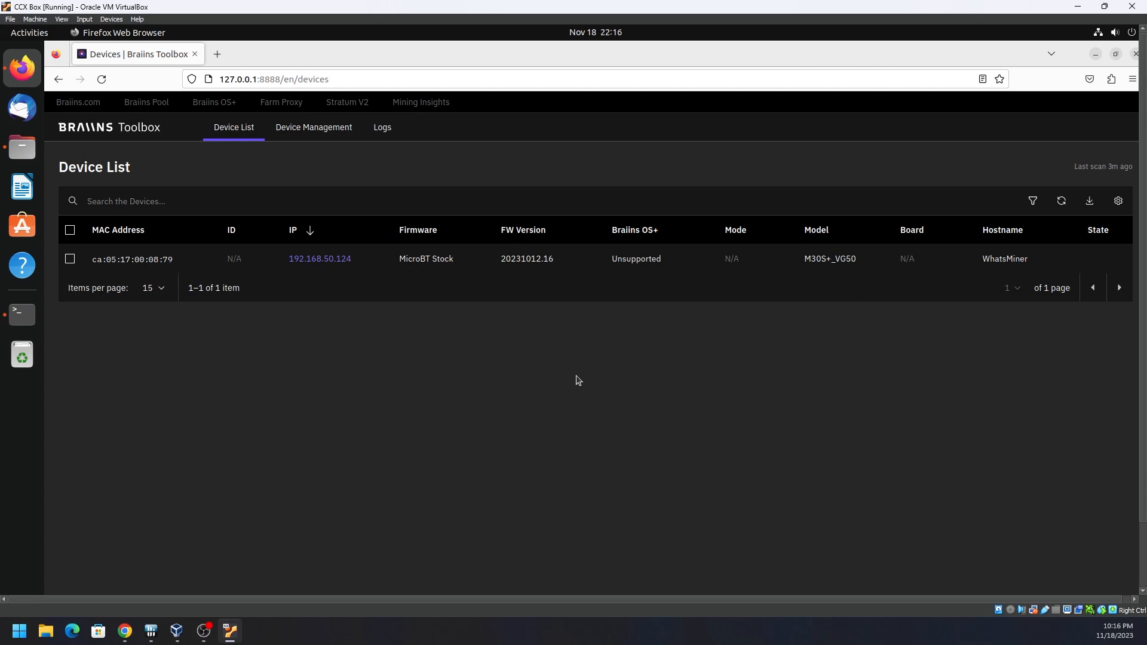
mouse_move(631, 373)
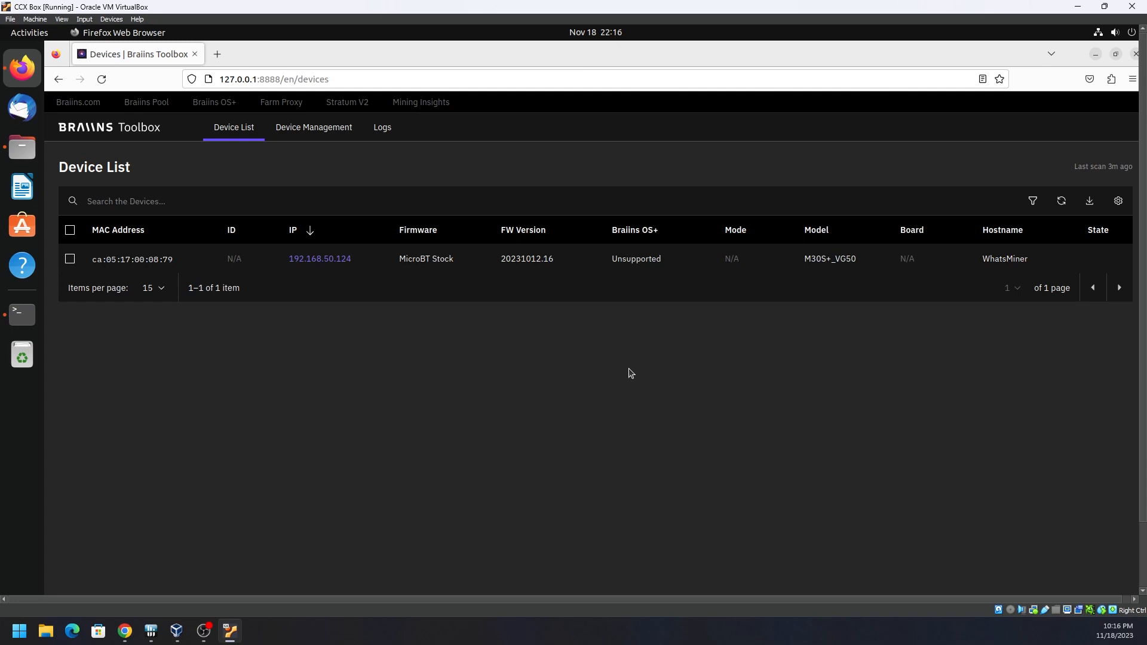
mouse_move(803, 375)
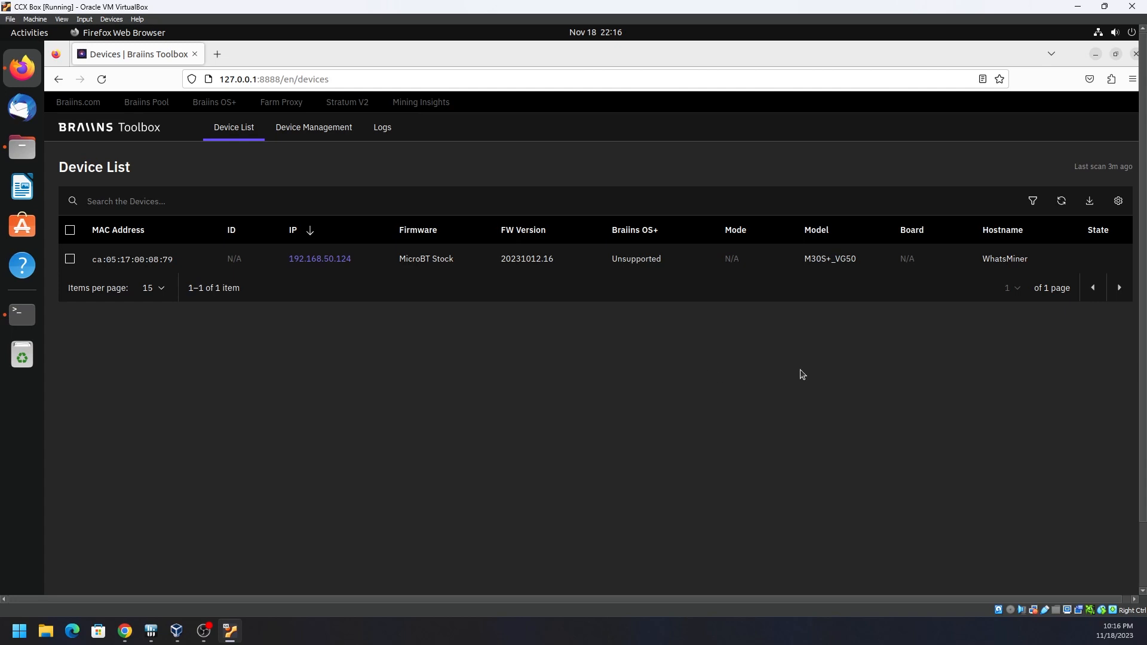
mouse_move(151, 283)
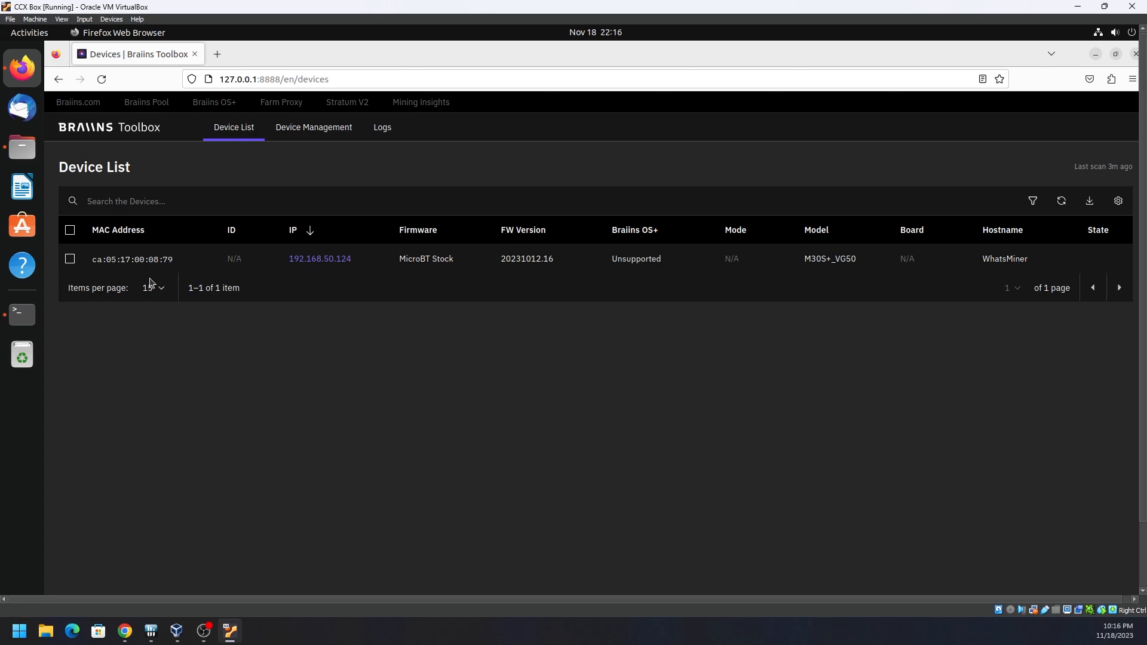
mouse_move(447, 383)
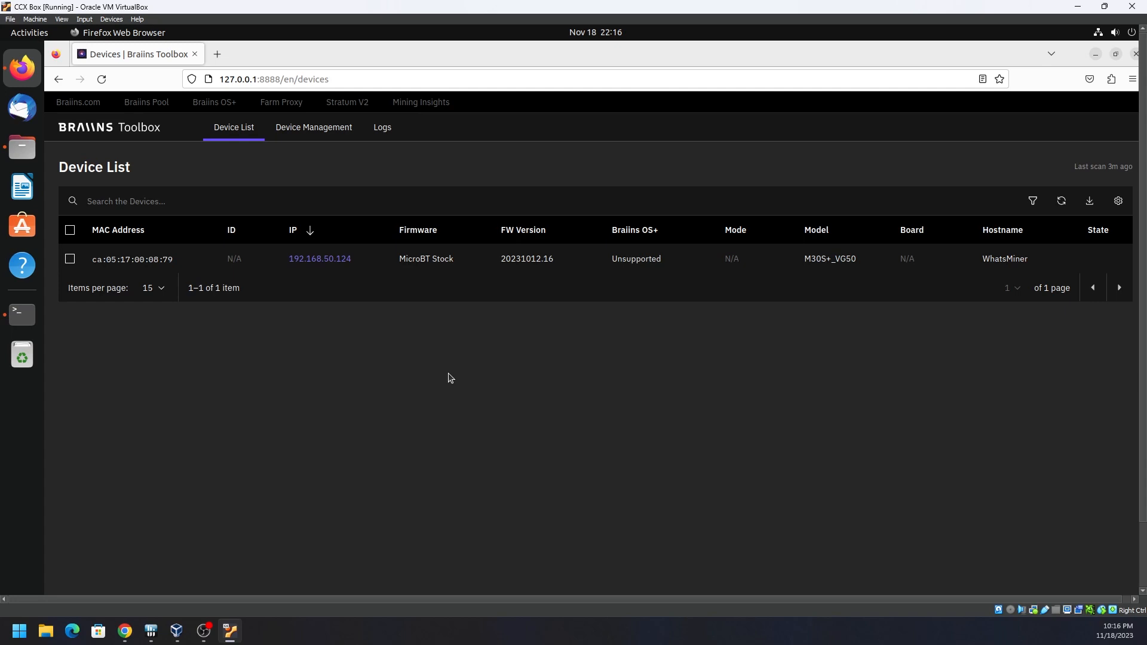
mouse_move(984, 294)
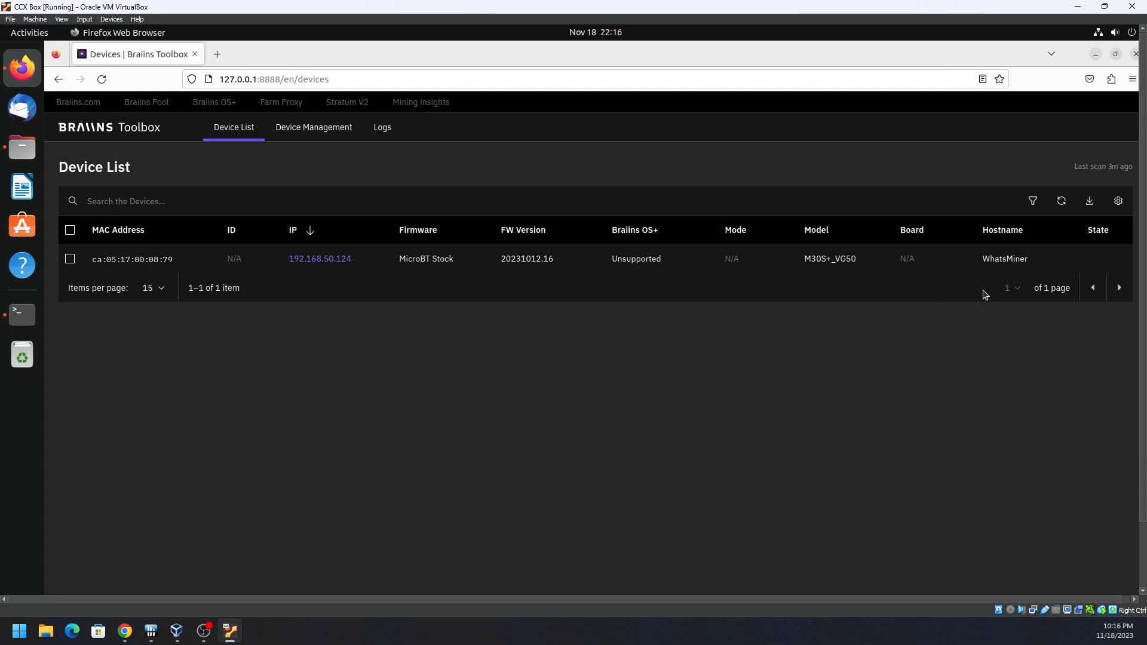
mouse_move(241, 157)
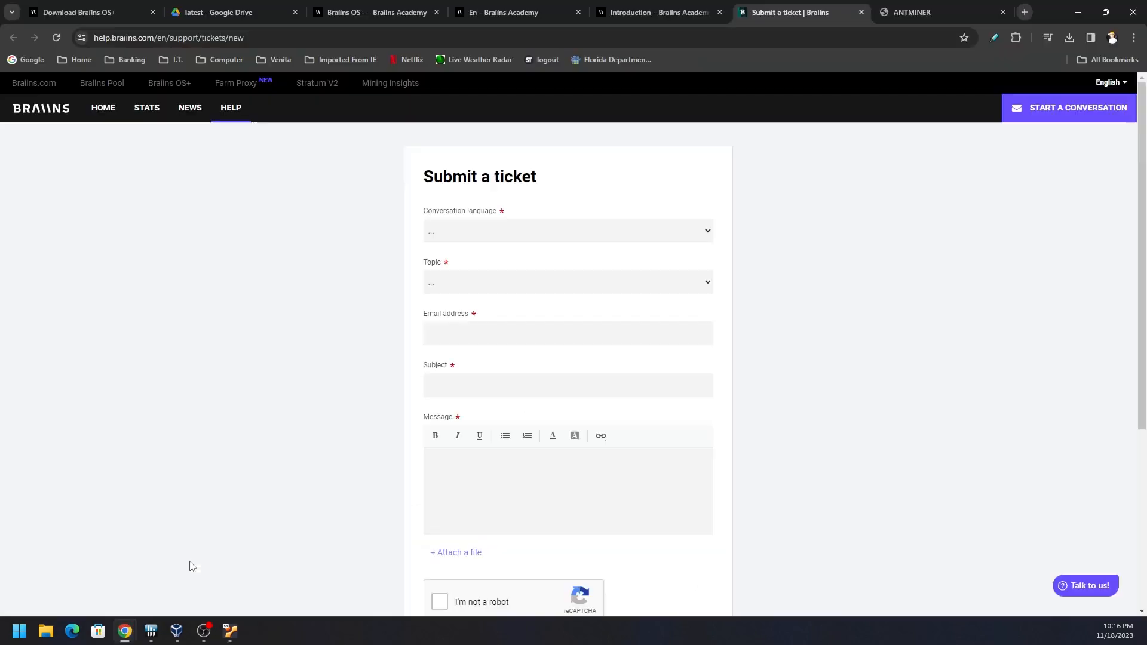
- Browse the Academy articles: Quick Start, Autotuning, then the install/update/uninstall guide
left_click(372, 12)
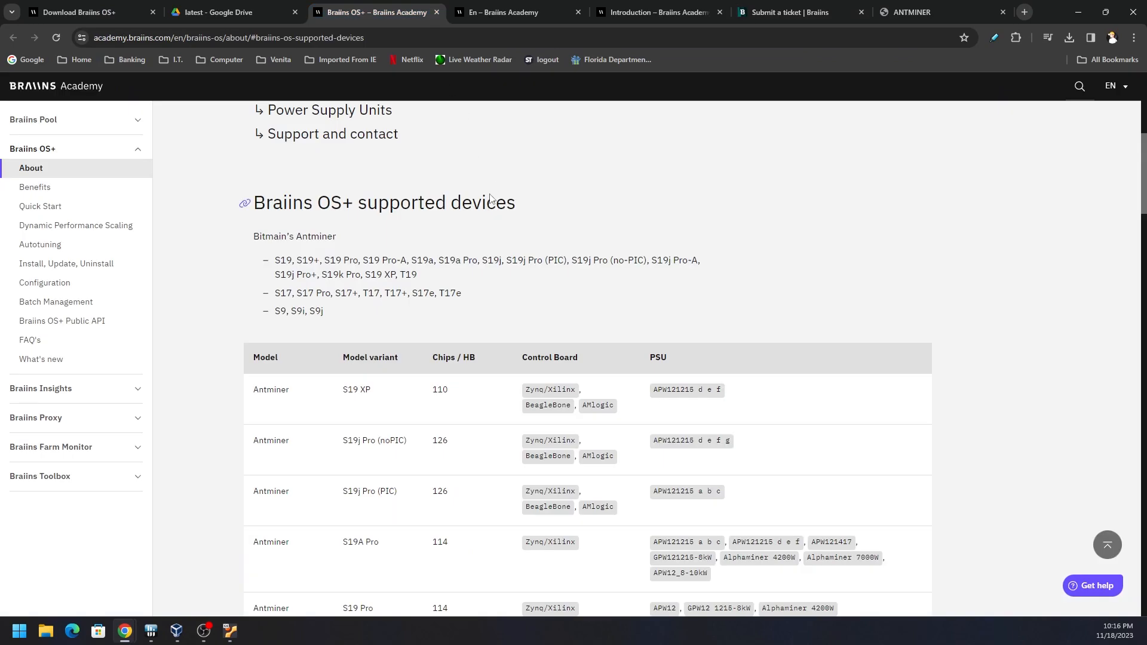
left_click(40, 205)
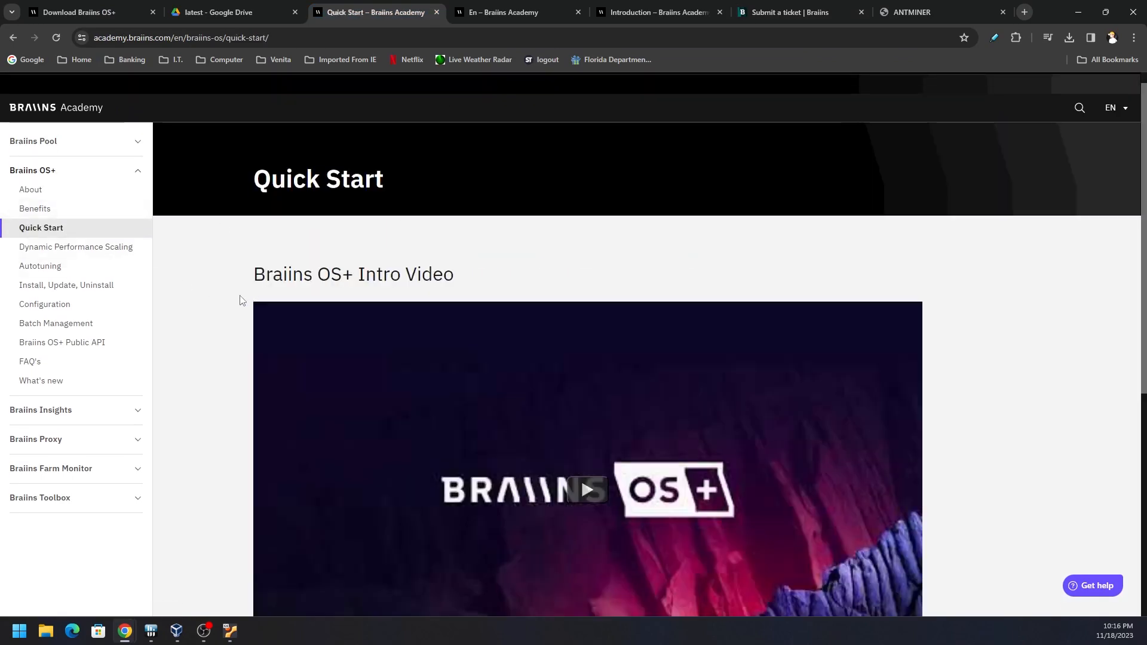
scroll("down", 3)
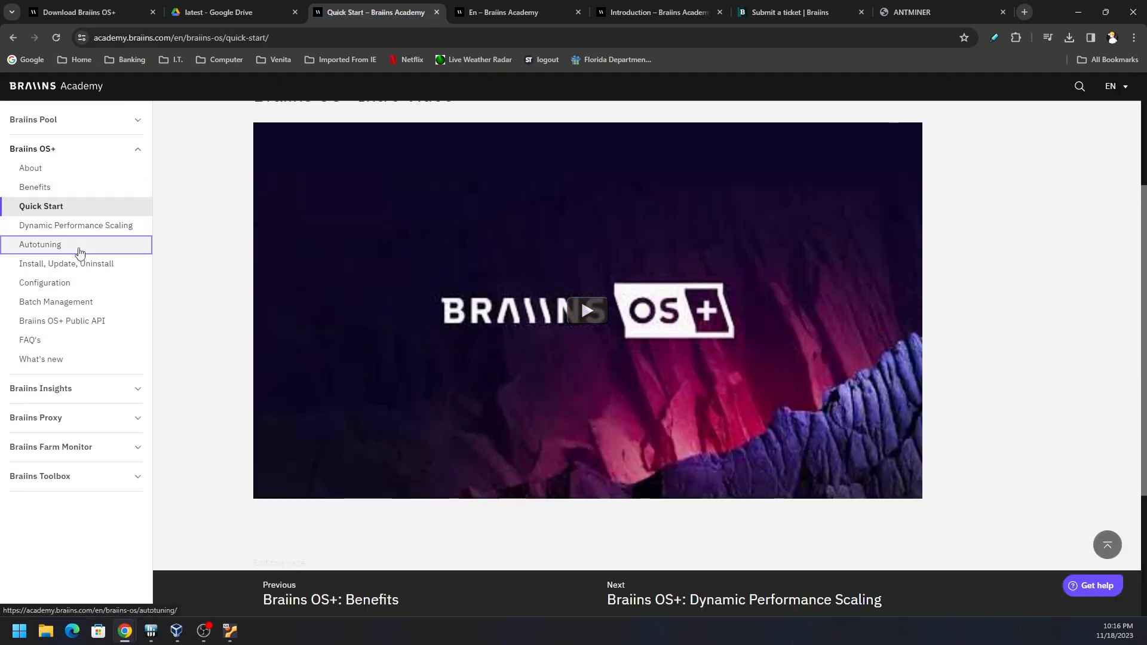
left_click(40, 244)
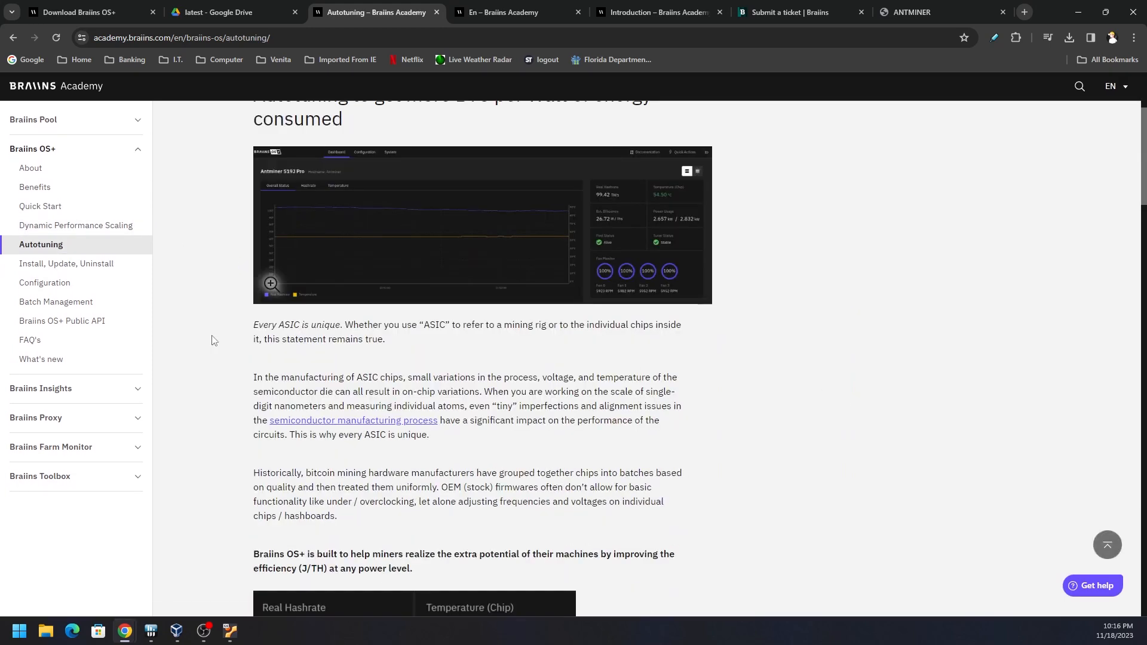
left_click(66, 264)
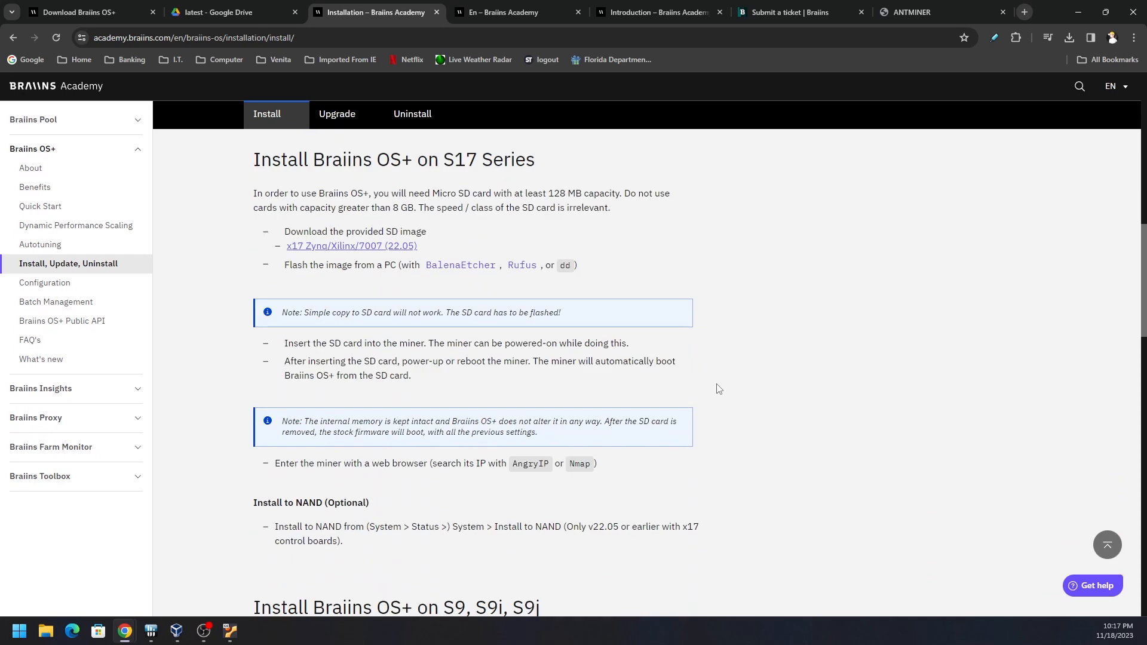
scroll("up", 3)
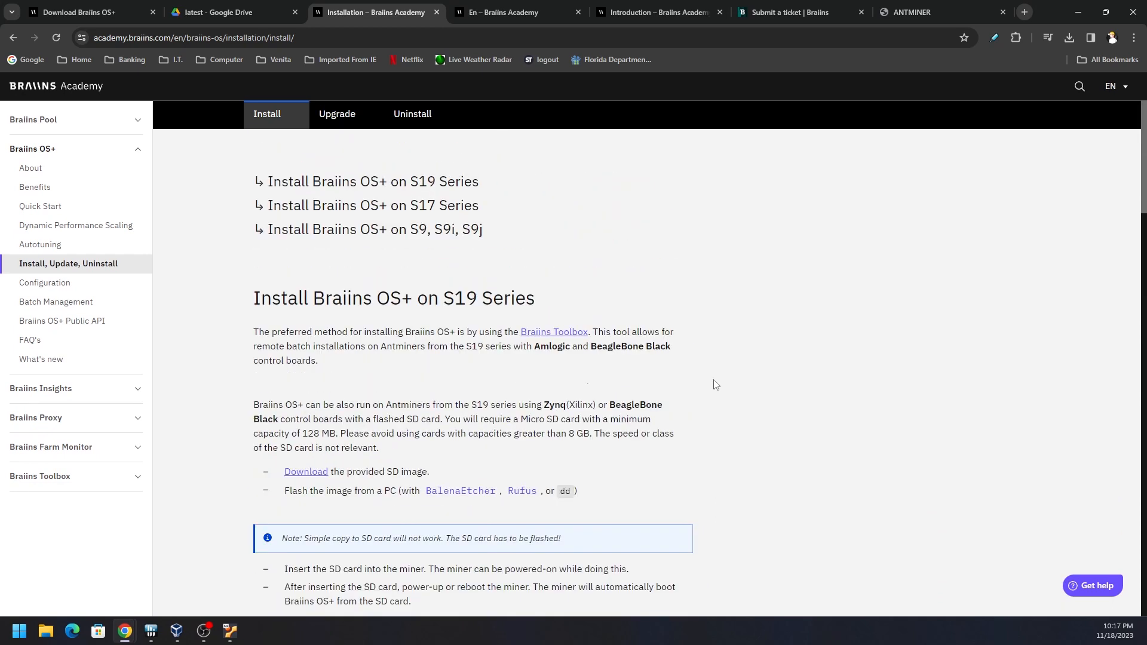
mouse_move(668, 434)
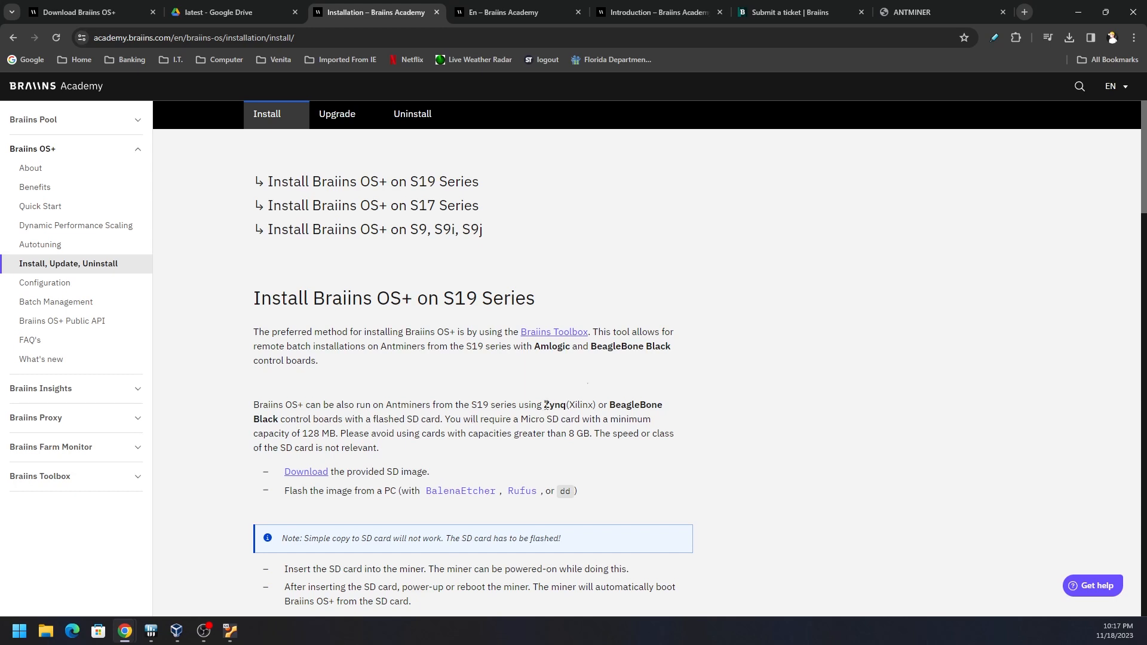
- Highlight 'Zynq(Xilinx)' in the S19 install steps, then return to the Ubuntu VM
double_click(568, 405)
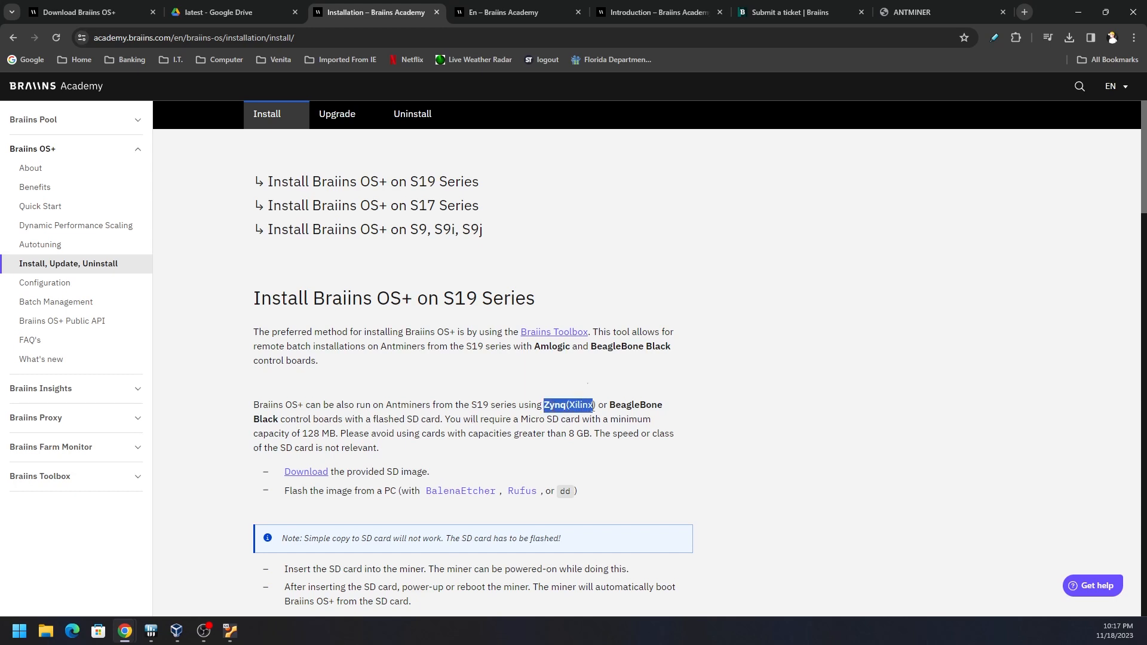
mouse_move(444, 418)
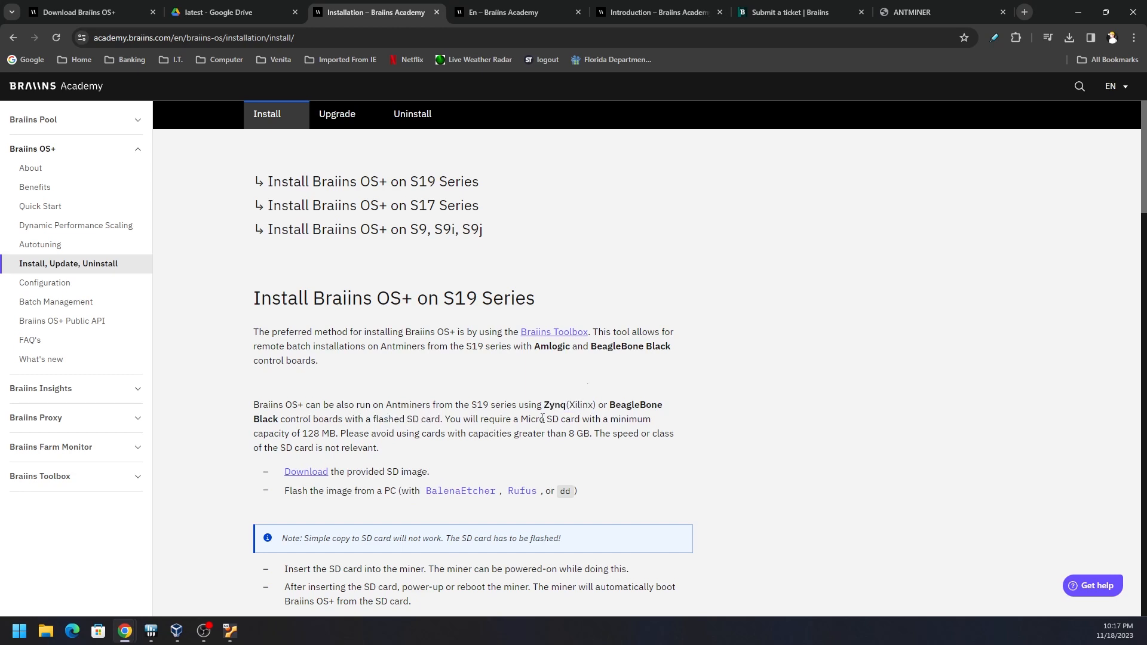
mouse_move(554, 333)
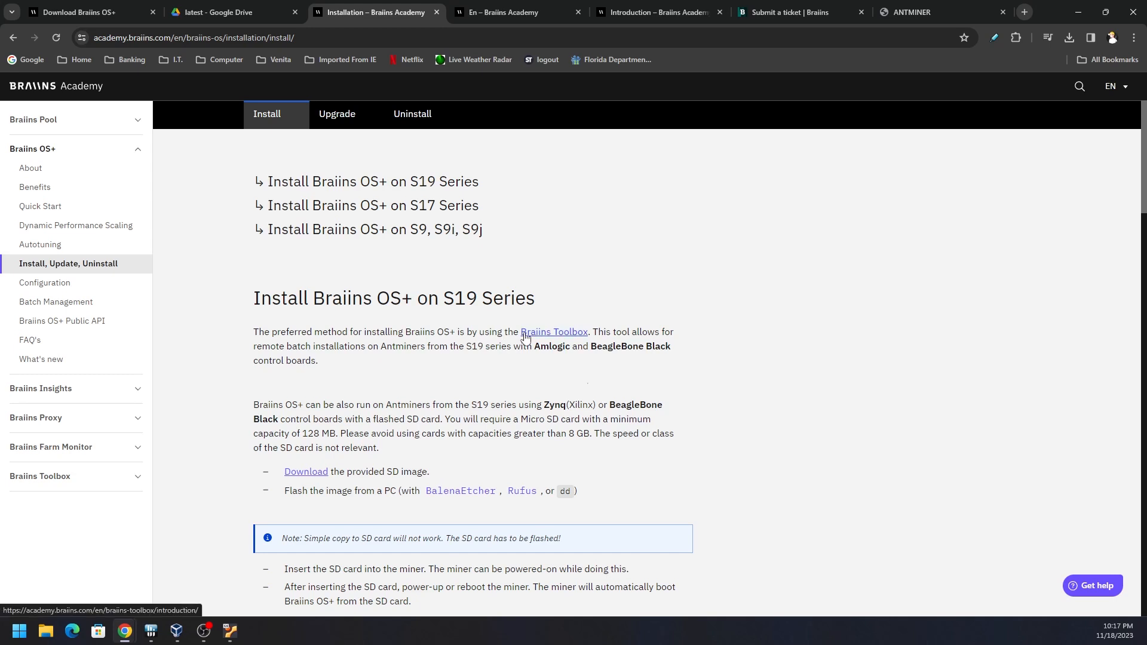
mouse_move(269, 351)
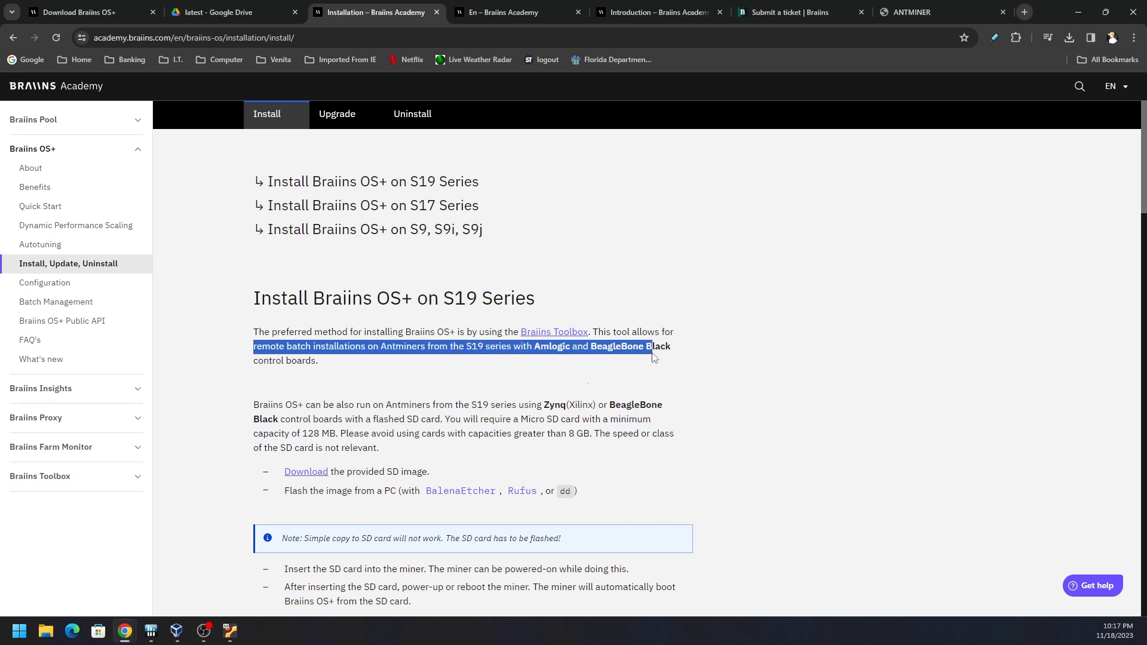
left_click(544, 366)
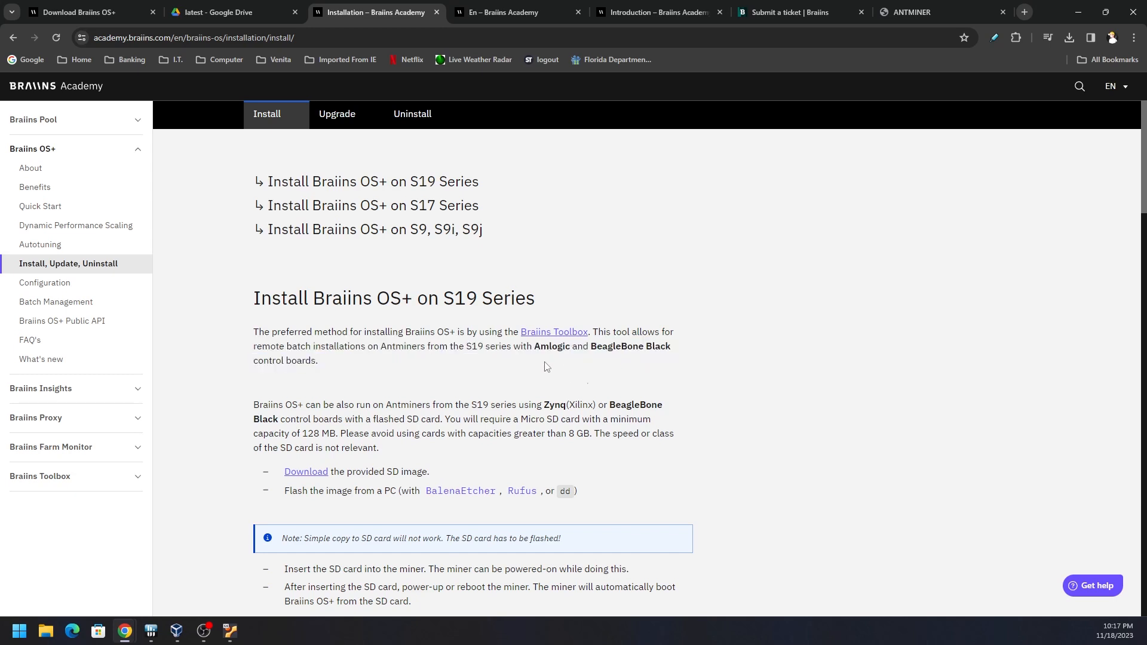
mouse_move(665, 386)
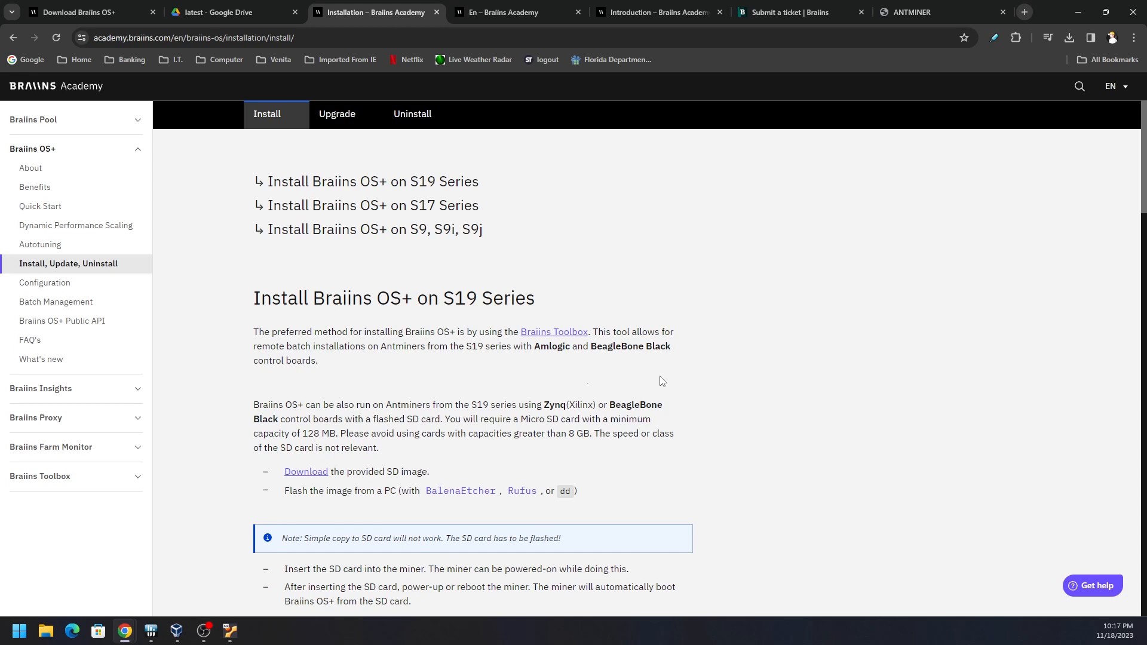
mouse_move(655, 376)
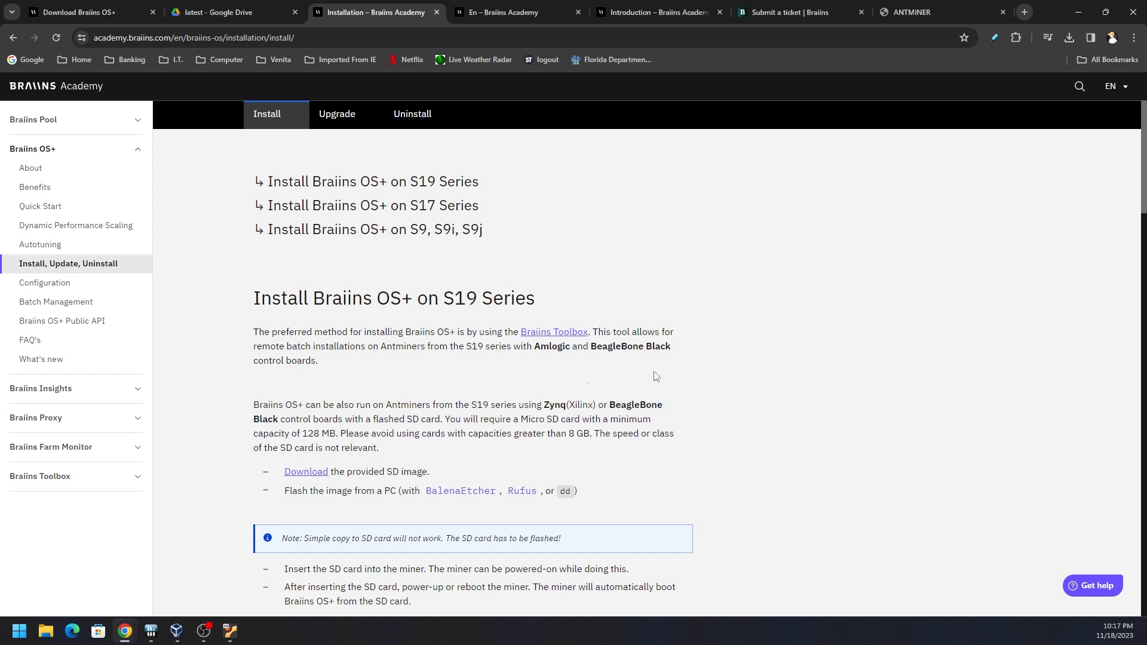
mouse_move(45, 251)
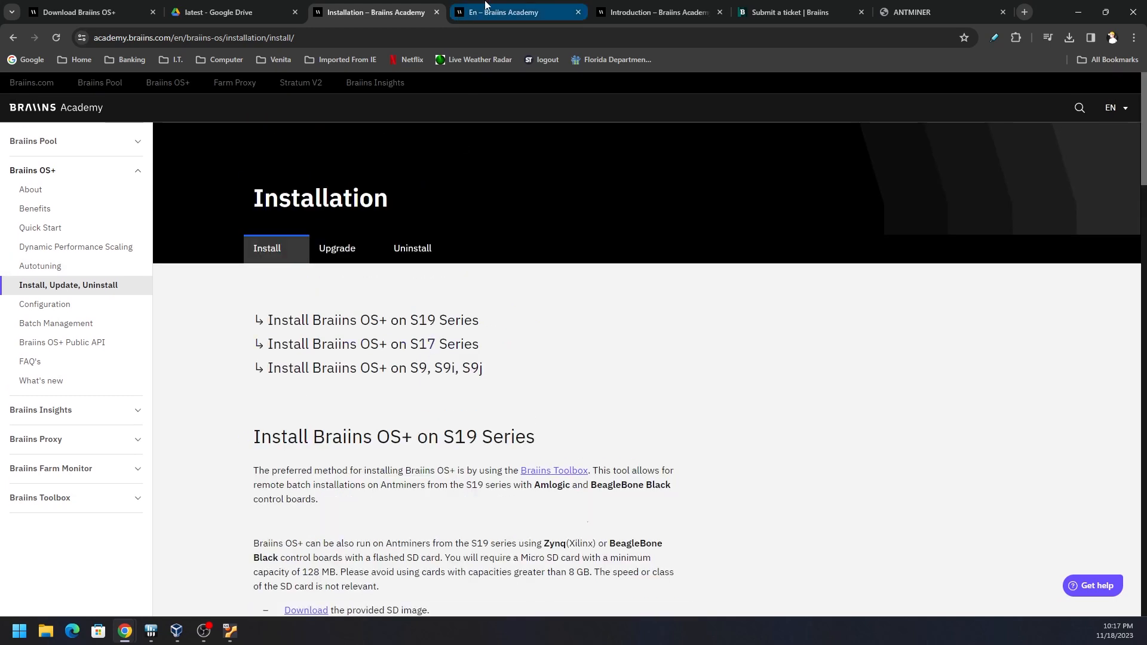
left_click(373, 12)
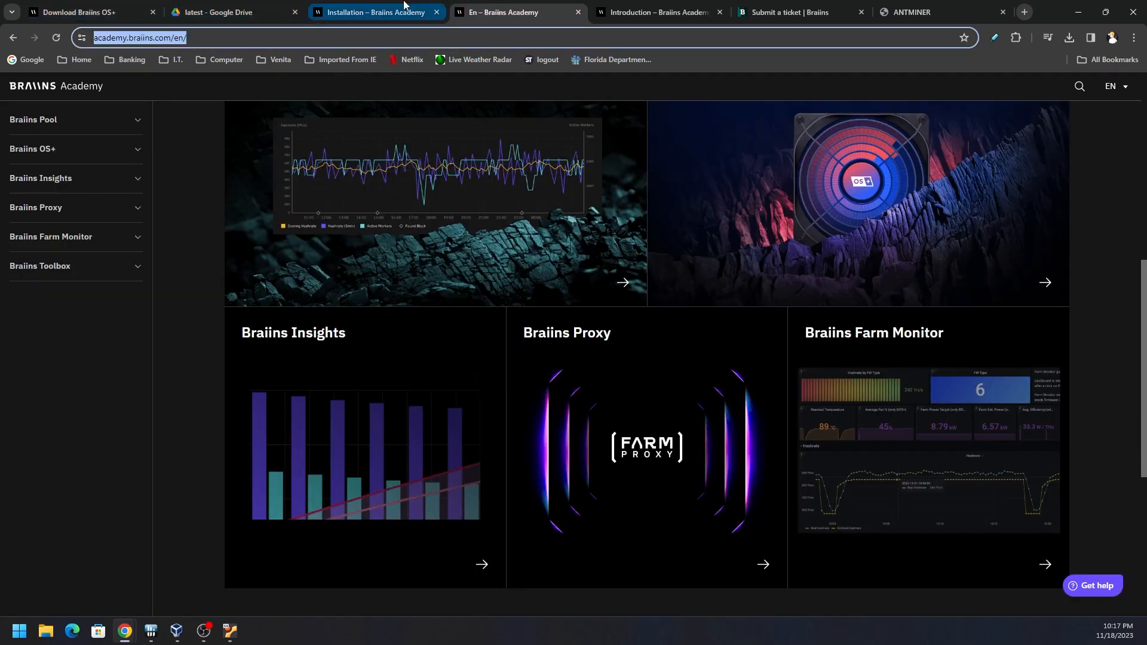
left_click(373, 12)
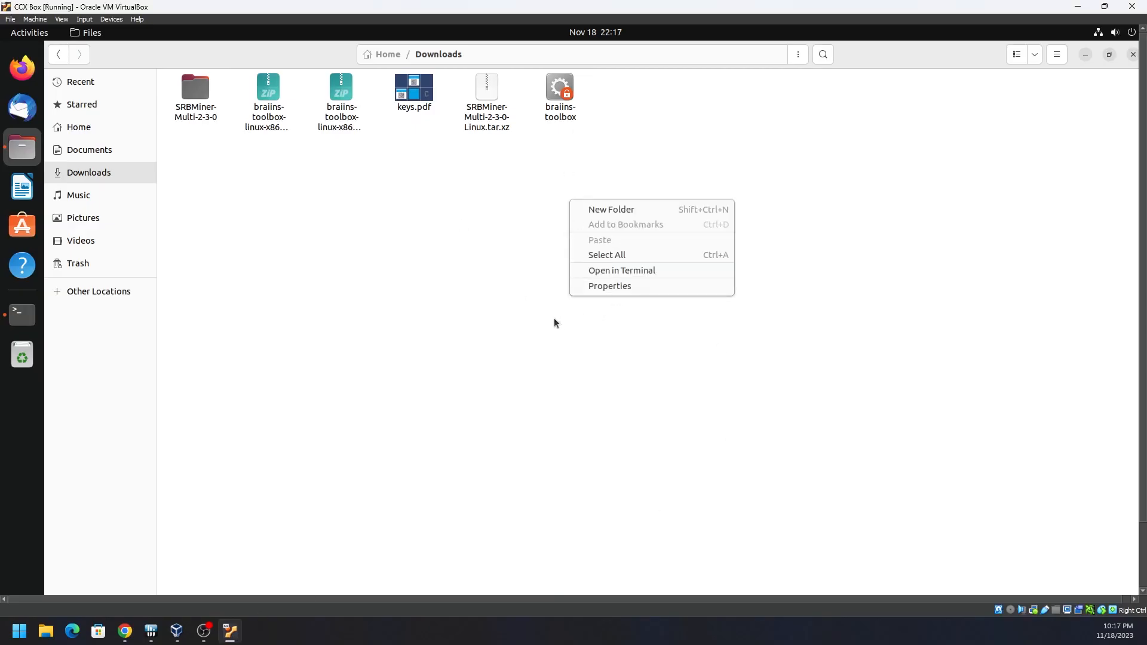
mouse_move(620, 271)
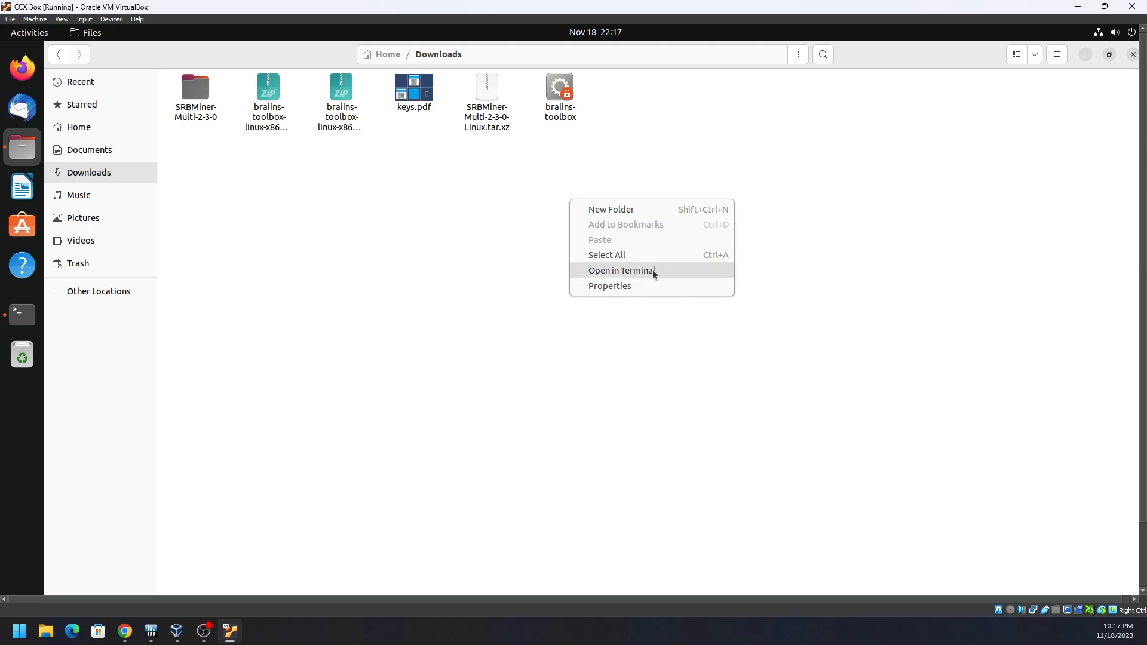
- Run ./braiins-toolbox from a terminal opened in the Downloads folder
left_click(620, 271)
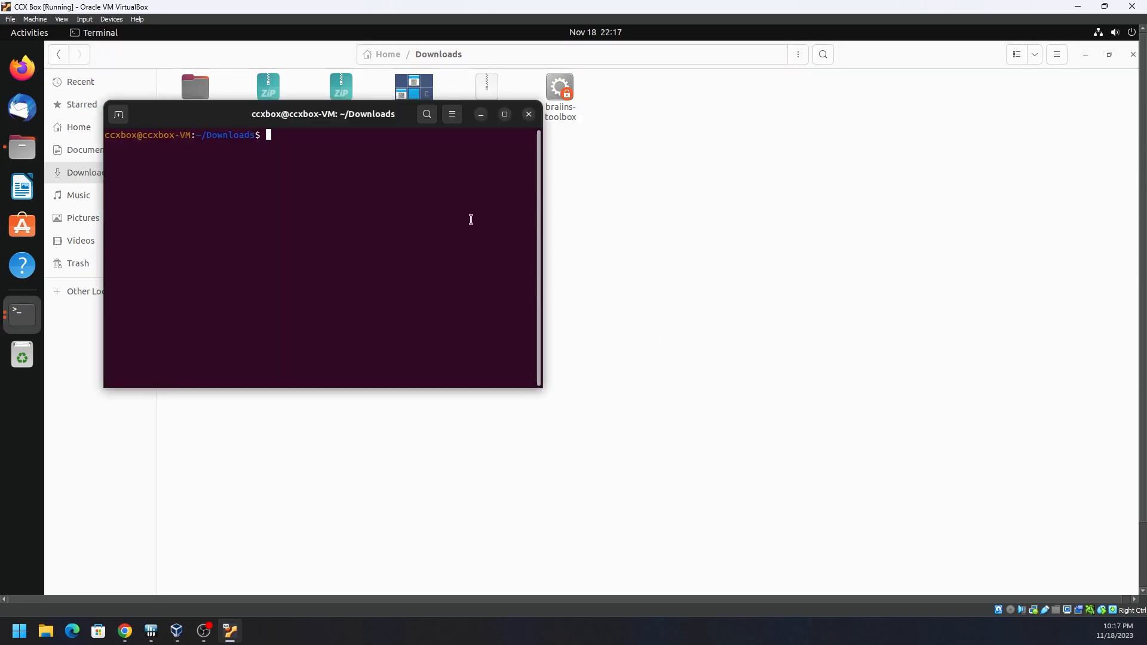
type("./brai")
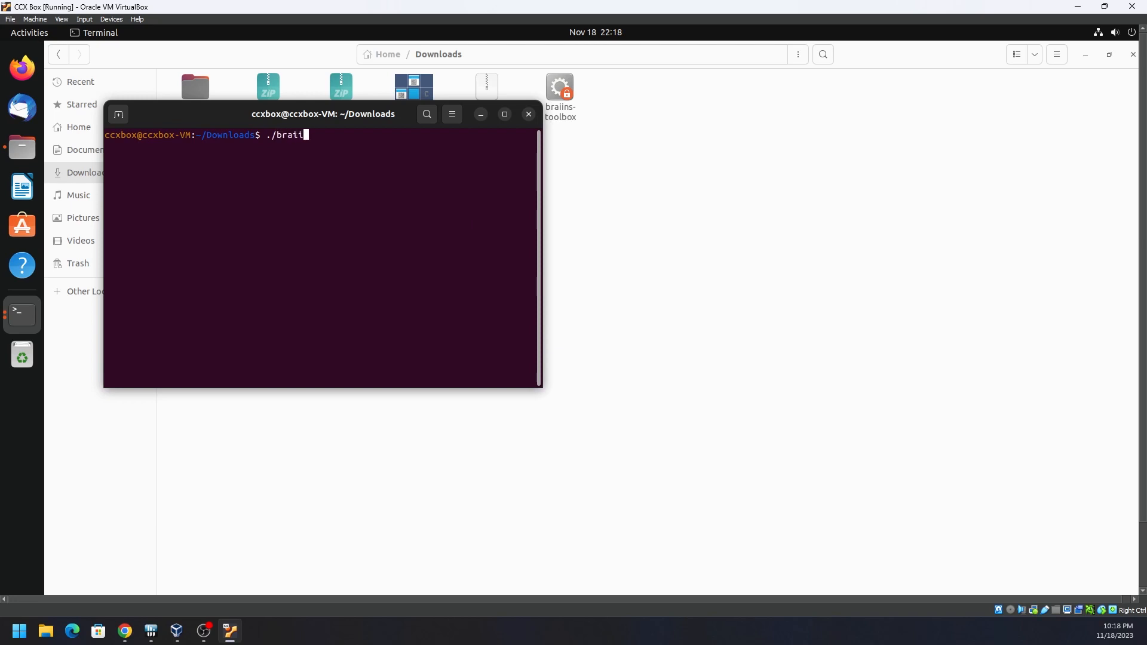
type("ns")
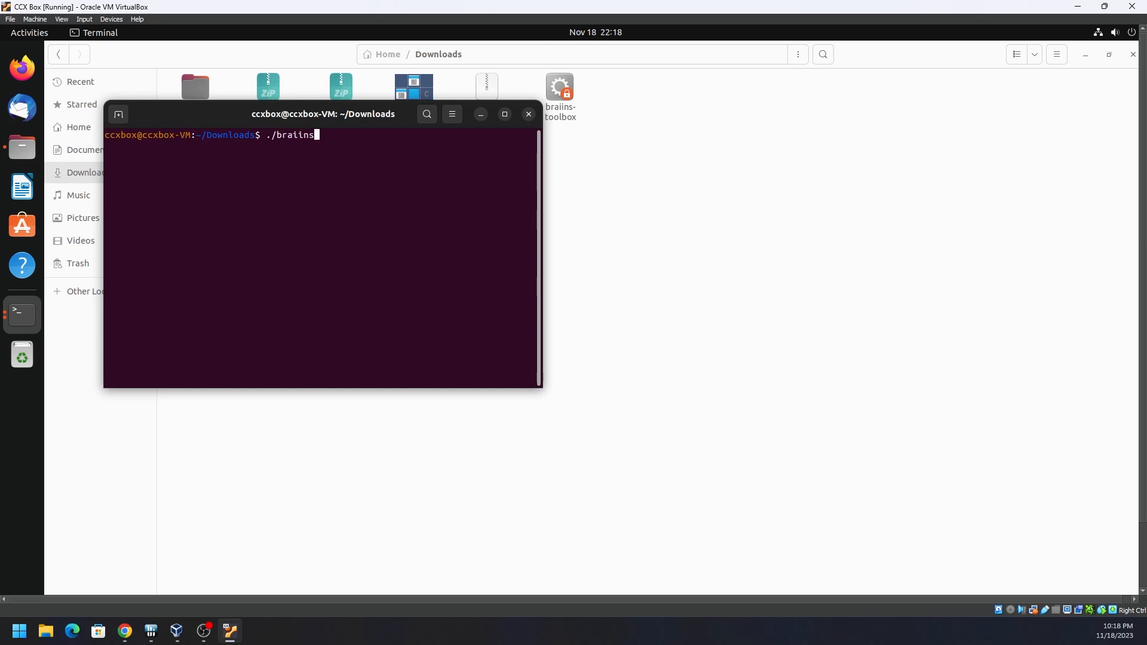
type("-toolbox")
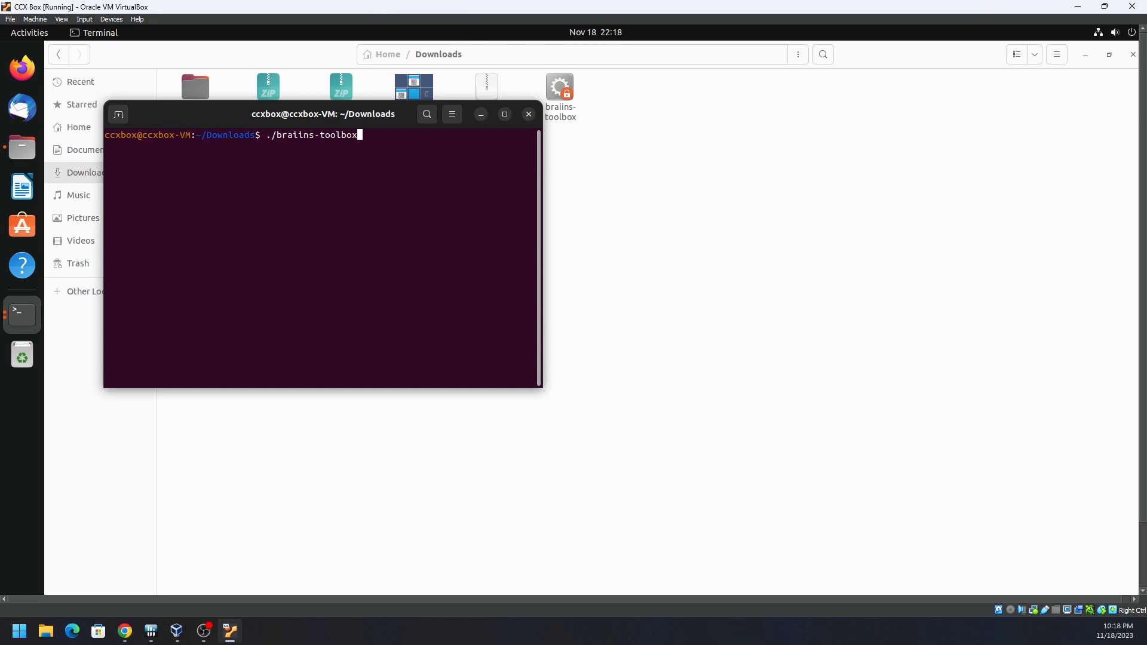
key("Return")
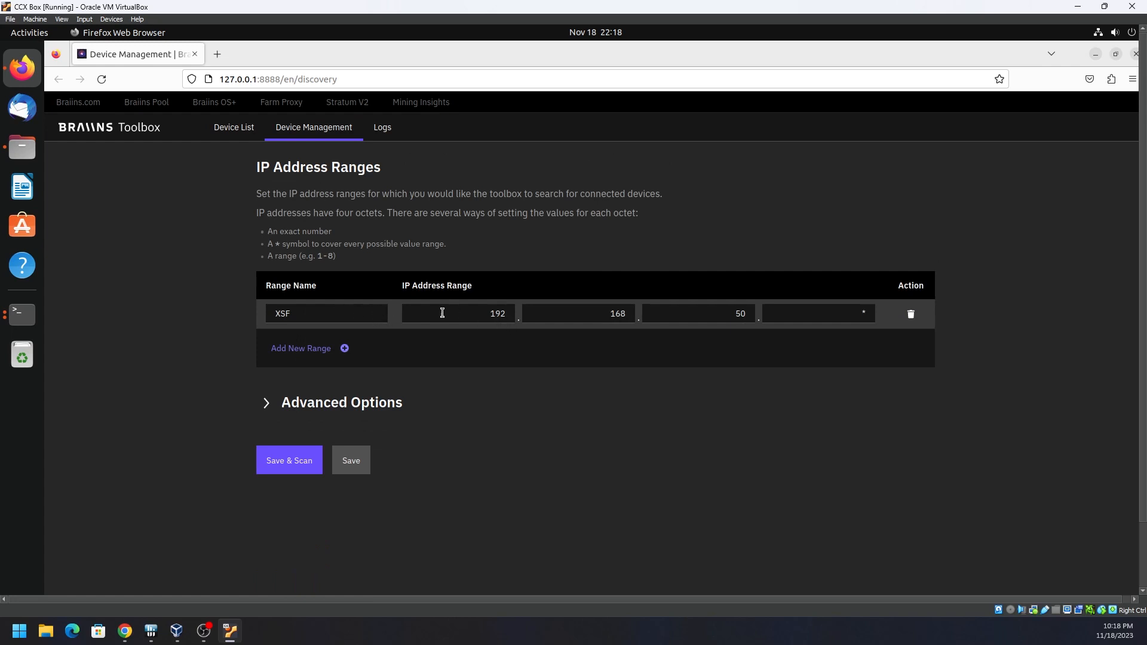
mouse_move(531, 342)
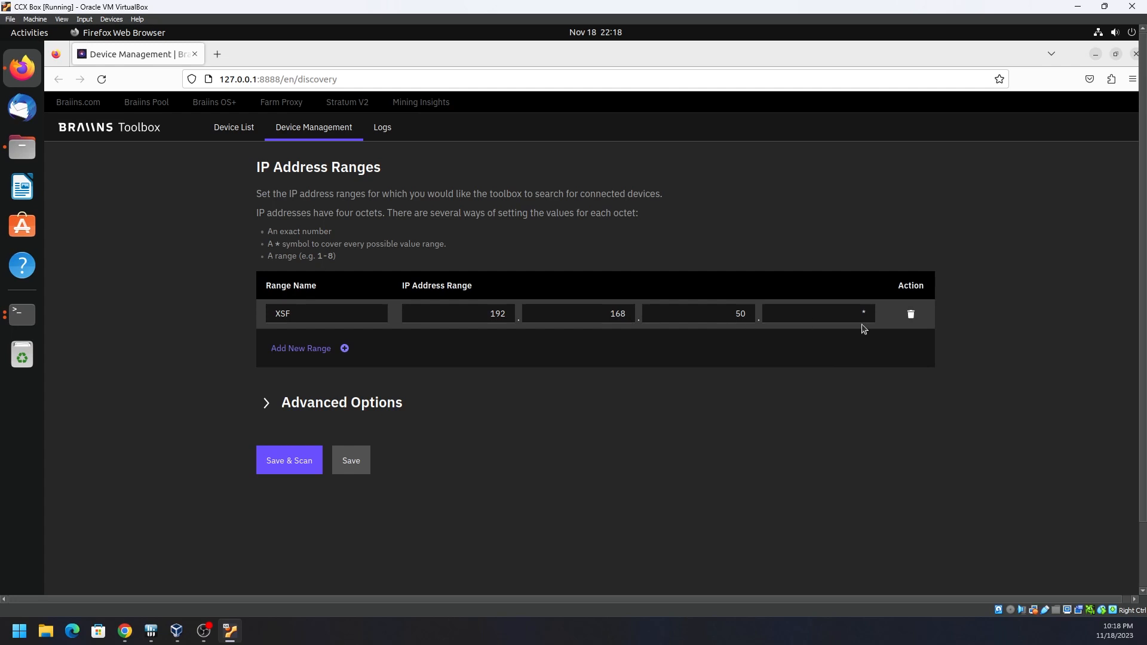
mouse_move(625, 359)
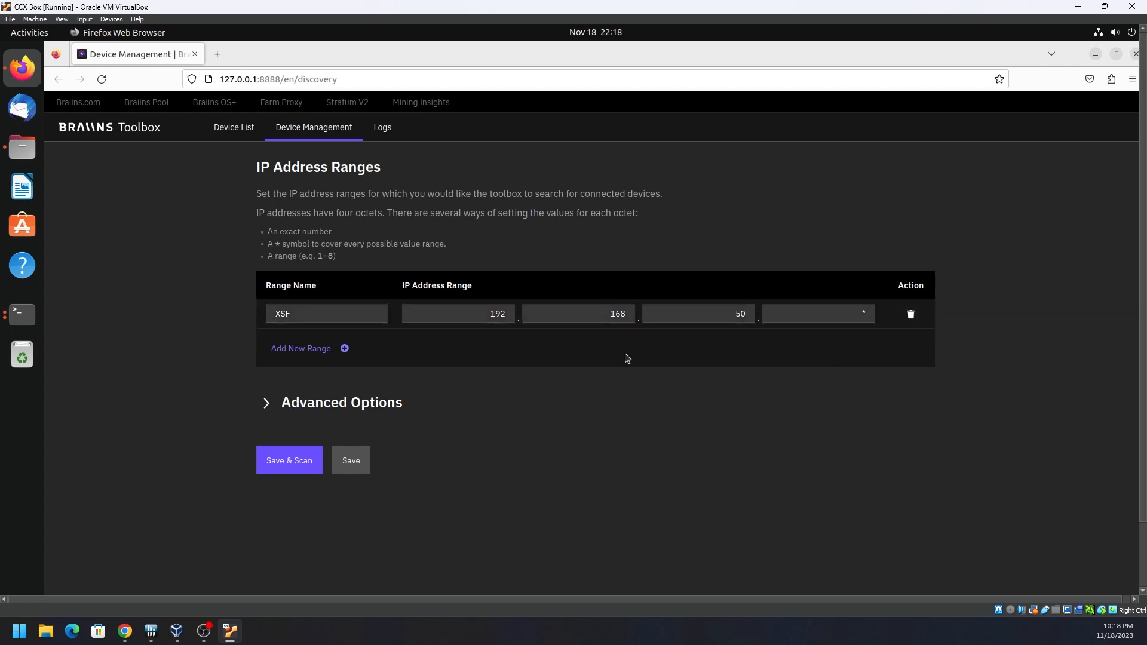
mouse_move(289, 460)
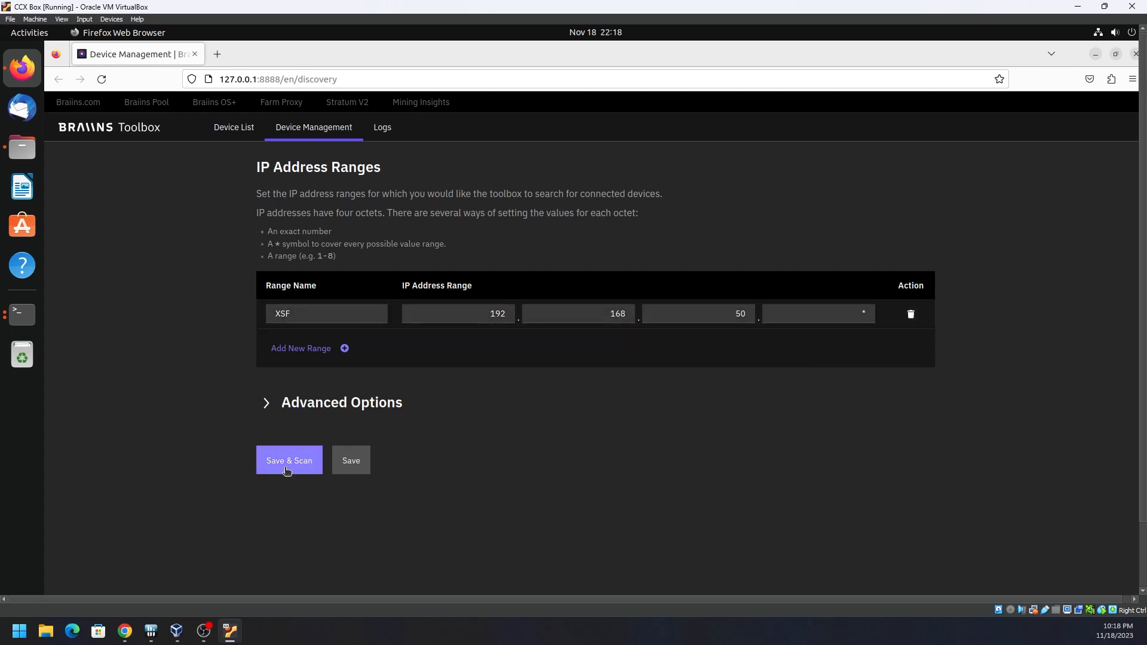
- Save & Scan the XSF 192.168.50.* range, listing the unsupported WhatsMiner M30S+ at 192.168.50.124
left_click(288, 460)
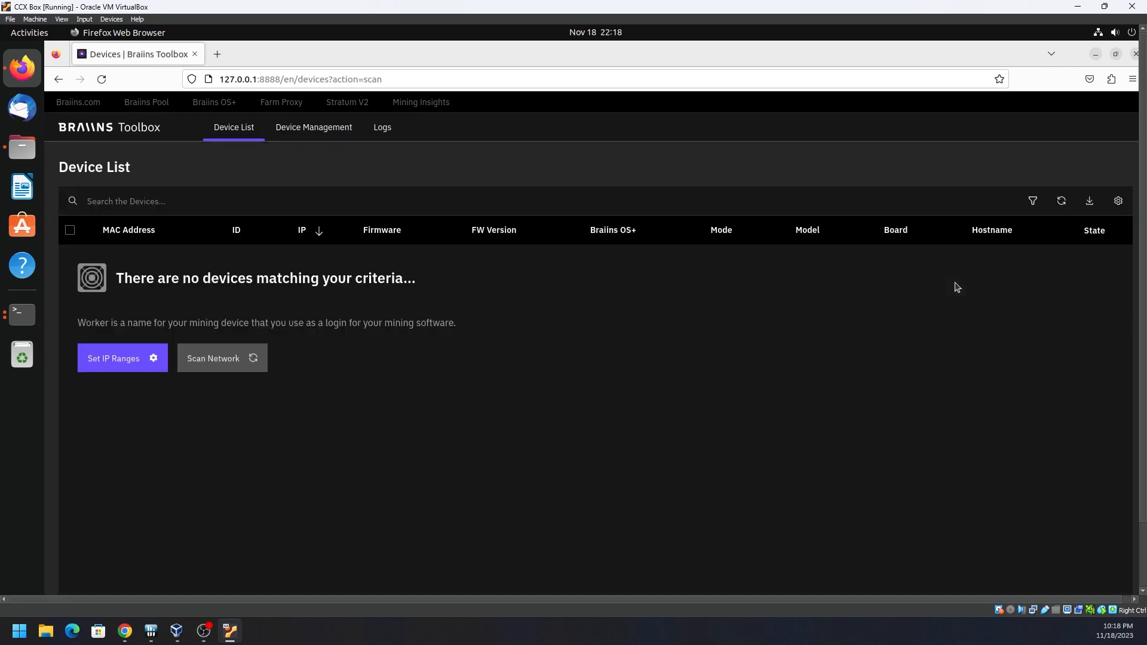
left_click(221, 358)
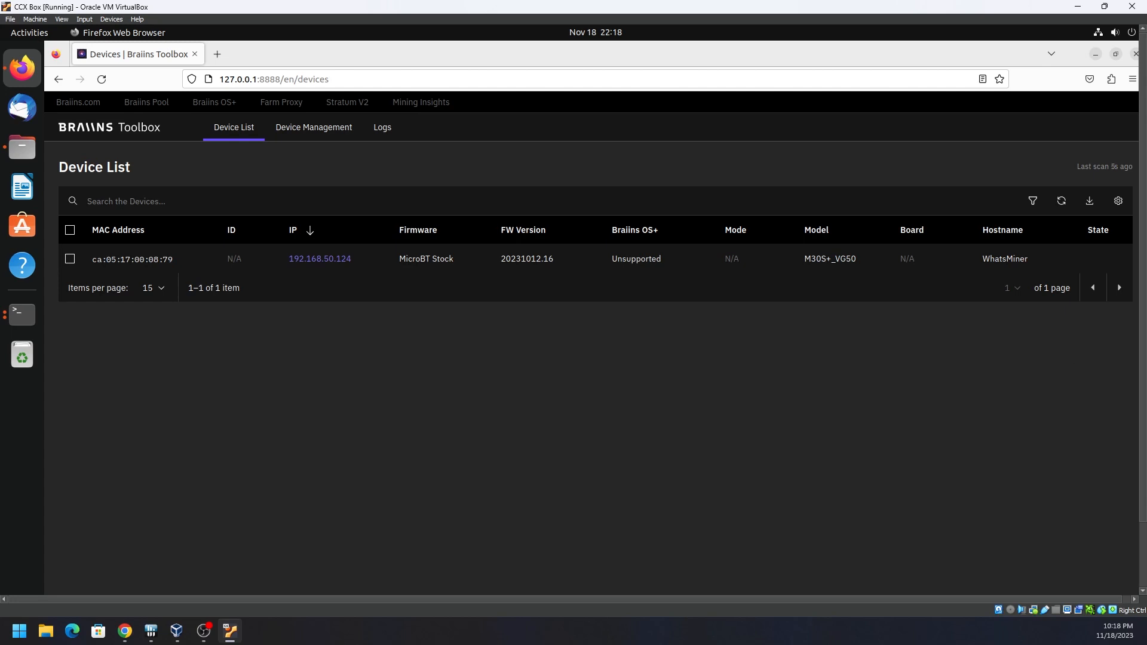
mouse_move(776, 382)
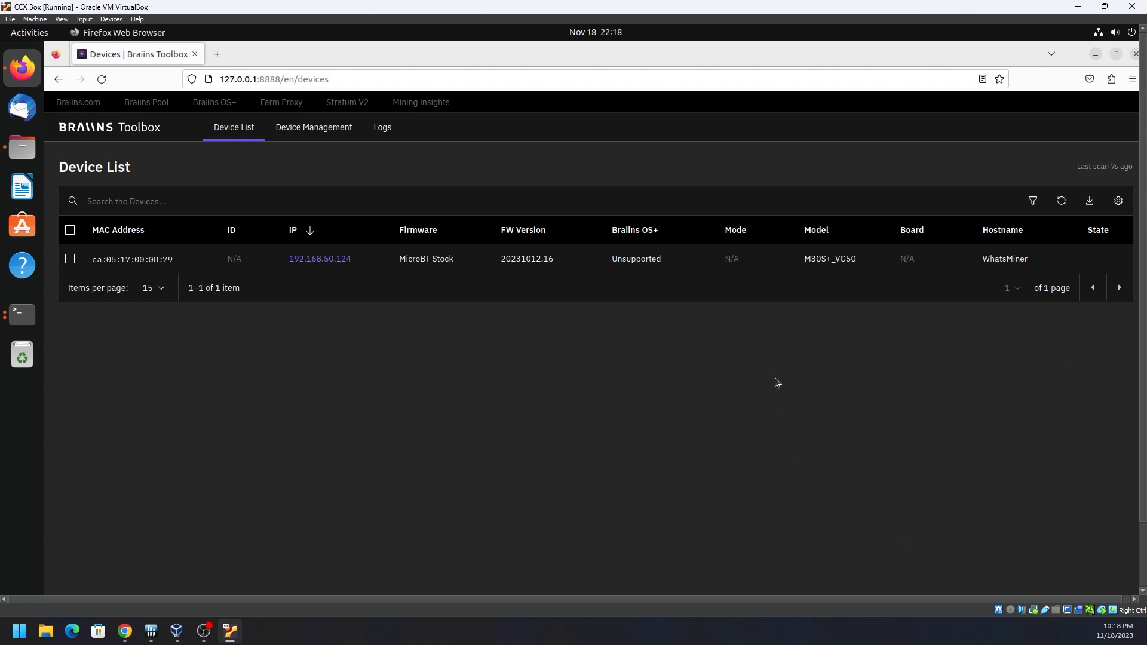
mouse_move(416, 458)
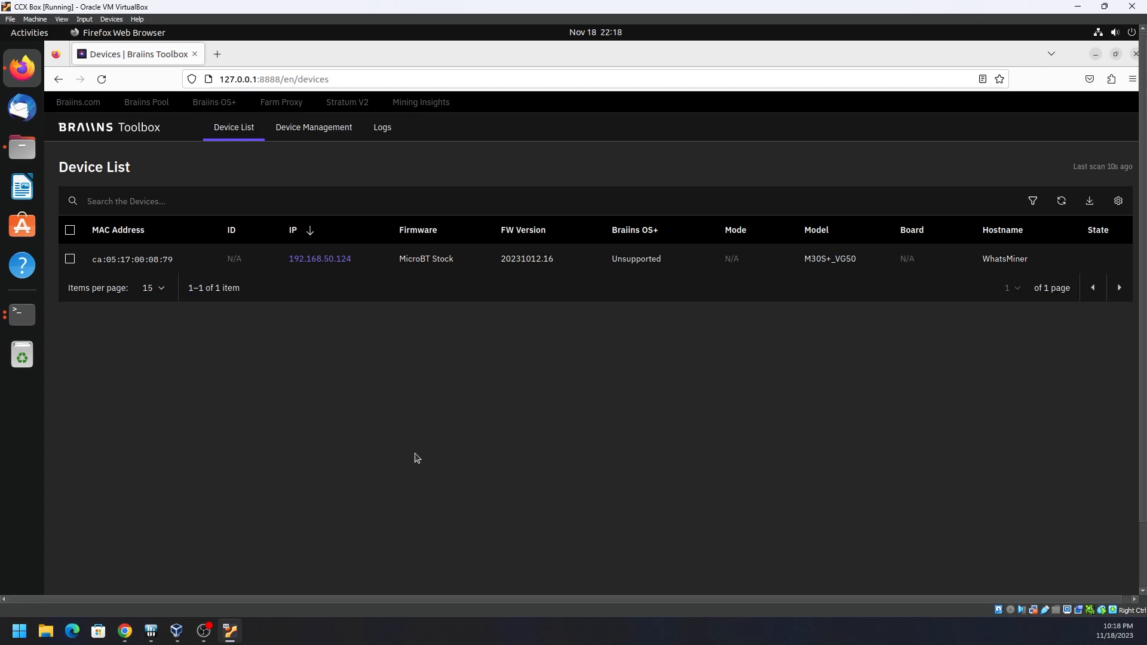